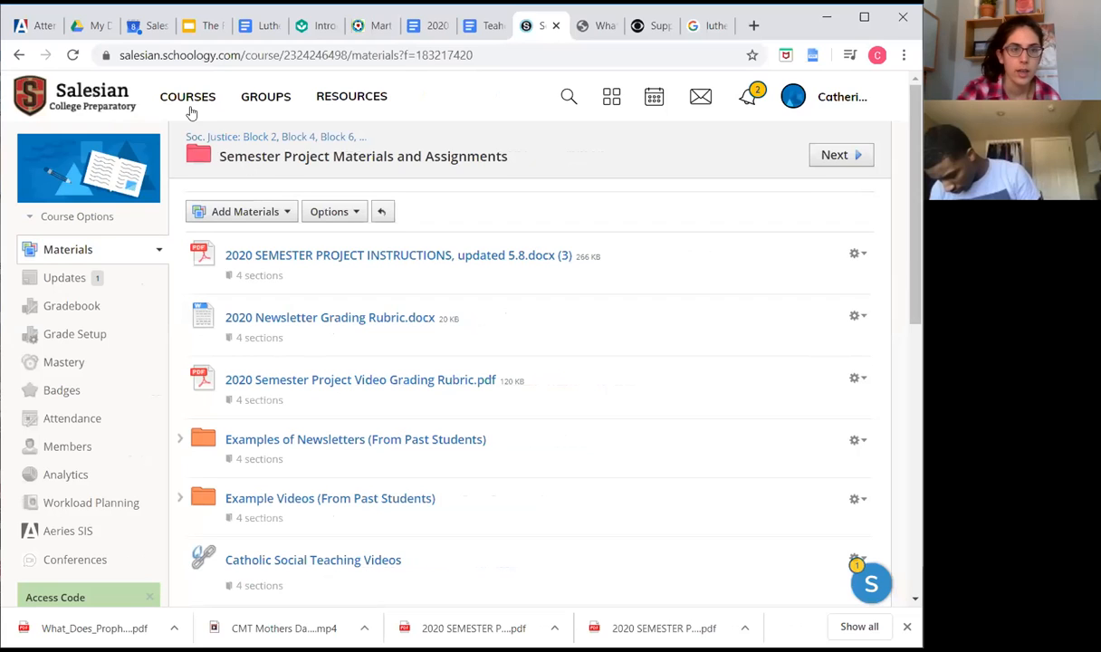
Go to the Soc. Justice course's Semester Project Materials folder and open the 2020 project instructions
click(188, 96)
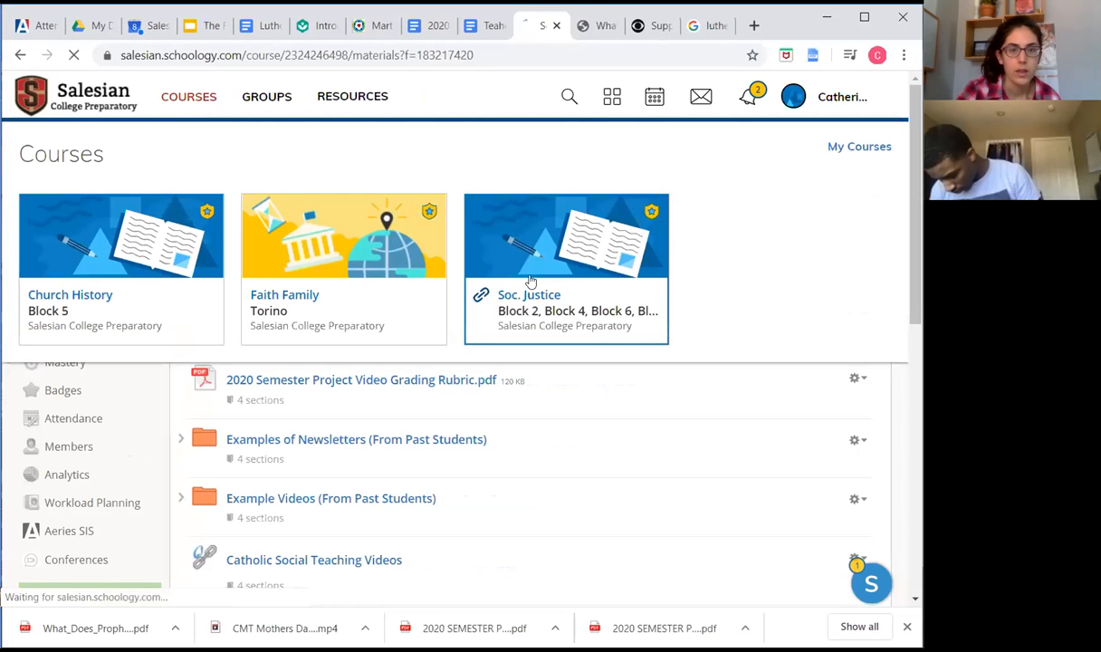
click(528, 293)
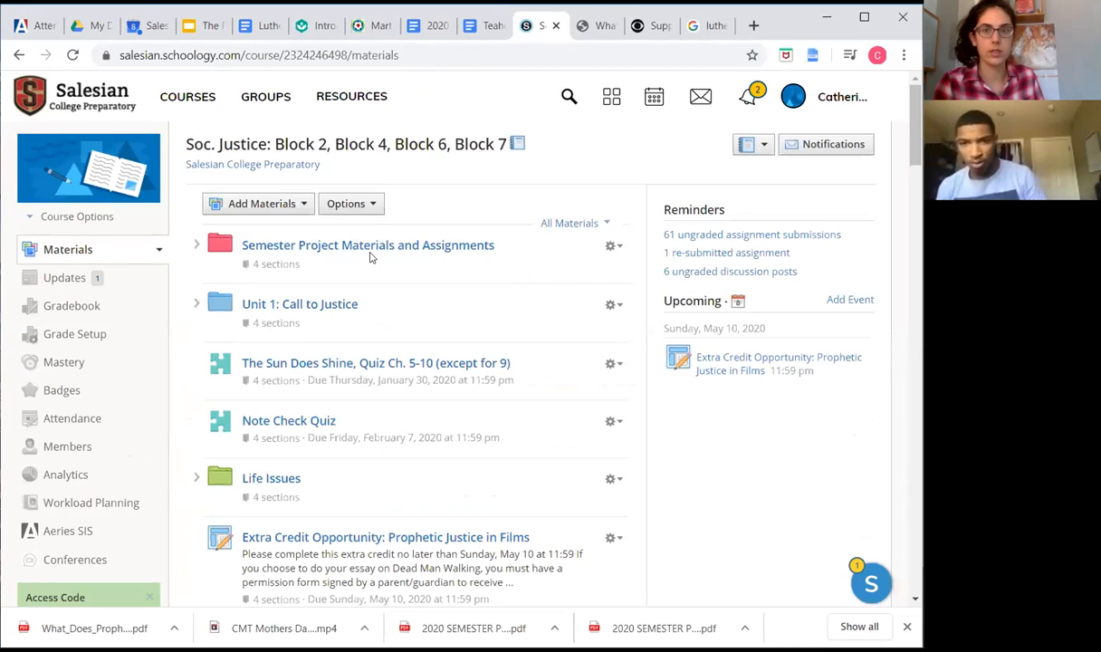
click(367, 244)
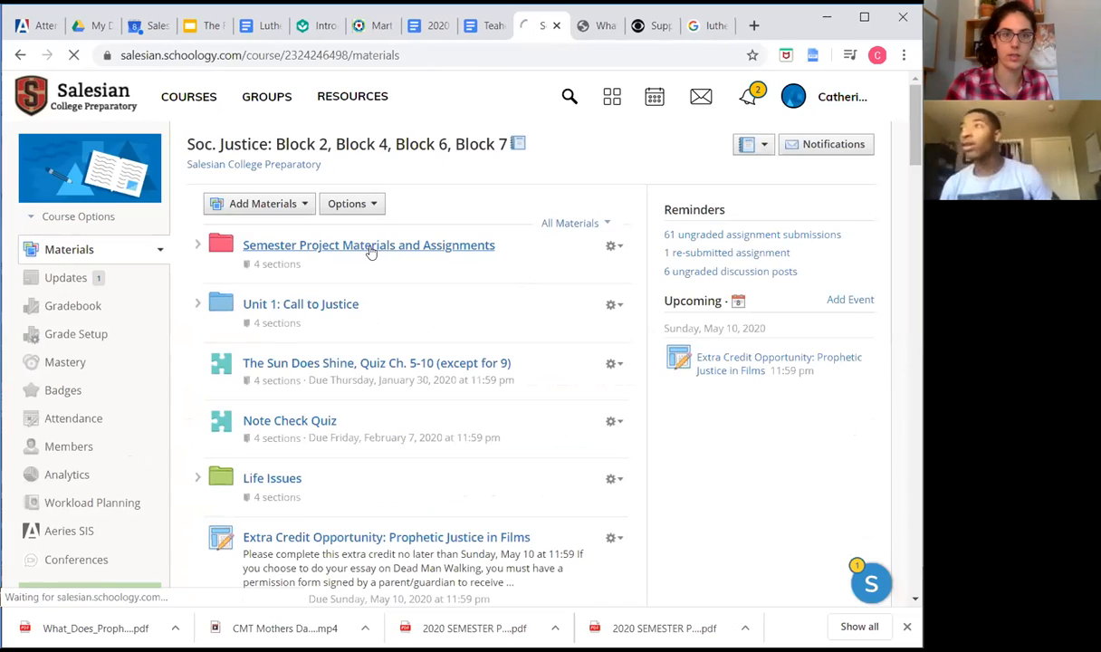
click(369, 244)
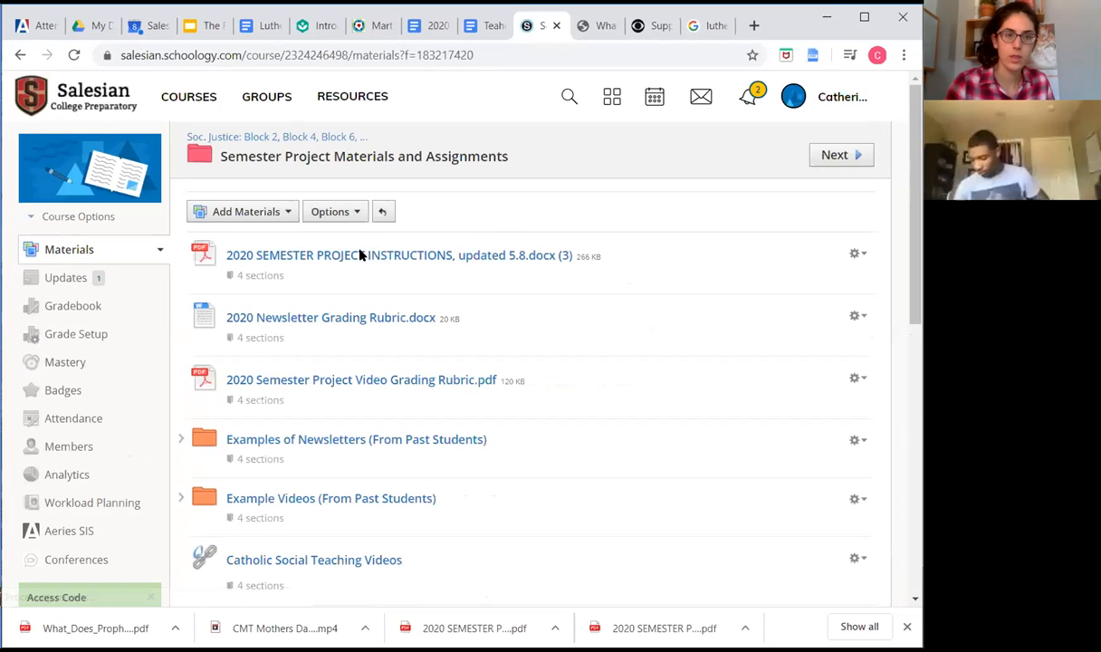
mouse_move(360, 254)
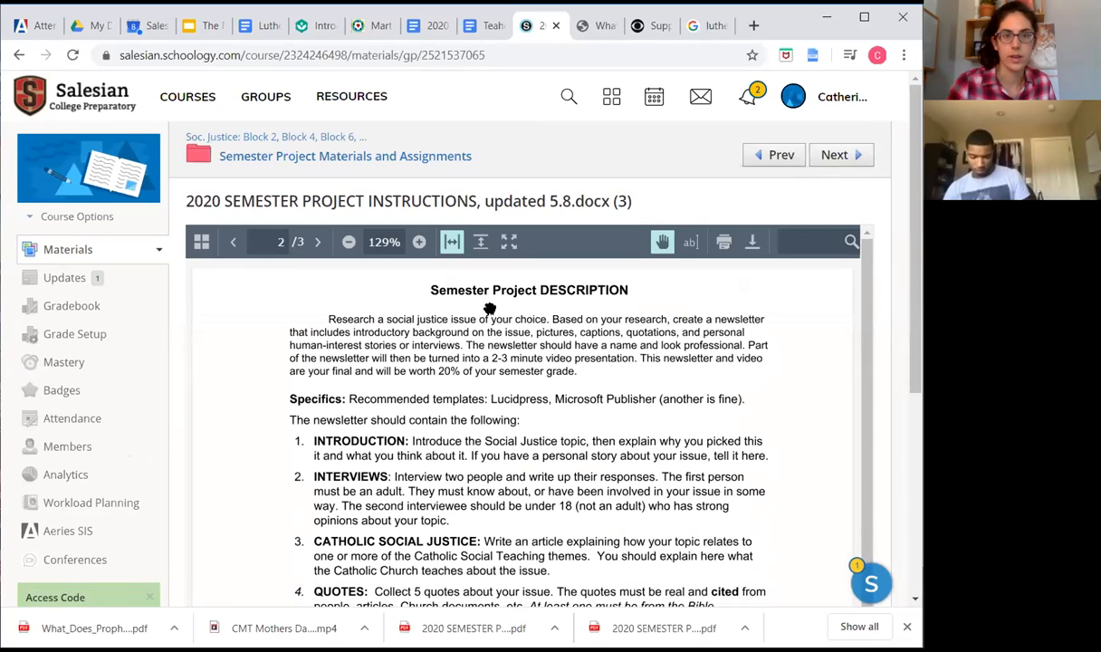
mouse_move(569, 421)
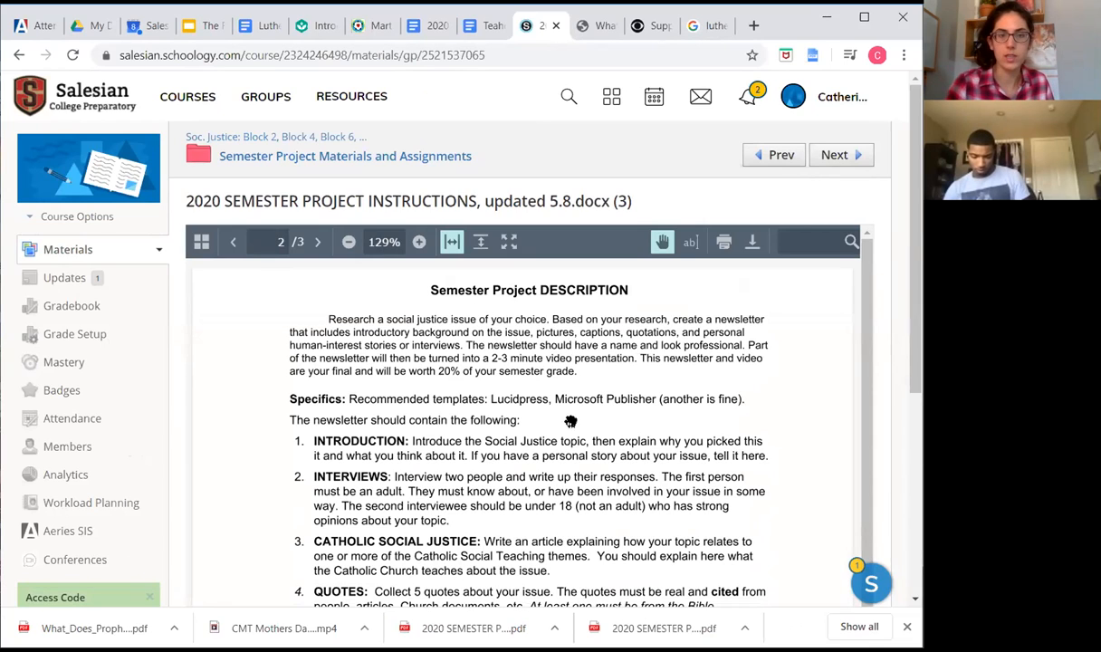
mouse_move(569, 402)
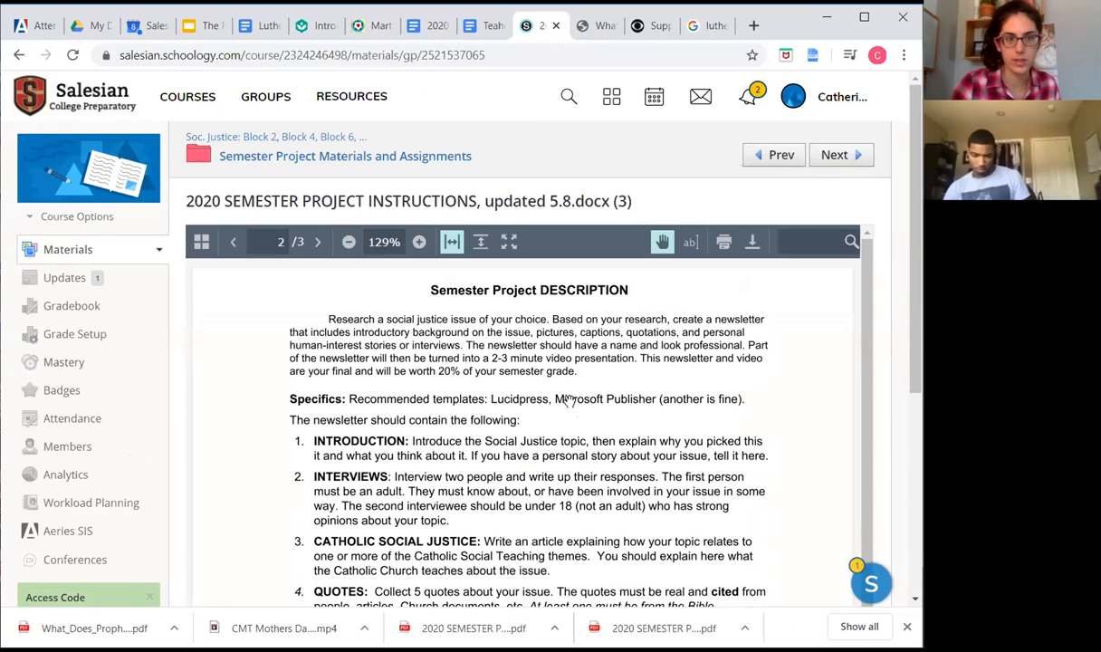
mouse_move(450, 388)
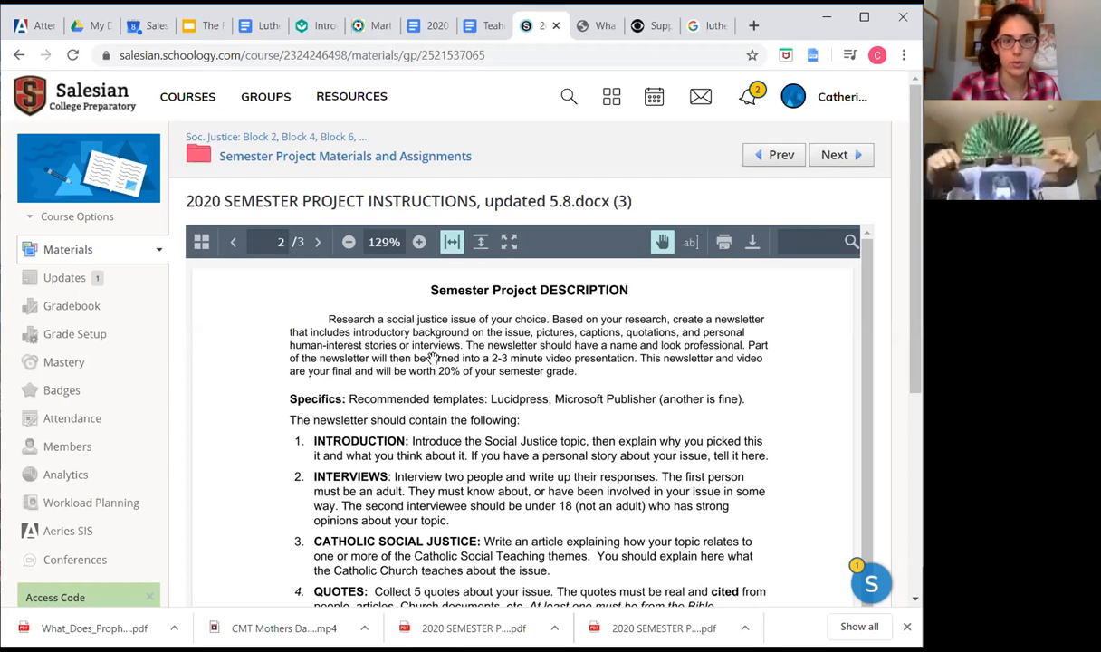
mouse_move(527, 361)
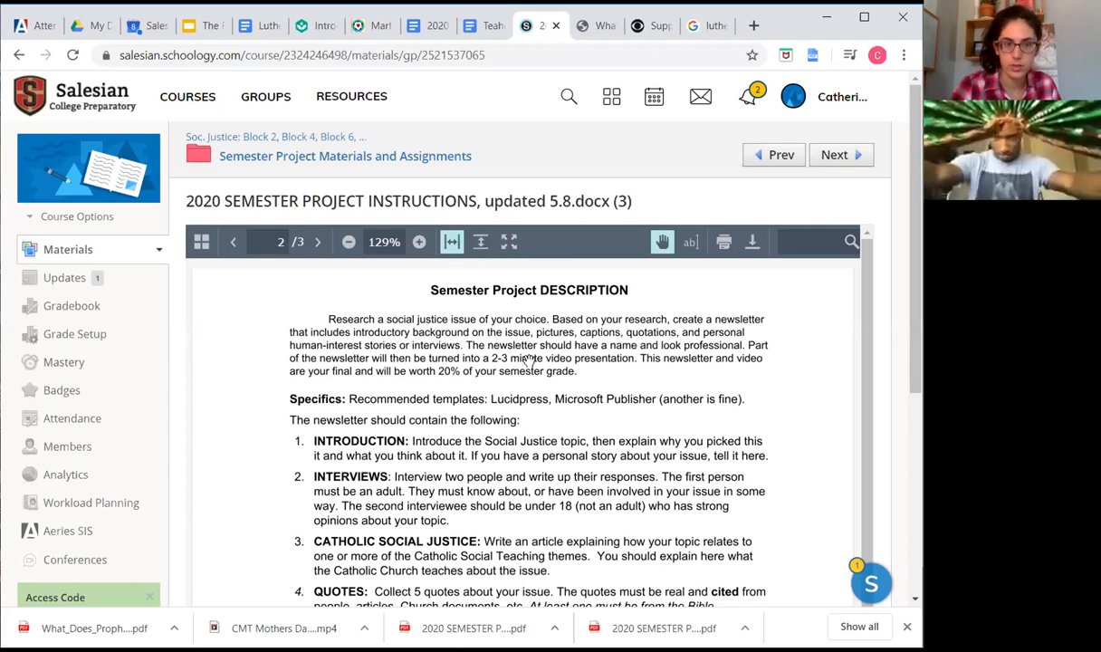
mouse_move(672, 375)
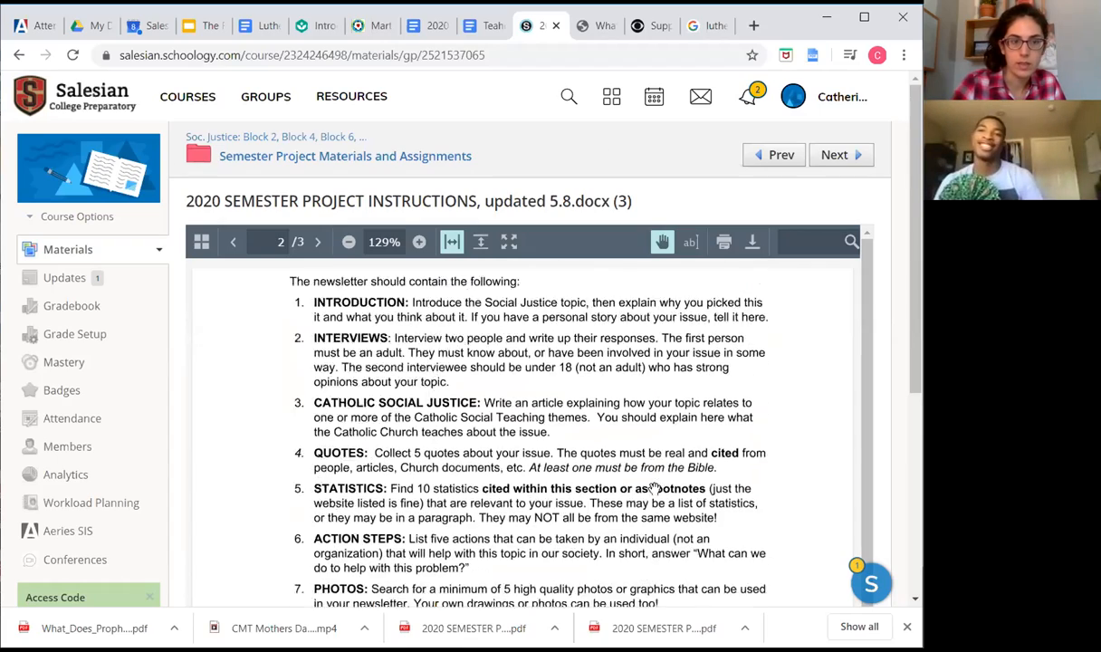
scroll(down, 3)
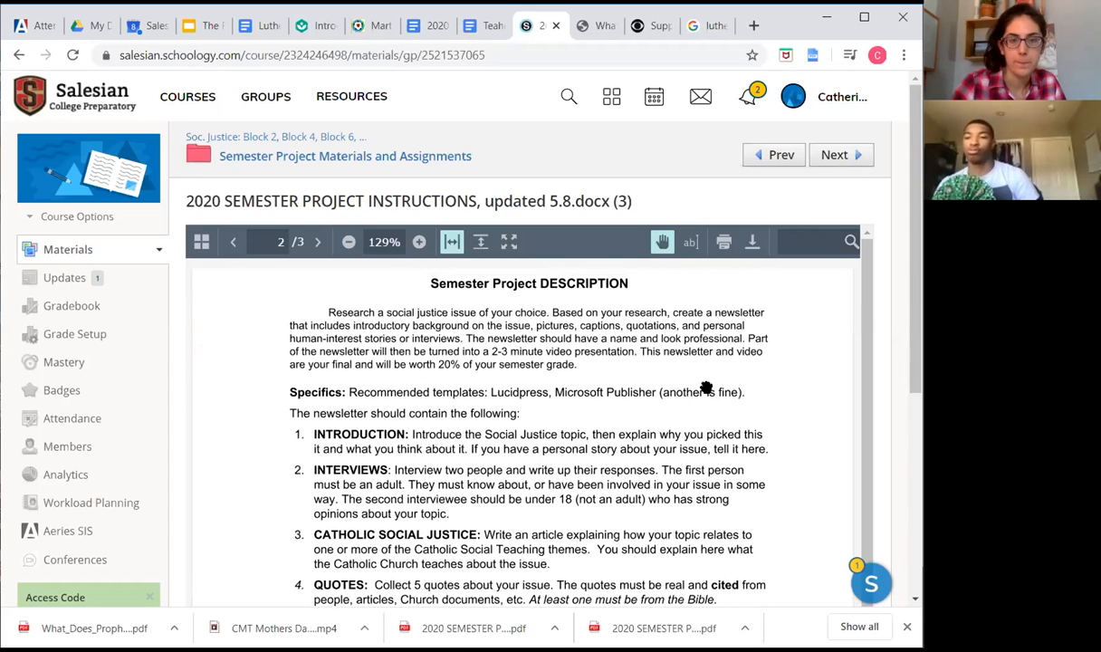
mouse_move(524, 415)
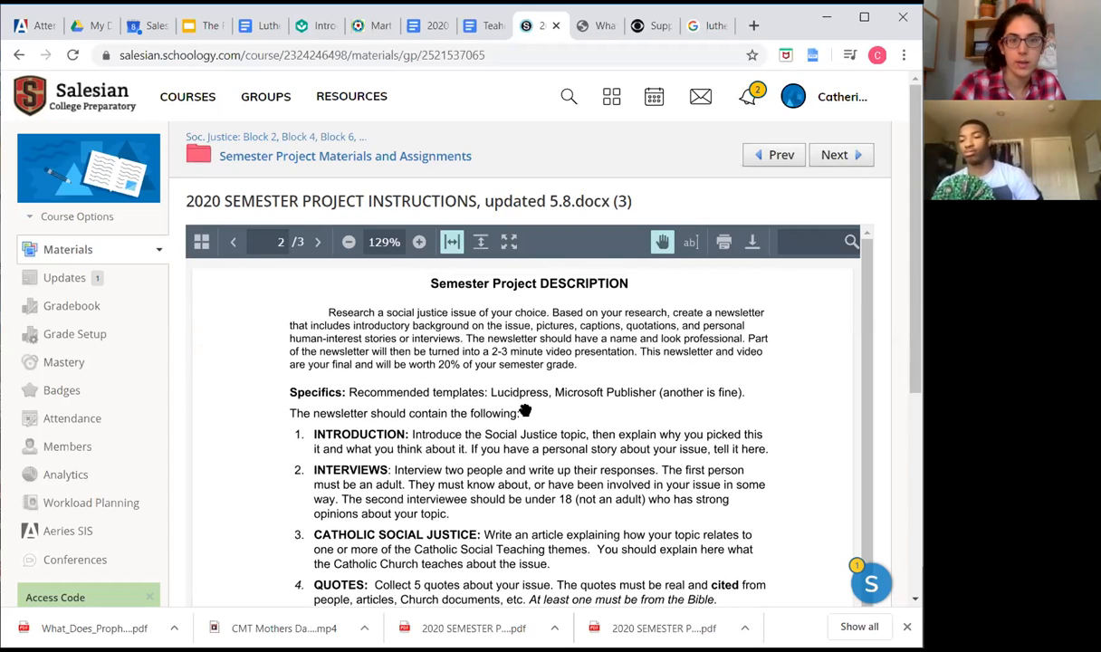
mouse_move(654, 409)
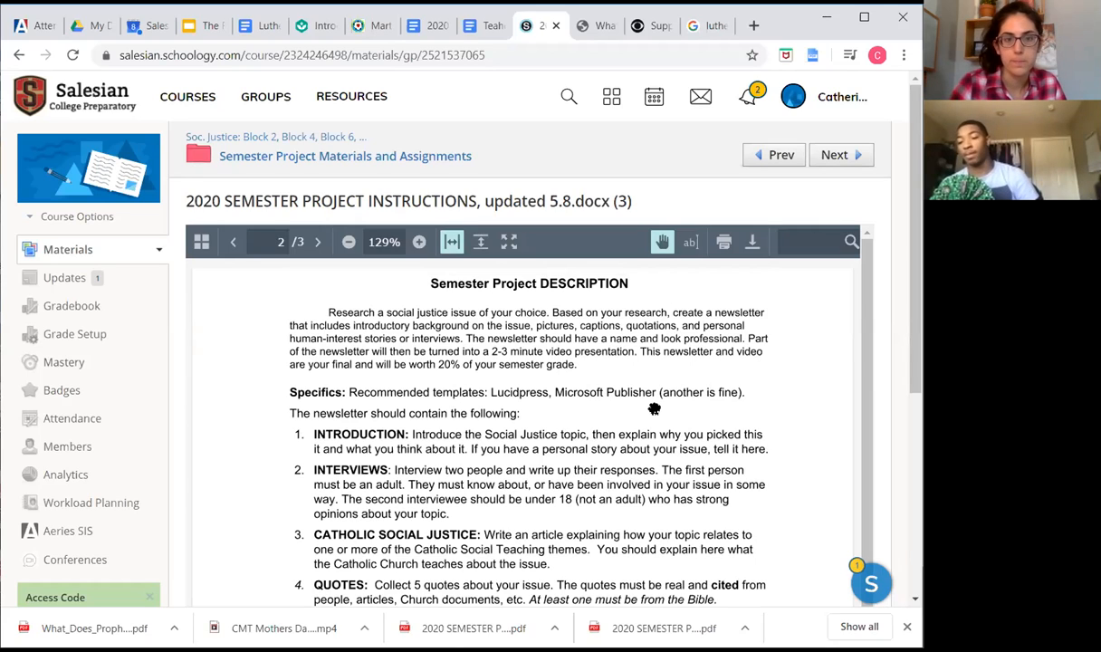
mouse_move(604, 380)
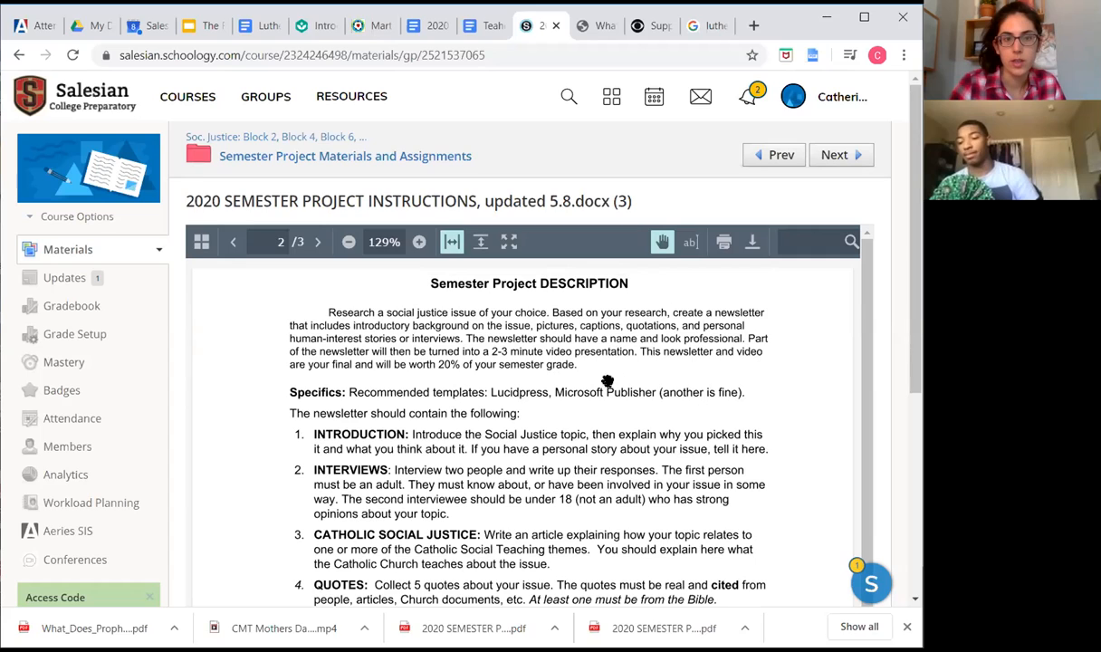
mouse_move(563, 402)
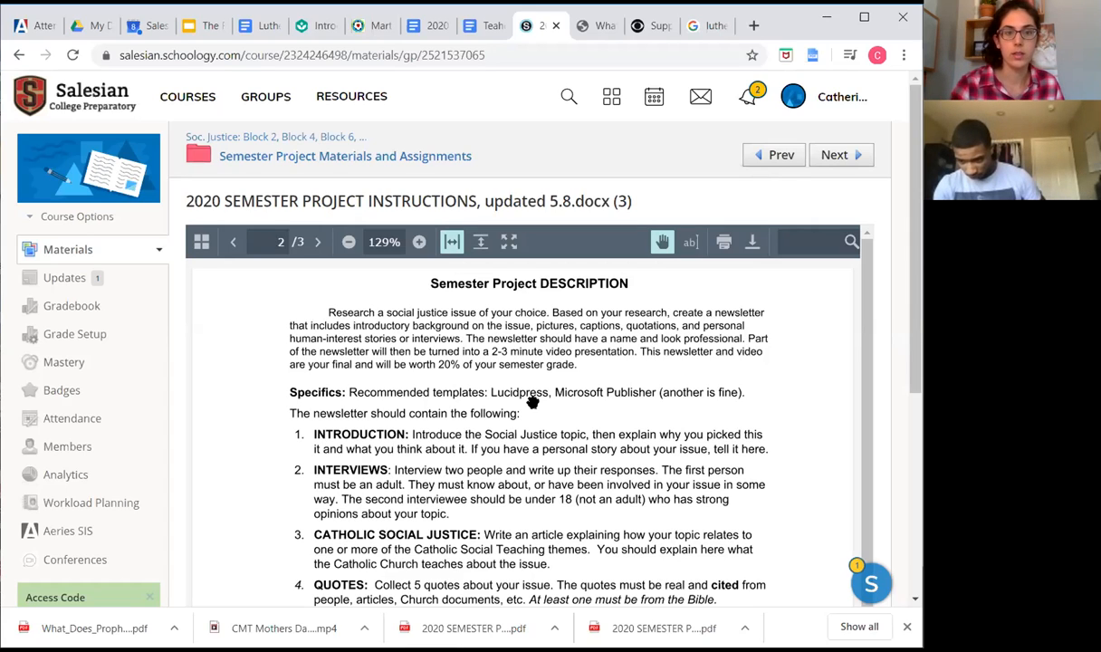
mouse_move(529, 406)
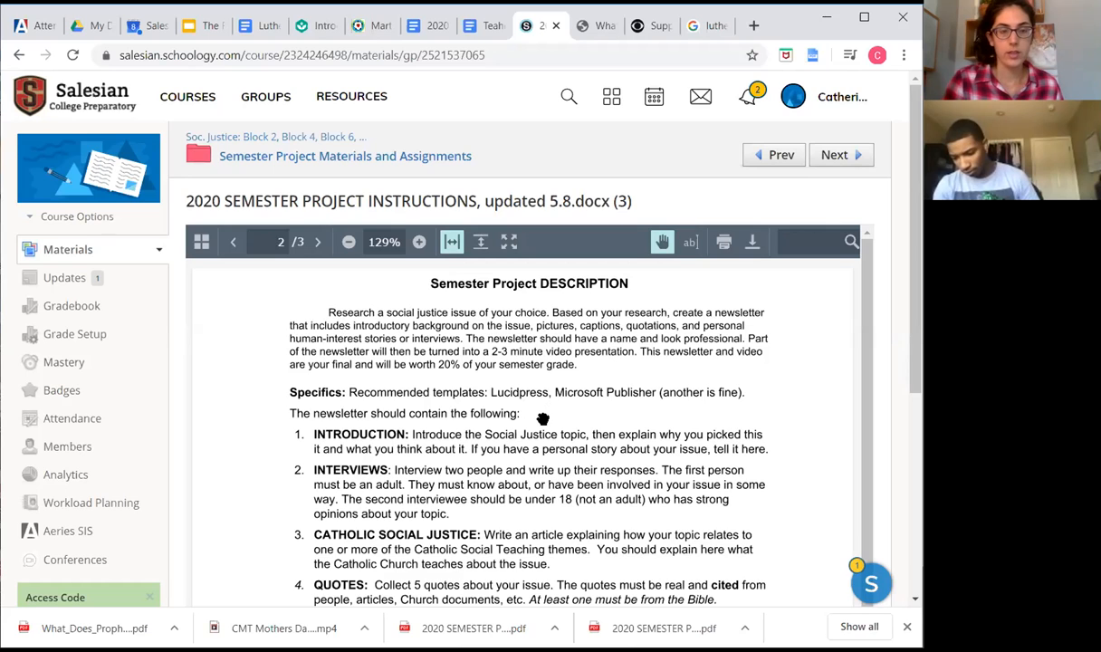
scroll(down, 3)
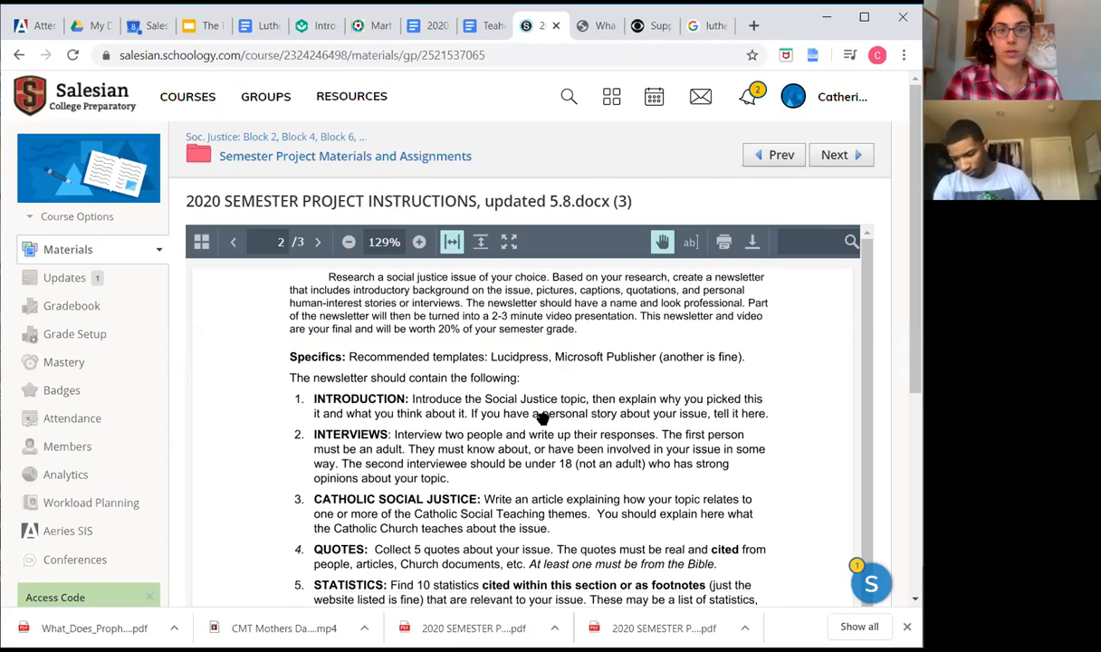
mouse_move(541, 424)
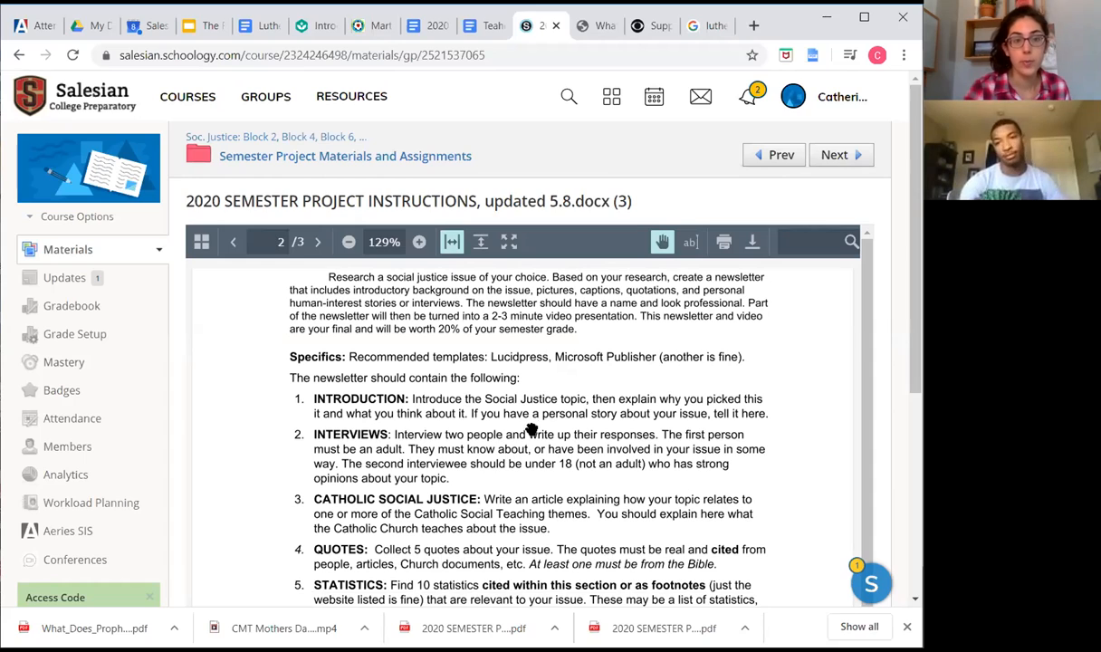
mouse_move(543, 420)
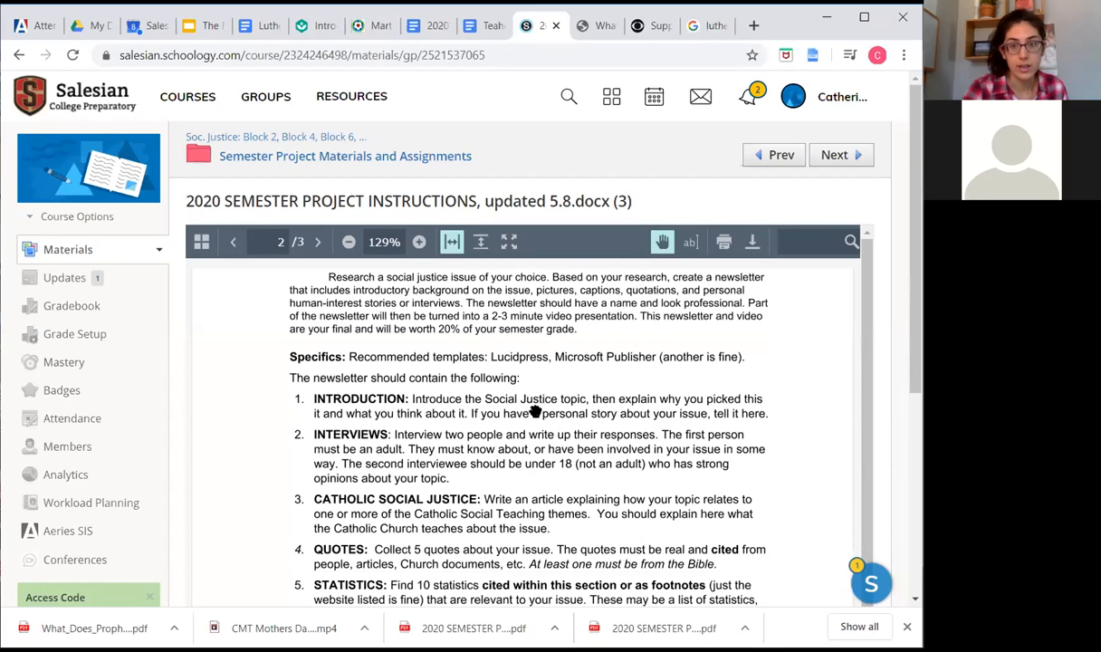
mouse_move(470, 413)
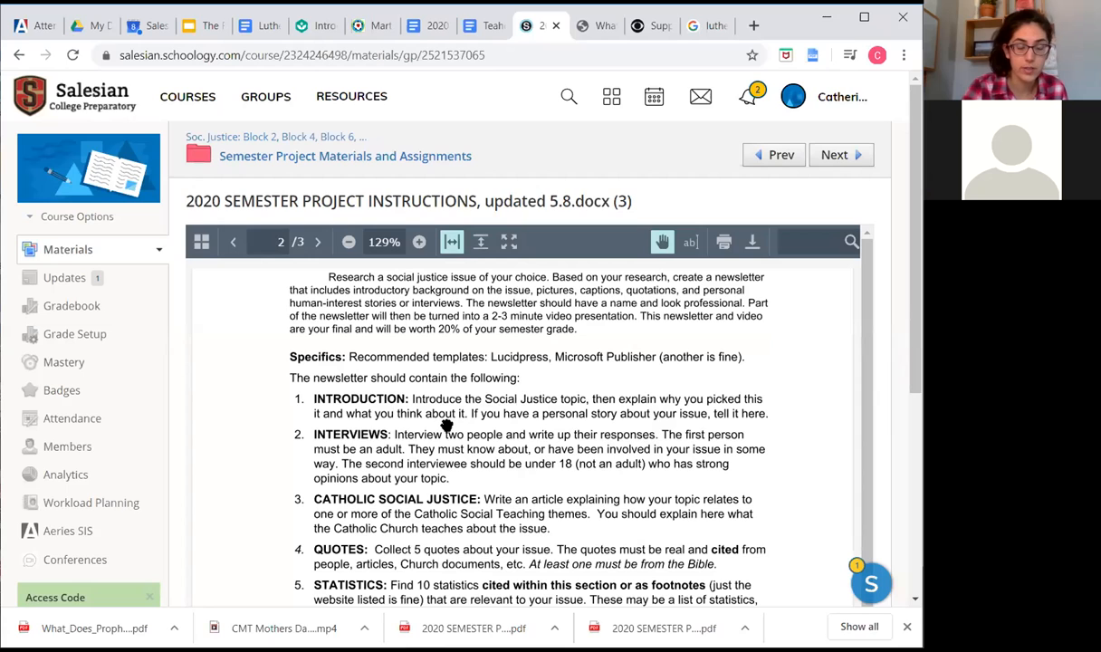
mouse_move(464, 478)
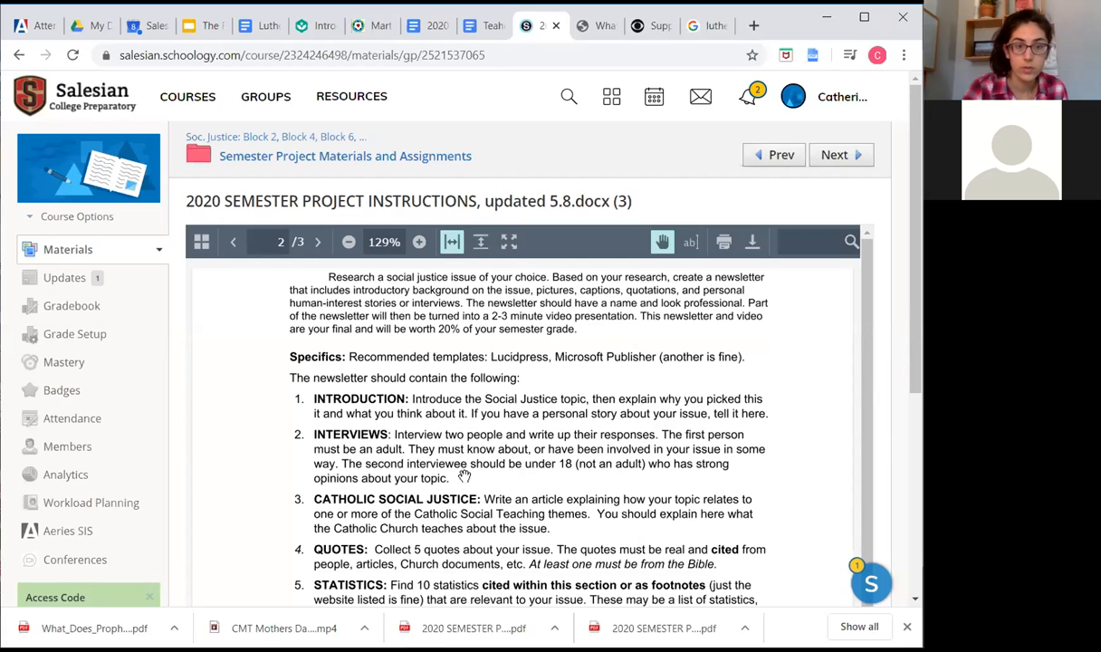
scroll(down, 3)
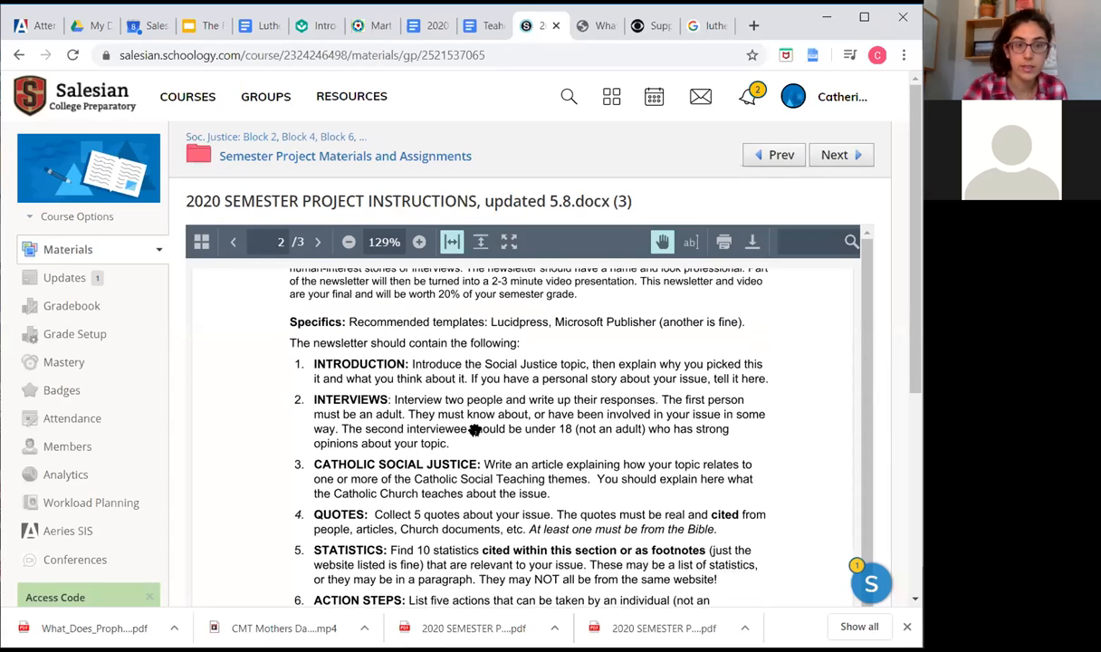
mouse_move(463, 443)
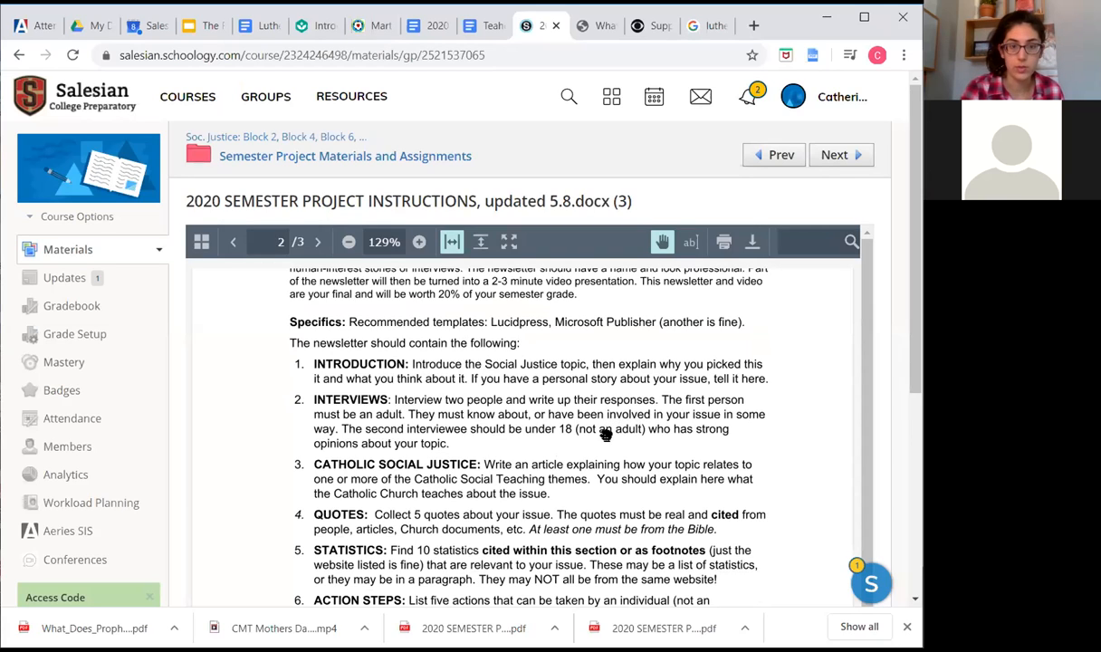
mouse_move(616, 442)
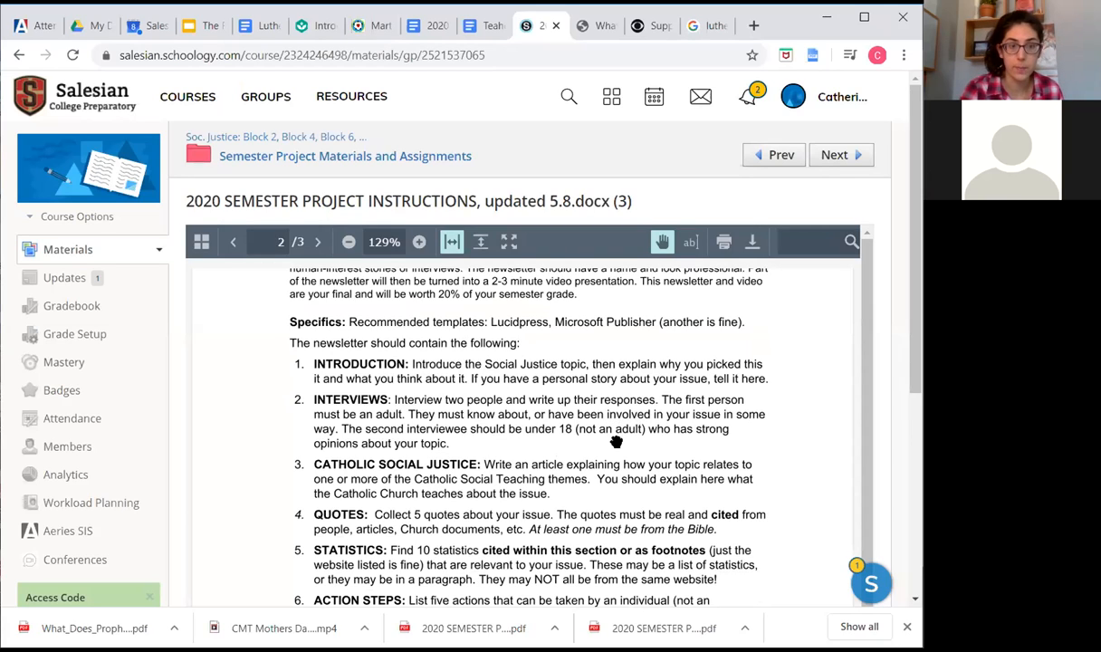
scroll(down, 3)
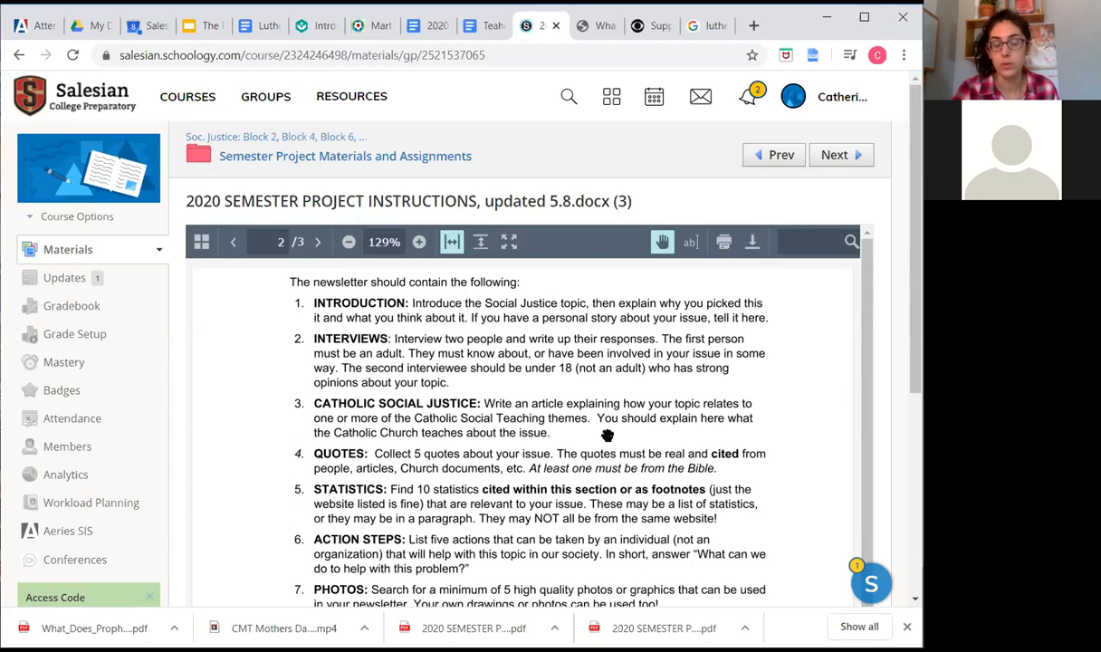
mouse_move(569, 436)
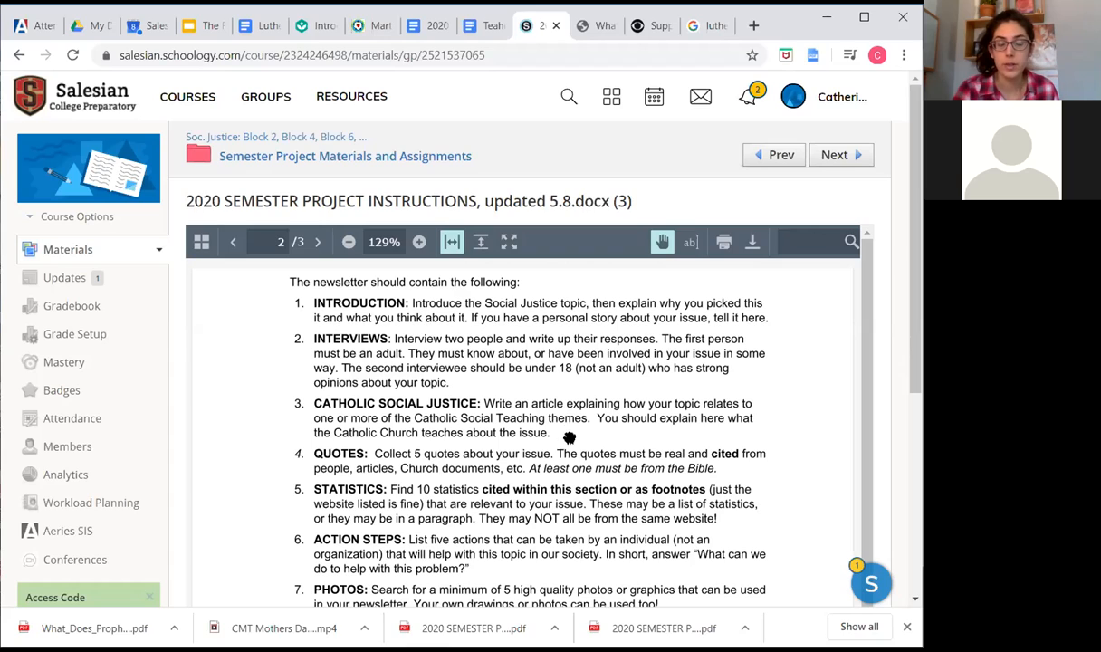
mouse_move(561, 433)
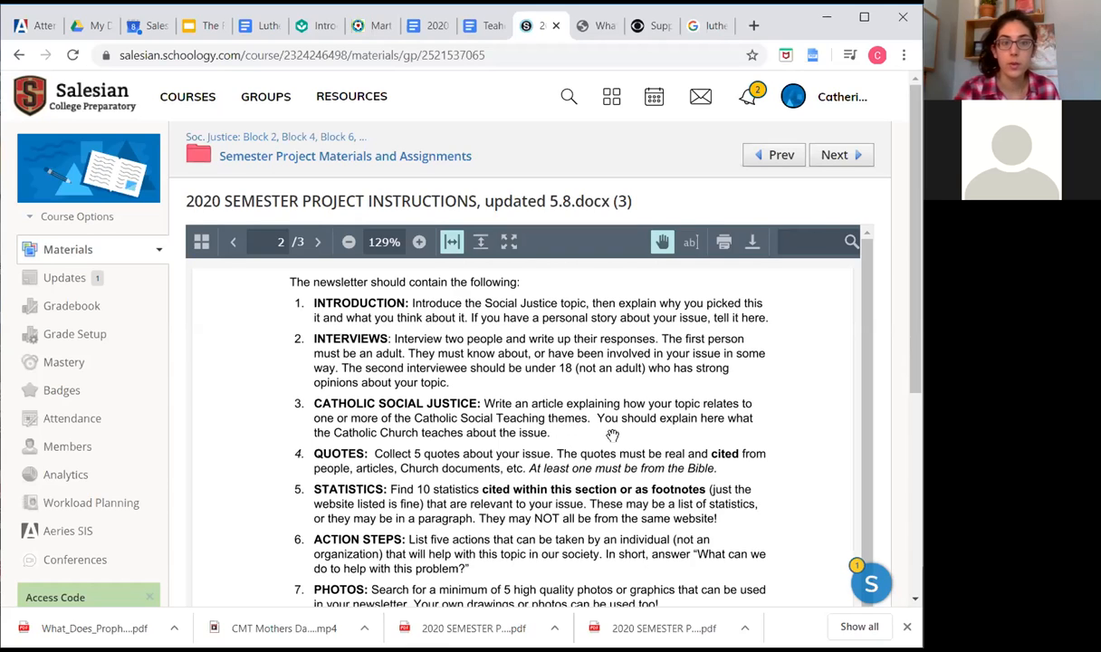
mouse_move(518, 431)
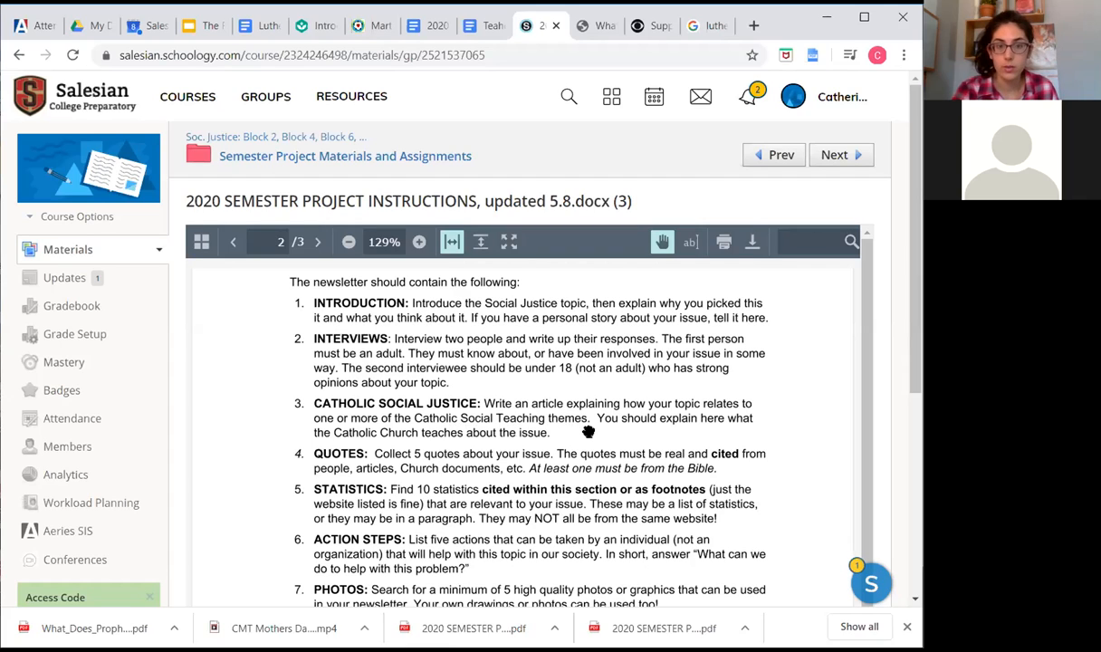
mouse_move(583, 431)
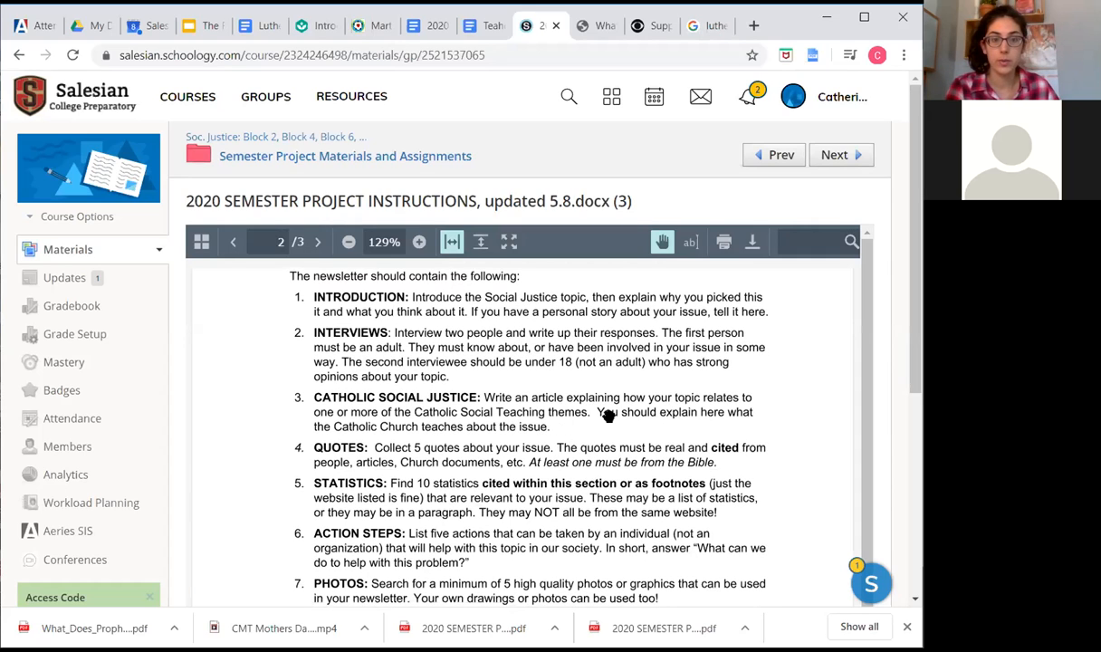
mouse_move(619, 432)
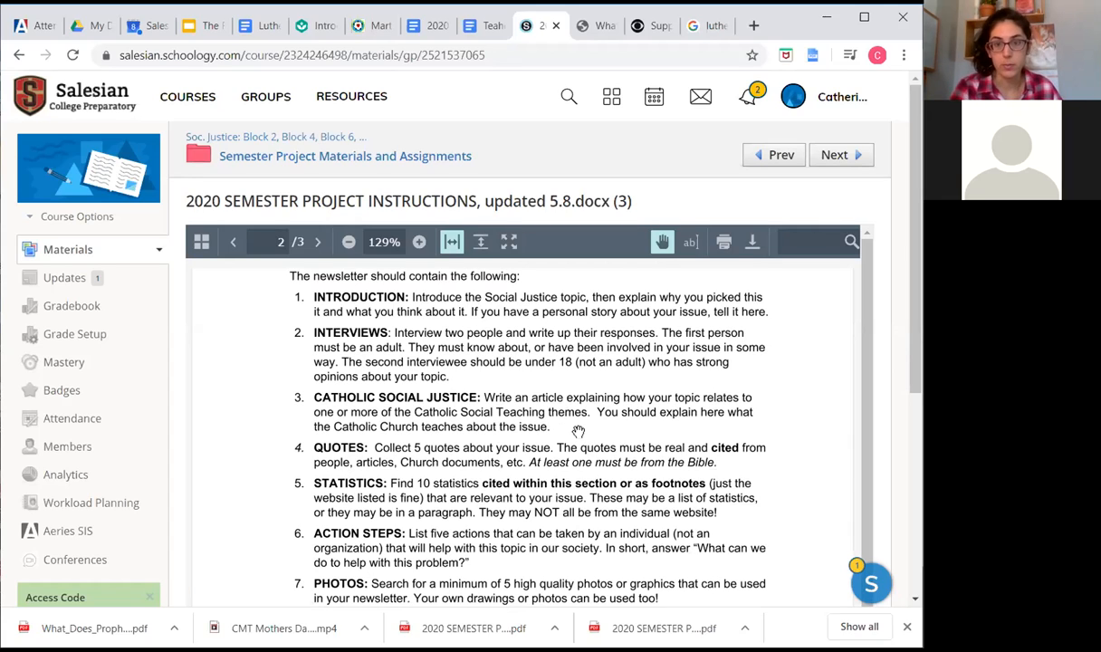
scroll(down, 3)
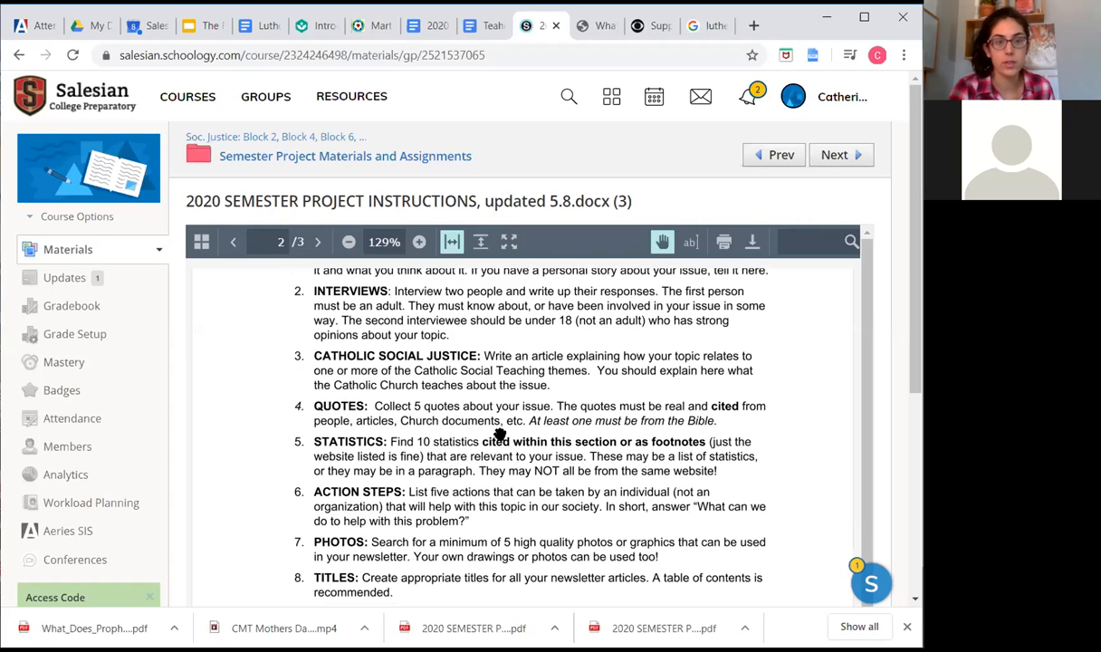
mouse_move(474, 429)
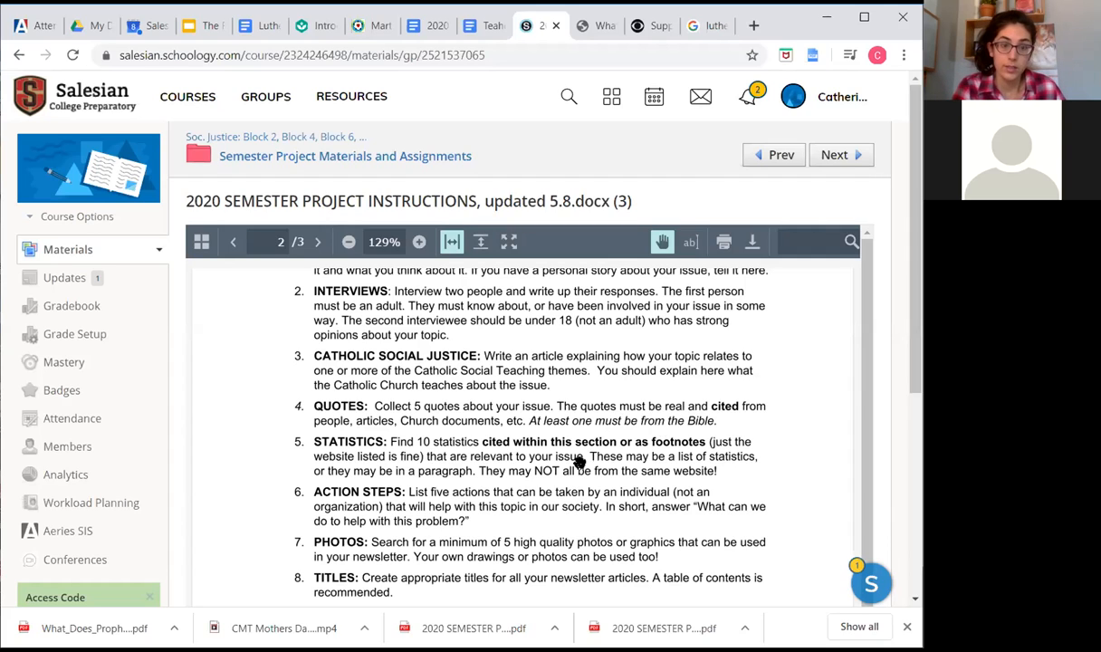
mouse_move(621, 482)
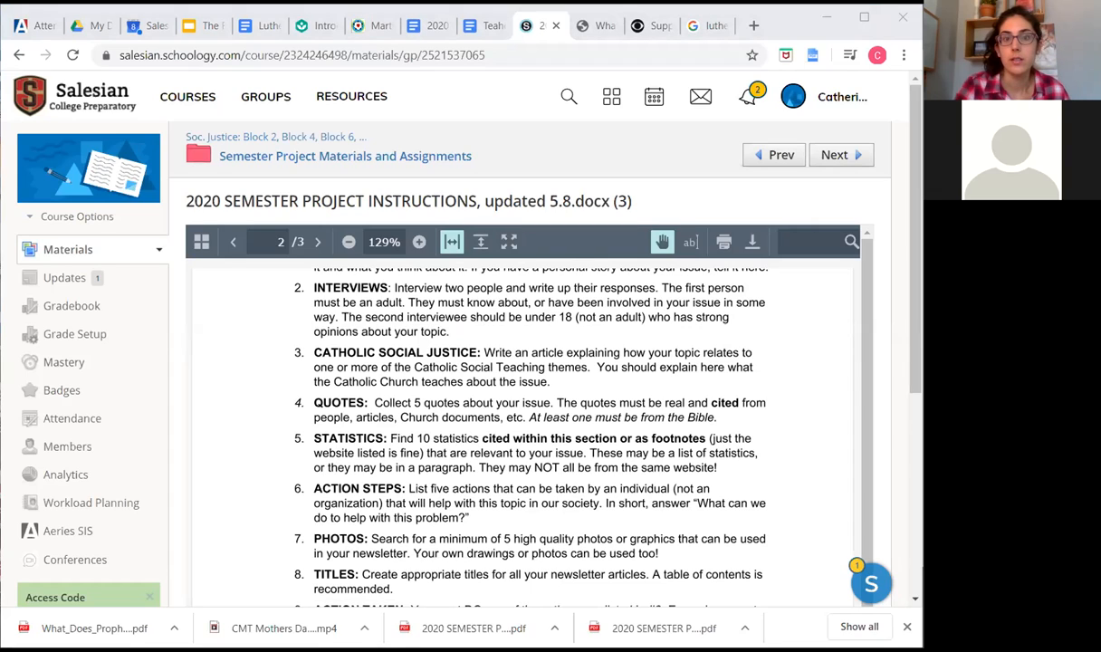
mouse_move(696, 412)
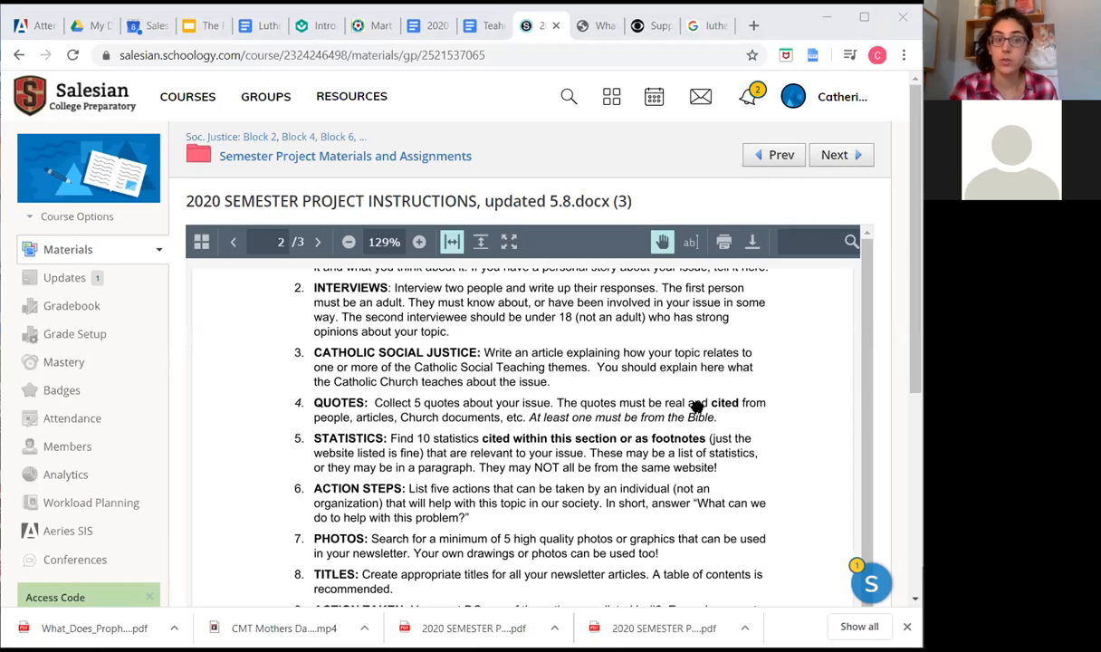
mouse_move(662, 485)
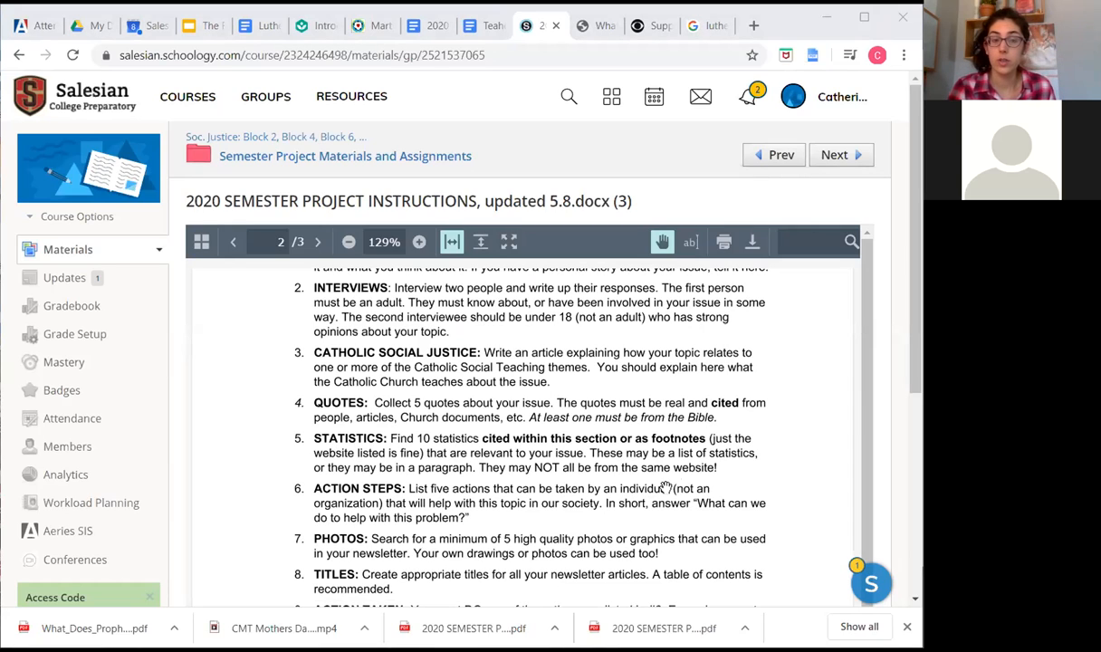
mouse_move(677, 474)
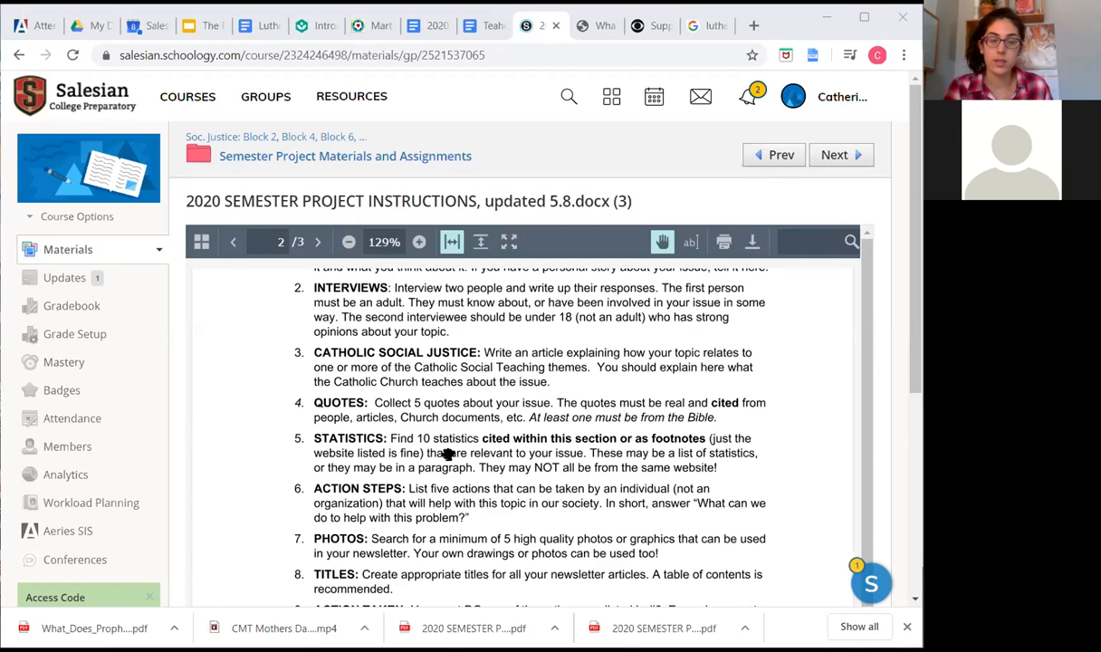
mouse_move(636, 453)
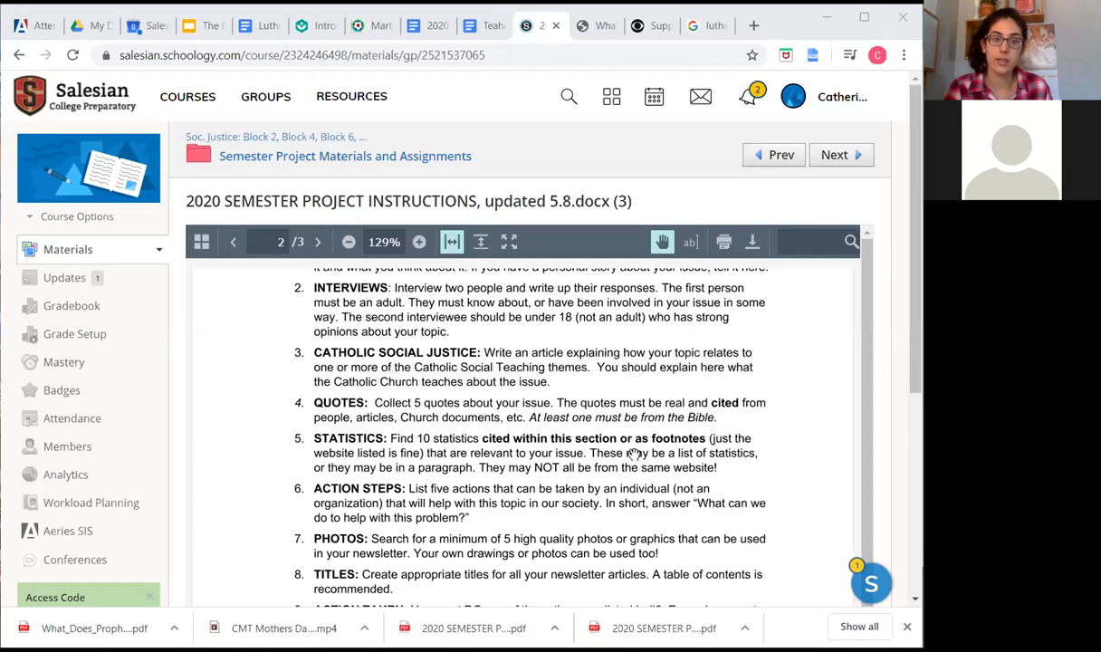
mouse_move(554, 469)
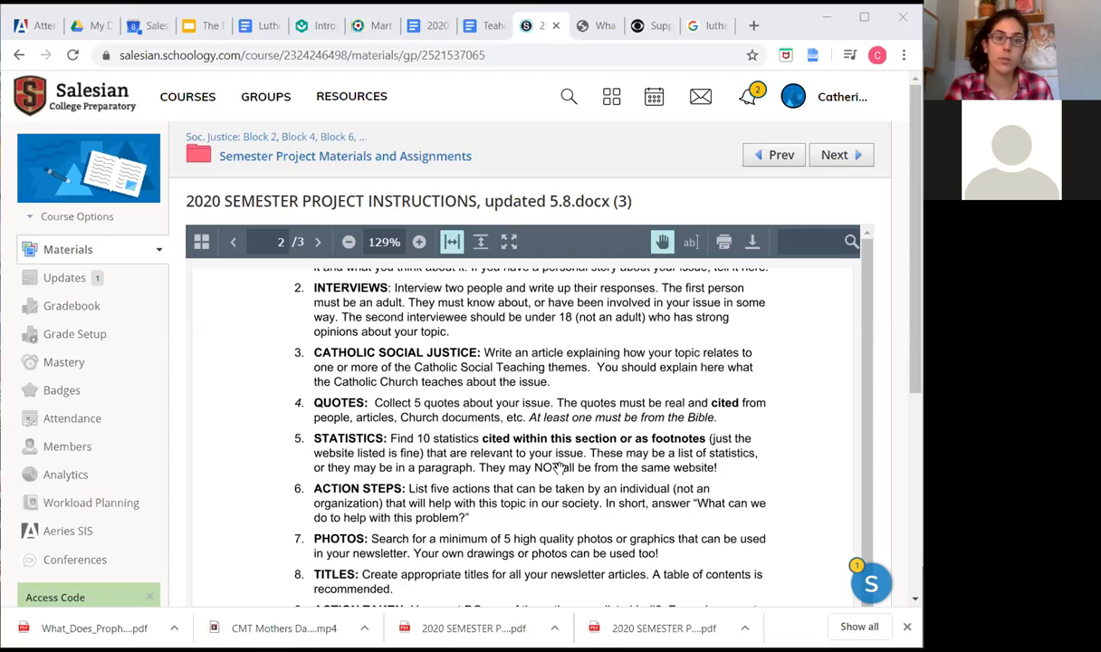
mouse_move(597, 462)
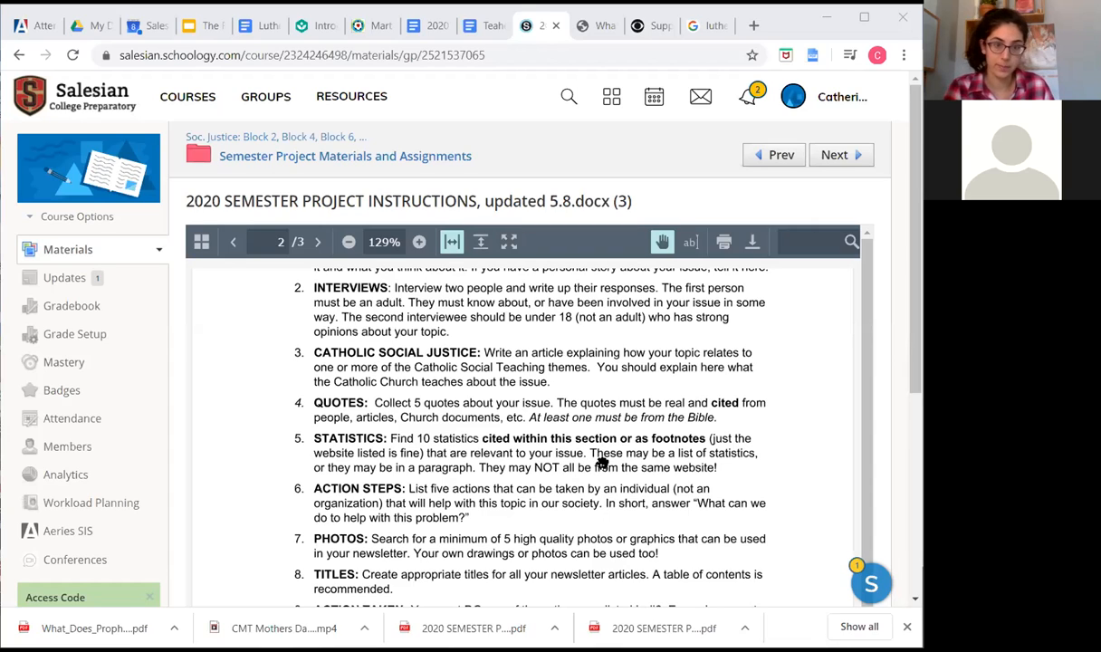
mouse_move(637, 474)
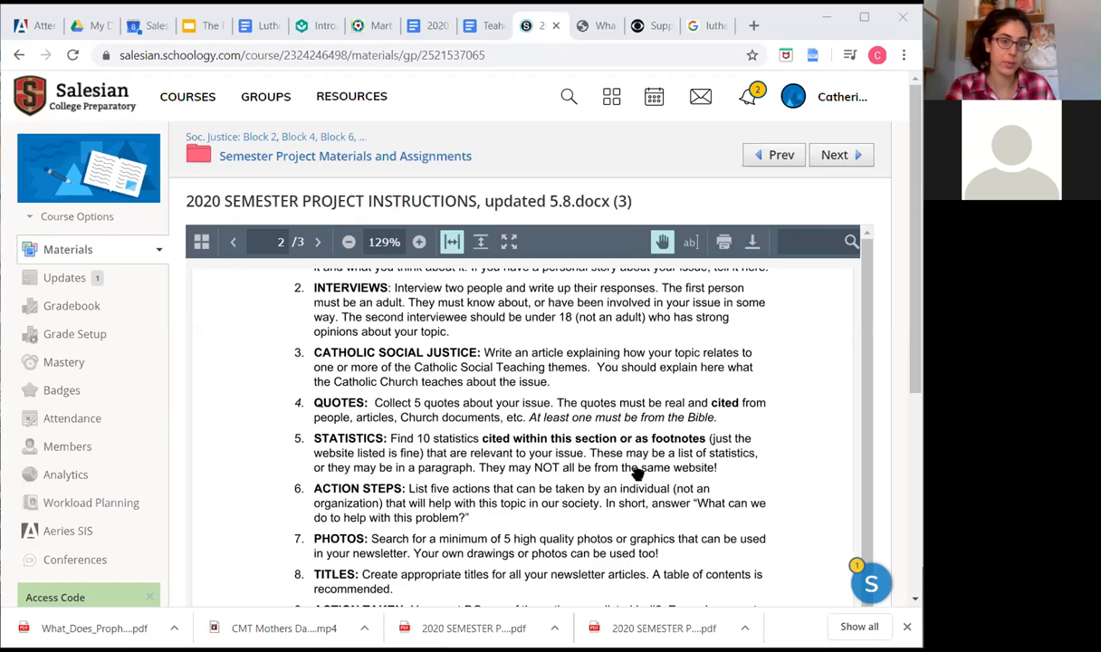
Scroll the instructions past items 7–9 to item 10, Editorial, and its page-bottom footnote
scroll(down, 3)
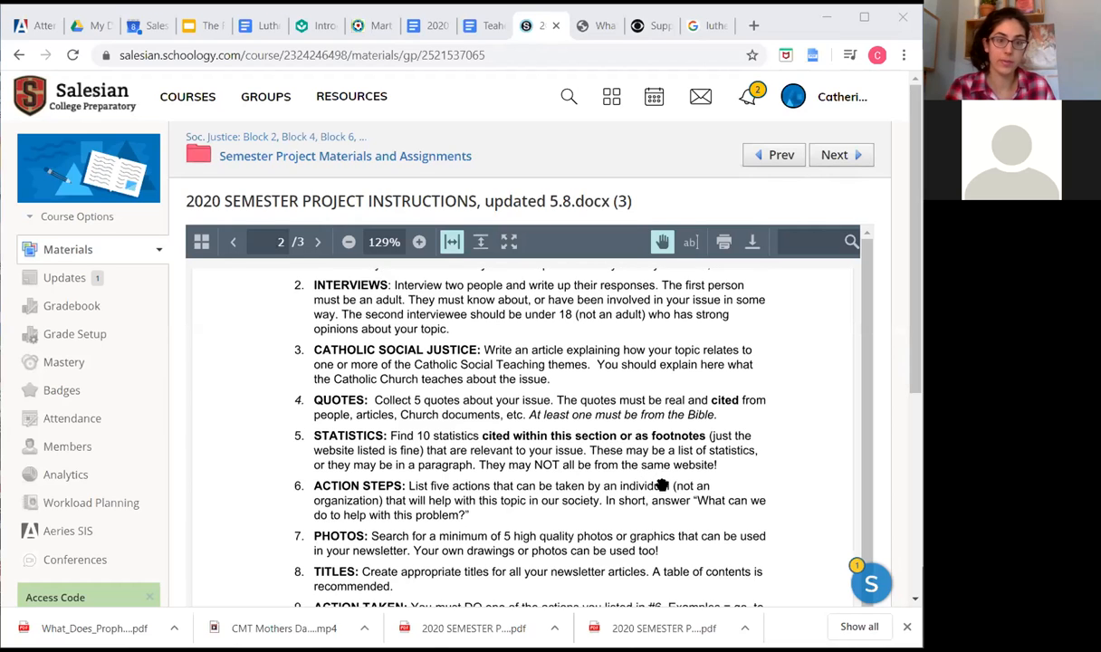
scroll(down, 3)
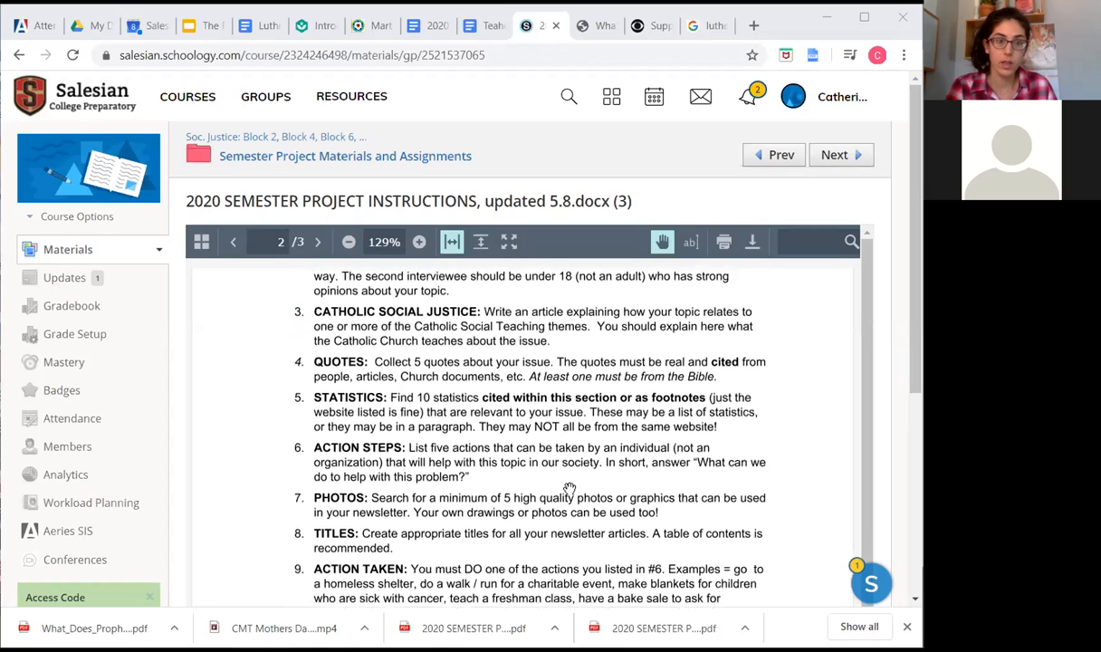
scroll(down, 3)
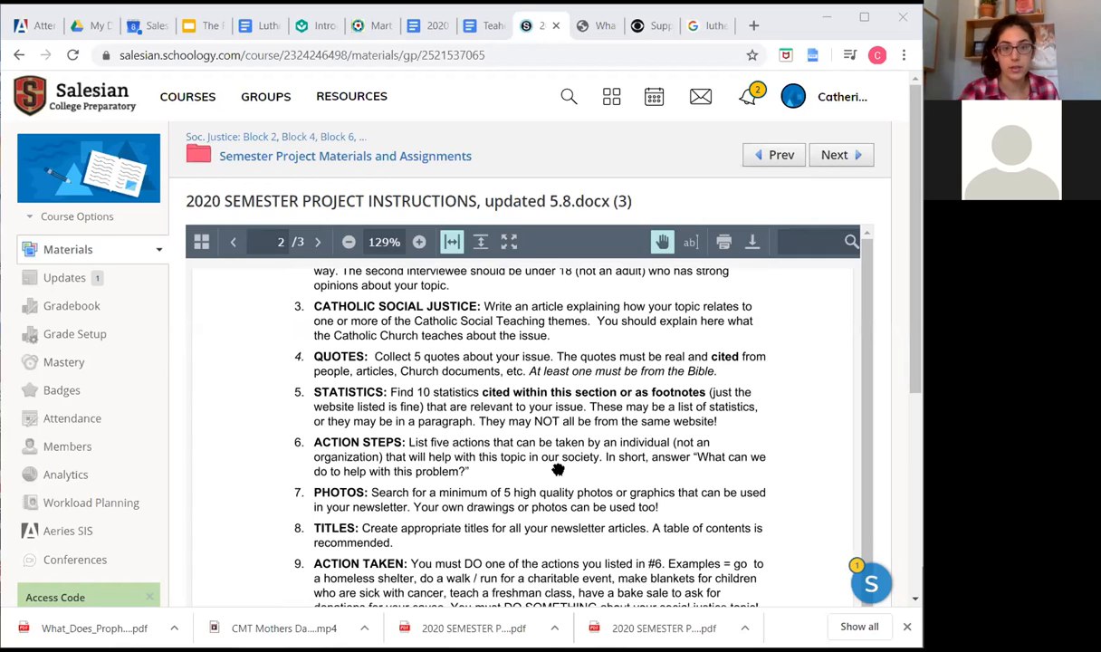
mouse_move(531, 492)
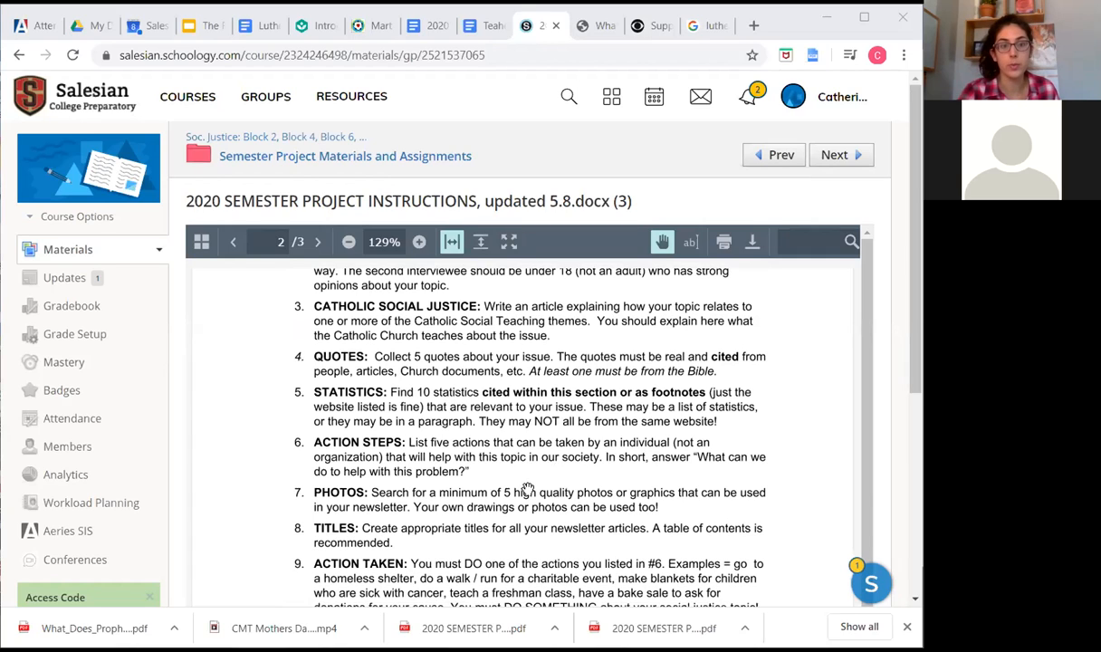
scroll(down, 3)
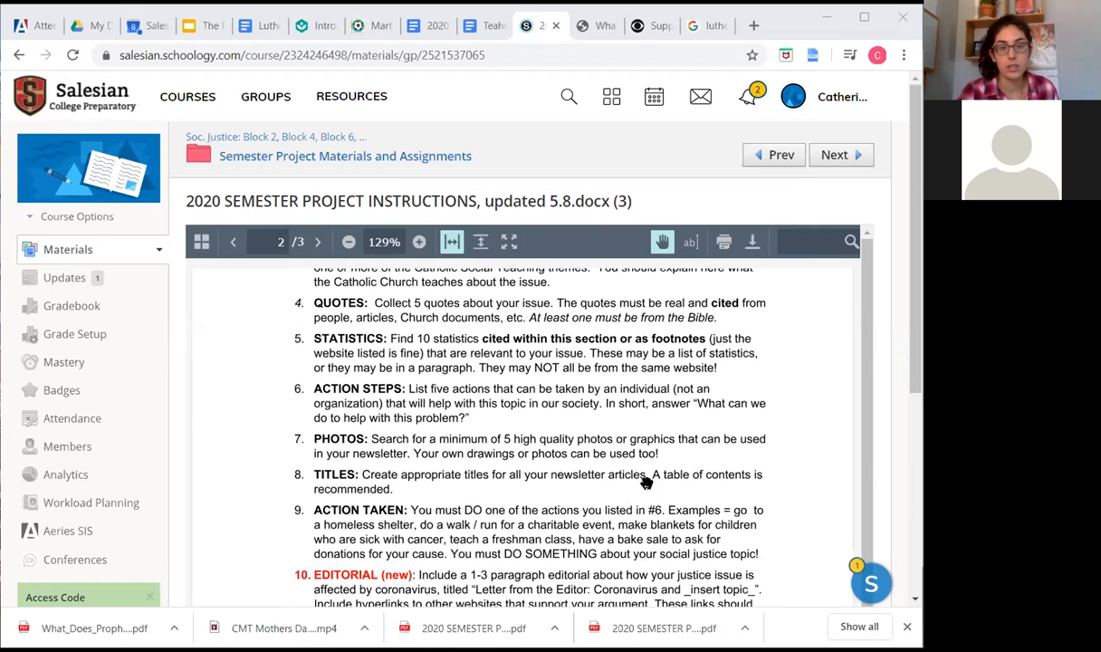
mouse_move(699, 452)
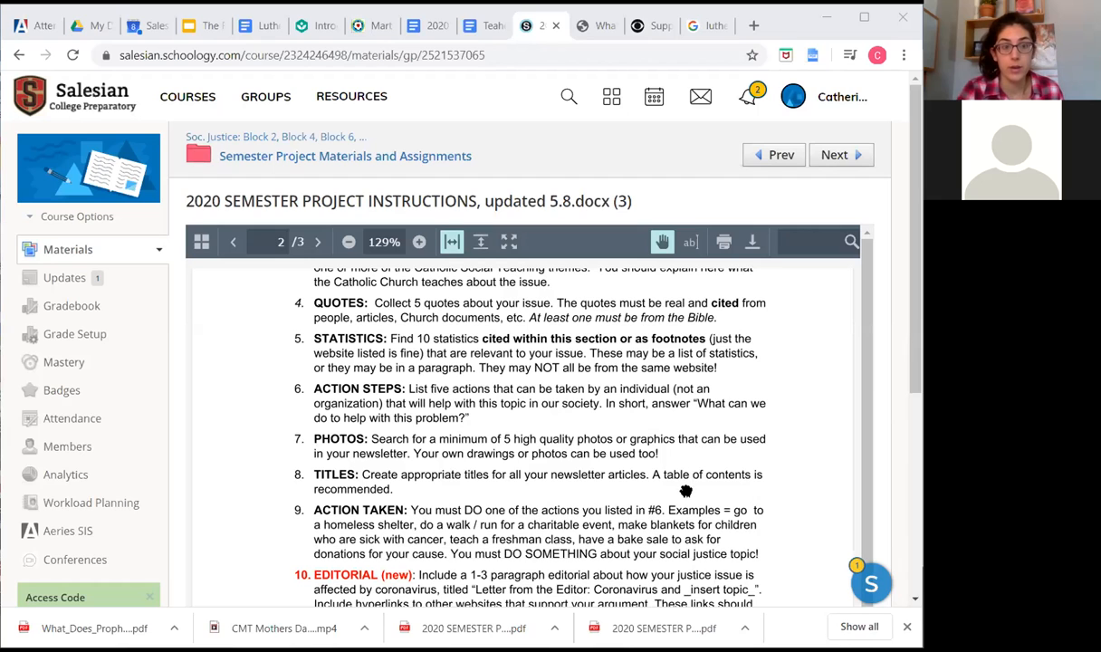
scroll(down, 3)
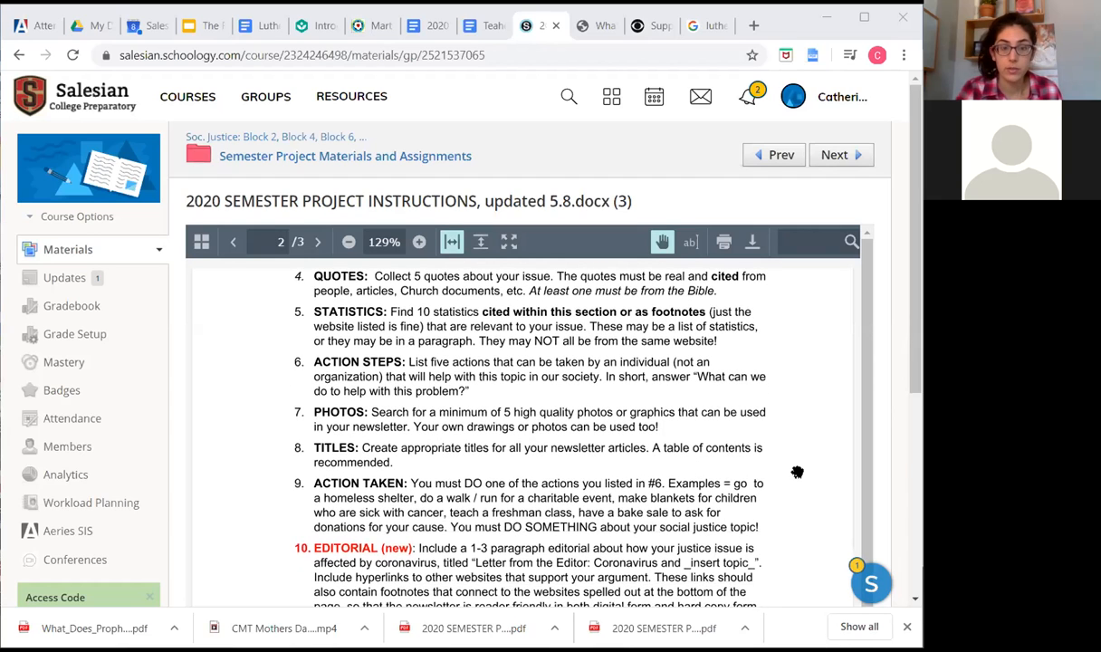
scroll(down, 3)
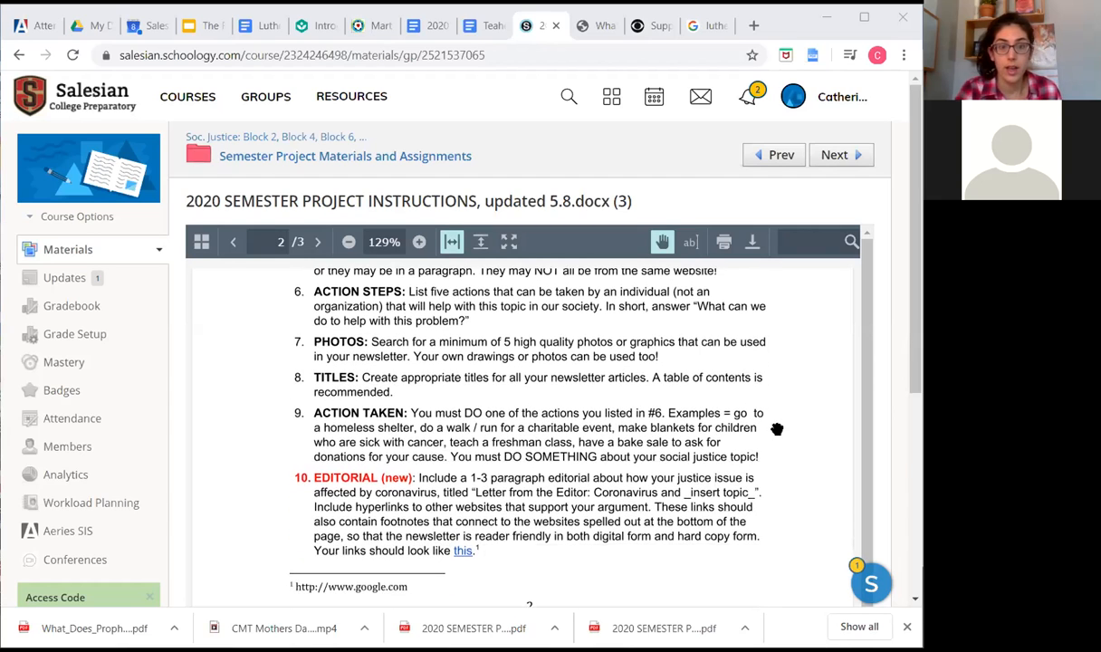
mouse_move(794, 438)
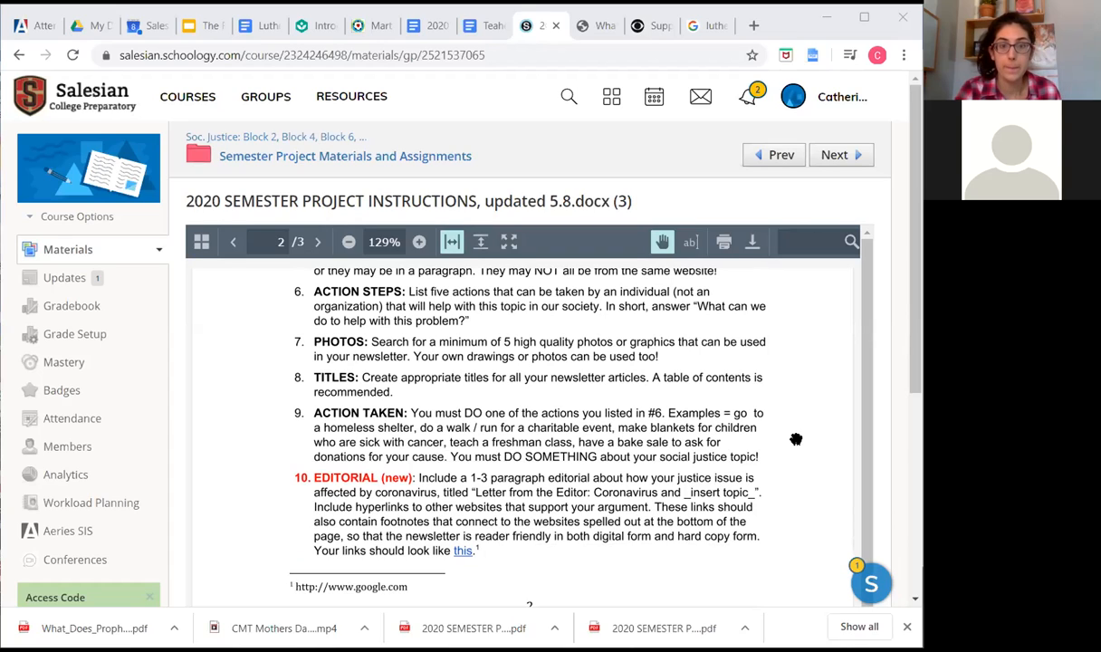
mouse_move(789, 440)
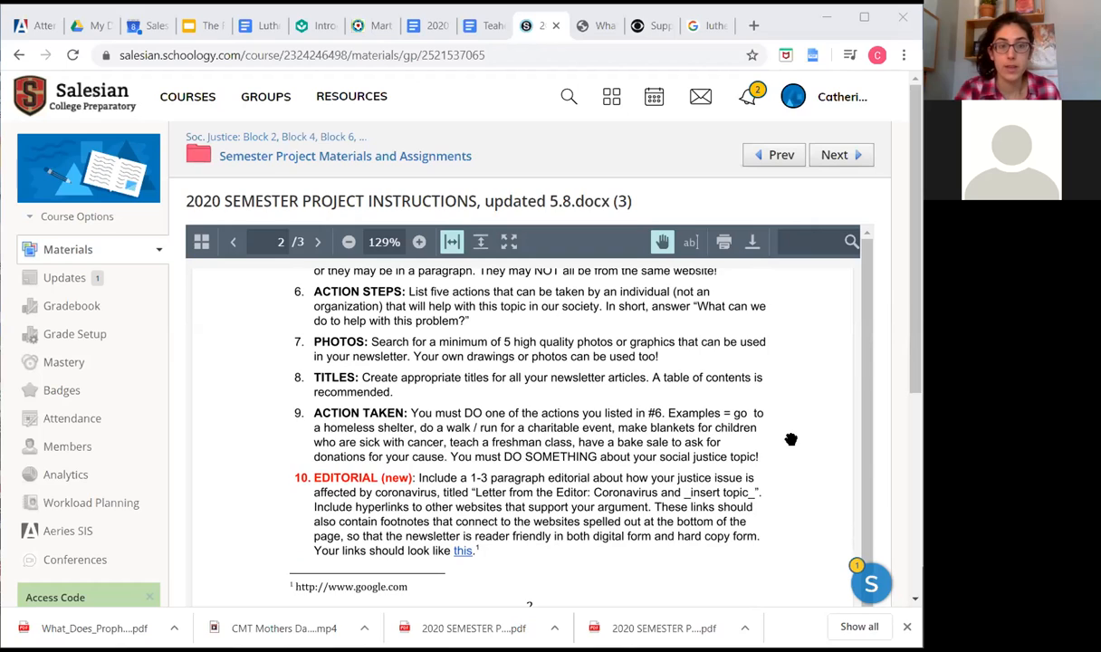
Scroll to show the full Editorial item and its footnote link example at the end of page 2
scroll(down, 3)
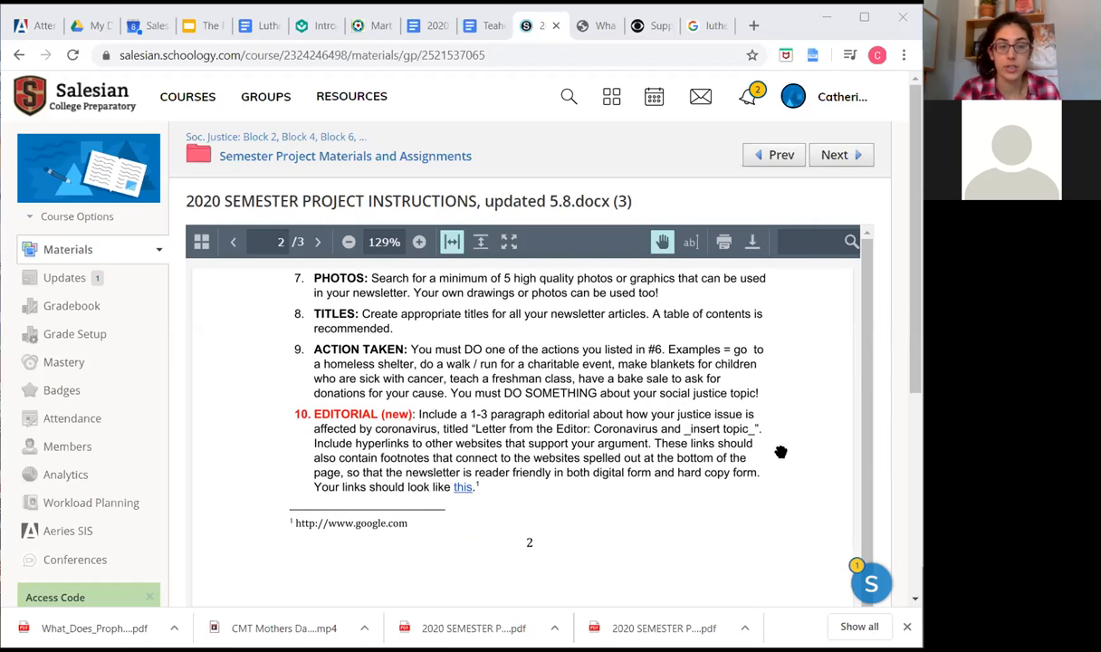
mouse_move(789, 430)
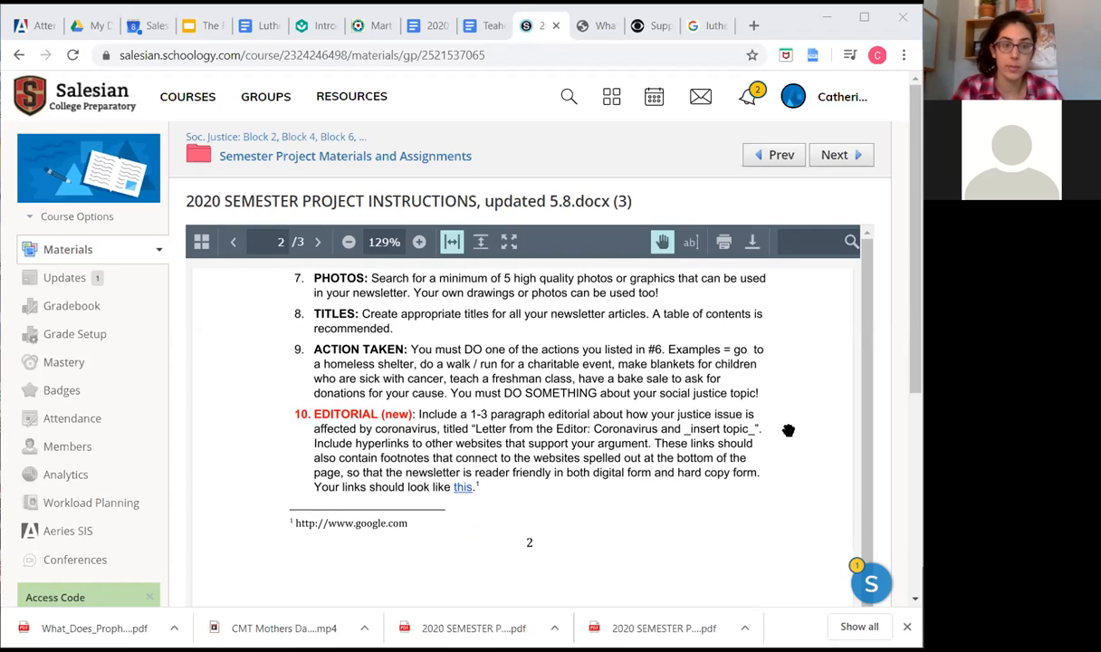
mouse_move(617, 428)
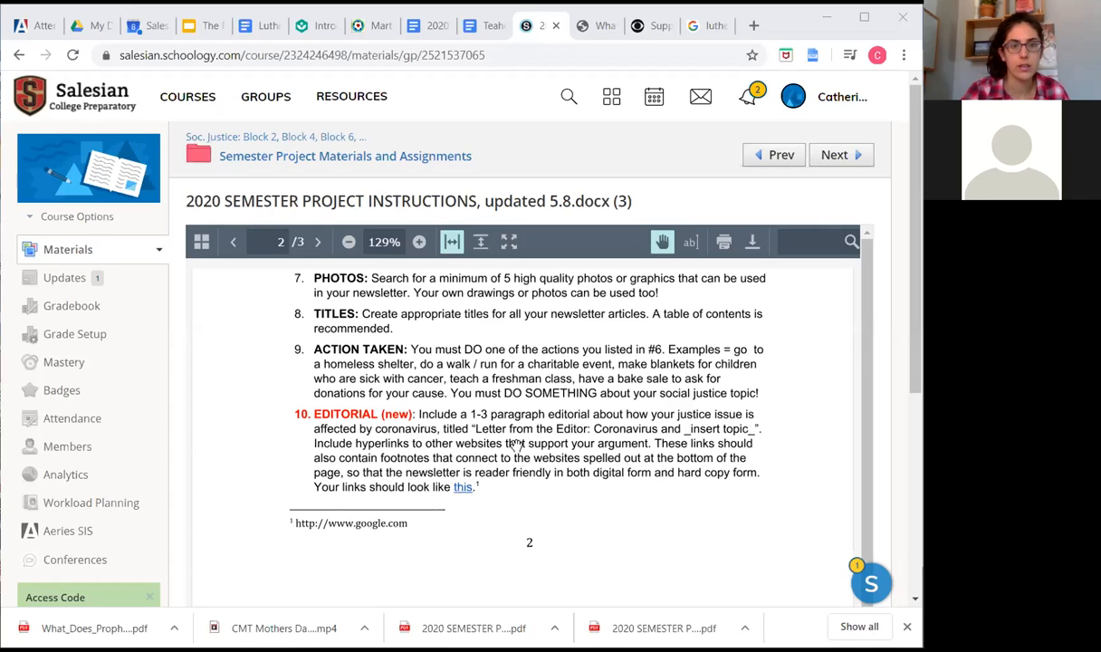
mouse_move(528, 473)
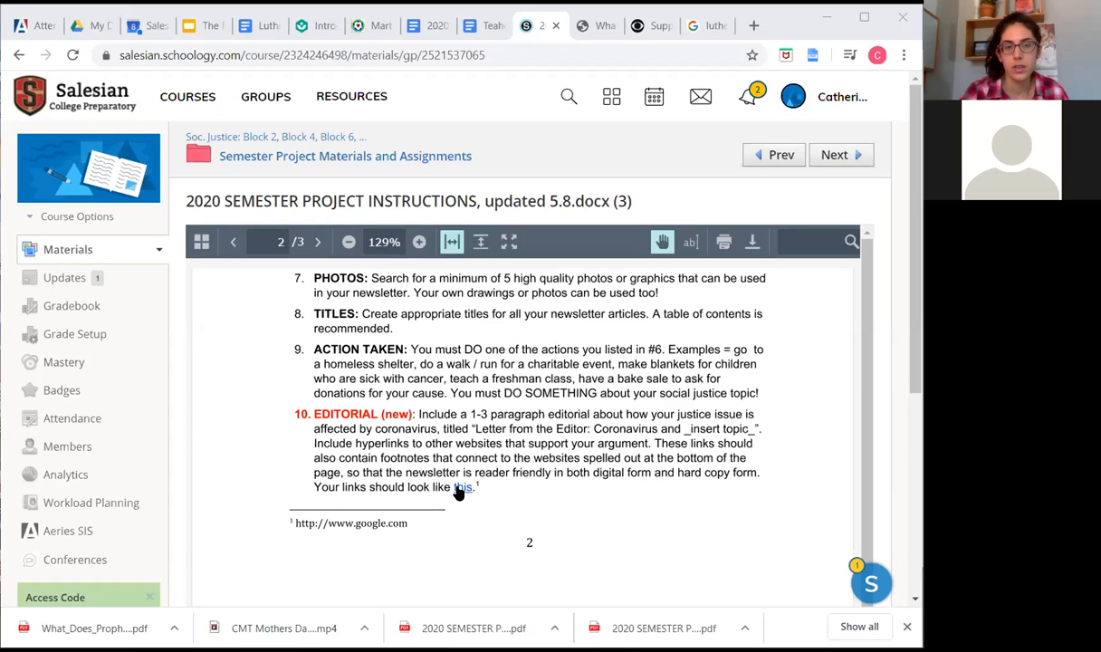
mouse_move(459, 496)
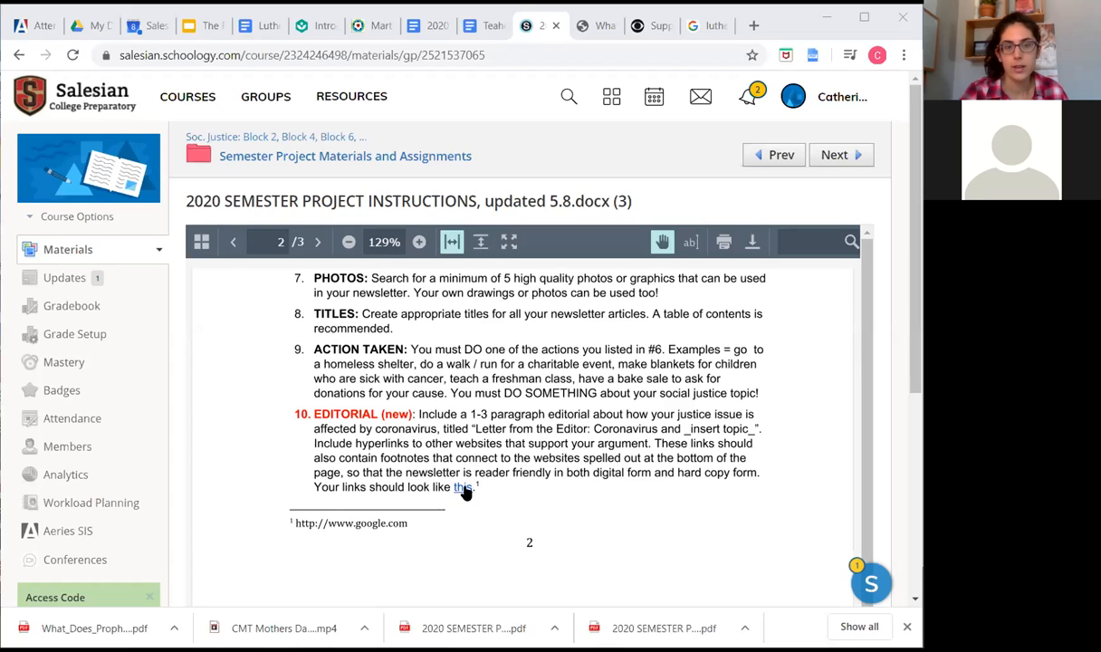
mouse_move(489, 485)
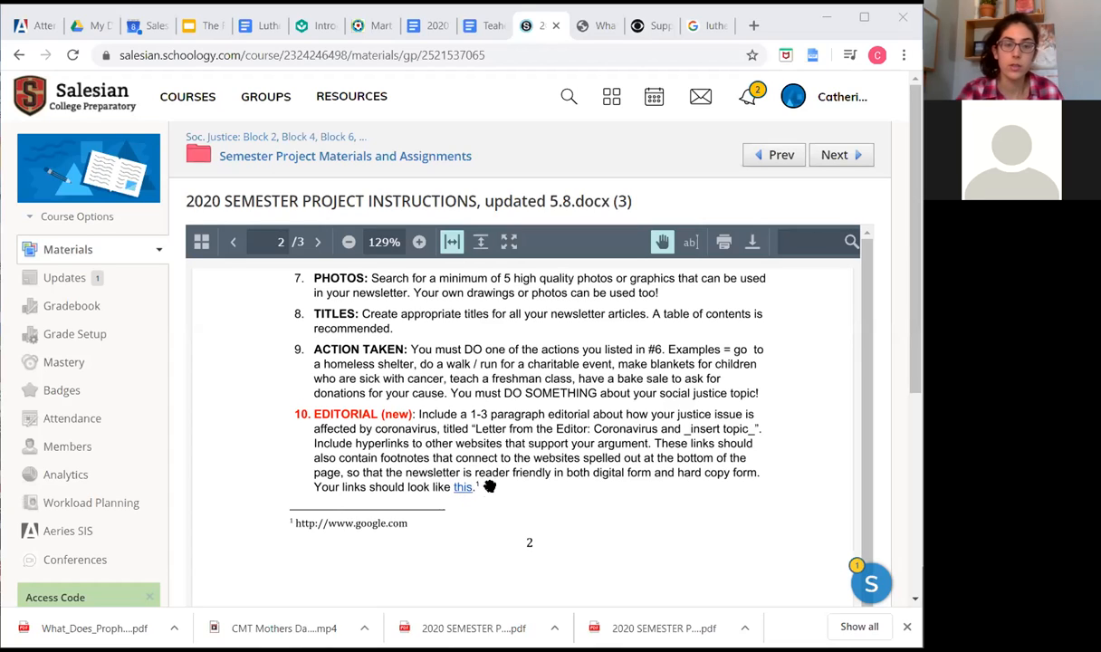
mouse_move(485, 485)
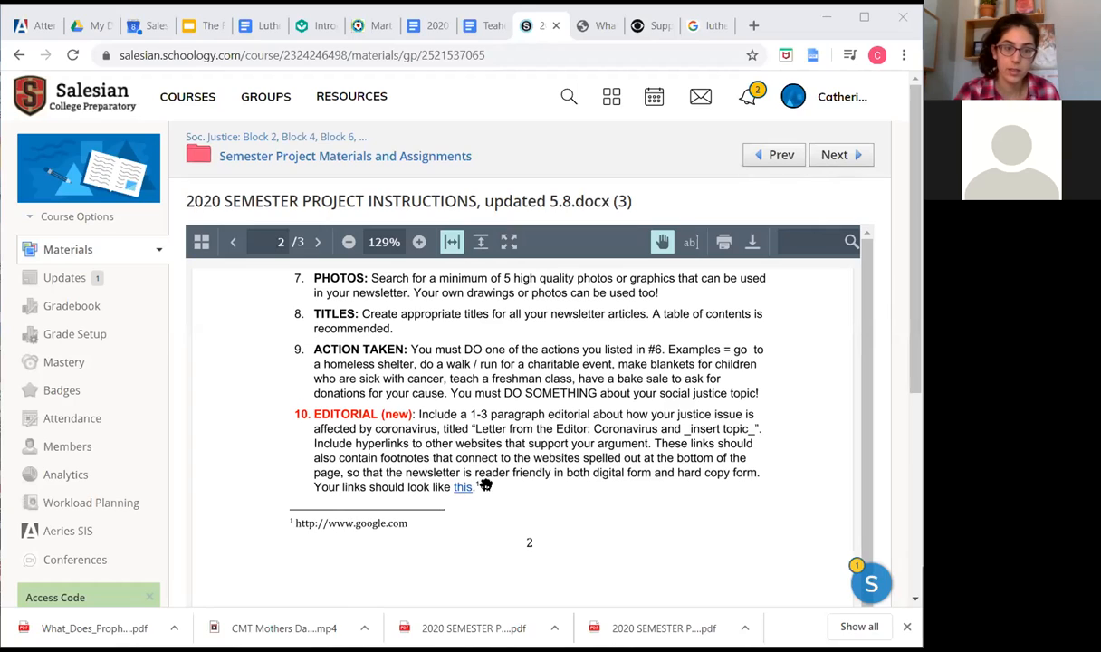
mouse_move(485, 485)
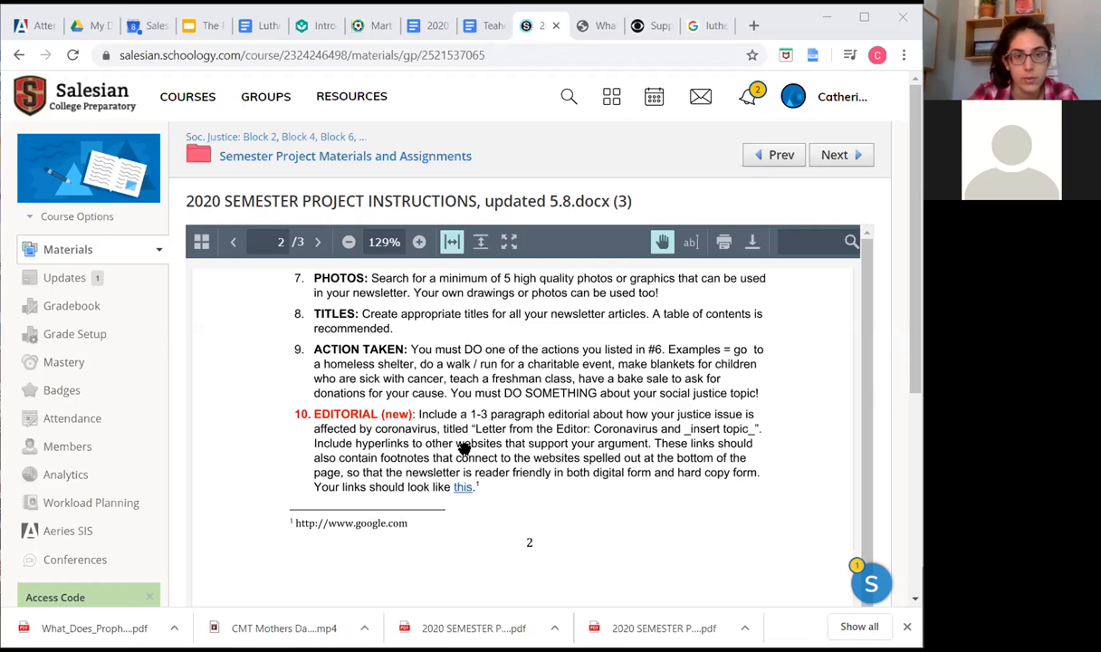
mouse_move(456, 488)
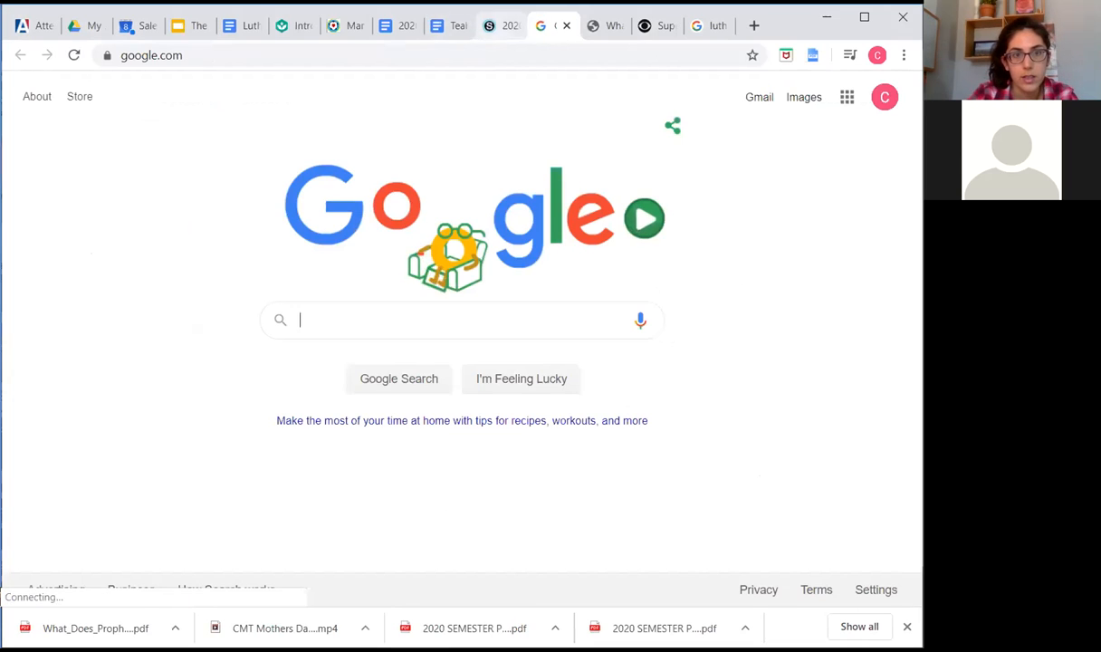
Return from the Google homepage to the instructions document at page 2's Editorial item
click(479, 25)
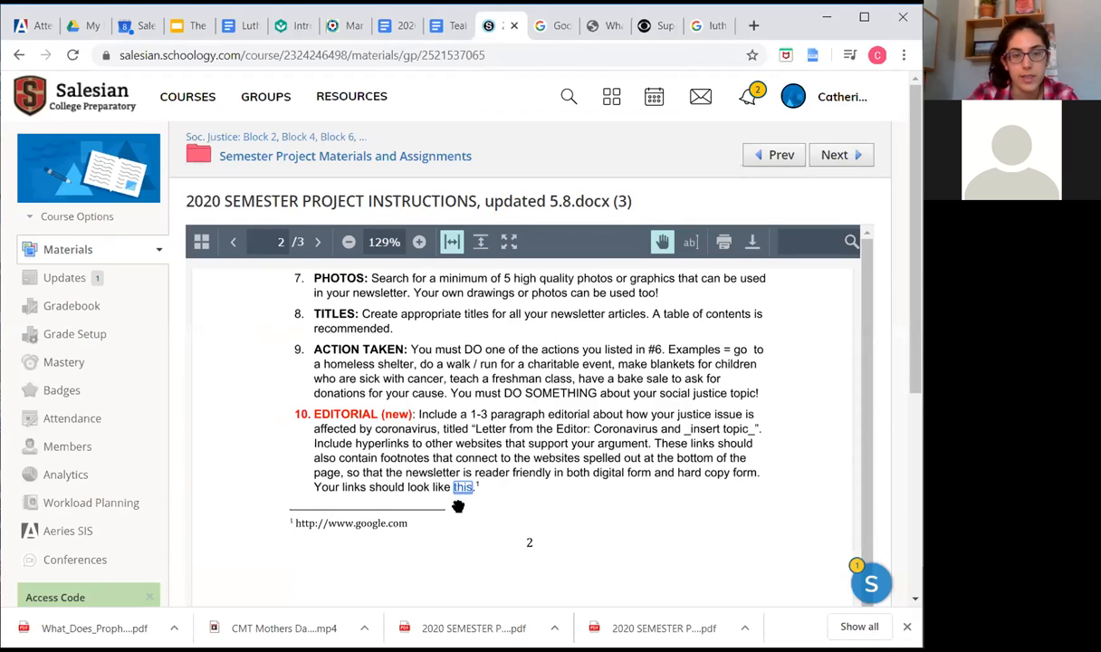
mouse_move(487, 489)
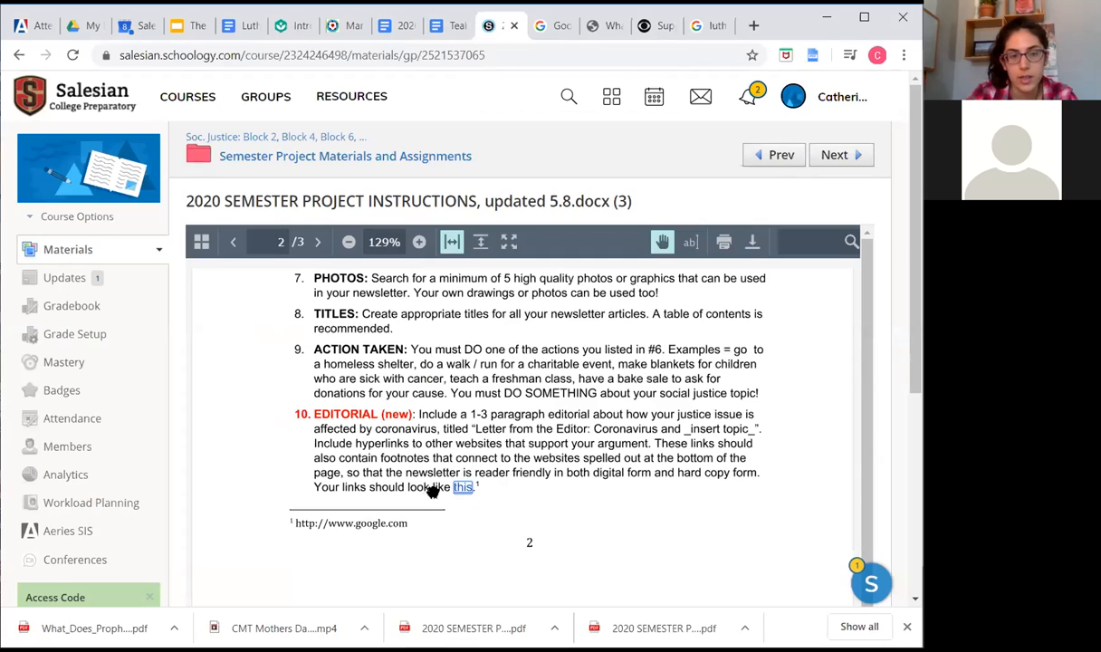
mouse_move(475, 503)
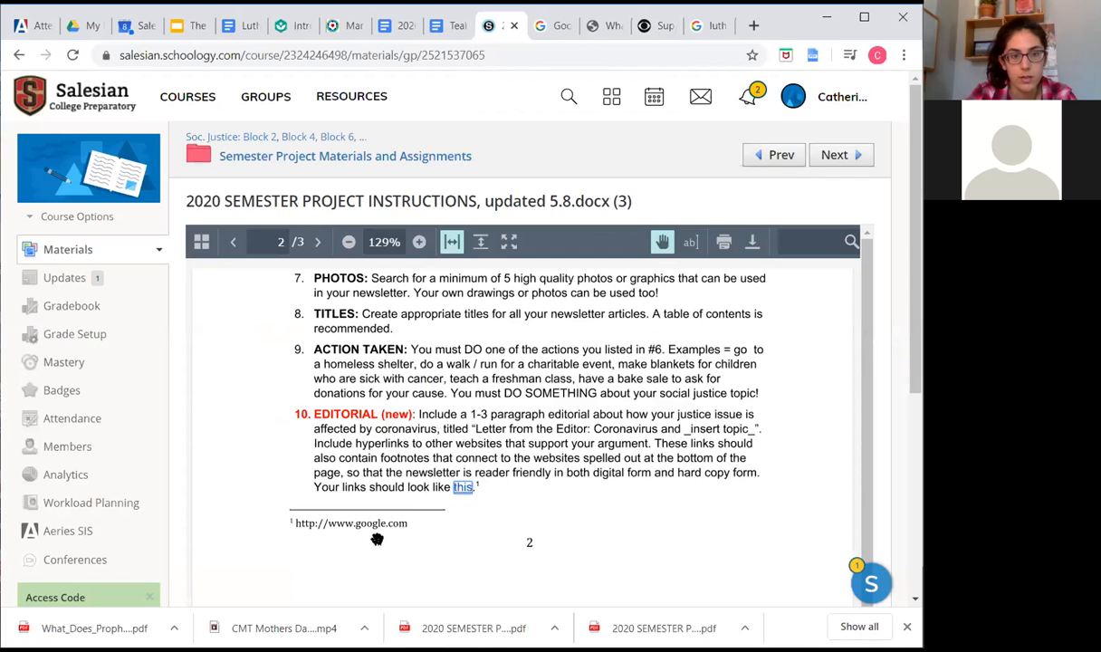
mouse_move(384, 536)
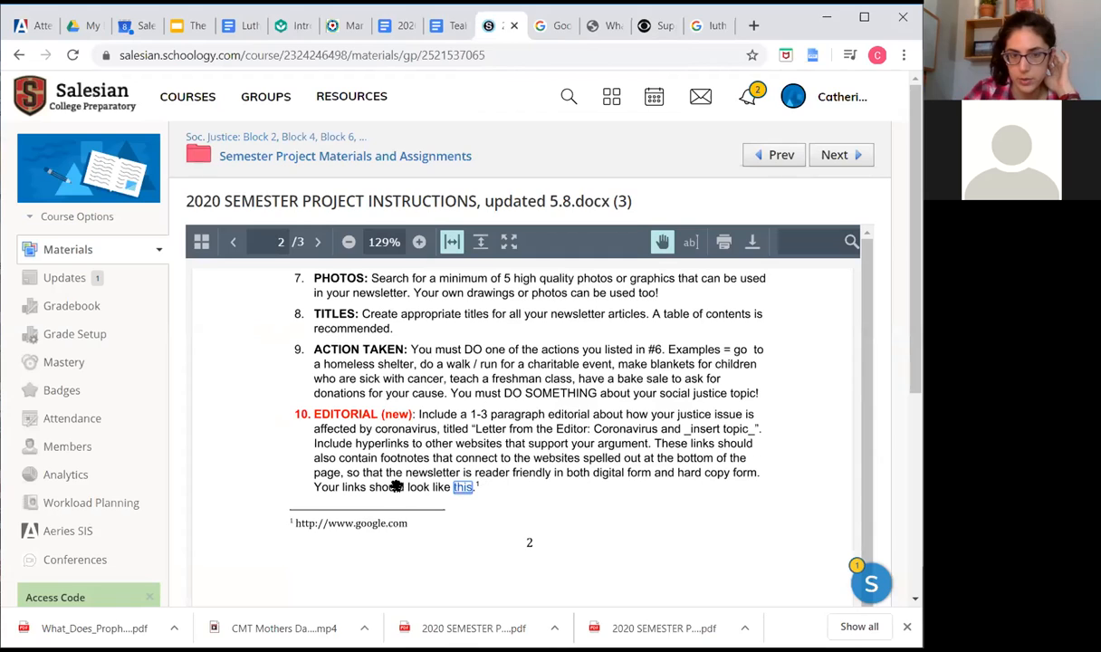
mouse_move(406, 467)
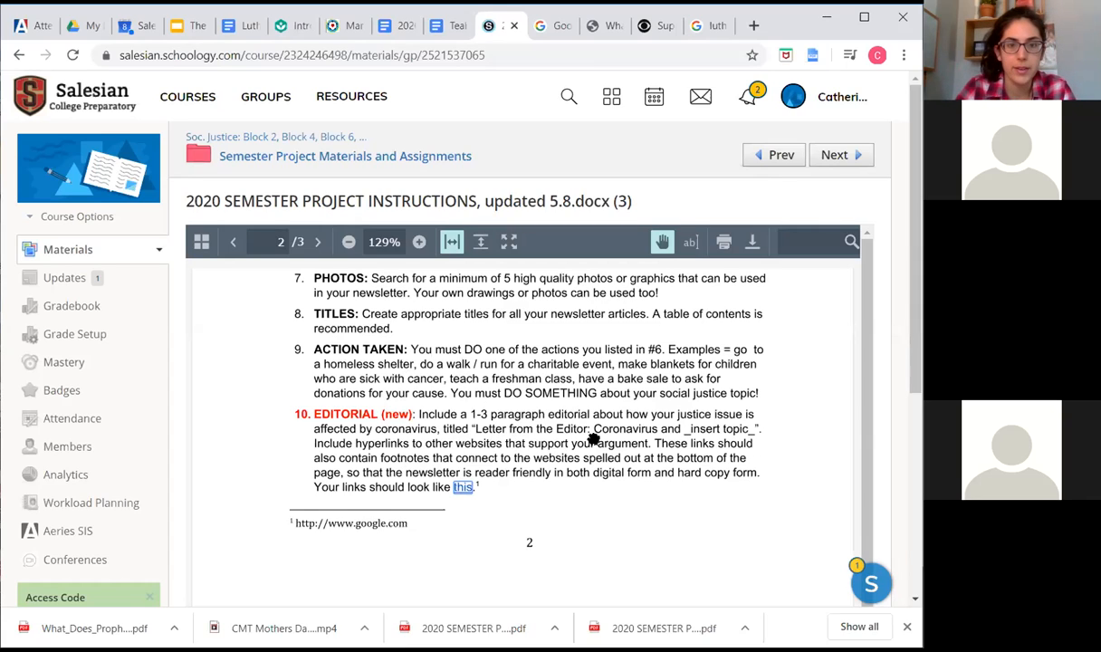
mouse_move(720, 431)
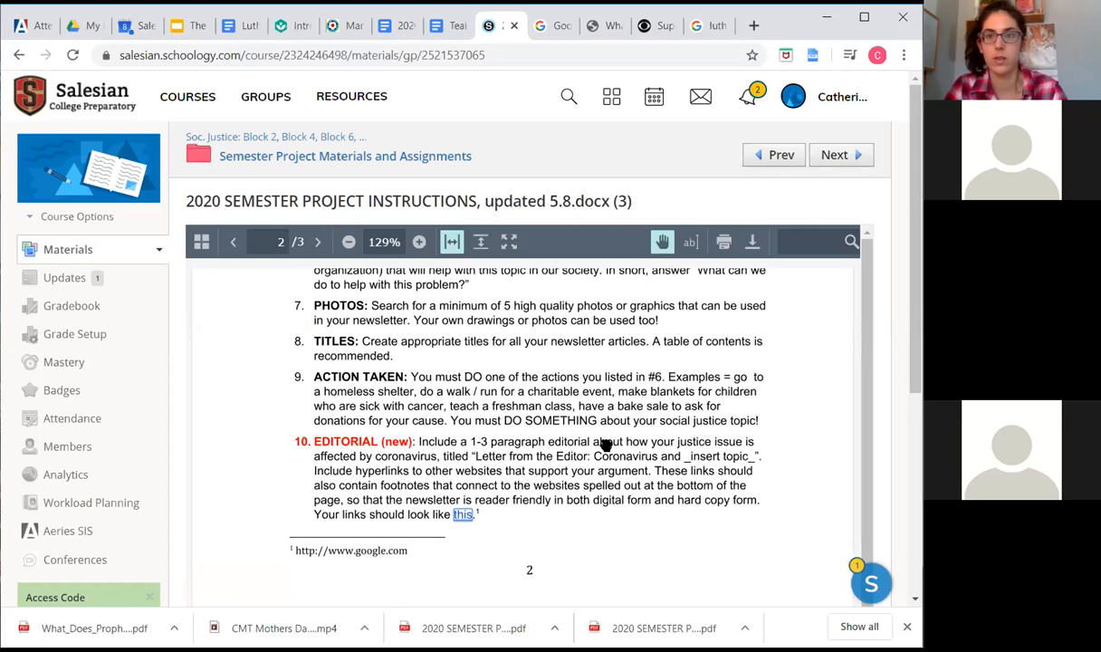
Scroll to page 3 and read the Make a Video section of the instructions
scroll(down, 3)
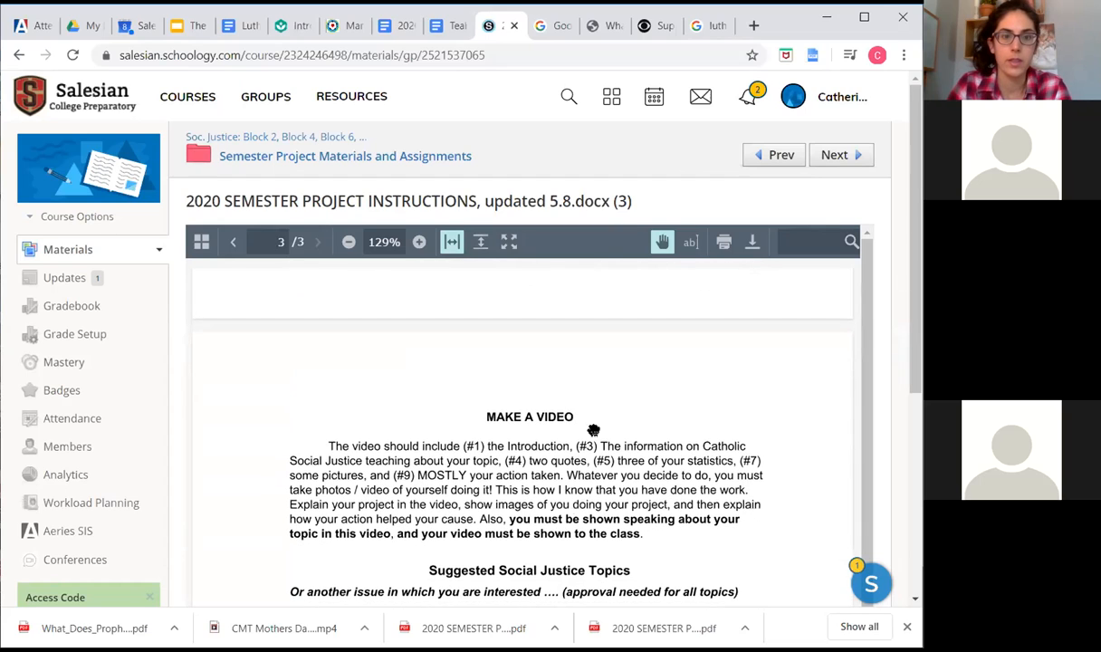
mouse_move(639, 536)
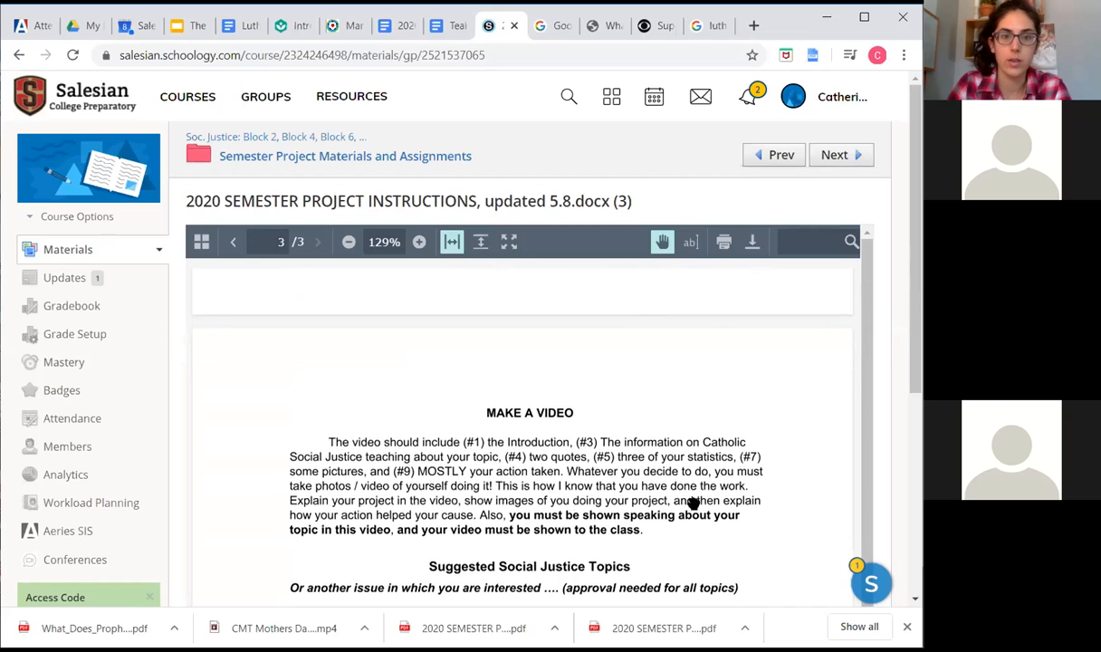
scroll(down, 3)
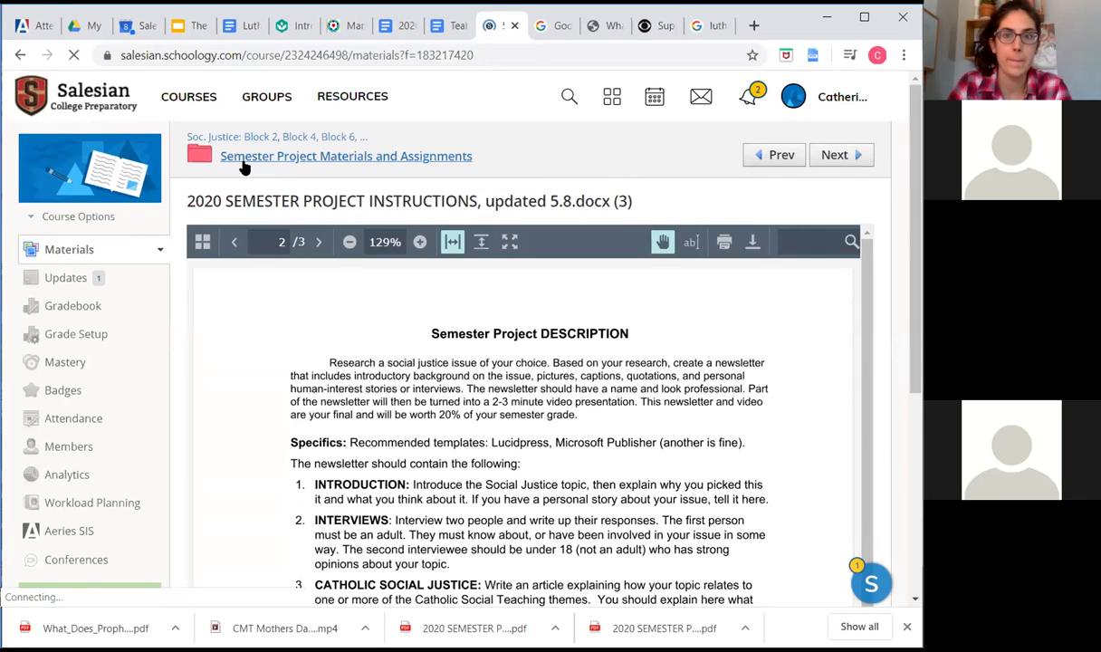
Return to the Semester Project Materials and Assignments folder via its breadcrumb link
click(346, 156)
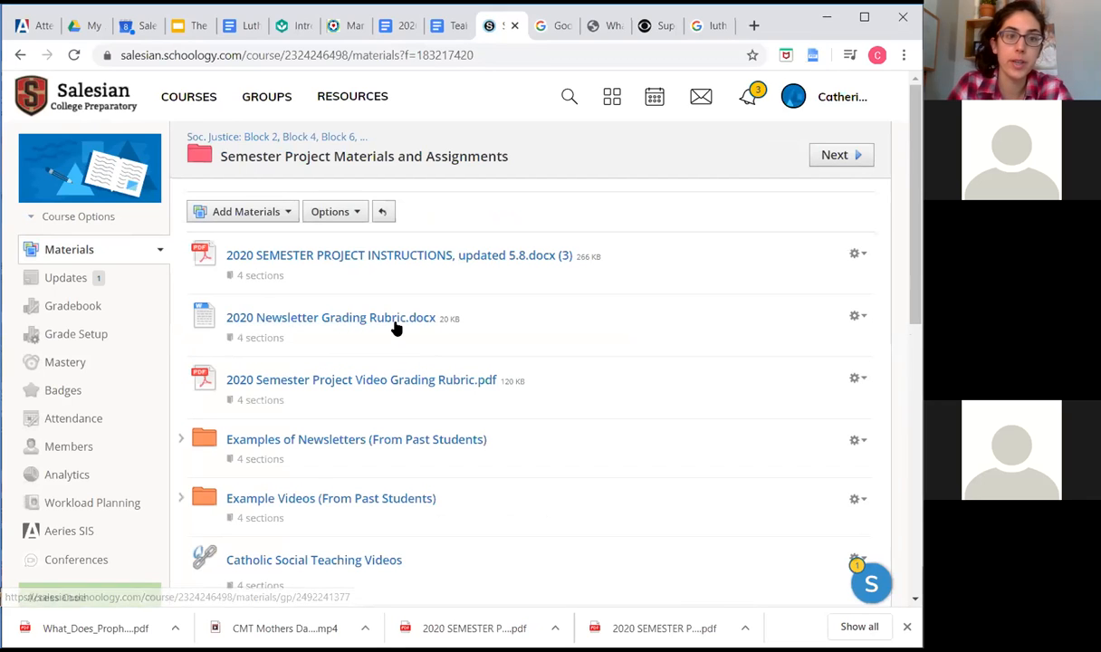
mouse_move(336, 316)
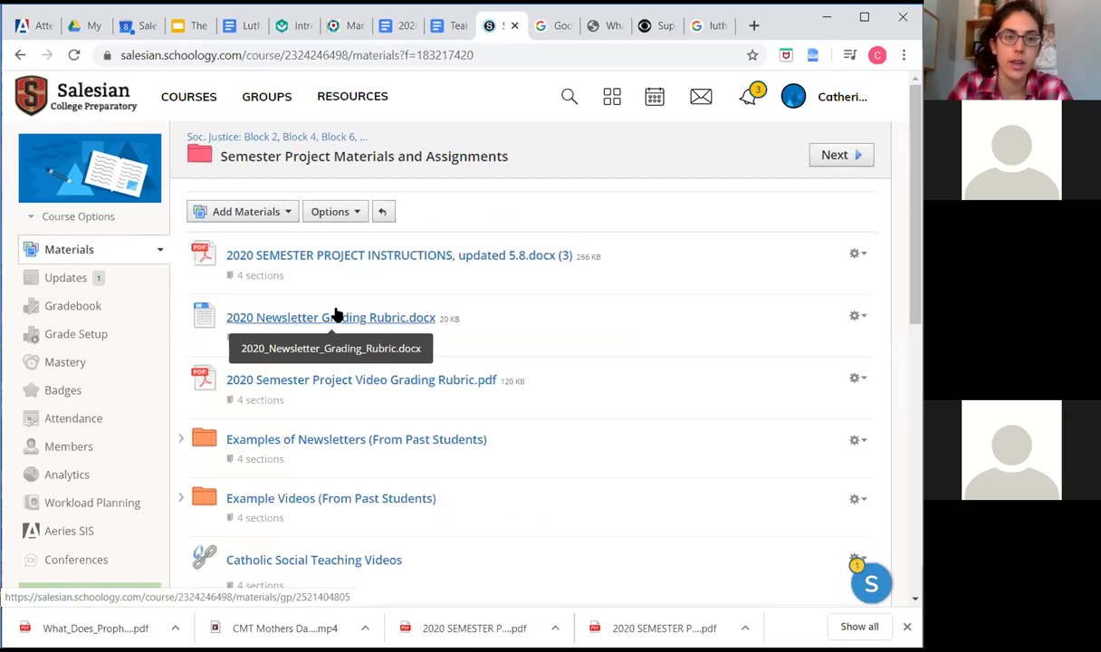
mouse_move(304, 364)
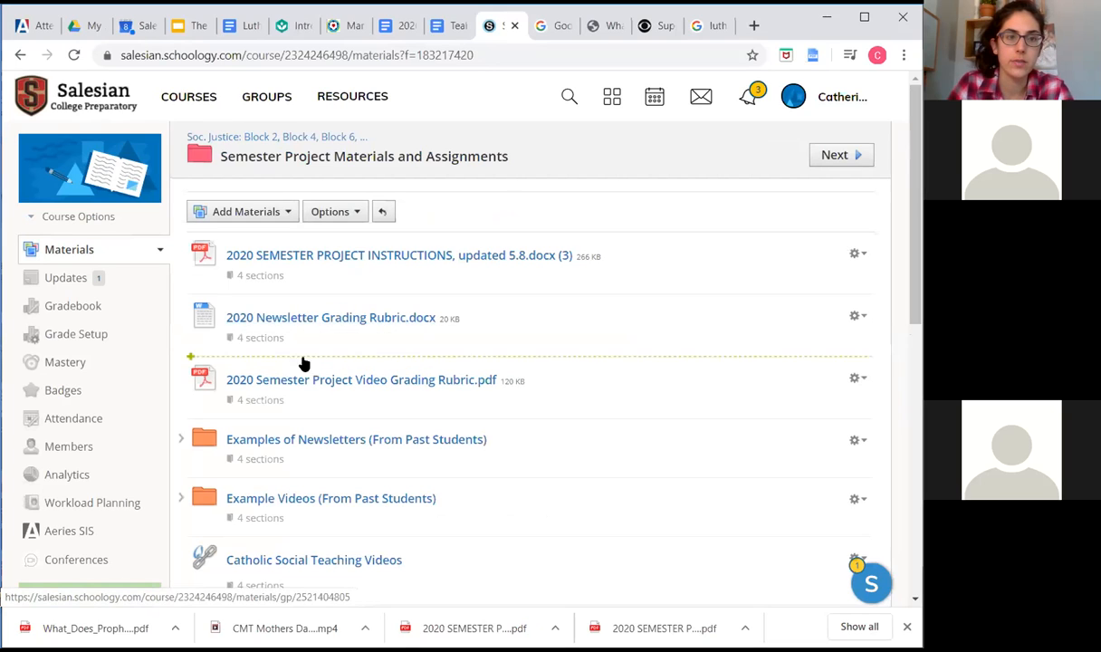
mouse_move(307, 316)
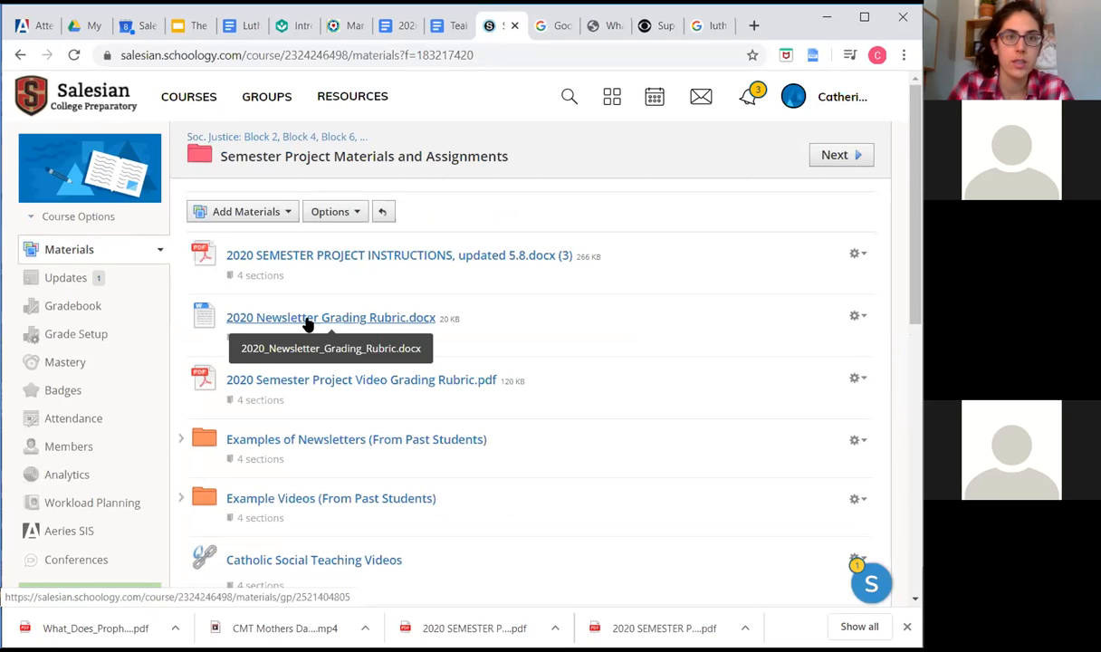
Open the 2020 Newsletter Grading Rubric and scroll through both pages to the required-contents list
click(330, 316)
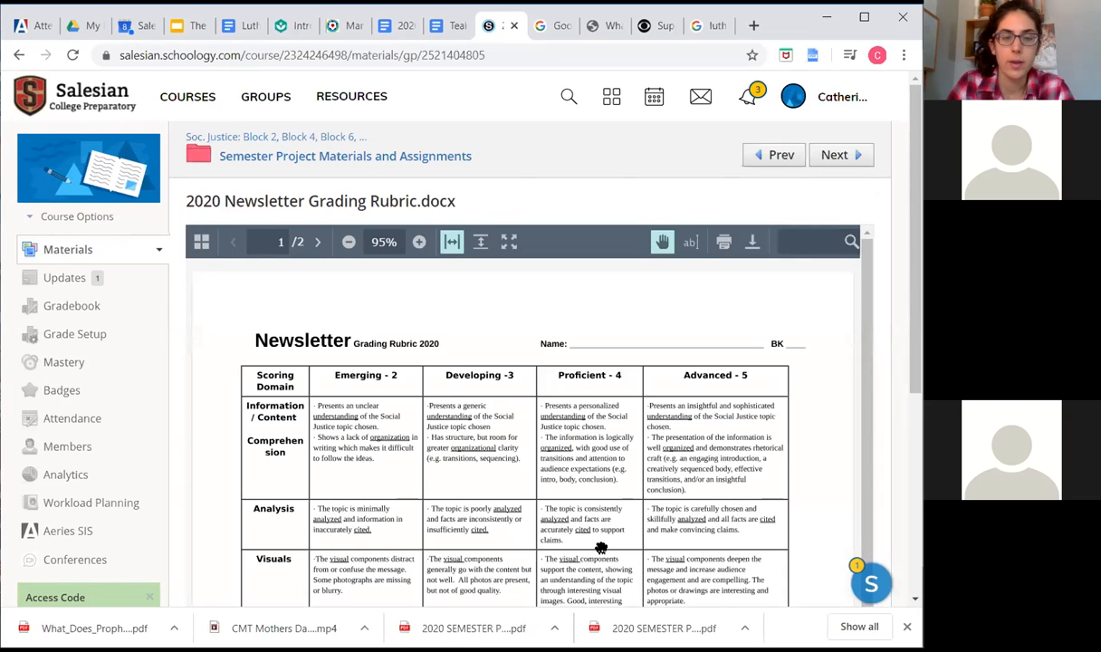
scroll(down, 3)
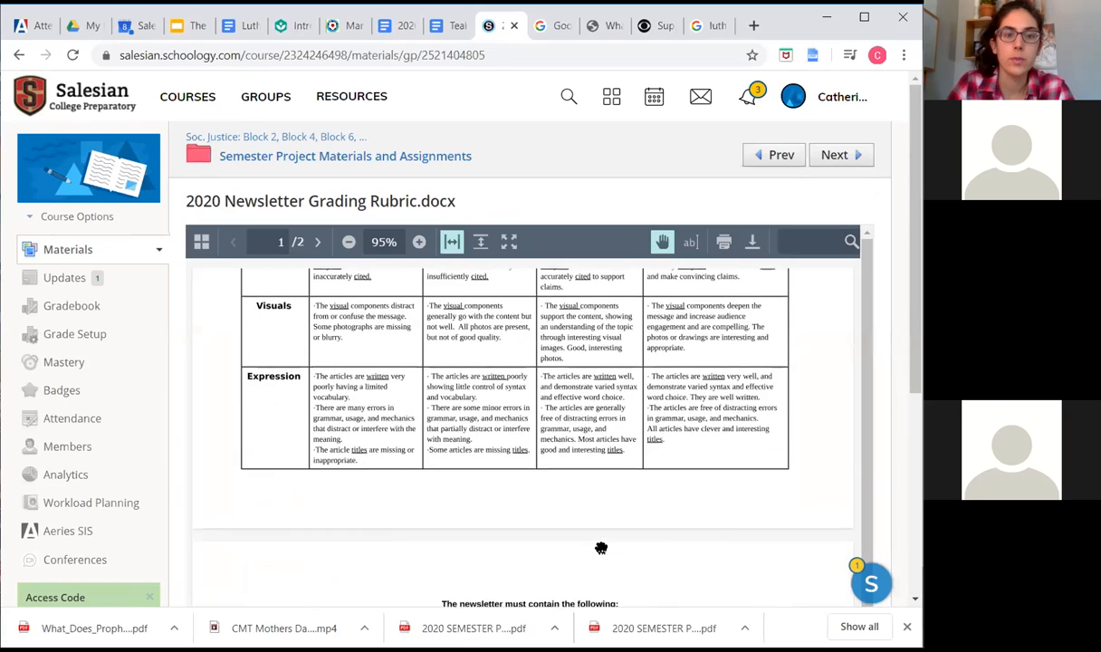
scroll(down, 3)
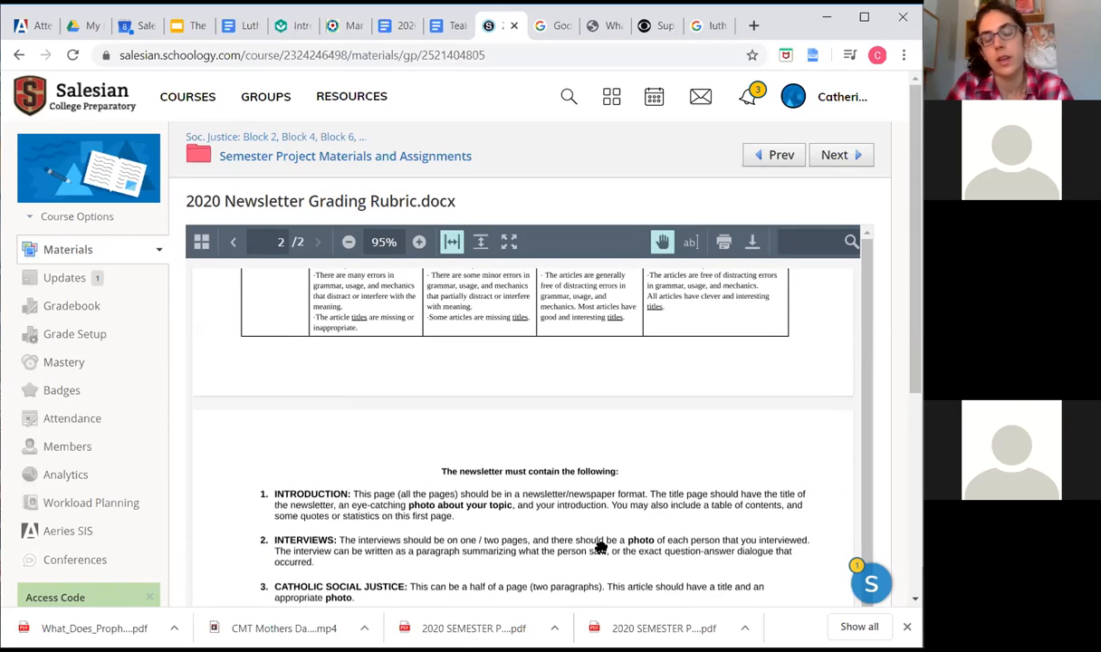
scroll(down, 3)
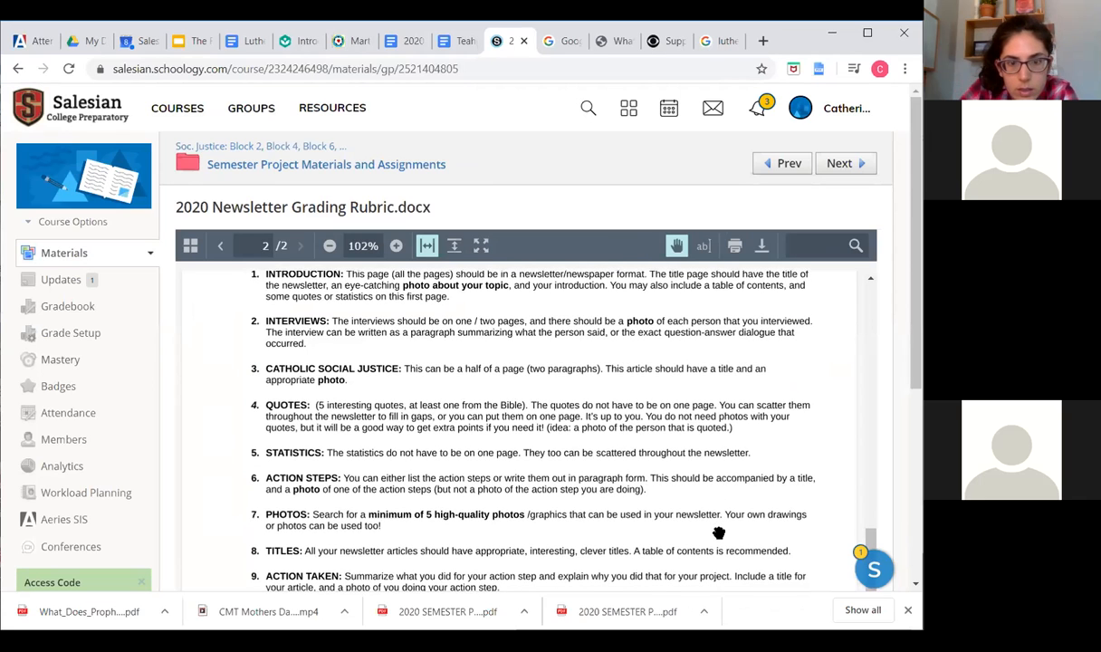
mouse_move(738, 625)
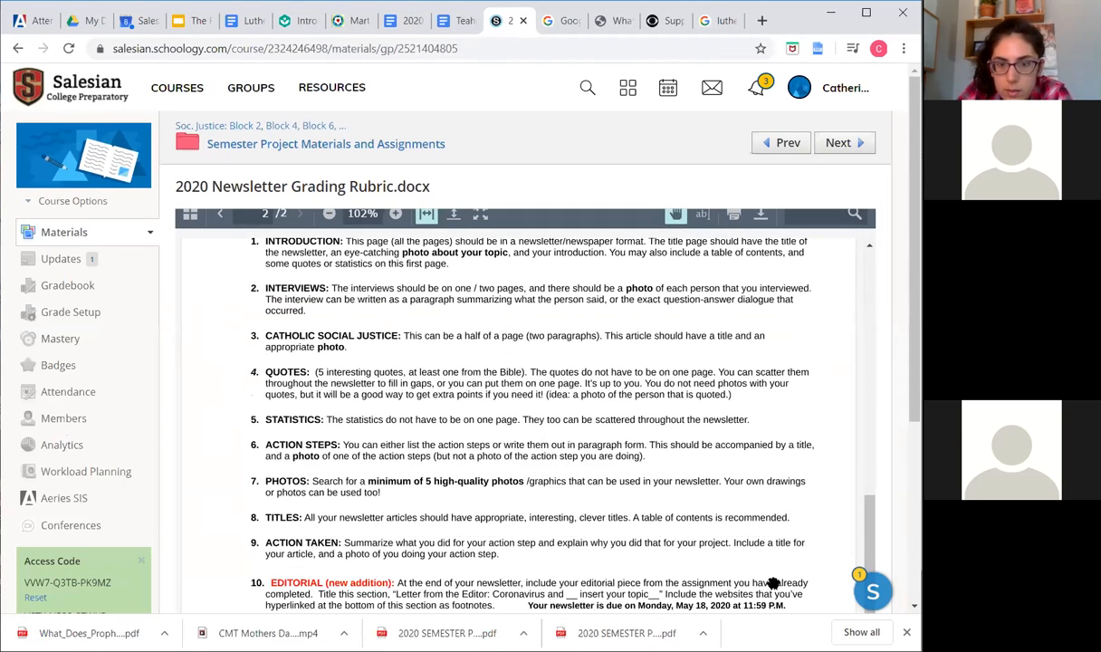
mouse_move(808, 510)
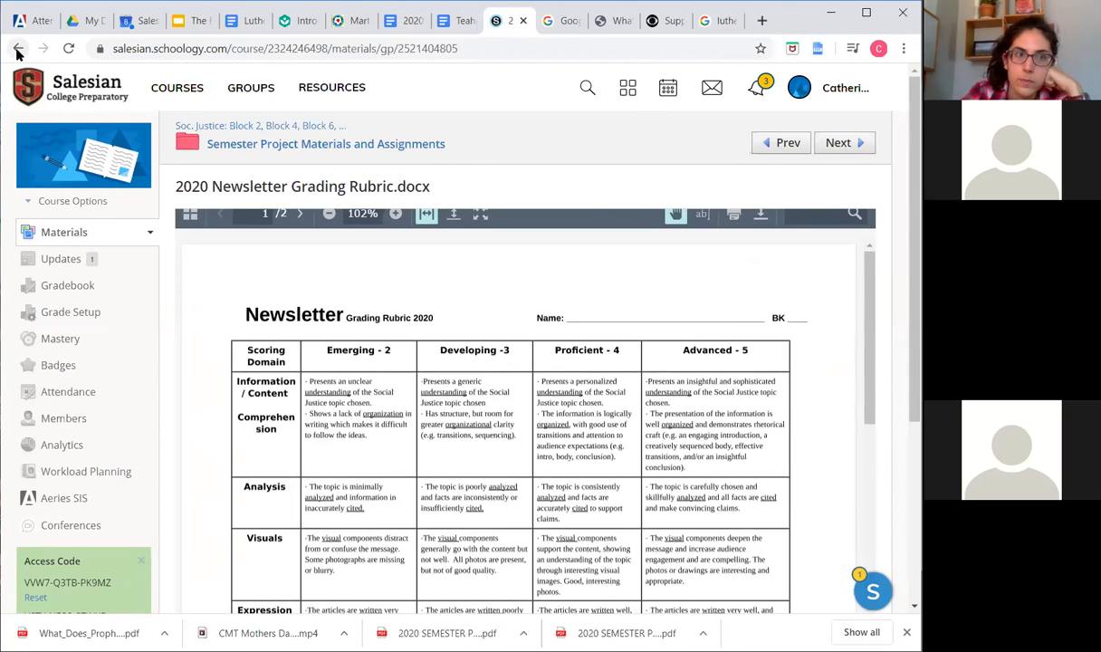
Go back to the materials folder and scroll down its list of rubrics, example folders and links
click(18, 47)
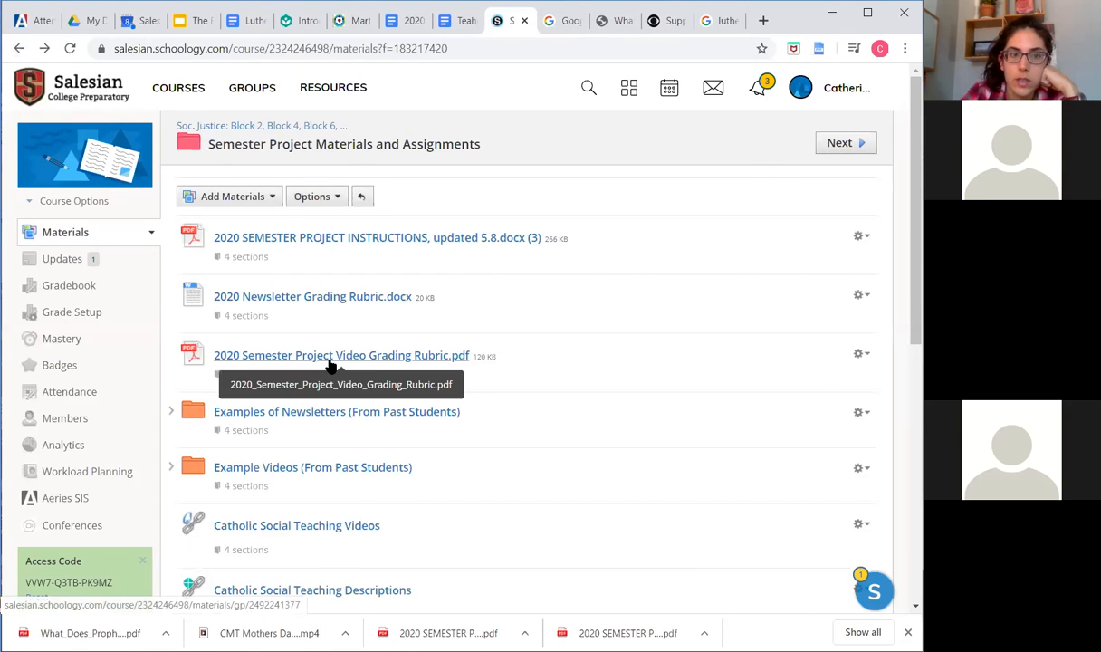
scroll(down, 3)
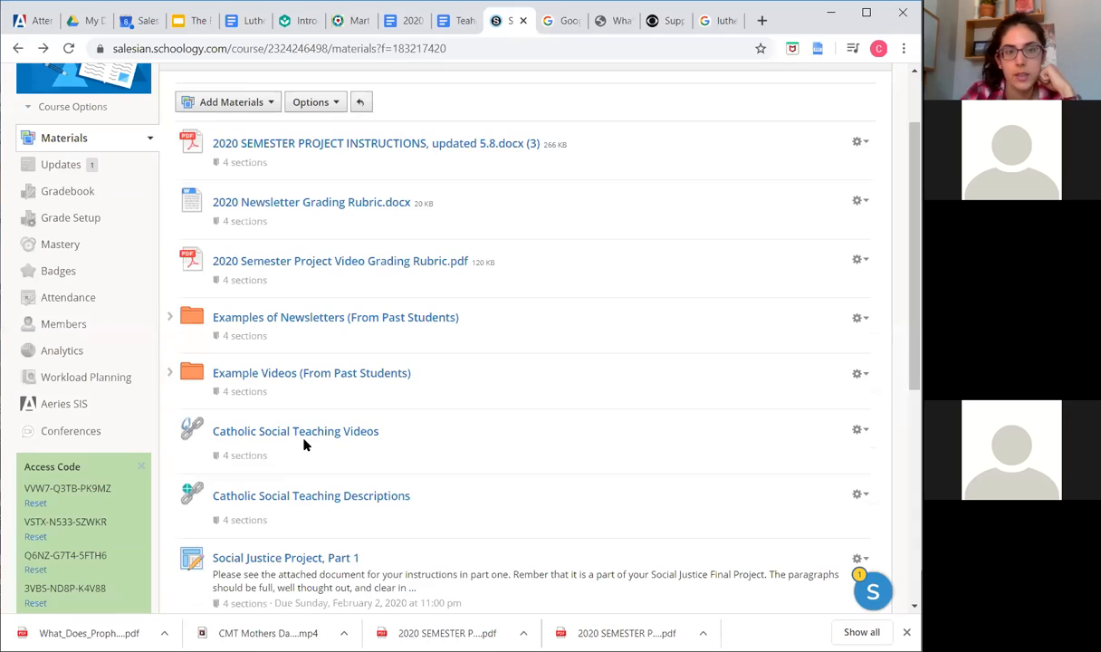
mouse_move(275, 440)
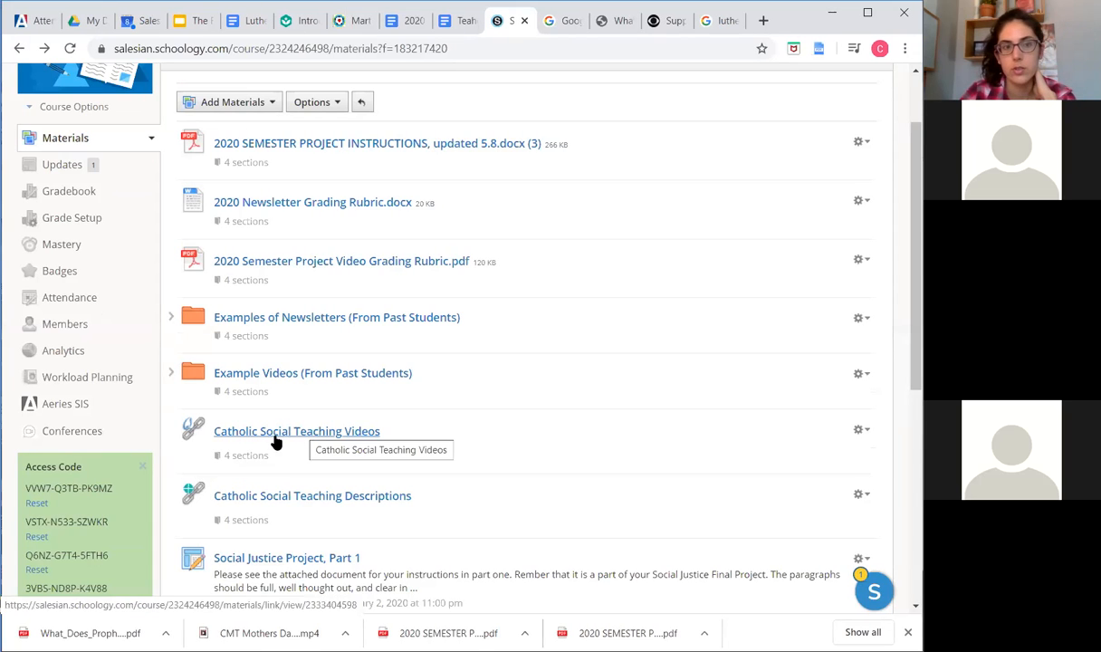
mouse_move(344, 436)
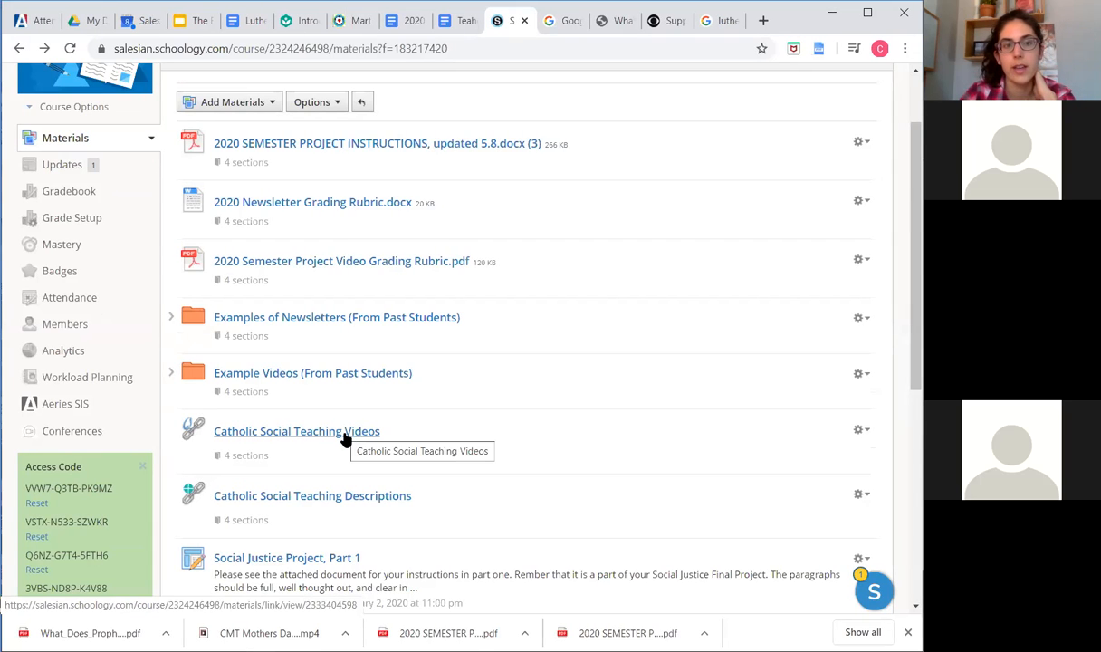
mouse_move(322, 436)
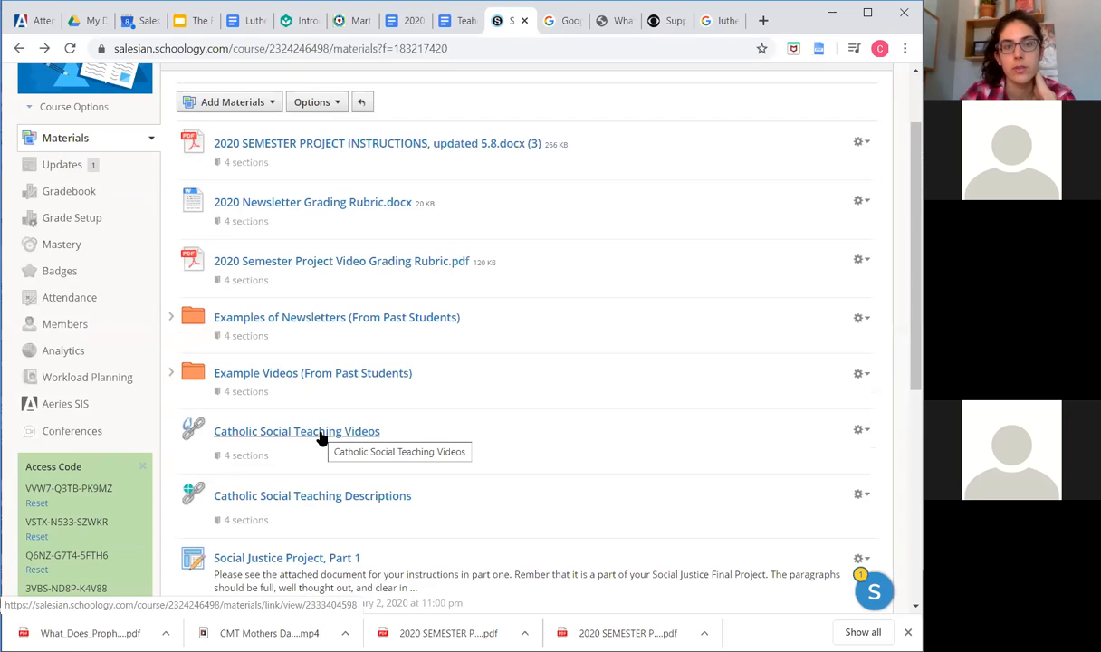
mouse_move(308, 442)
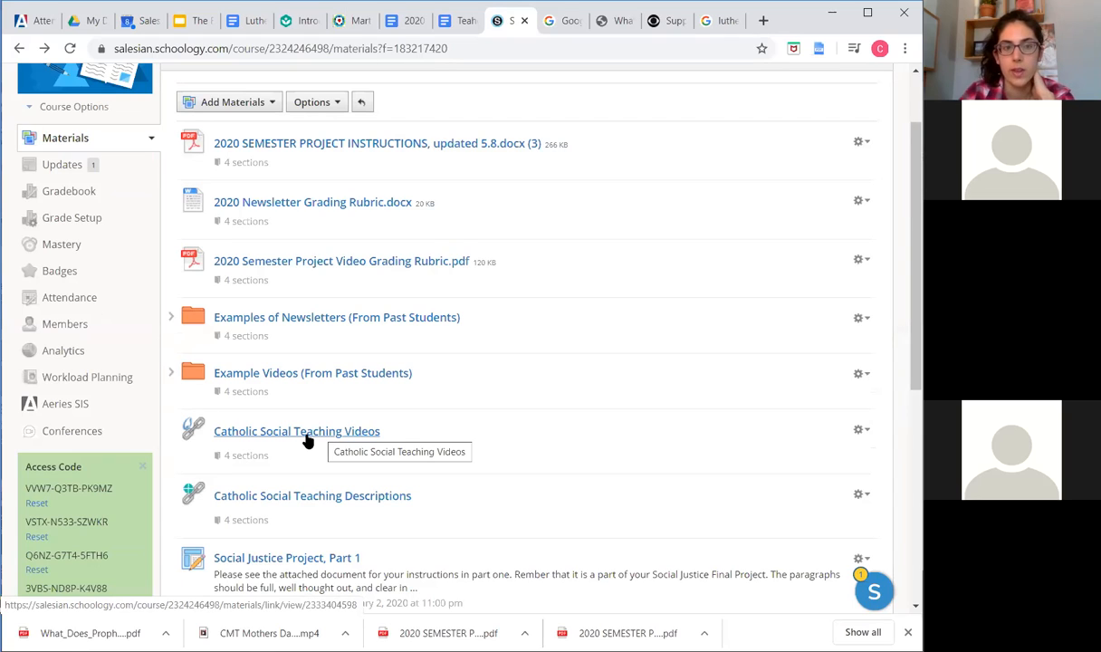
mouse_move(300, 436)
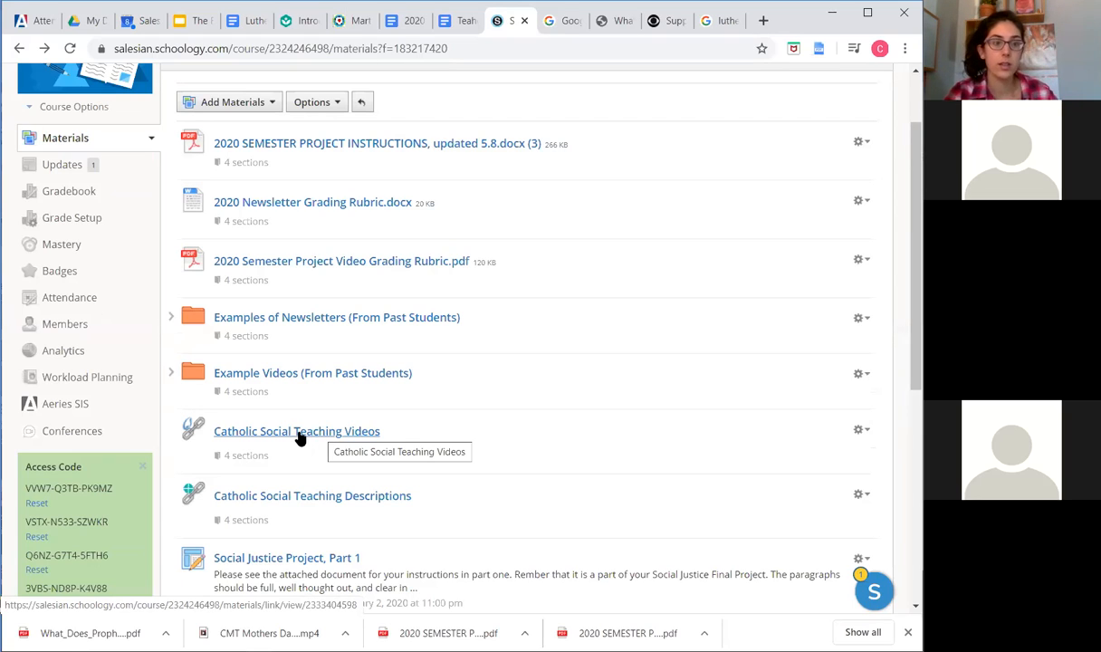
mouse_move(312, 510)
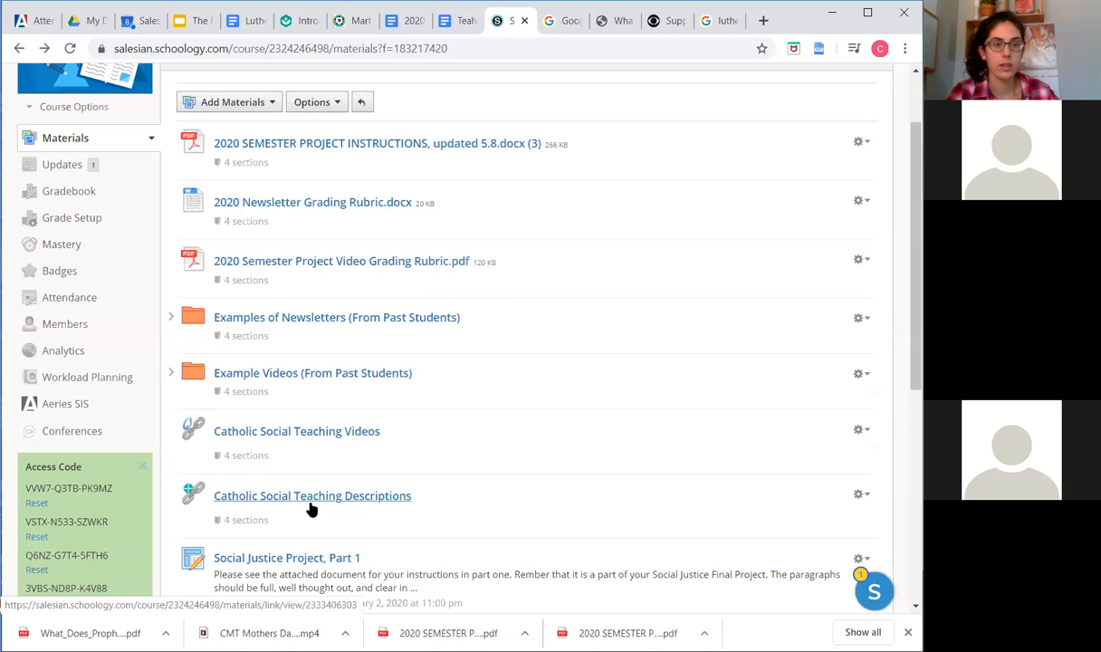
mouse_move(304, 438)
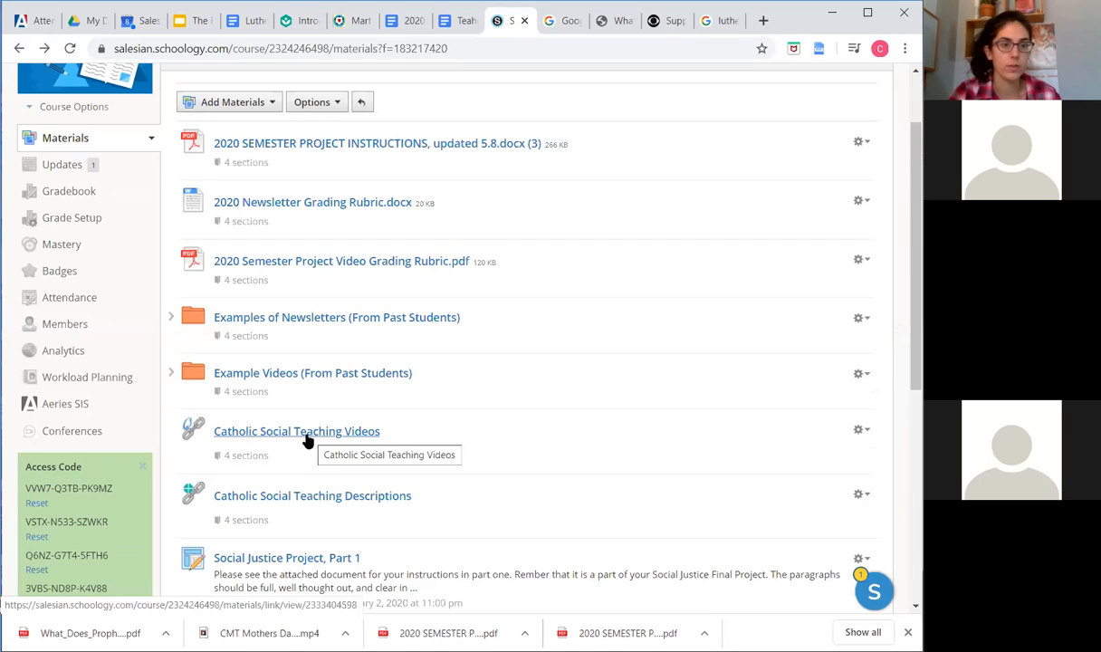
mouse_move(304, 445)
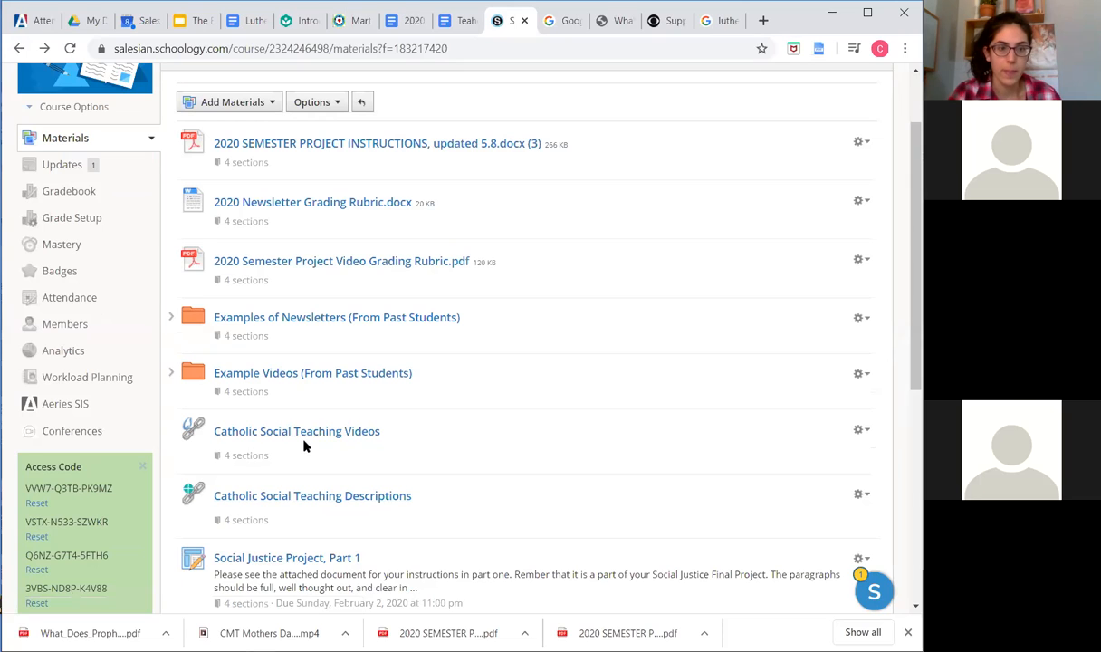
scroll(down, 3)
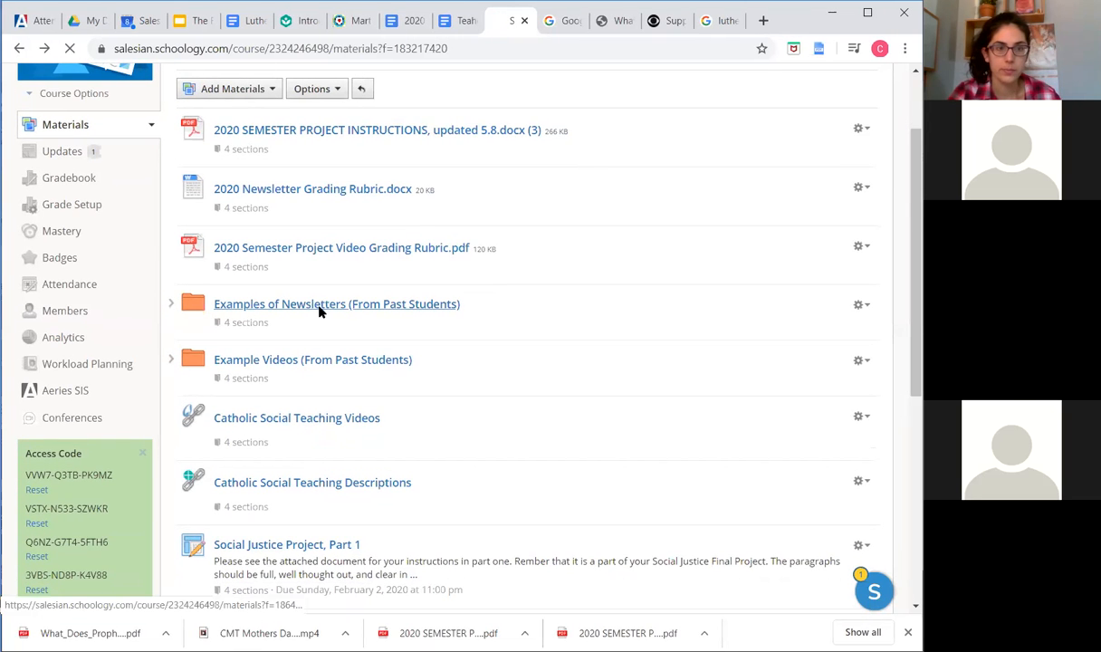
Open the Examples of Newsletters folder and the Disability Rights in the Workforce newsletter
click(337, 304)
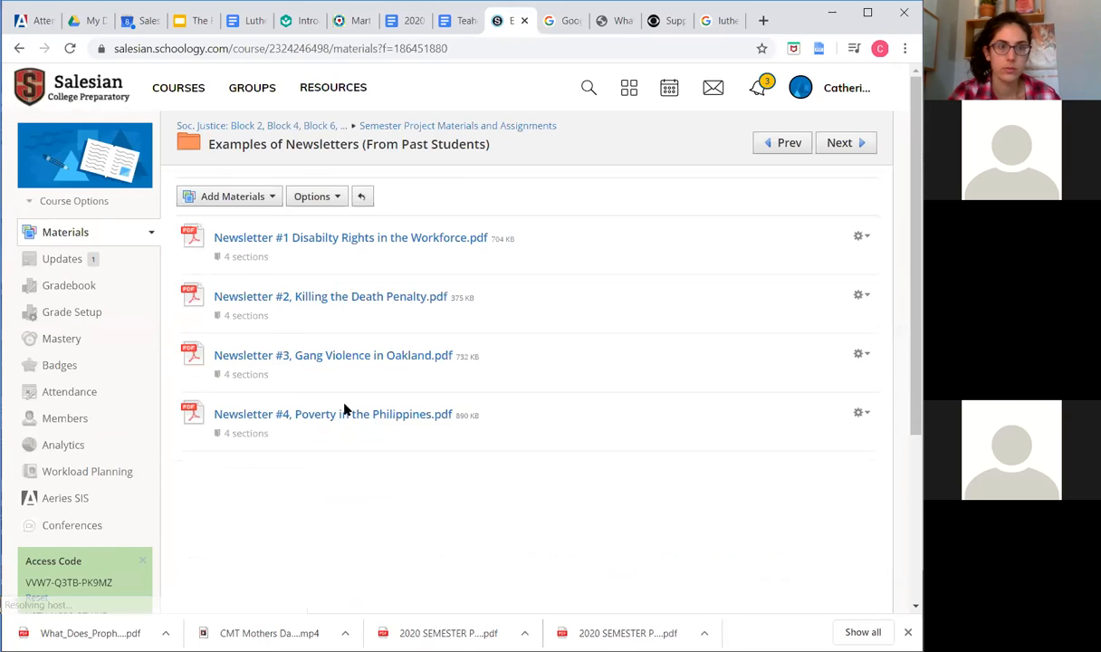
mouse_move(387, 251)
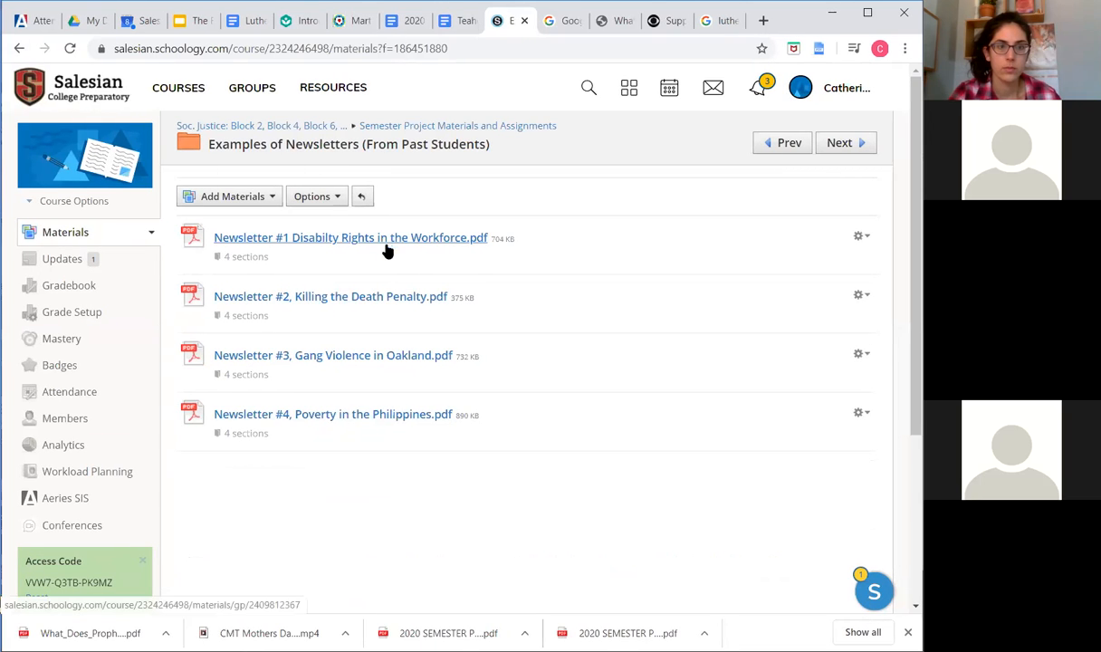
click(352, 237)
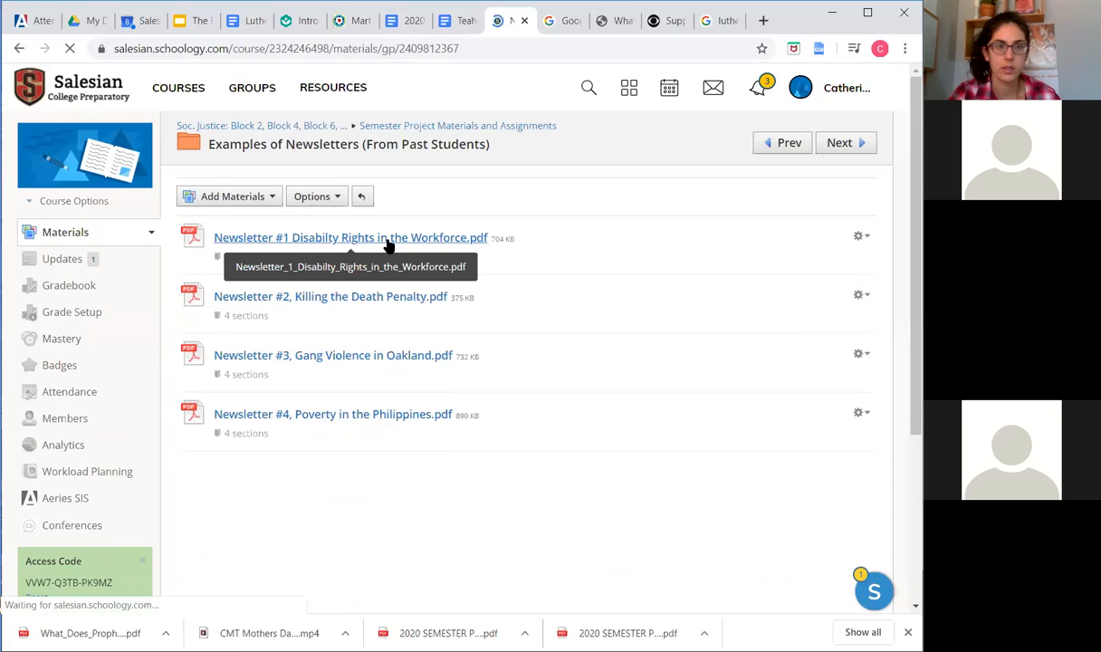
click(350, 238)
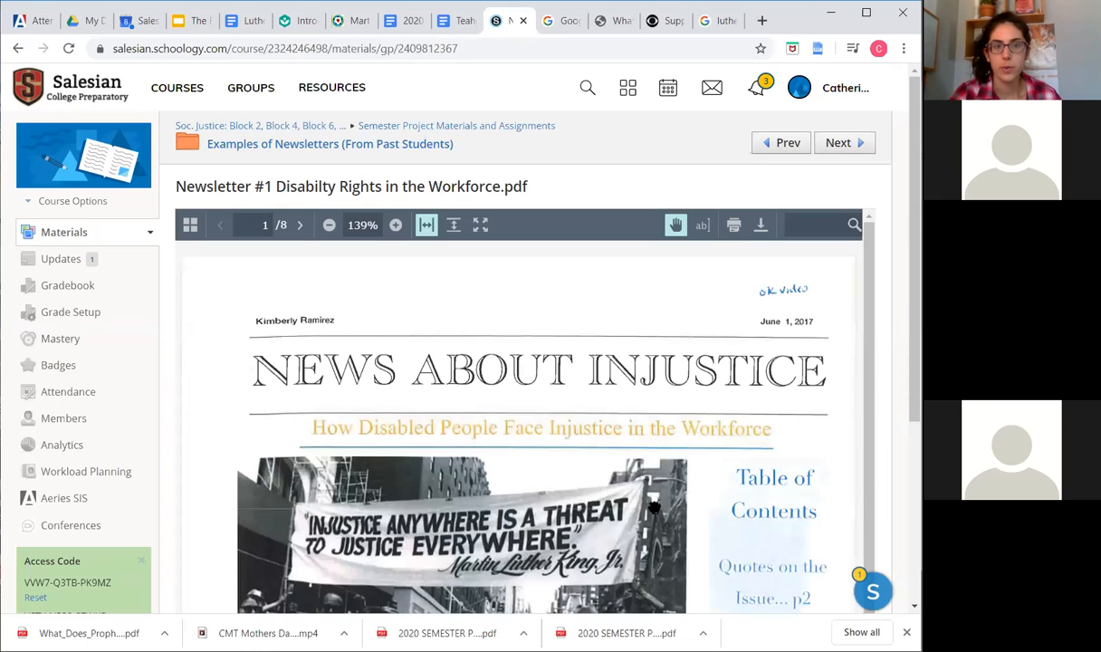
Scroll past the cover photo to the opening article, The Truth About the Injustices Against the Disabled
scroll(down, 3)
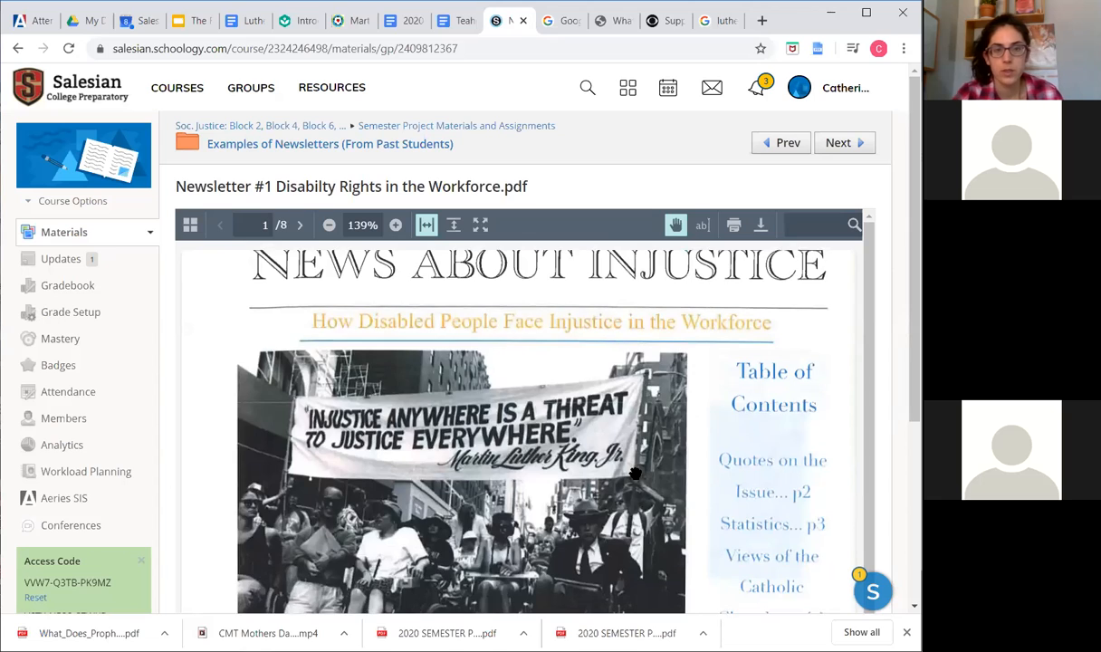
scroll(down, 3)
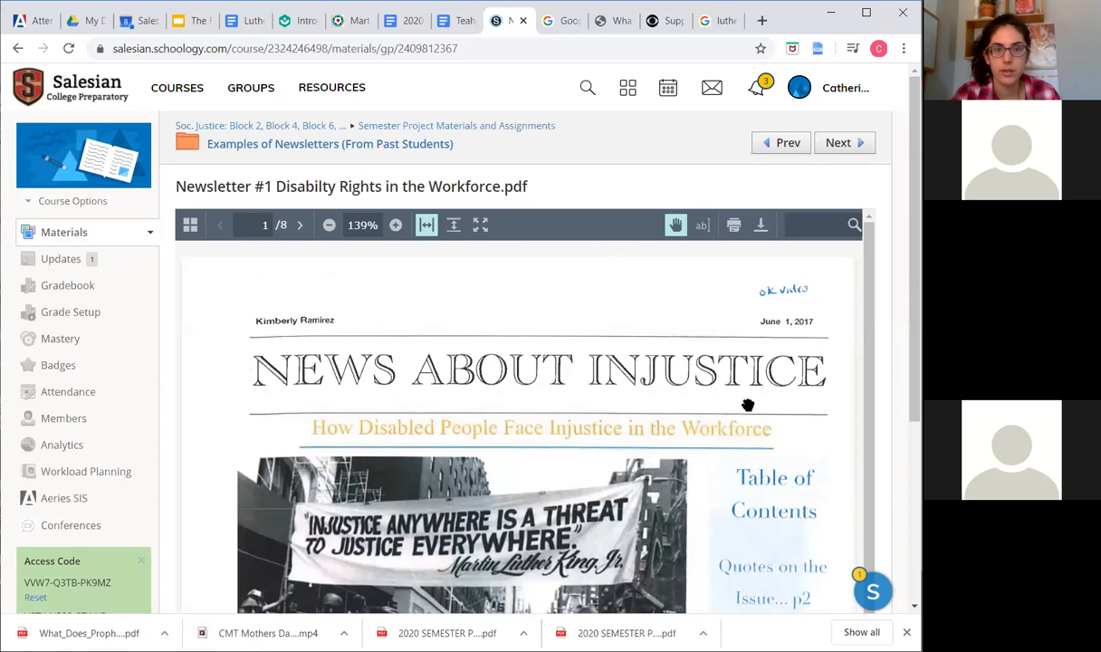
scroll(down, 3)
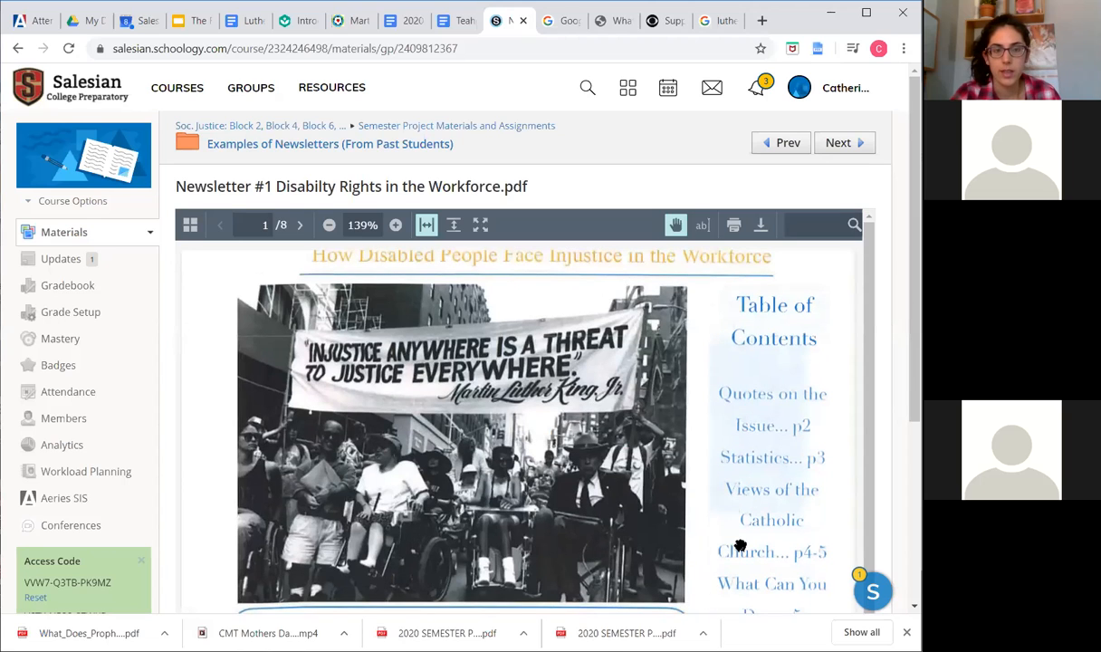
scroll(down, 3)
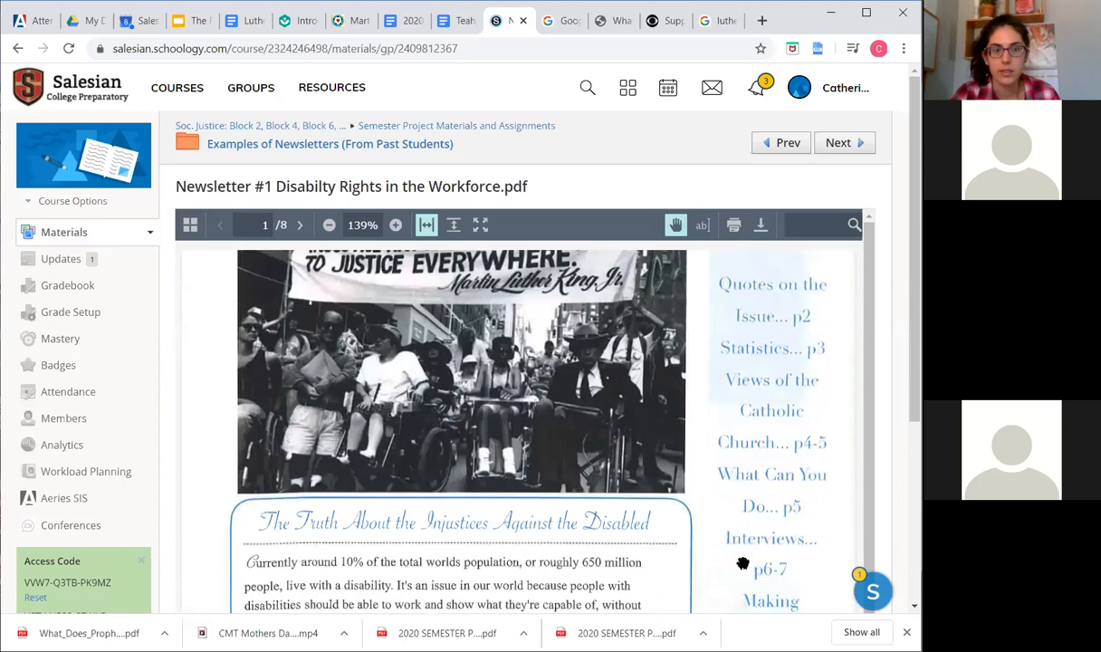
scroll(down, 3)
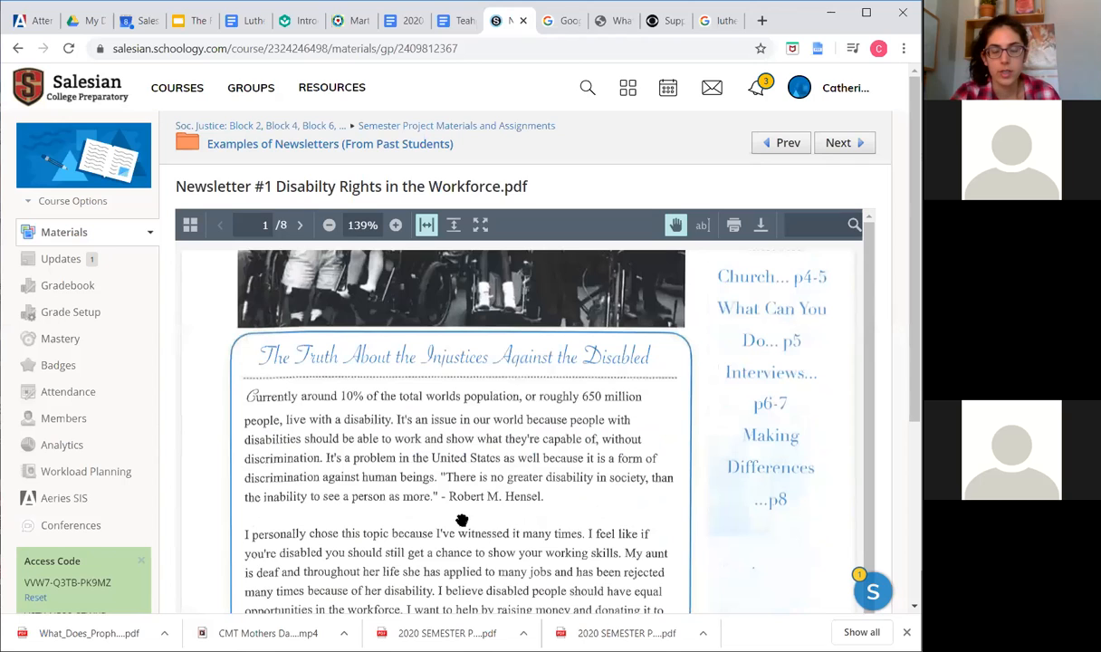
scroll(down, 3)
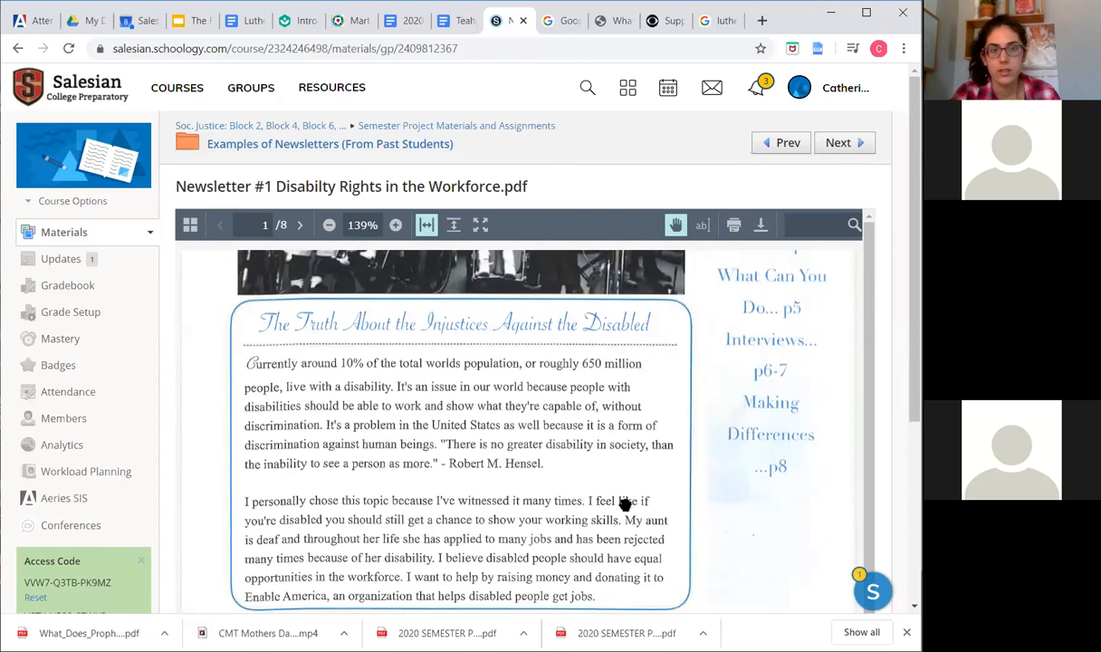
mouse_move(572, 370)
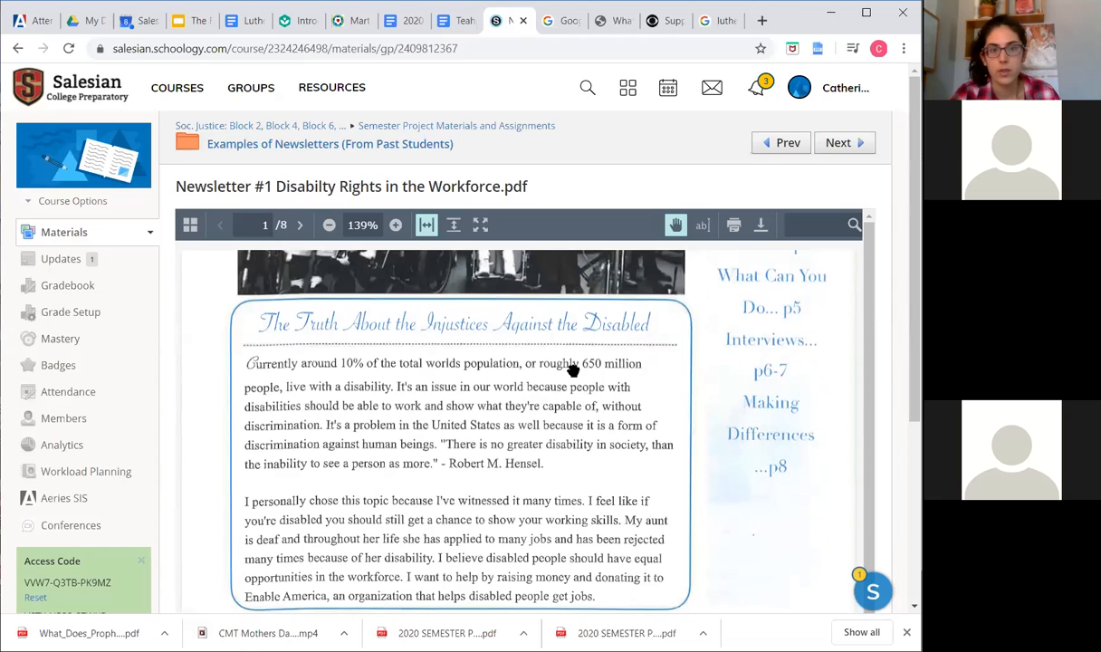
mouse_move(583, 561)
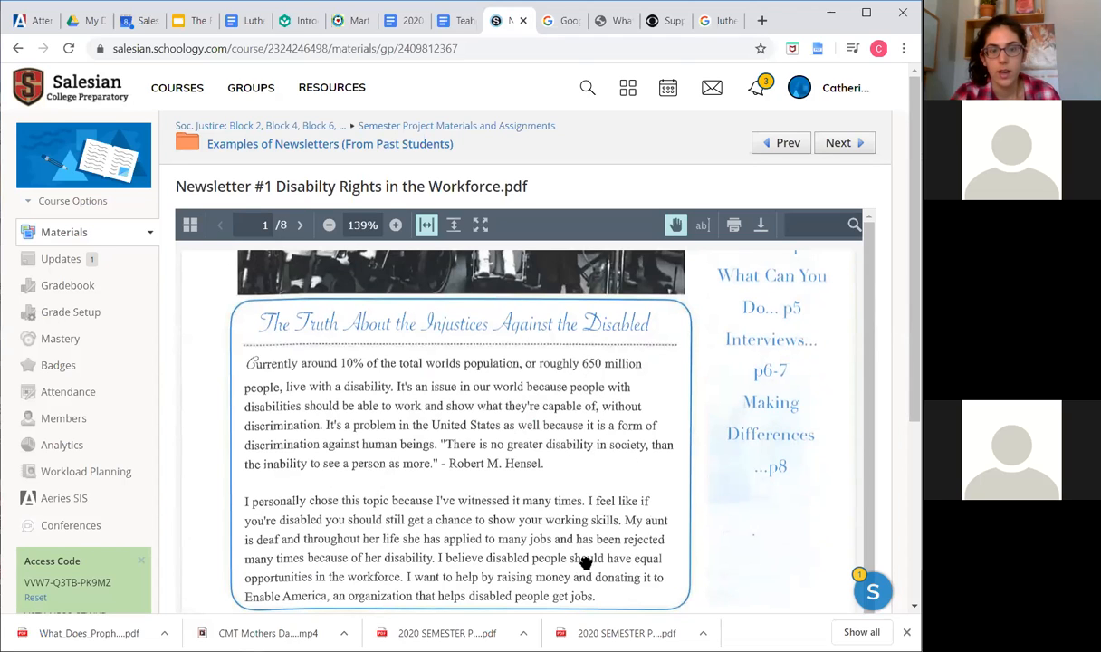
Scroll through the Quotes on the Issue page down to the 2014 employment statistic quote
scroll(down, 3)
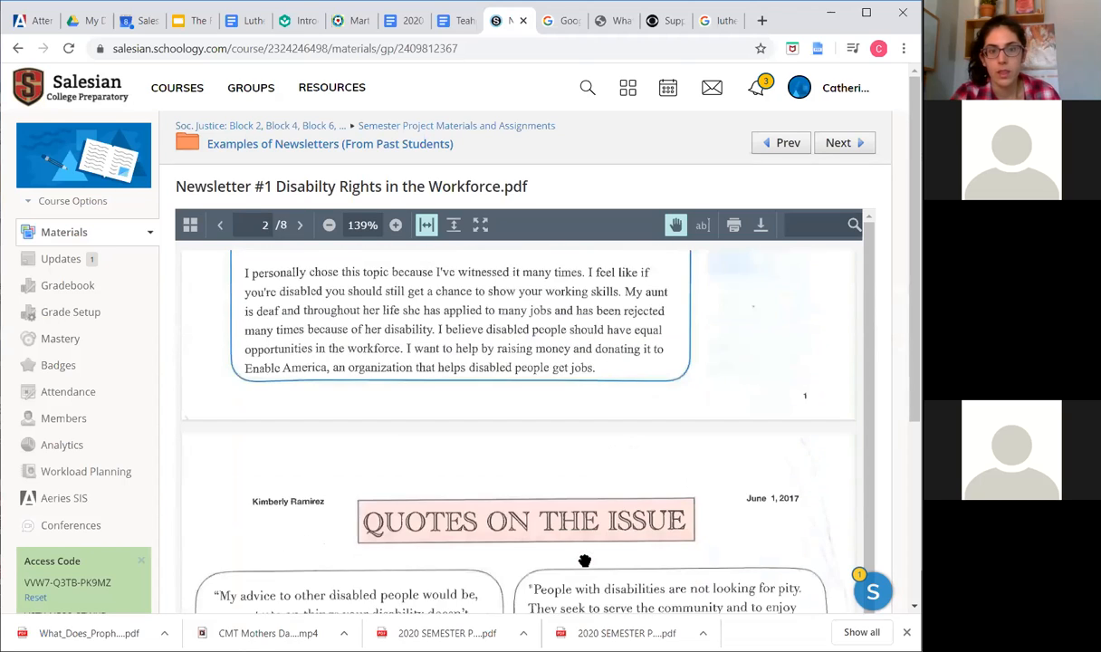
scroll(down, 3)
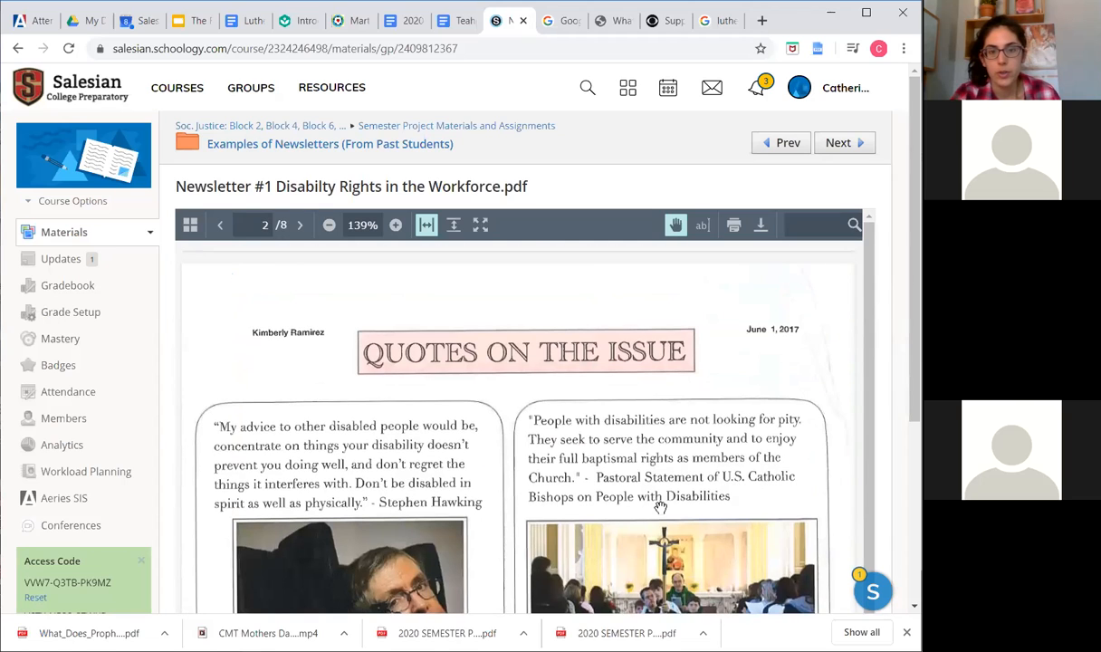
scroll(down, 3)
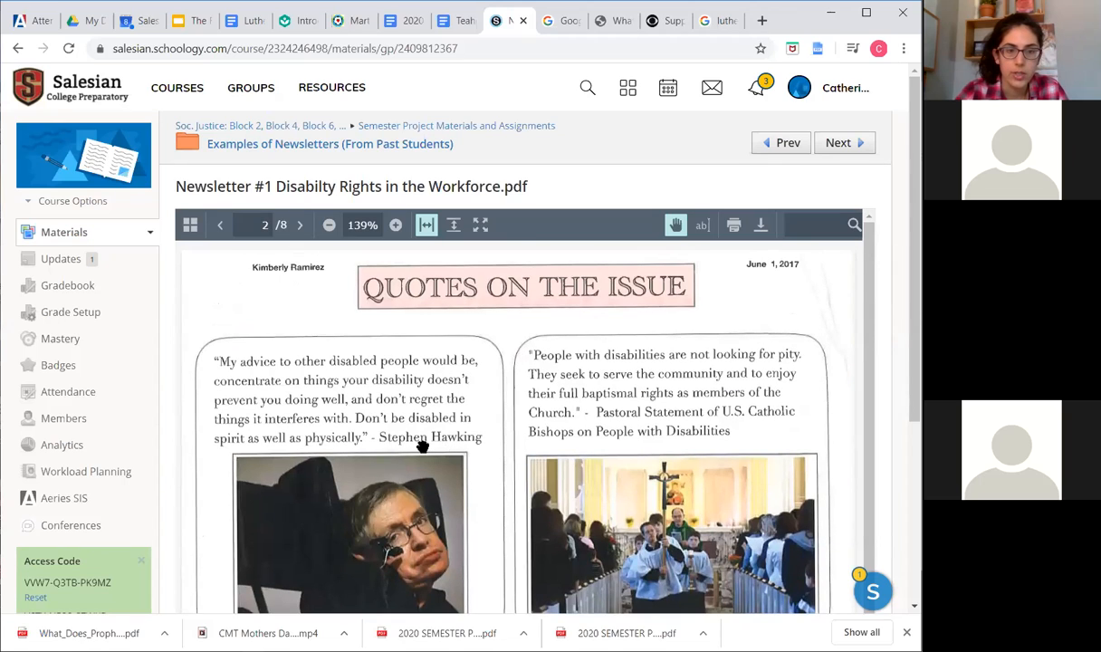
mouse_move(397, 460)
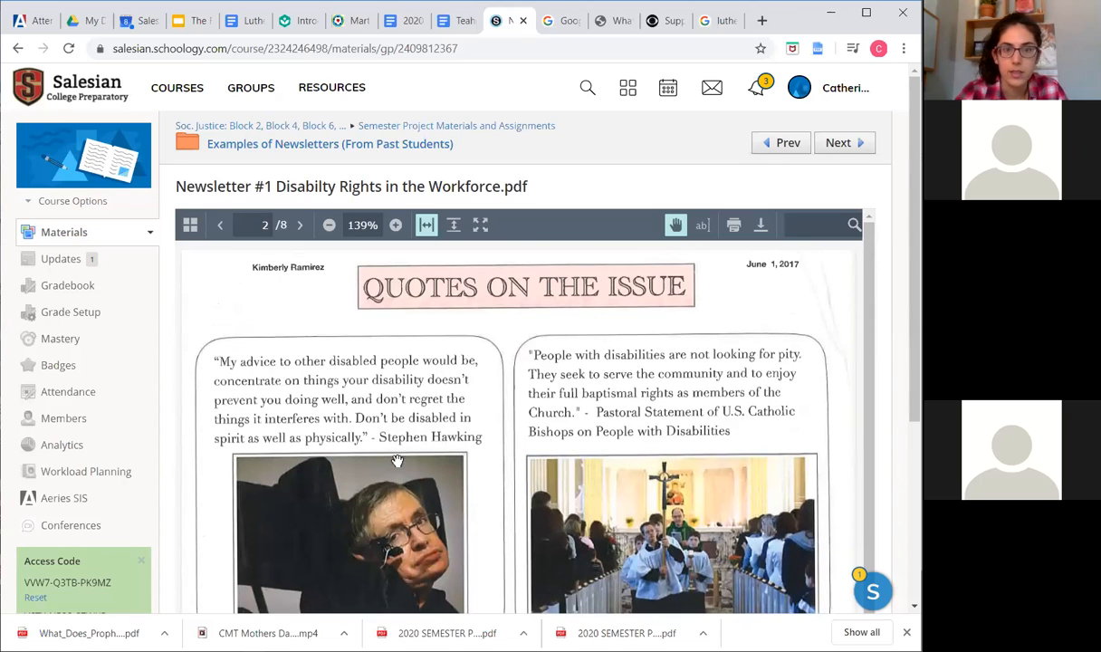
mouse_move(677, 420)
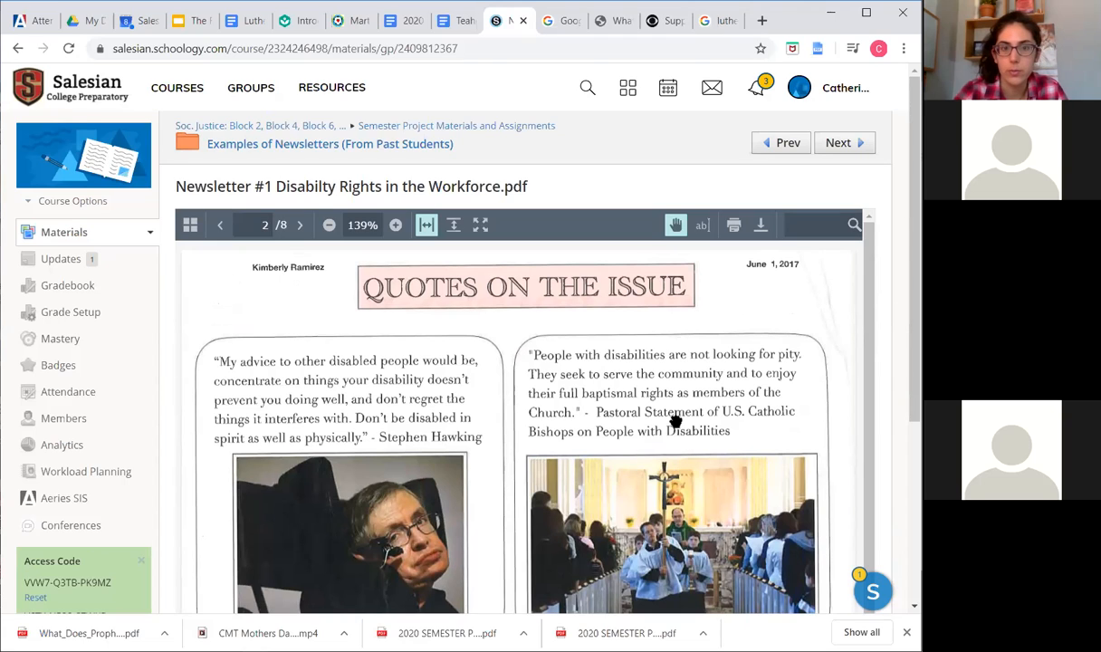
mouse_move(655, 448)
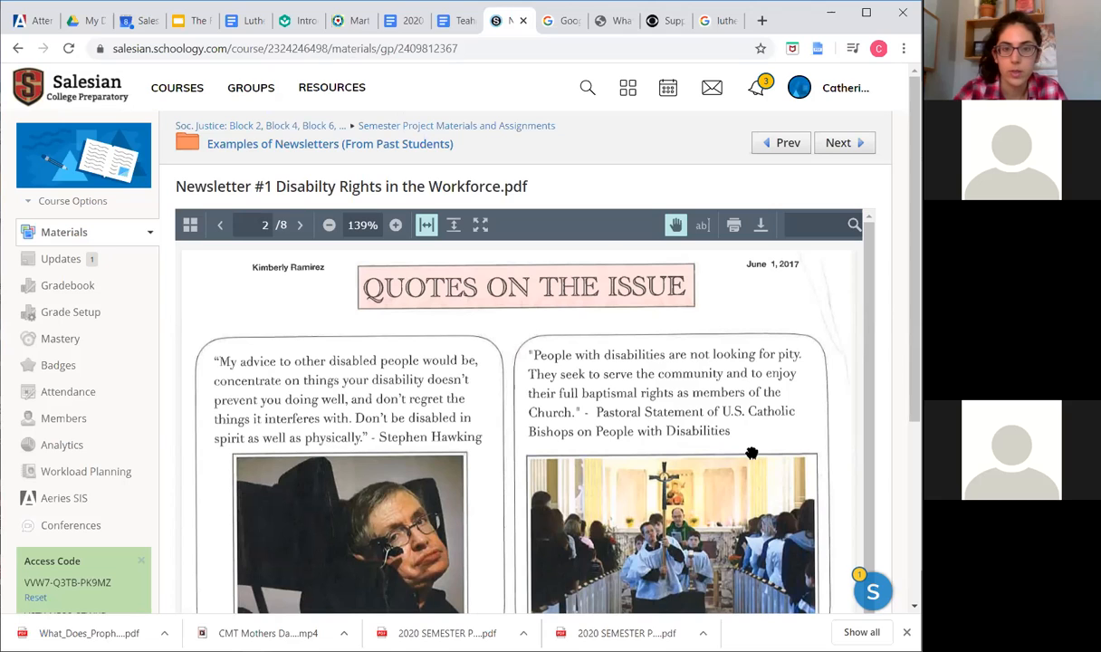
scroll(down, 3)
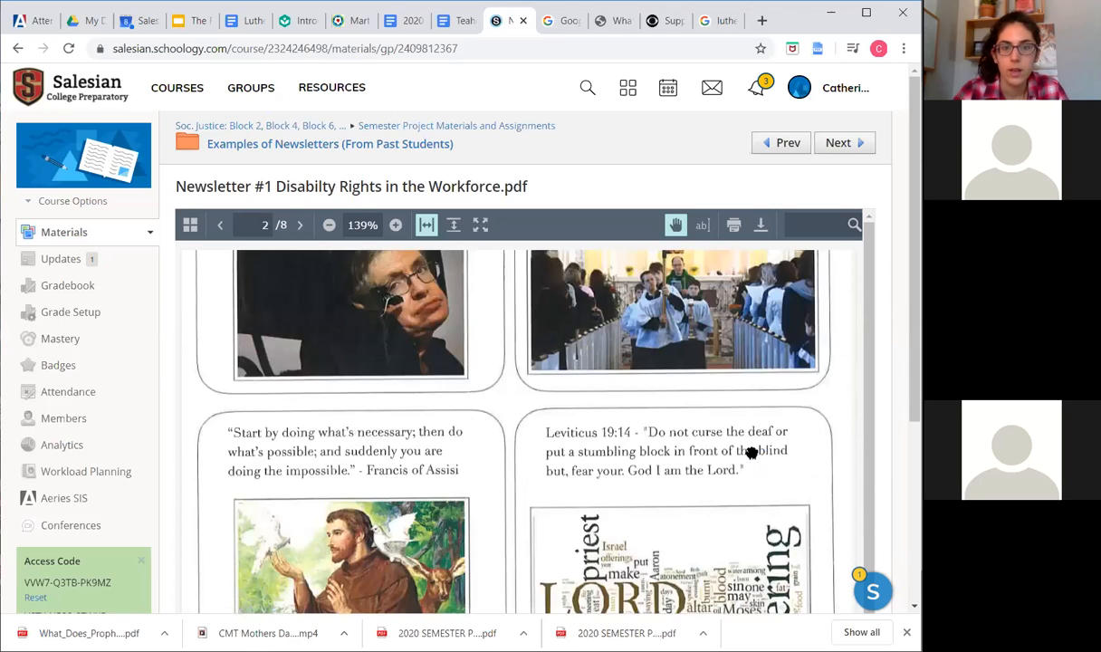
scroll(down, 3)
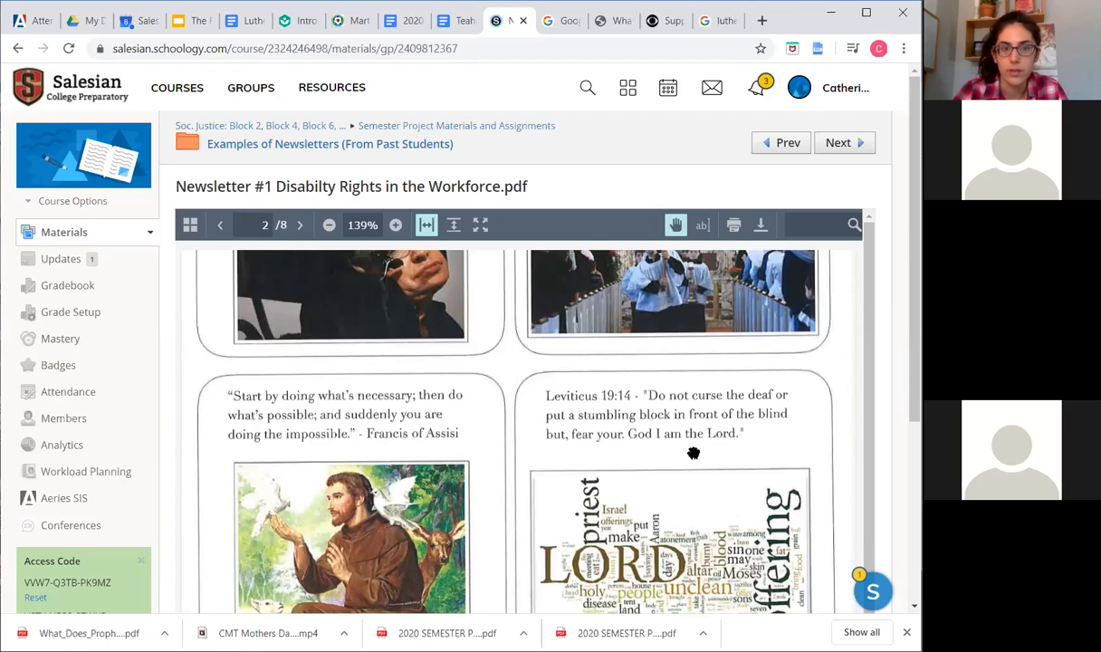
mouse_move(587, 413)
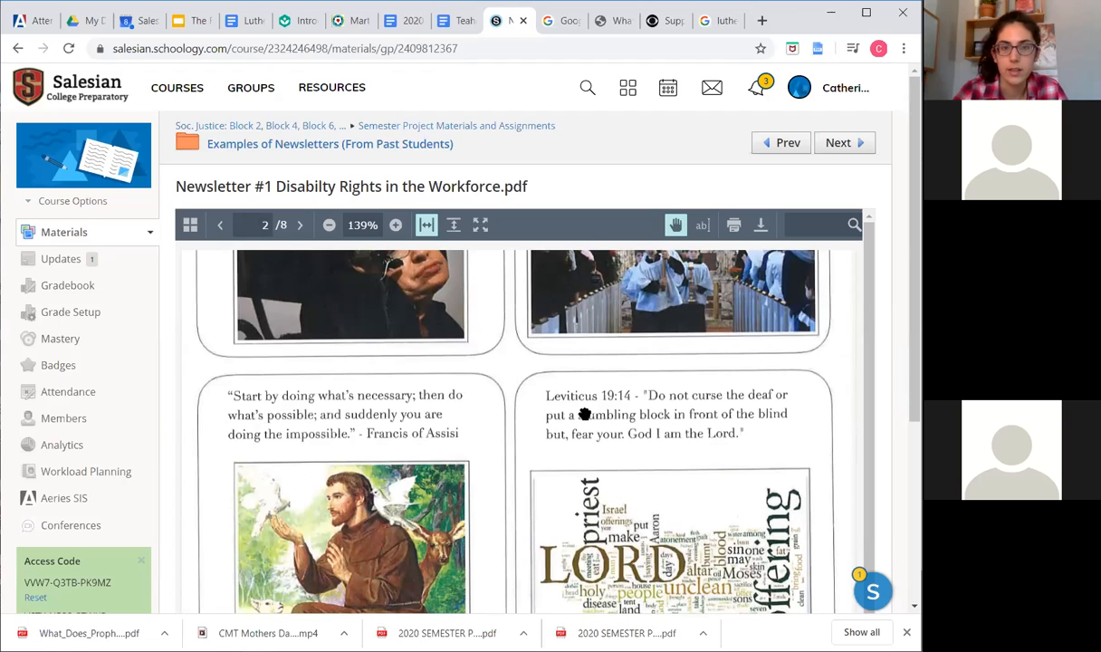
mouse_move(615, 407)
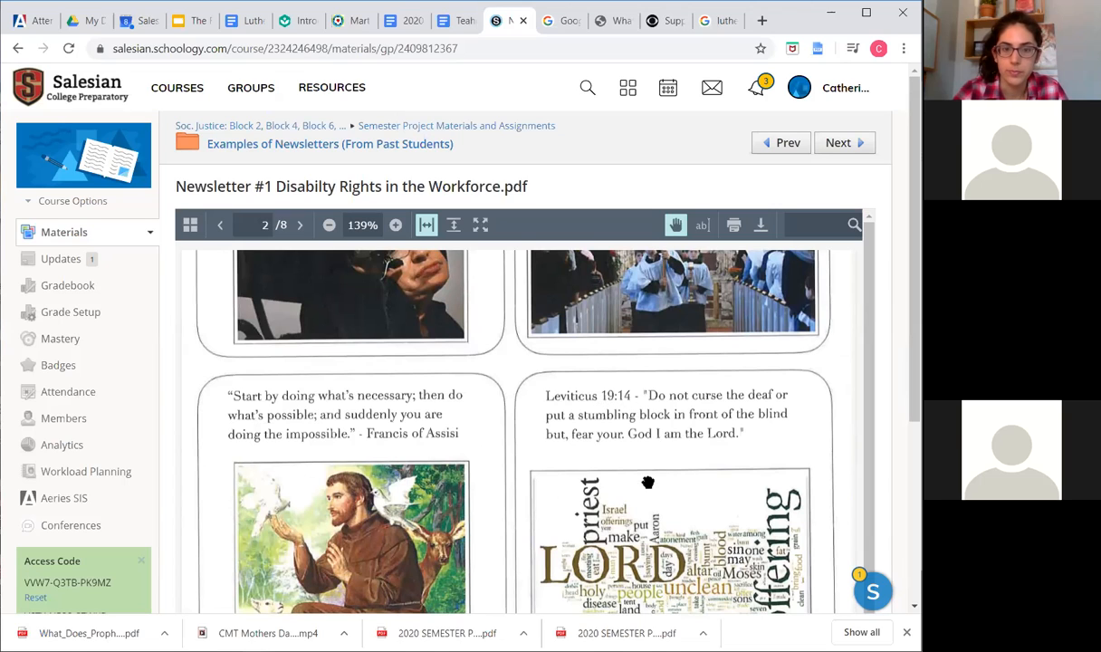
scroll(down, 3)
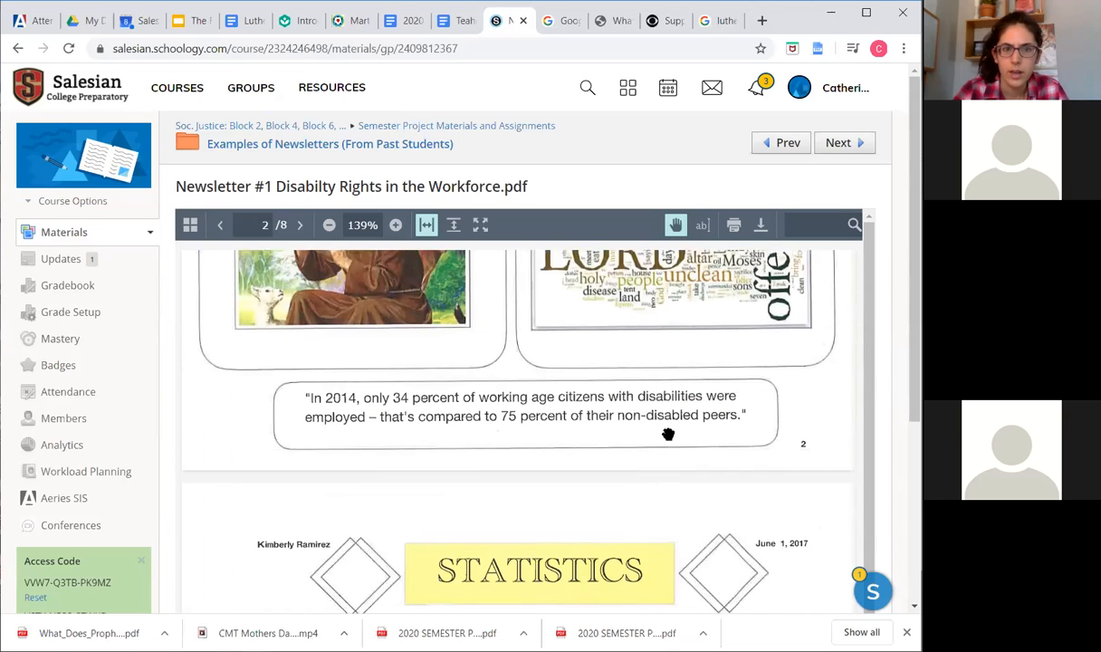
mouse_move(687, 437)
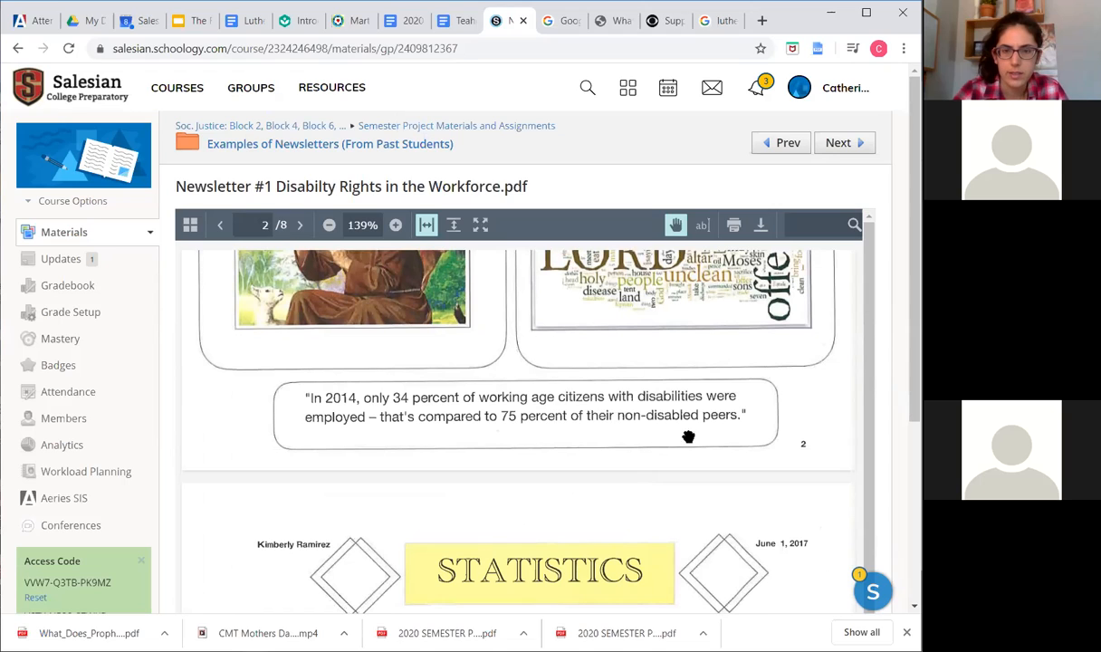
scroll(down, 3)
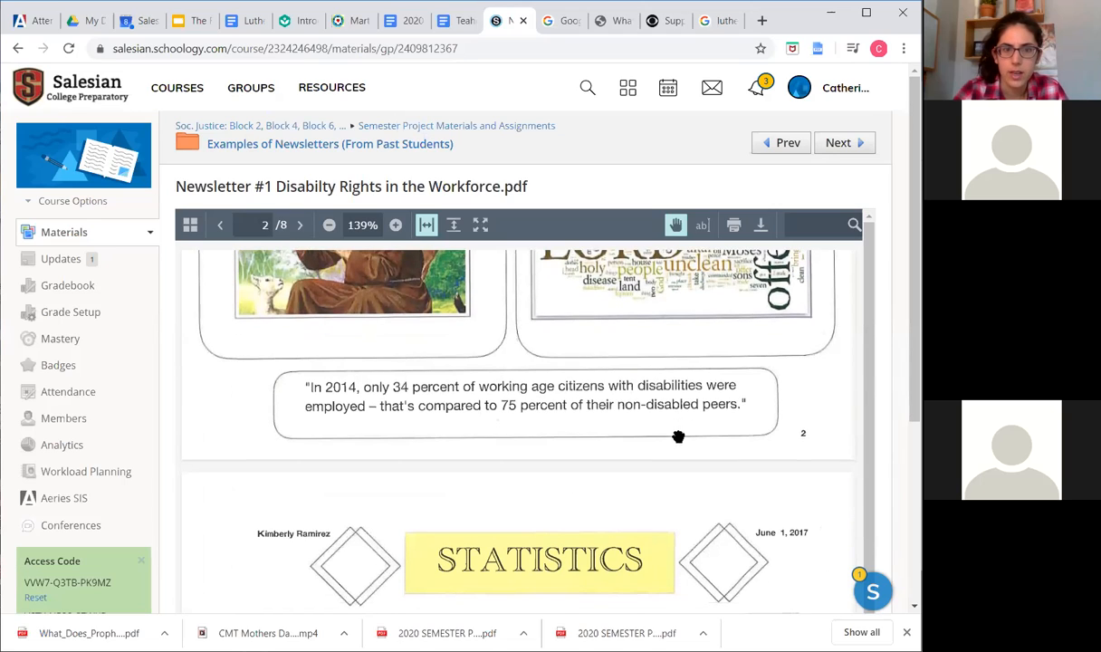
mouse_move(745, 413)
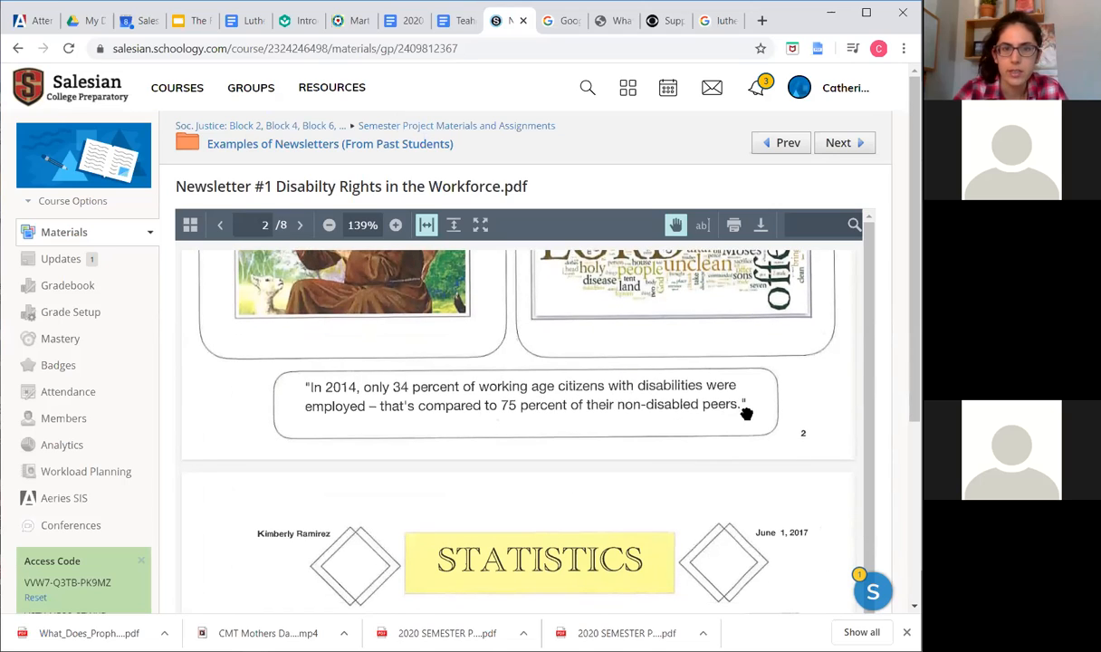
mouse_move(717, 405)
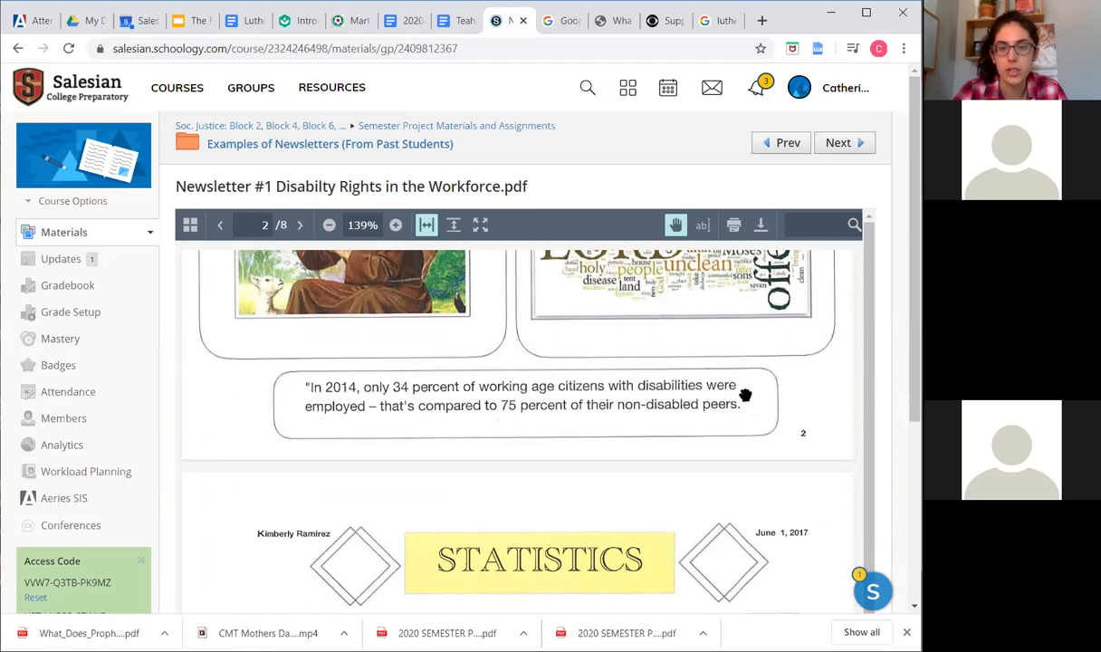
mouse_move(757, 409)
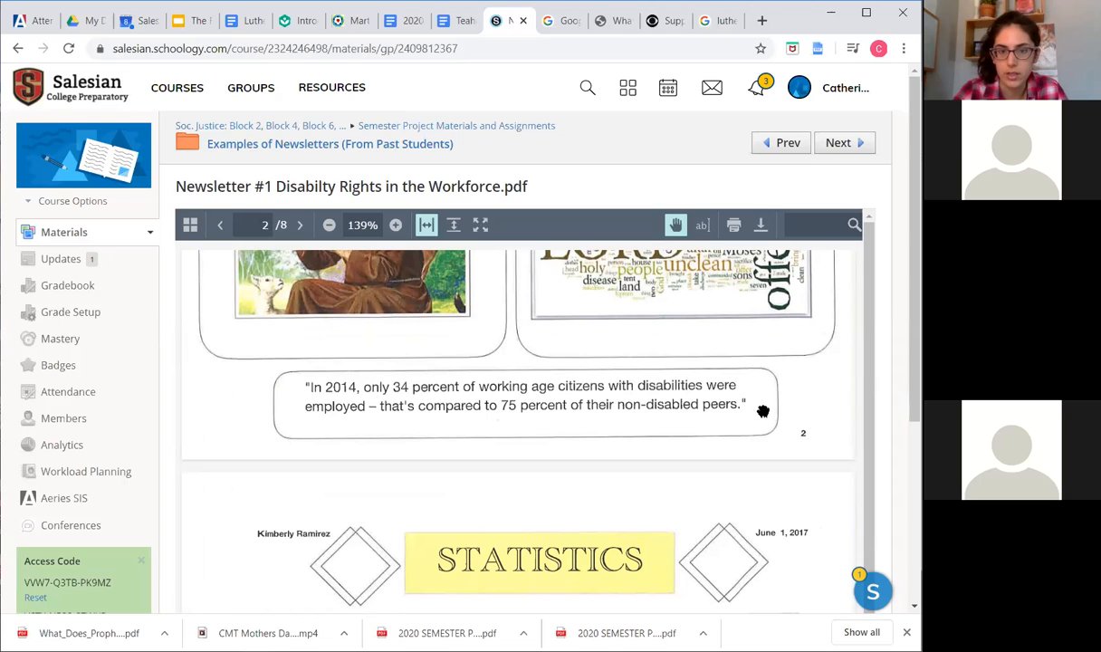
Scroll through the Statistics page's numbered facts and cited sources to the Catholic Church views page
scroll(down, 3)
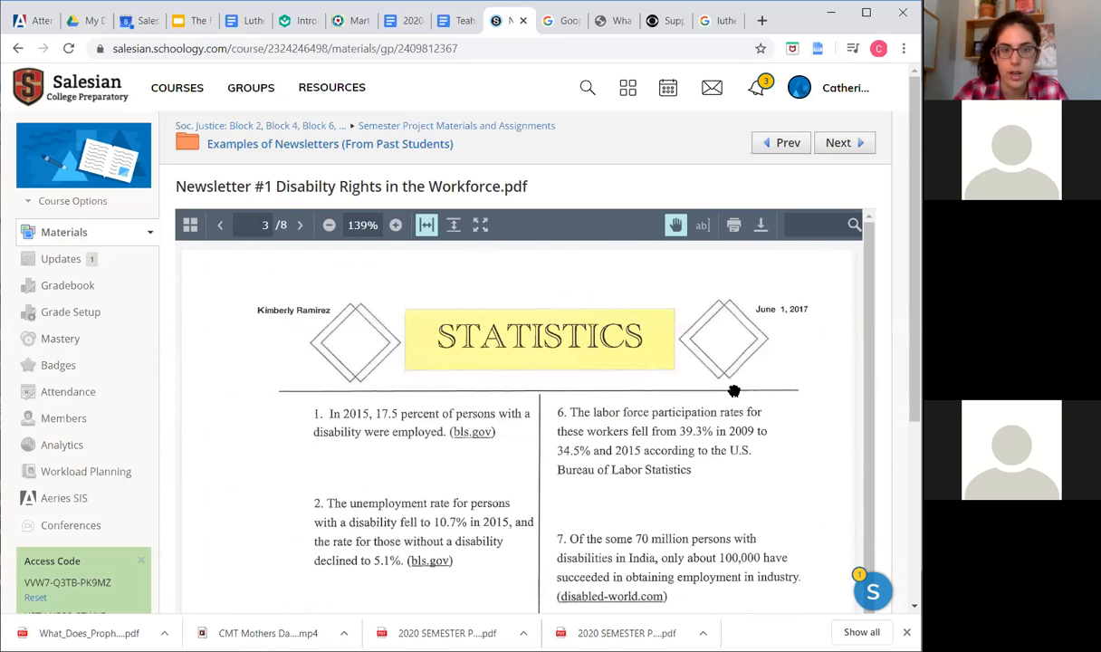
scroll(down, 3)
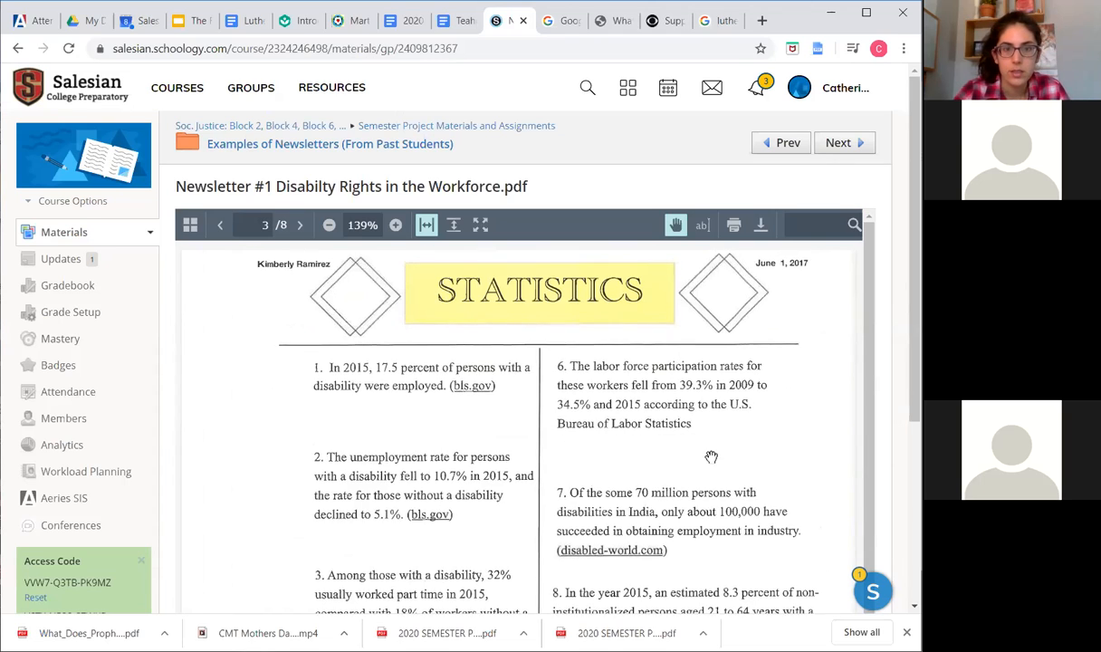
mouse_move(476, 400)
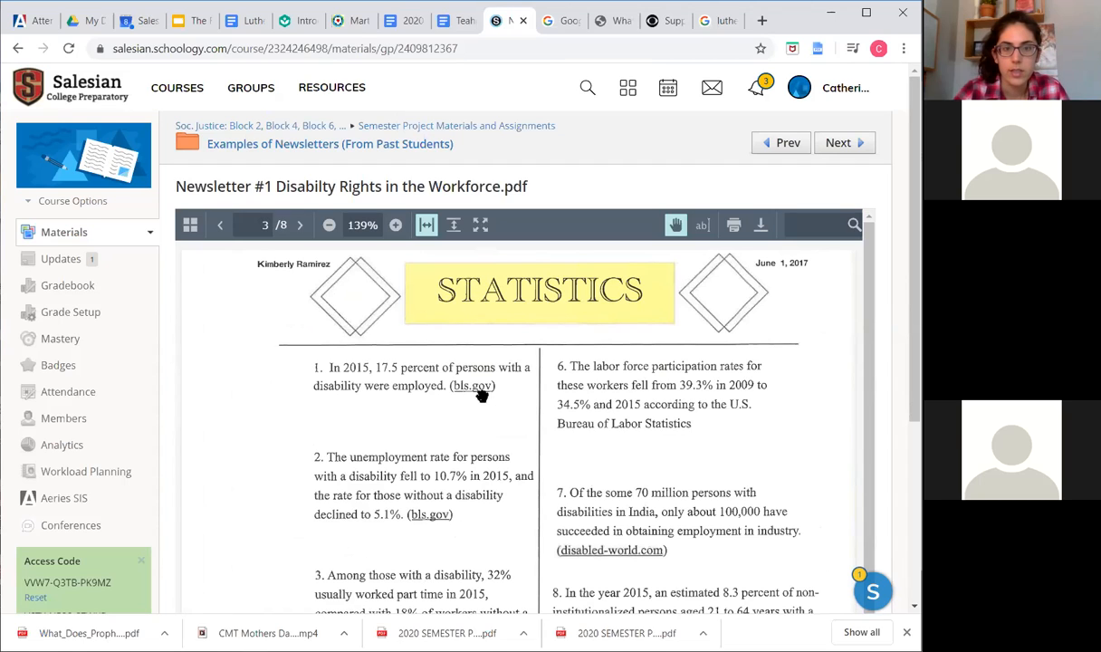
scroll(down, 3)
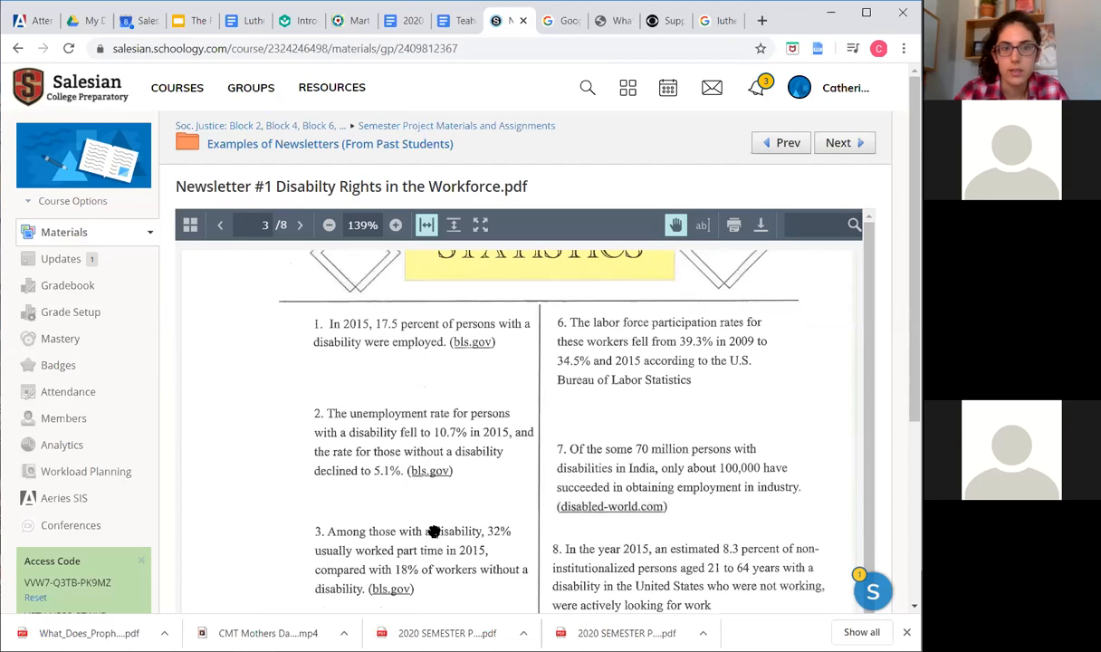
scroll(down, 3)
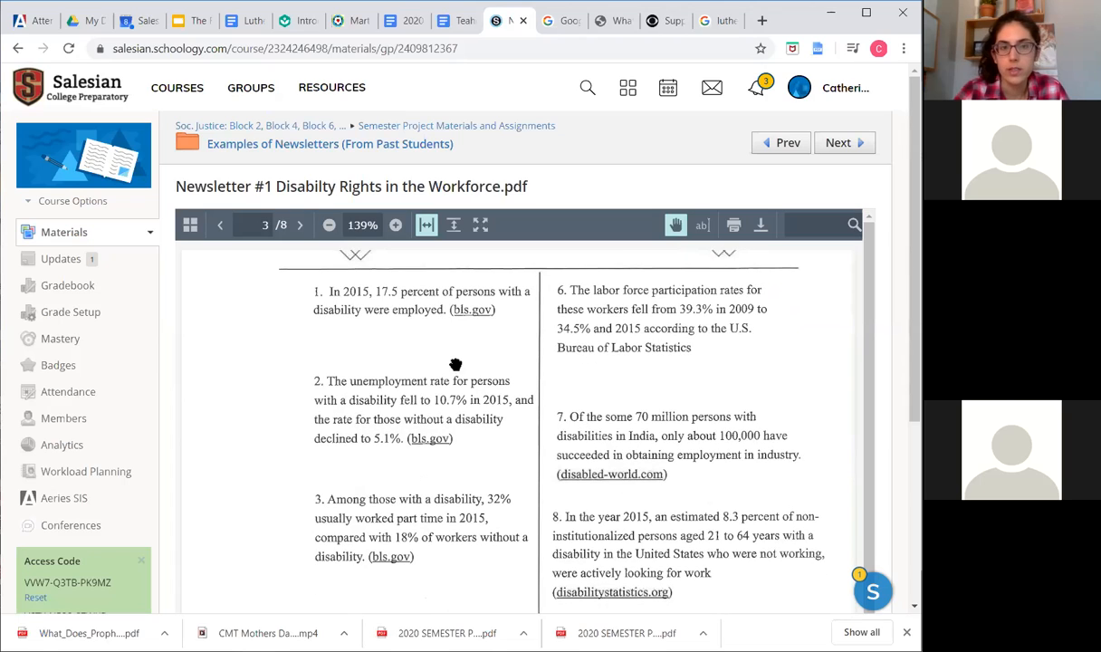
mouse_move(498, 333)
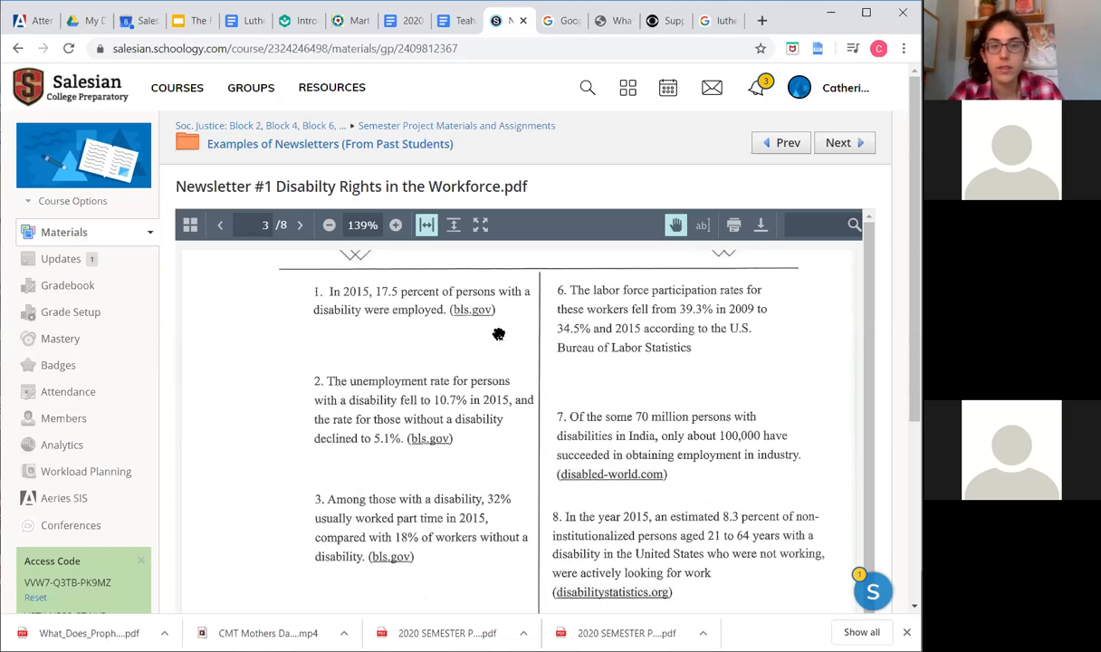
mouse_move(485, 317)
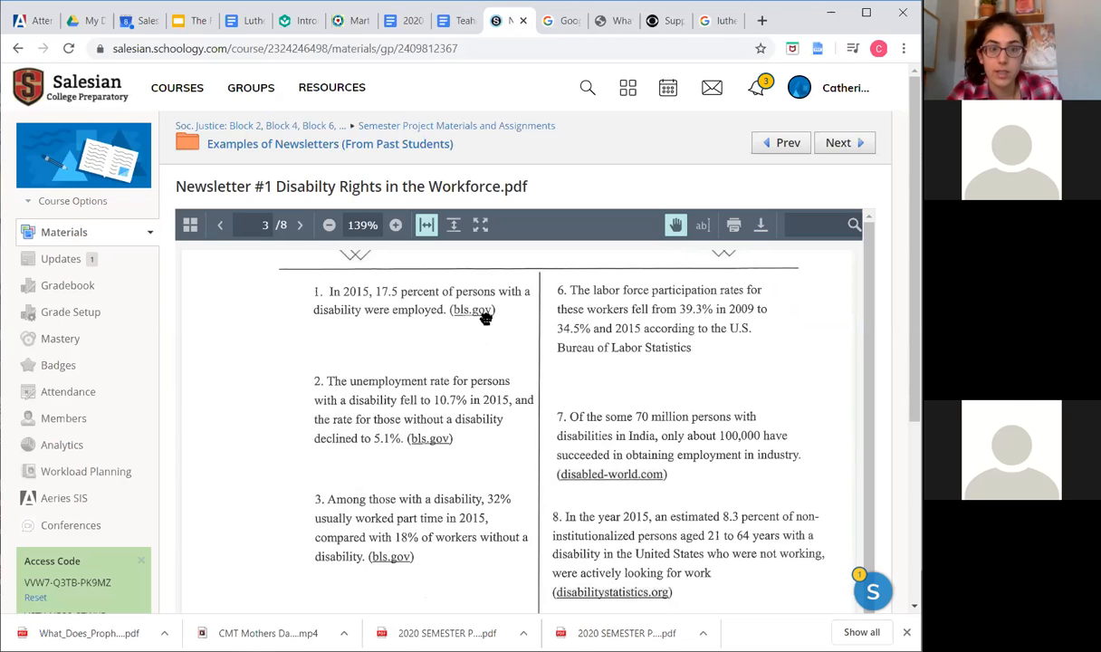
scroll(down, 3)
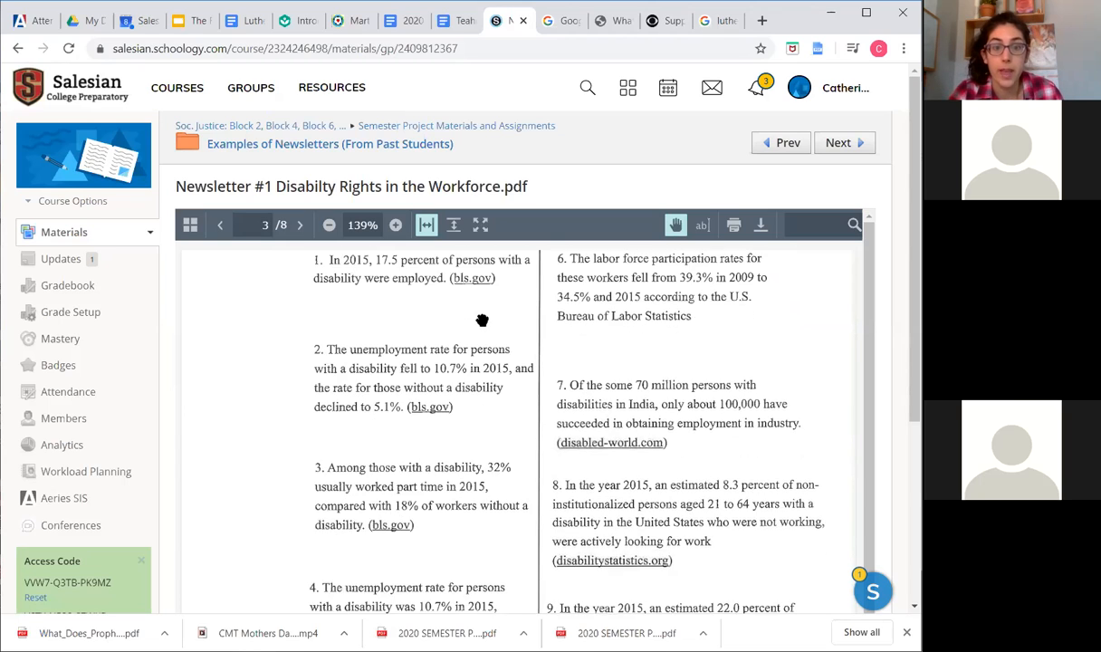
scroll(down, 3)
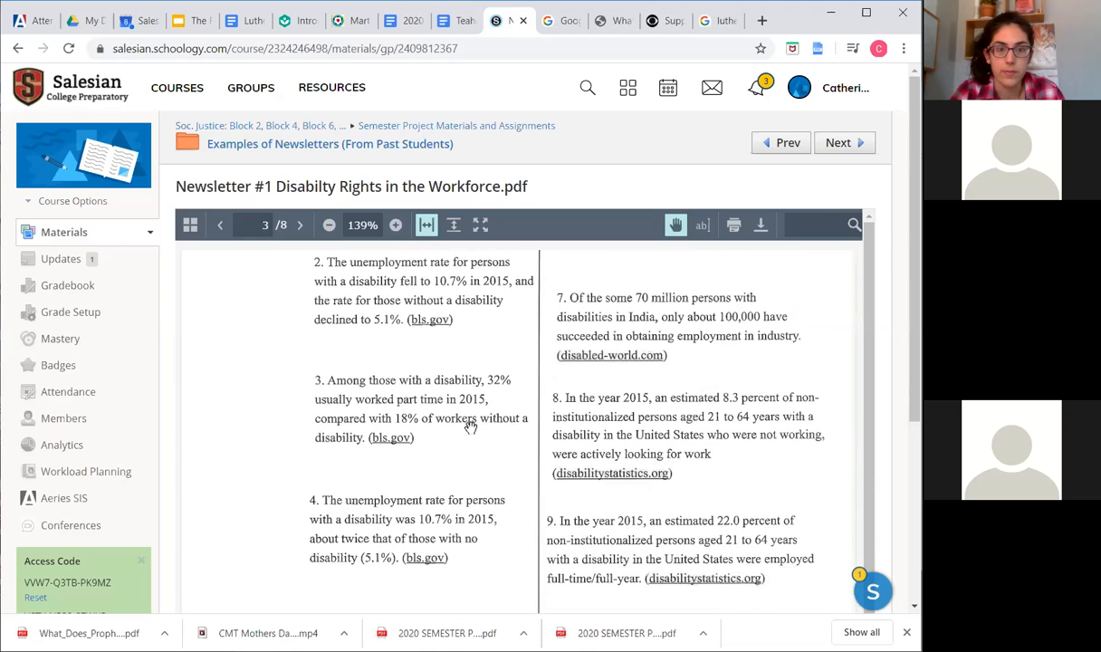
scroll(down, 3)
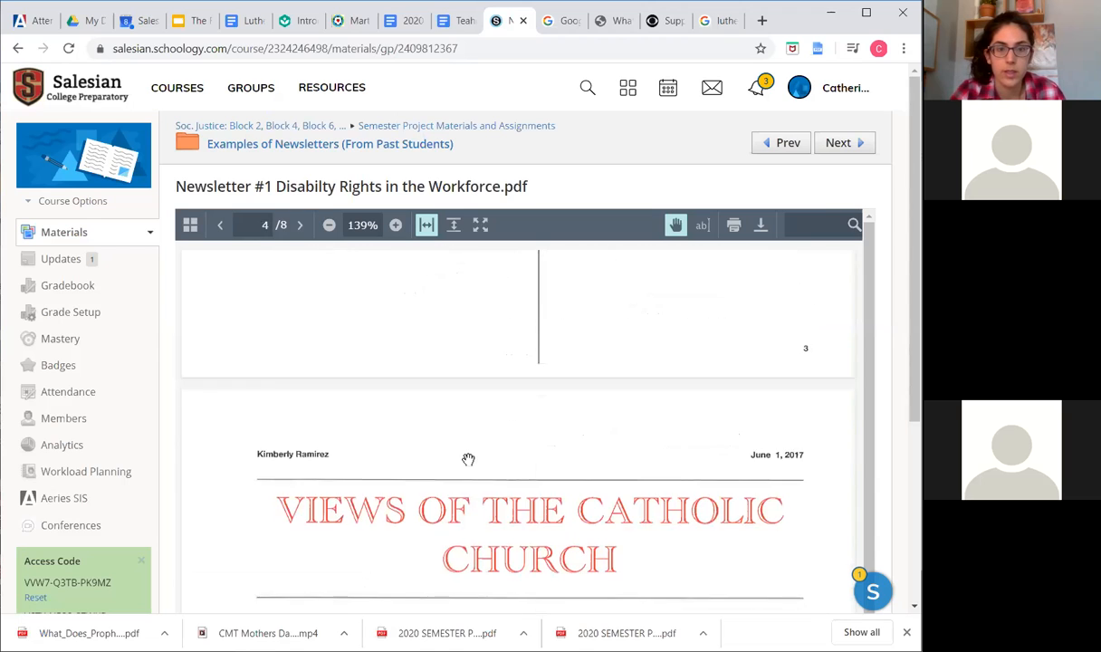
Scroll past the Catholic Church views and What Can You Do? pages to reach Interviews
scroll(down, 3)
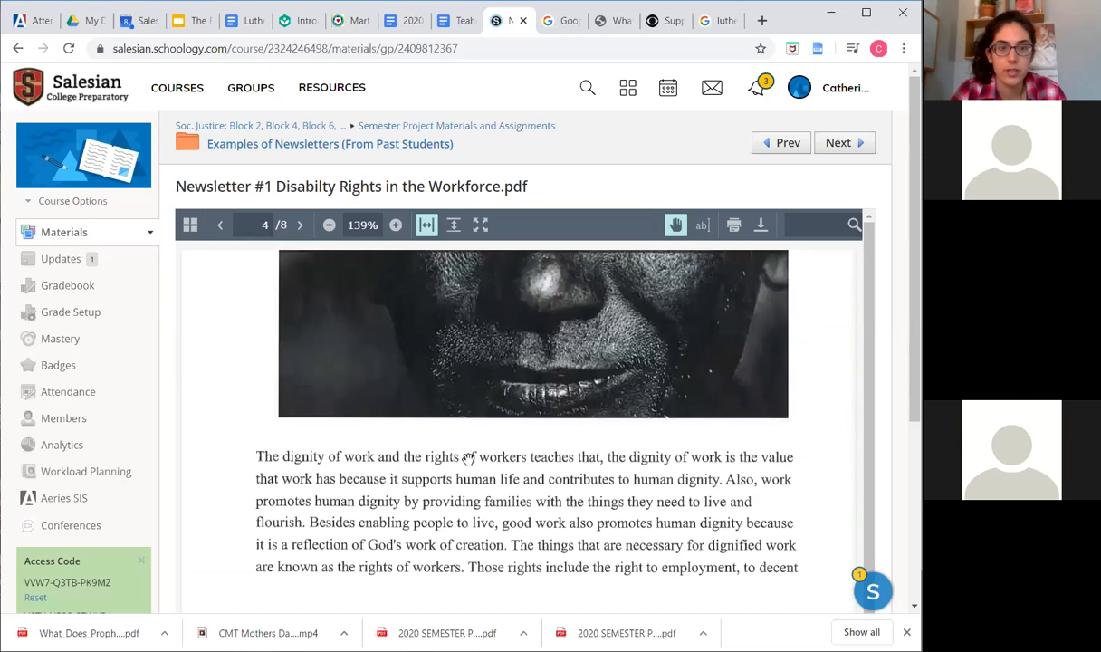
scroll(down, 3)
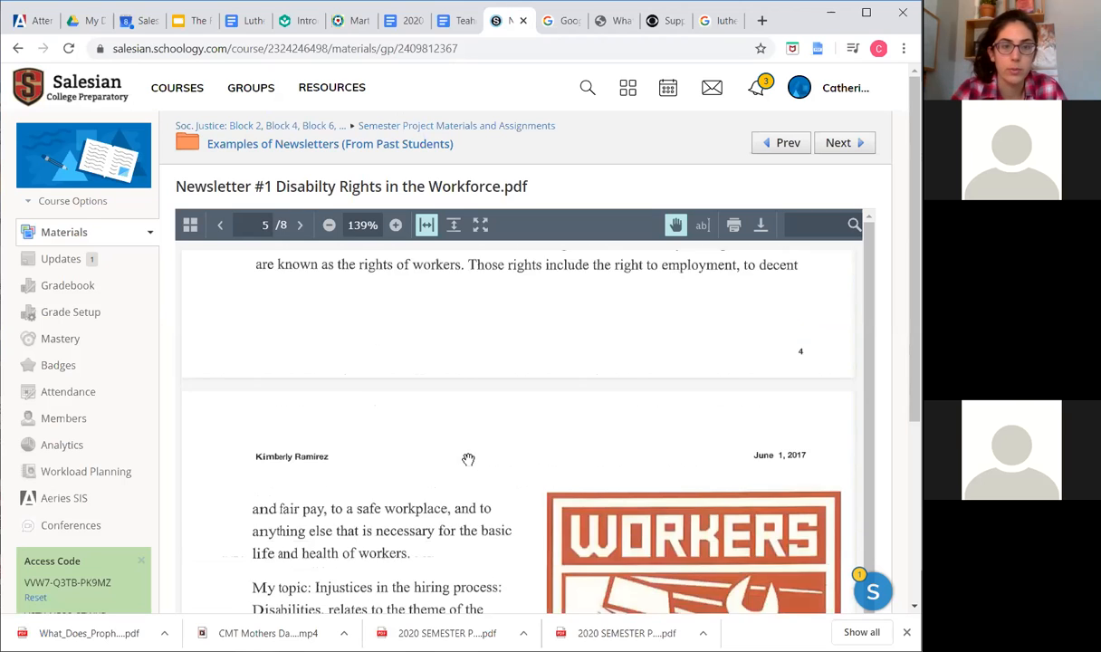
scroll(down, 3)
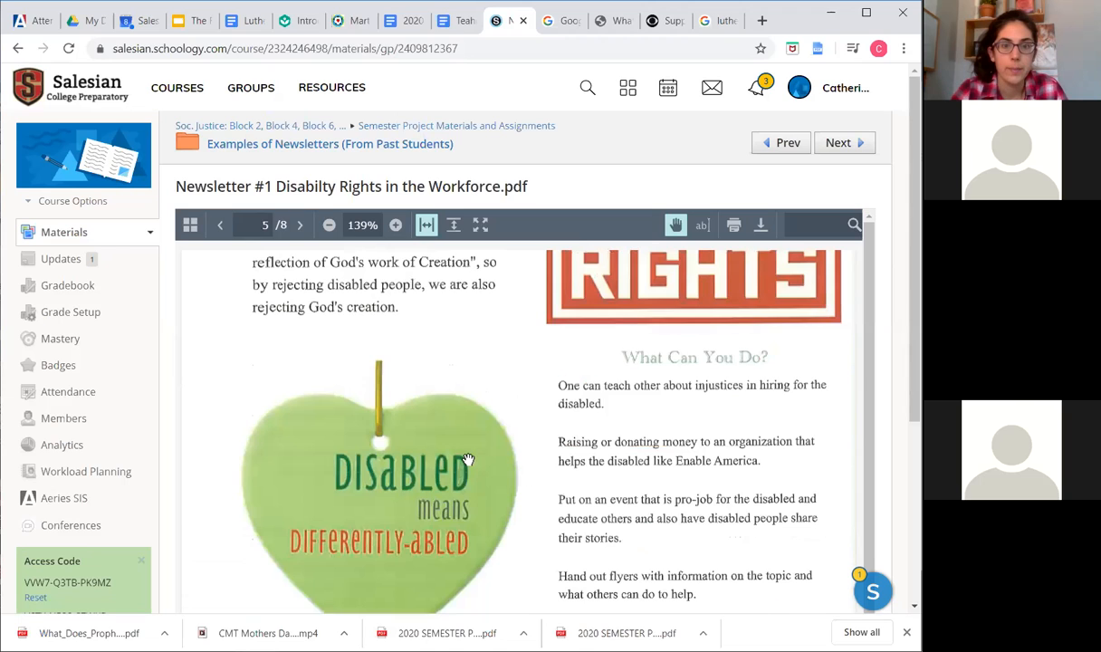
scroll(down, 3)
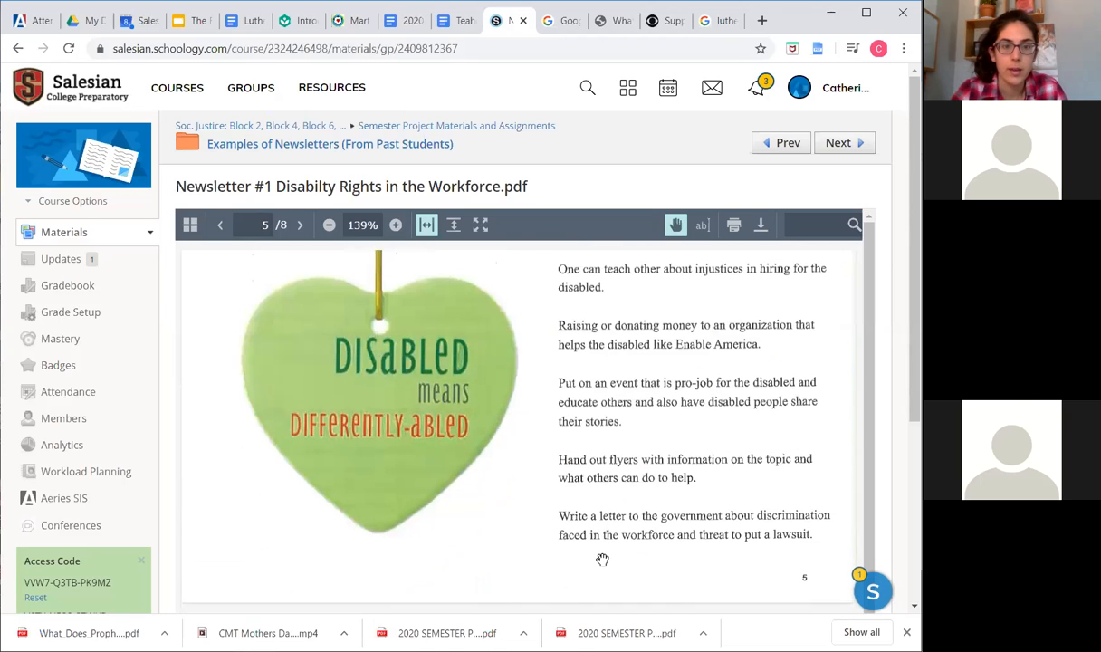
click(300, 225)
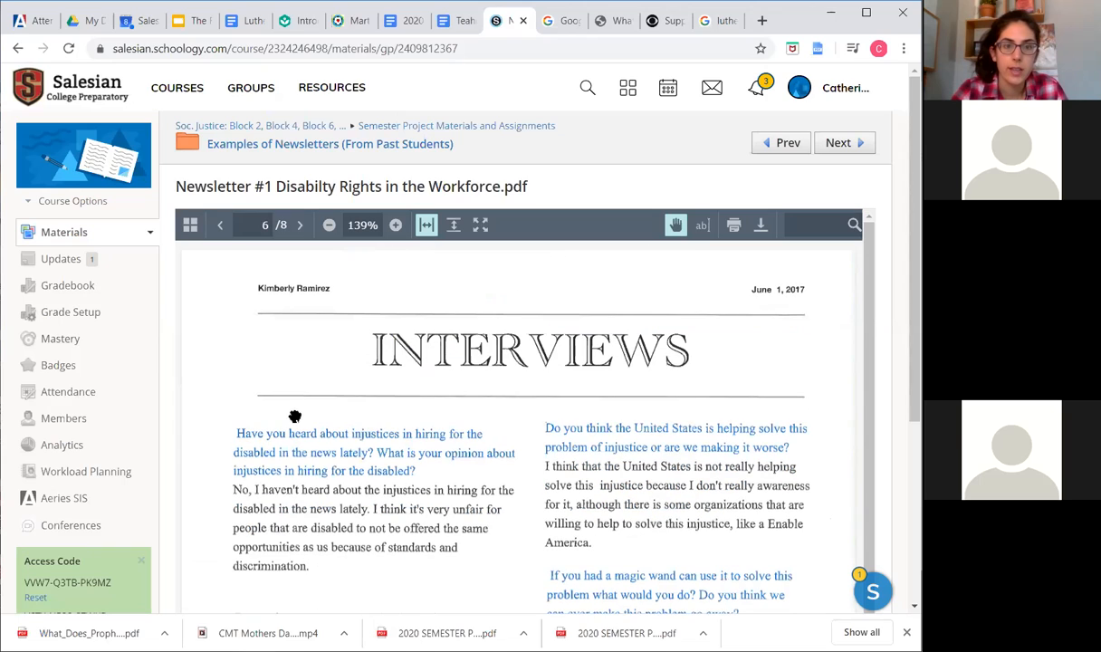
mouse_move(279, 416)
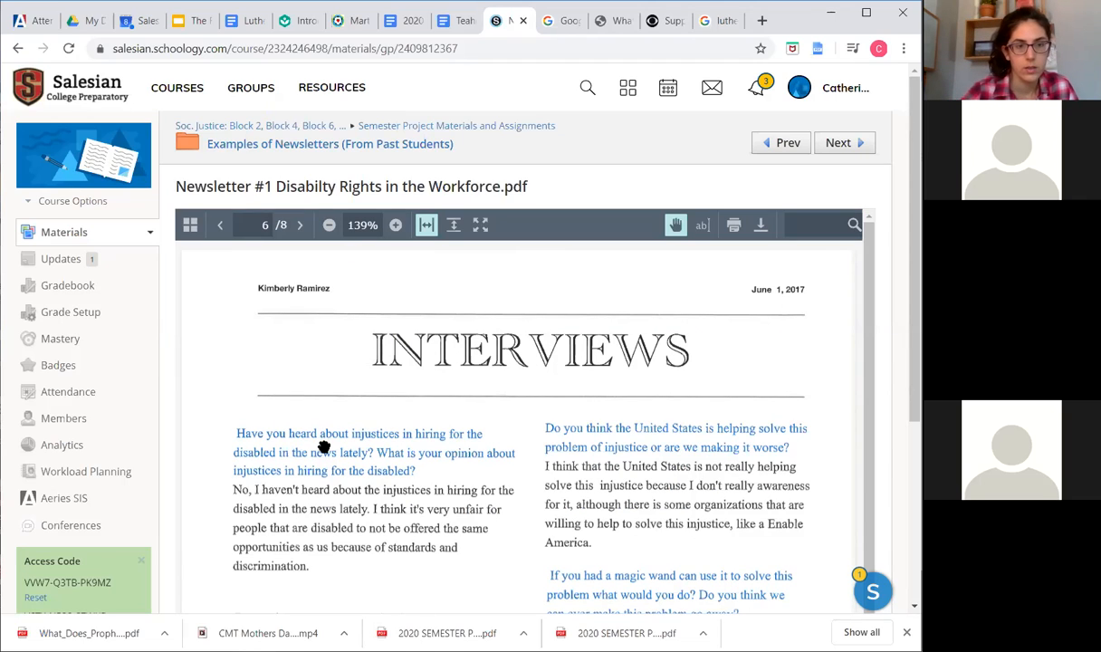
mouse_move(306, 447)
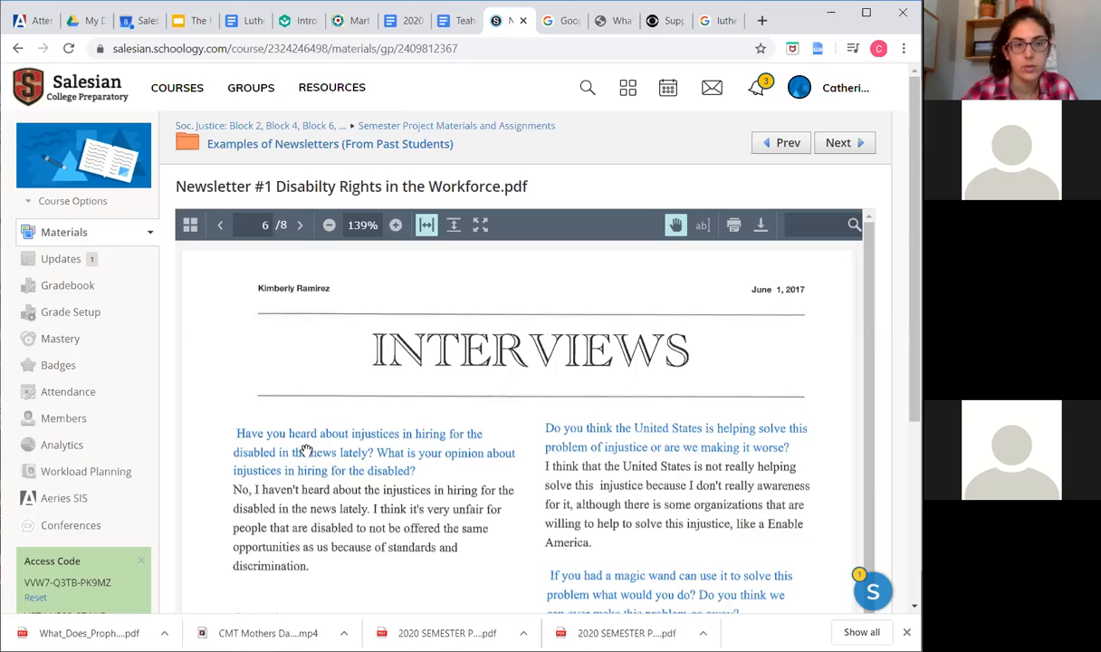
mouse_move(552, 485)
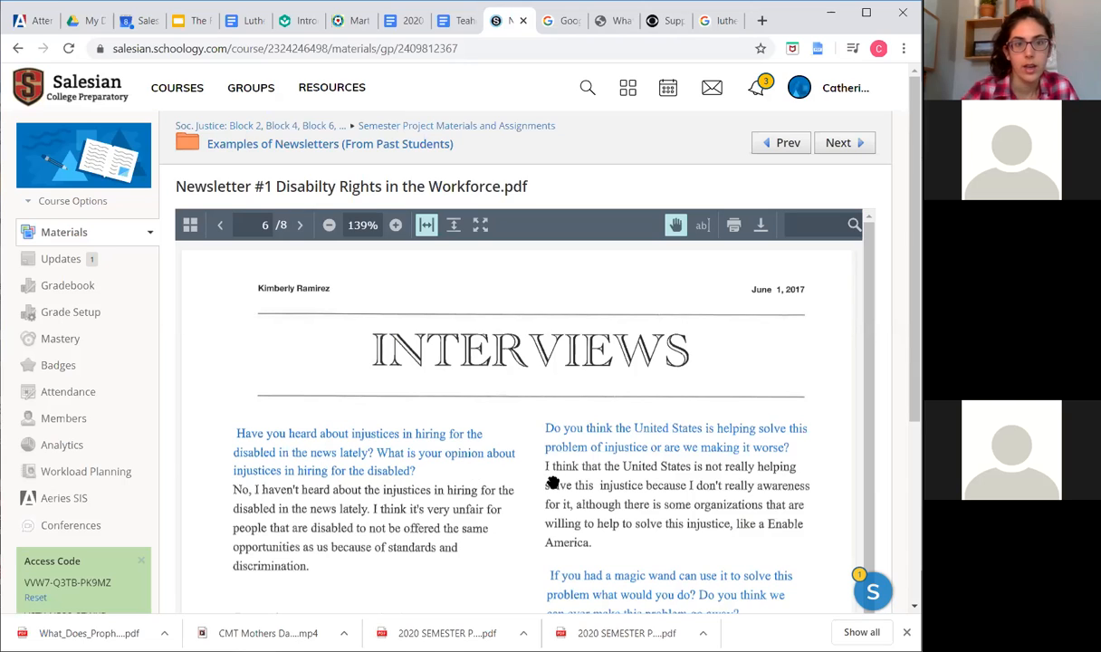
Read through the Interviews and Making Differences pages of Newsletter #1
scroll(down, 3)
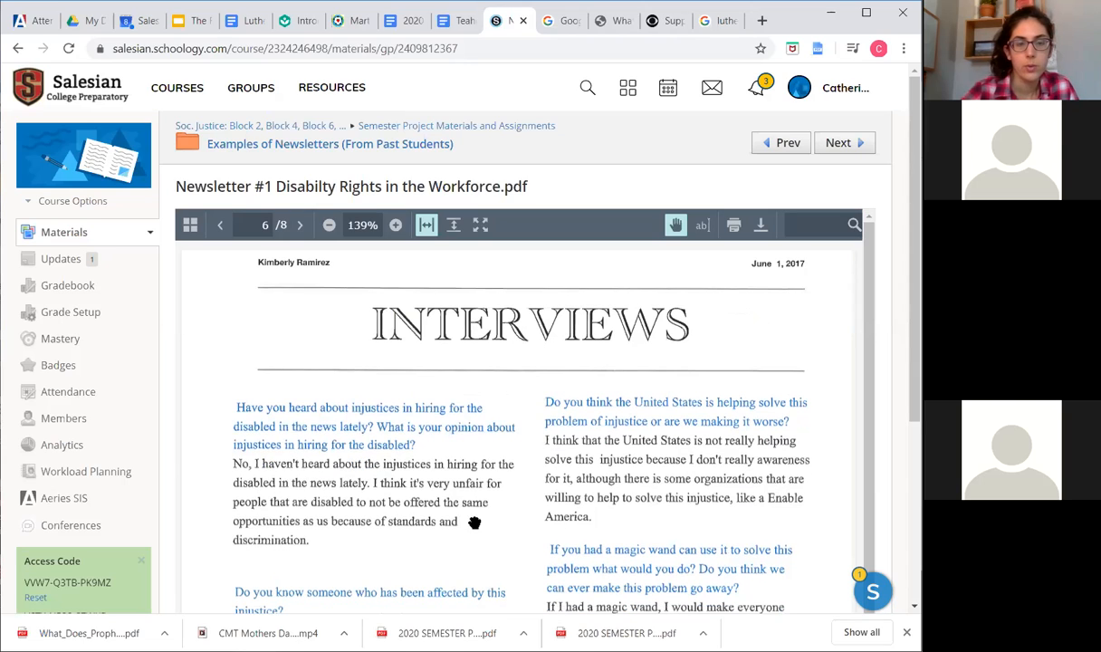
scroll(down, 3)
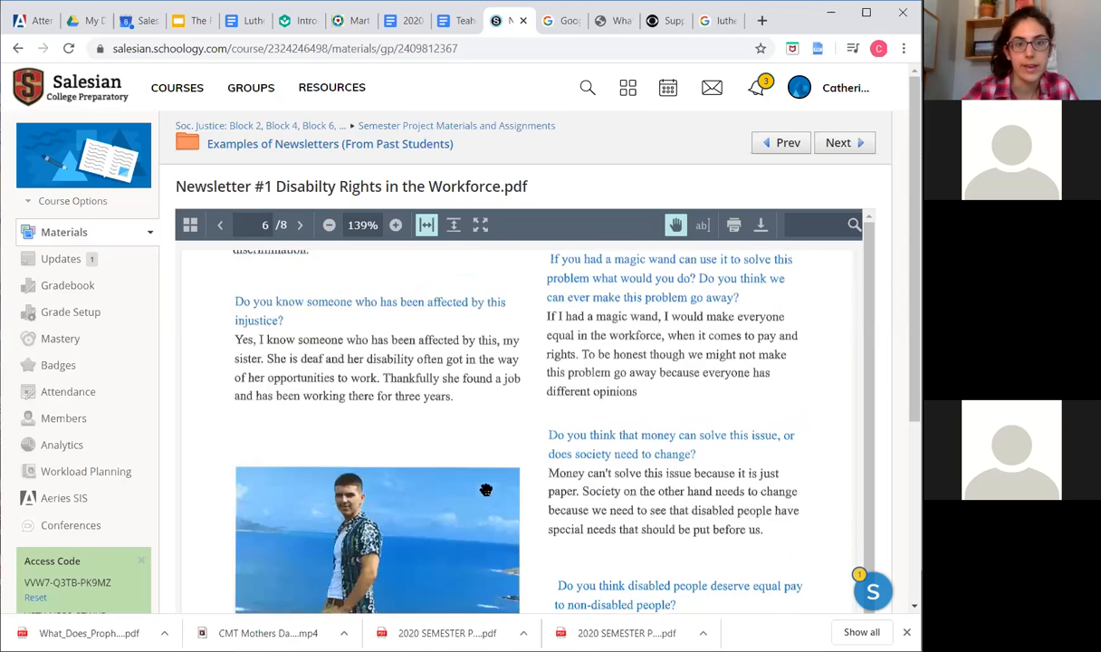
scroll(down, 3)
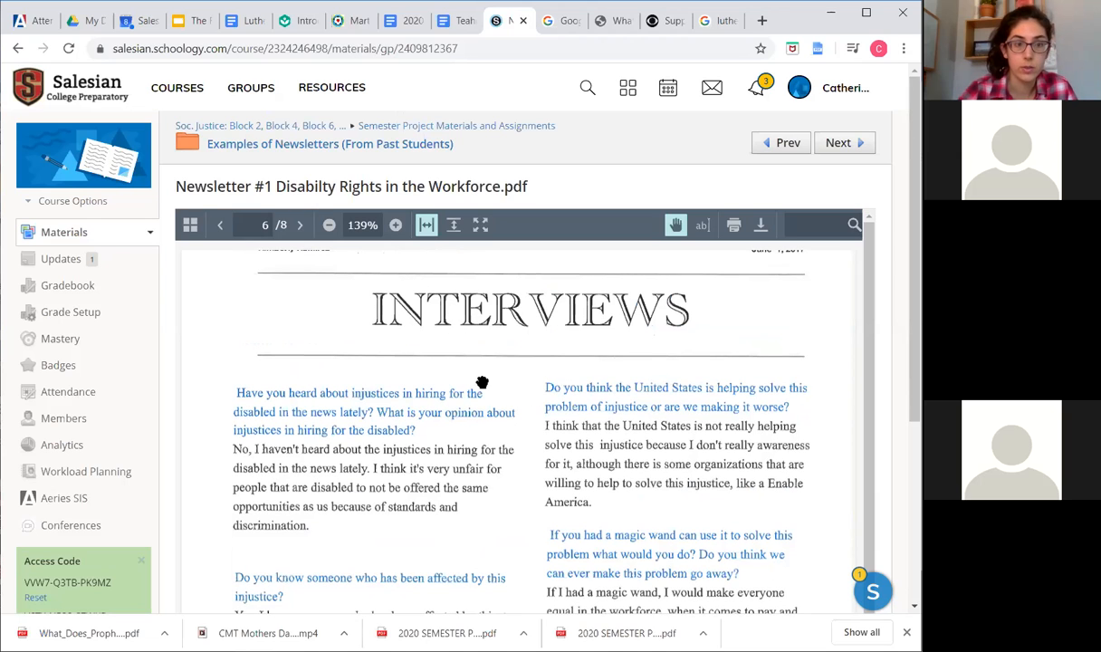
scroll(down, 3)
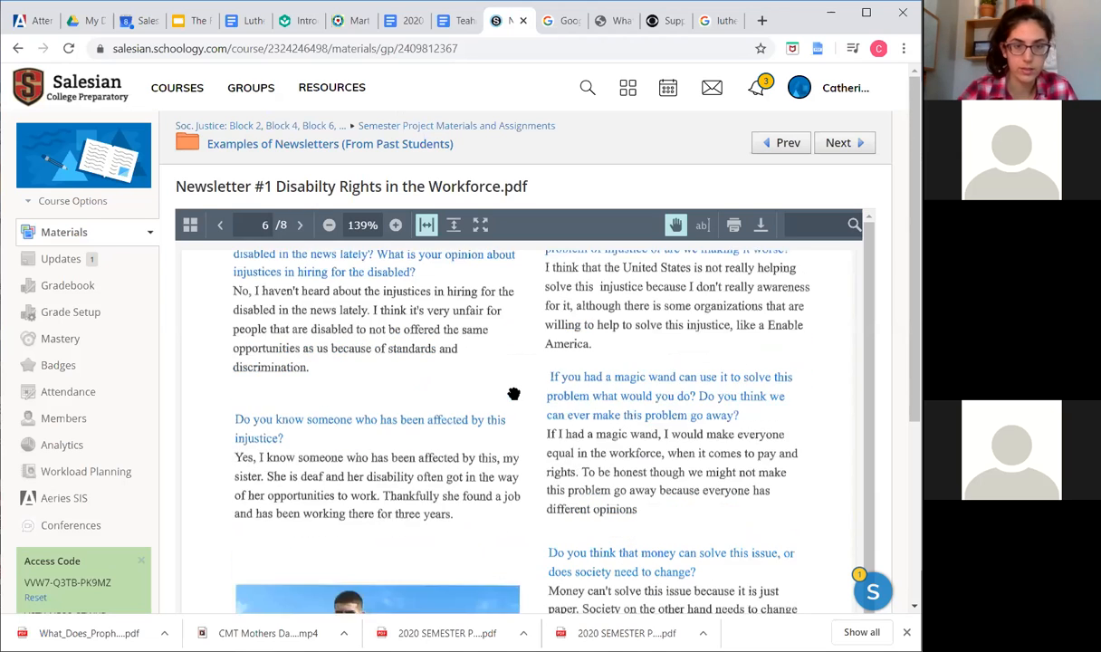
click(299, 225)
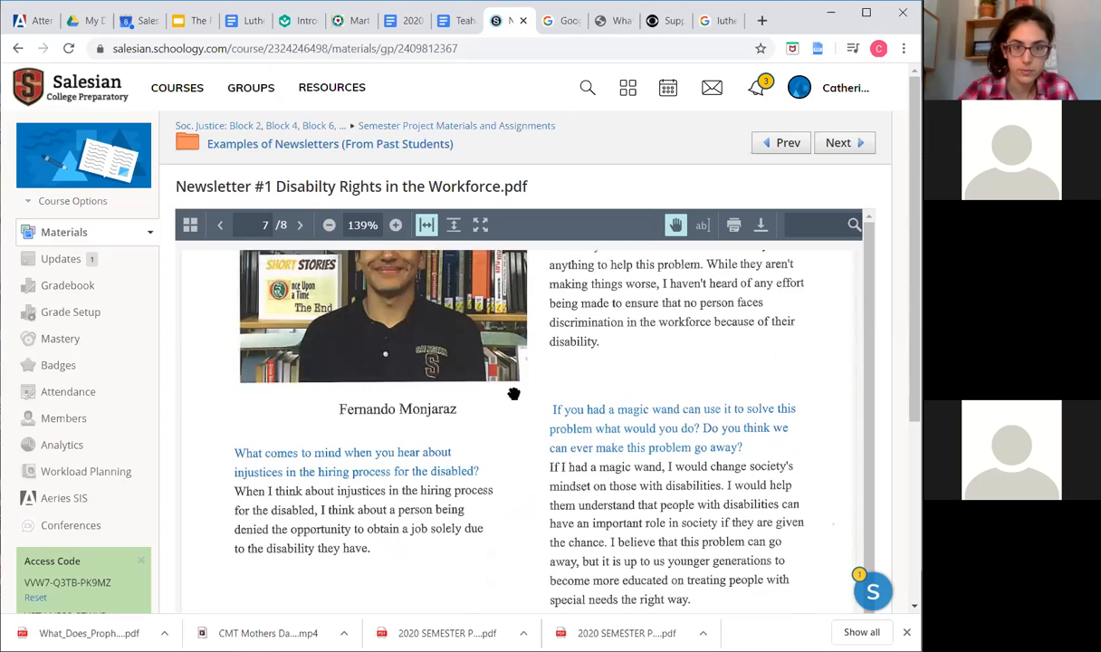
scroll(down, 3)
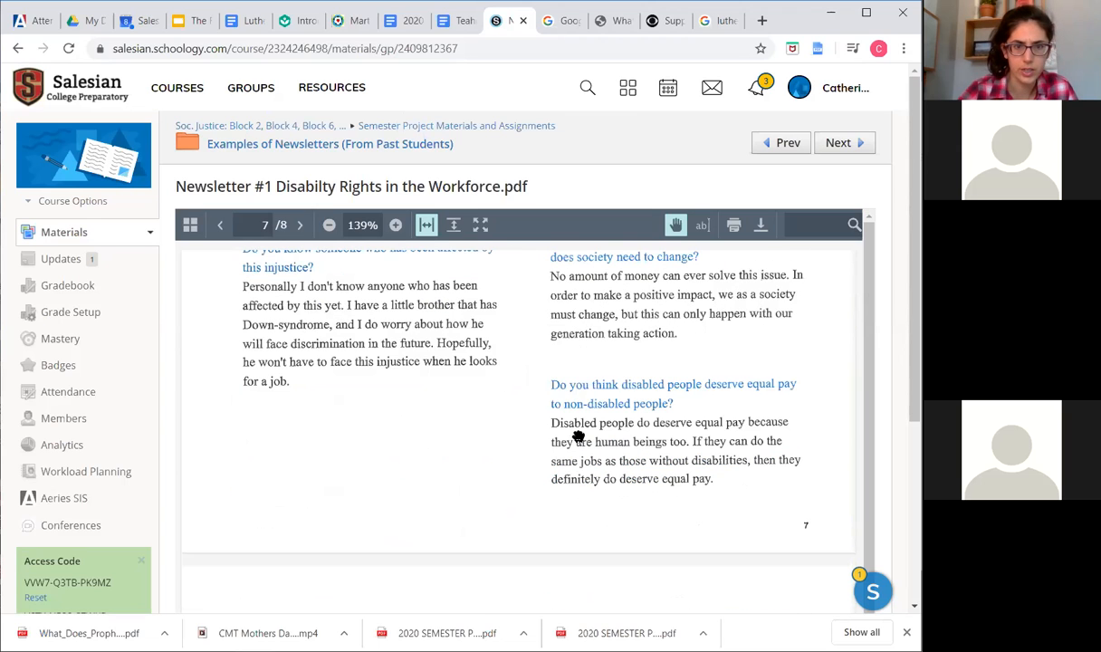
click(299, 225)
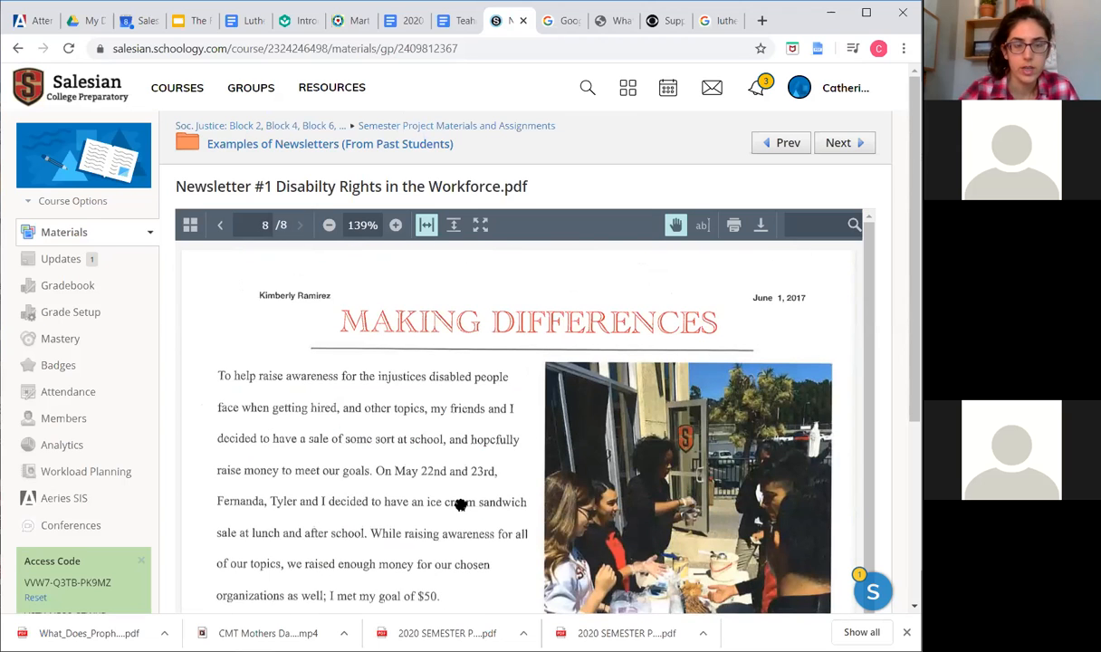
scroll(down, 3)
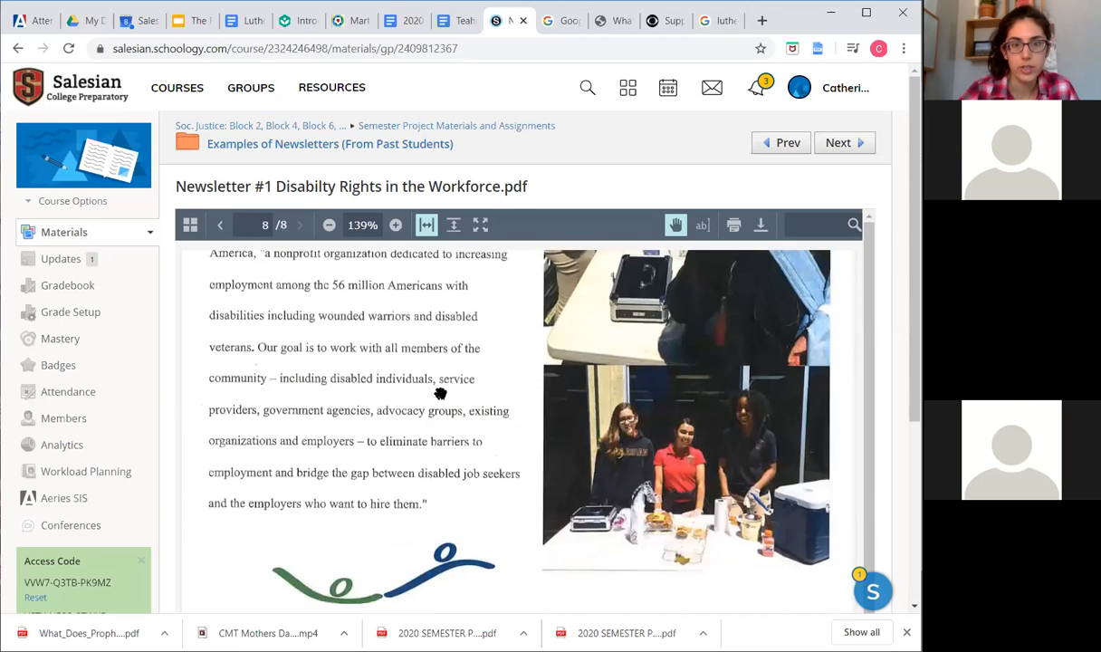
Return to the Examples of Newsletters folder listing
click(219, 224)
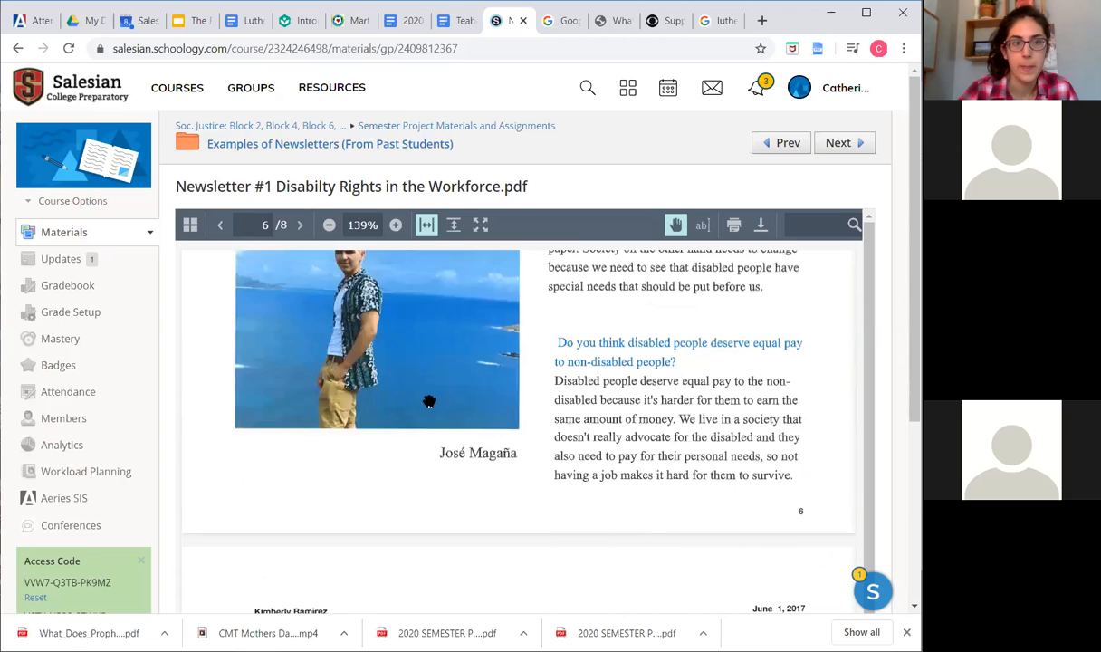
click(221, 224)
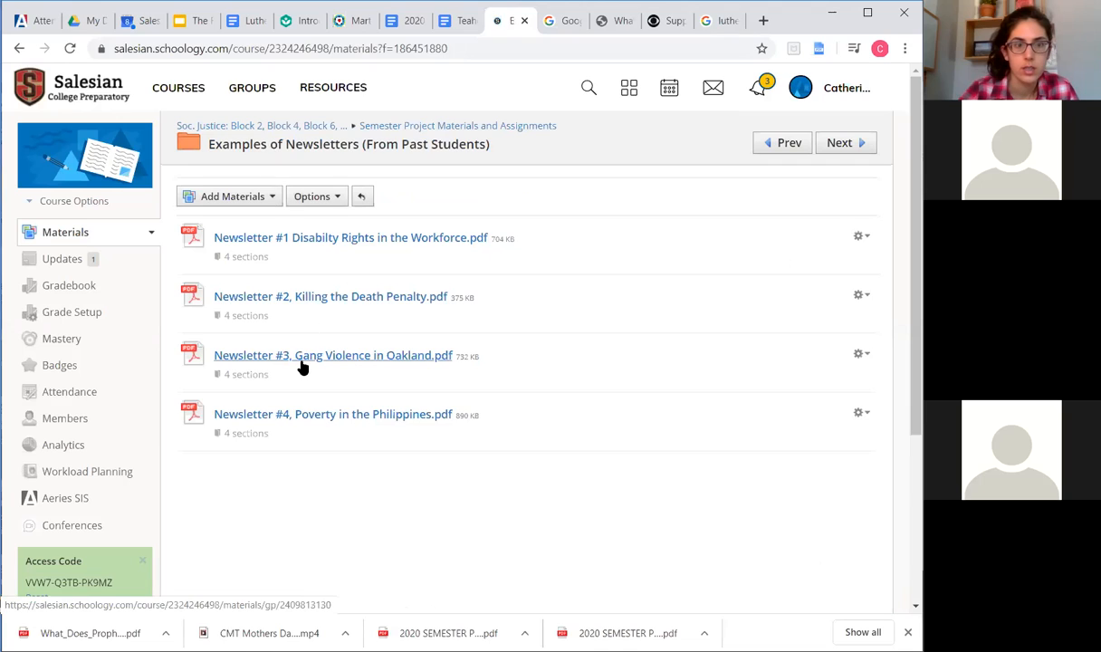
Open 'Newsletter #3, Gang Violence in Oakland.pdf' from the materials list
click(333, 355)
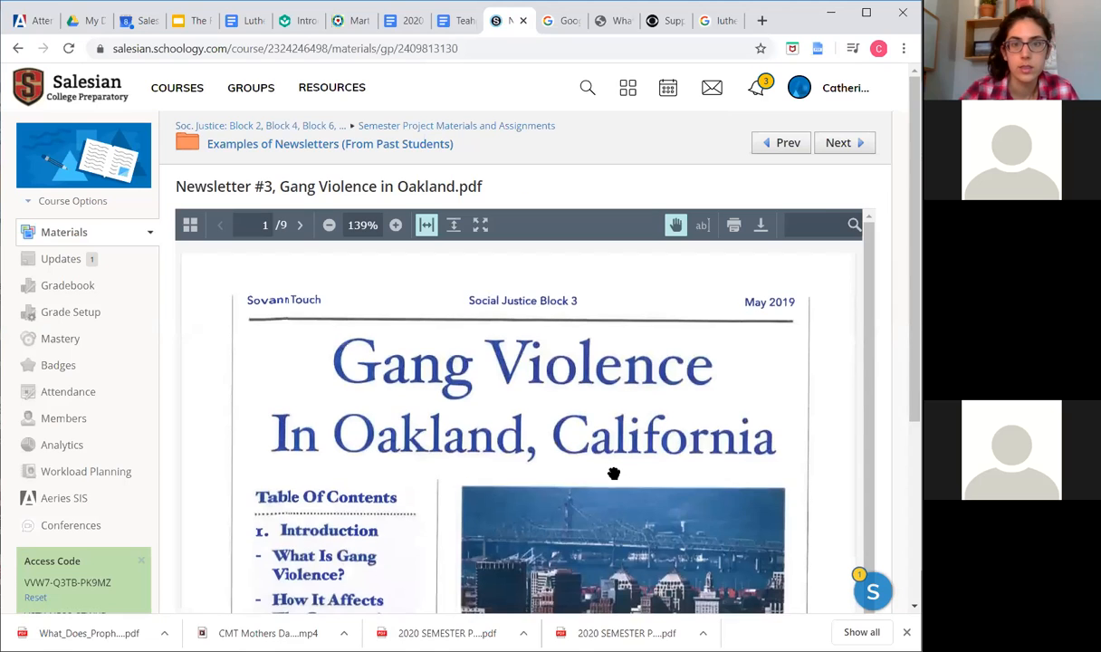
Scroll from the What Is Gang Violence? intro down to How It Affects The Community on page 2
scroll(down, 3)
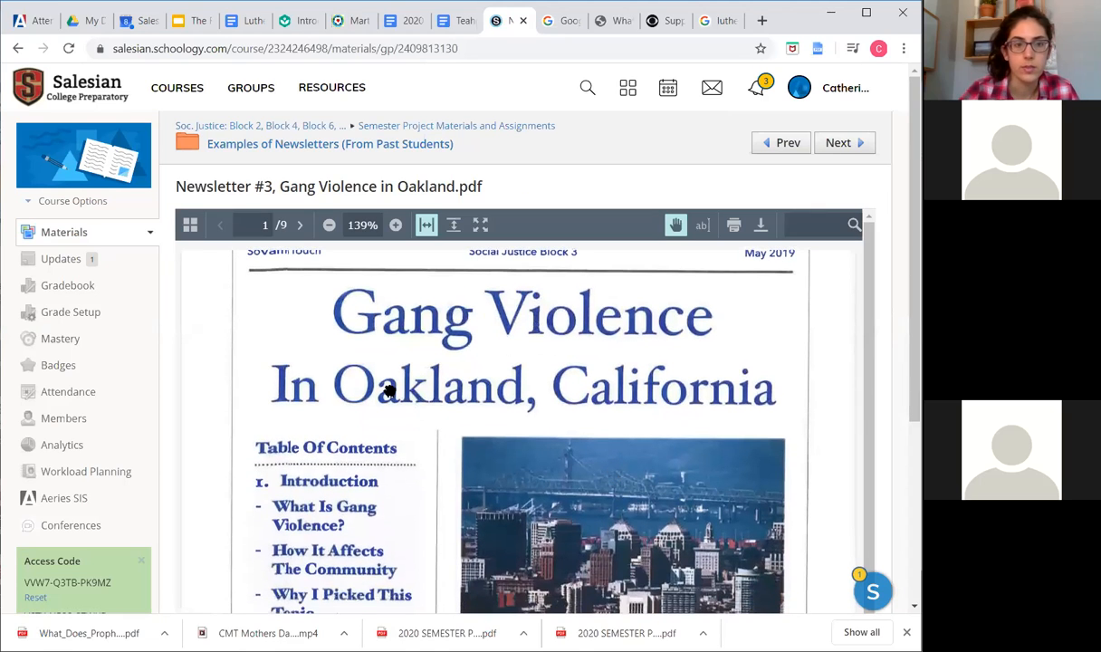
scroll(down, 3)
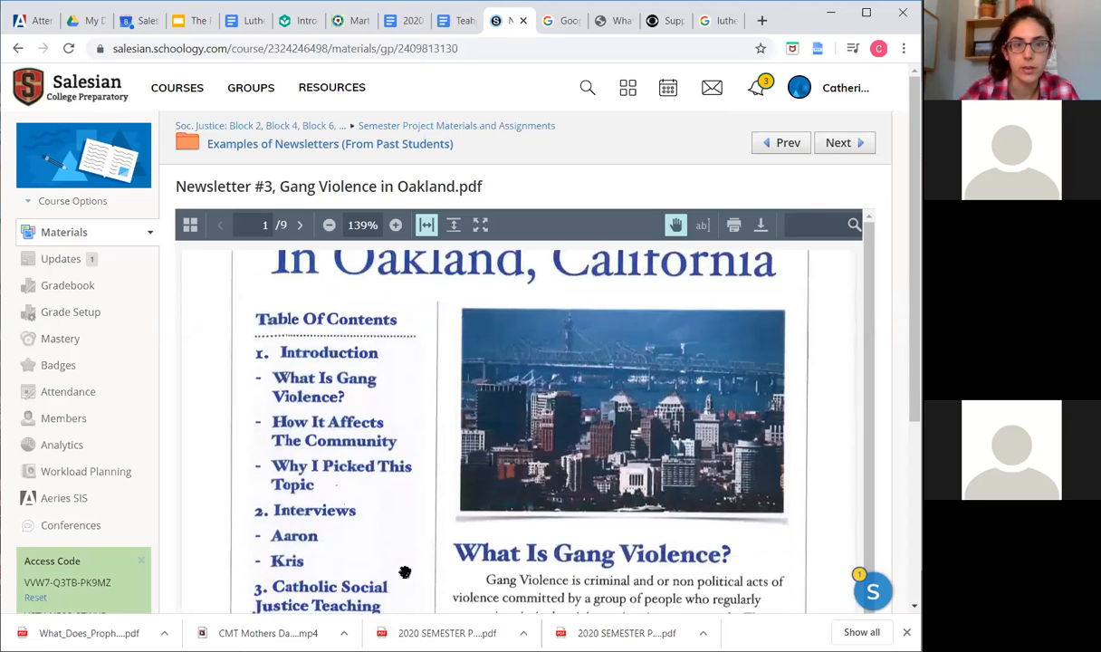
scroll(down, 3)
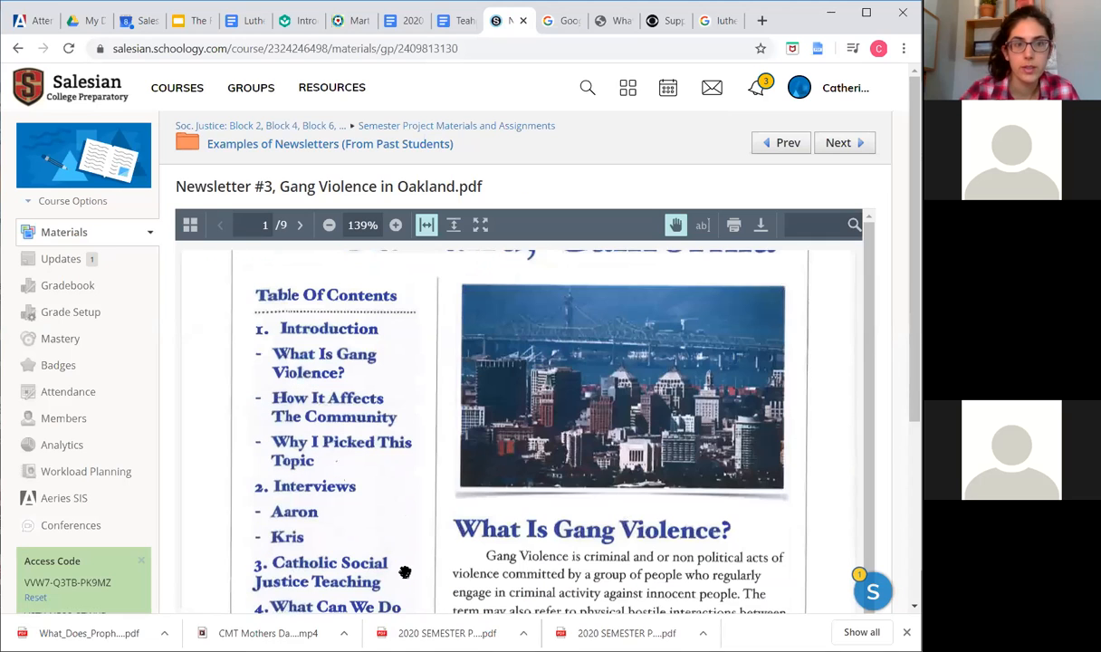
scroll(down, 3)
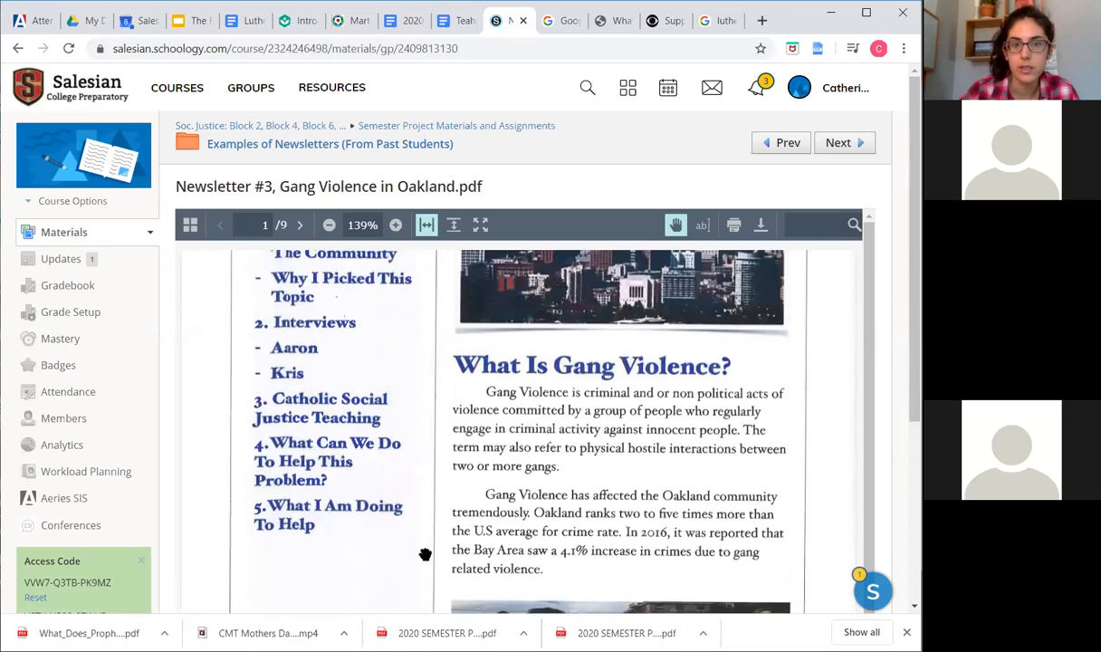
scroll(down, 3)
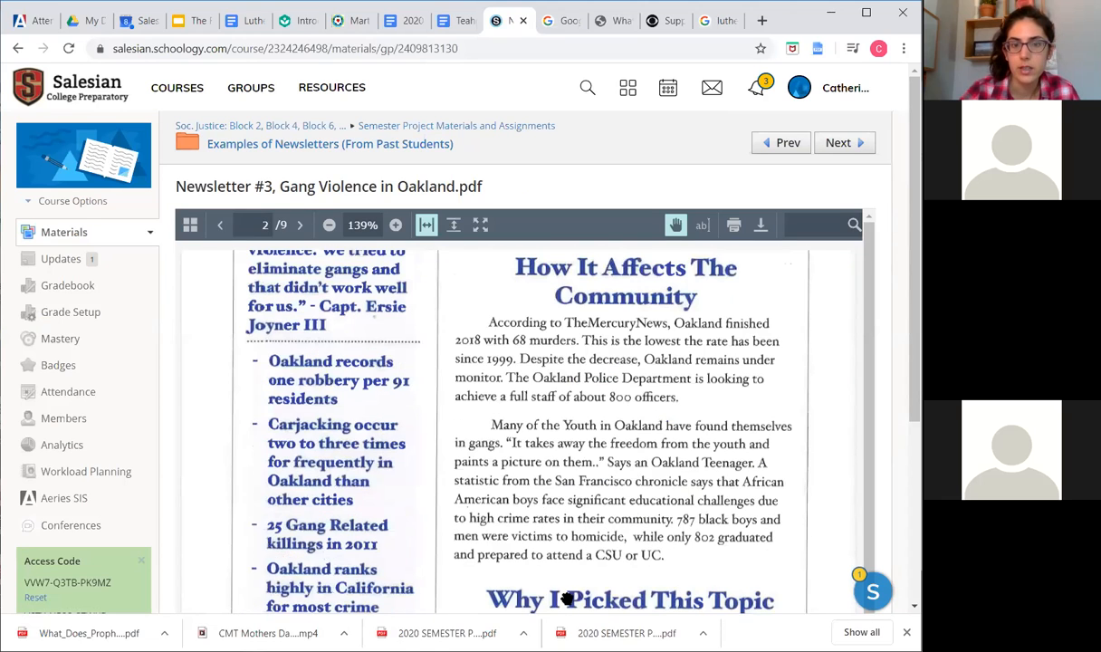
mouse_move(561, 546)
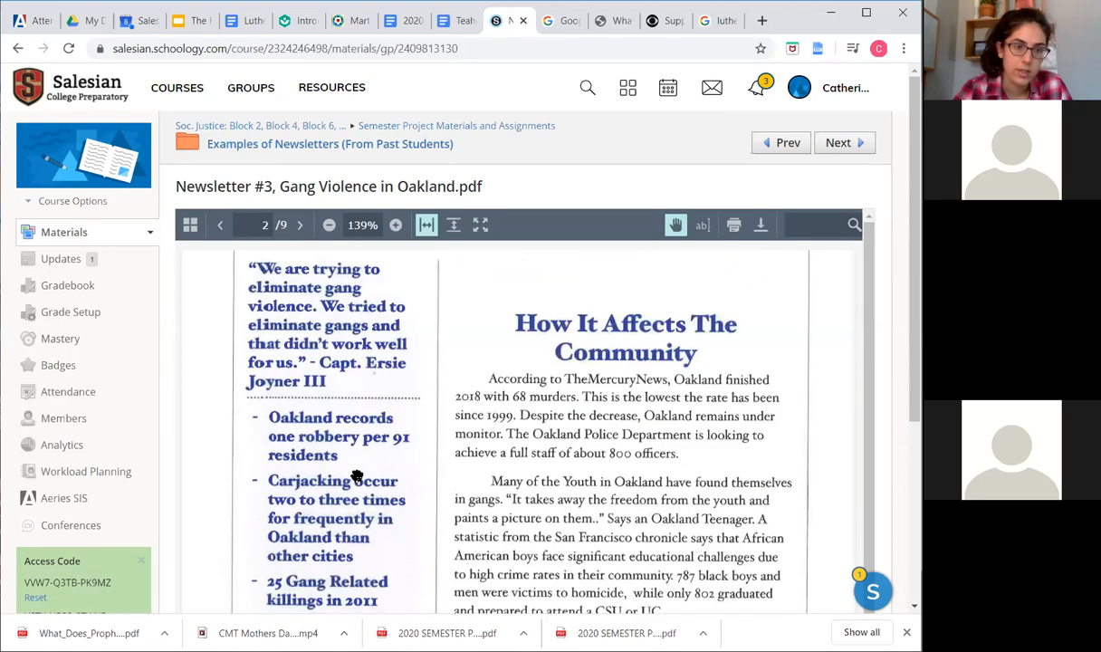
scroll(down, 3)
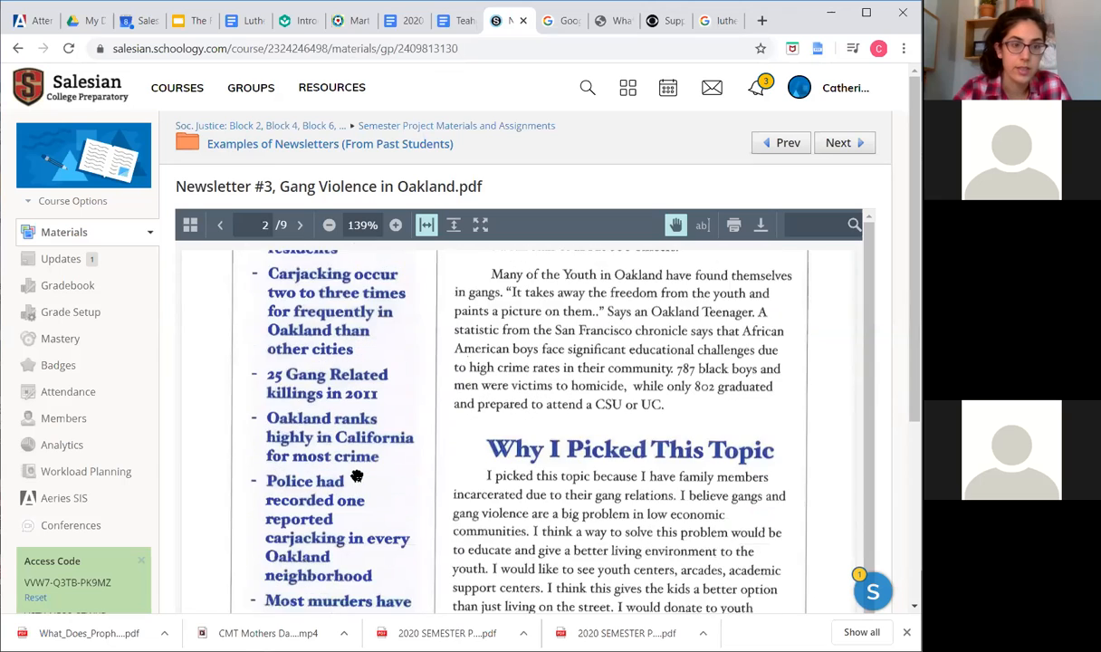
scroll(down, 3)
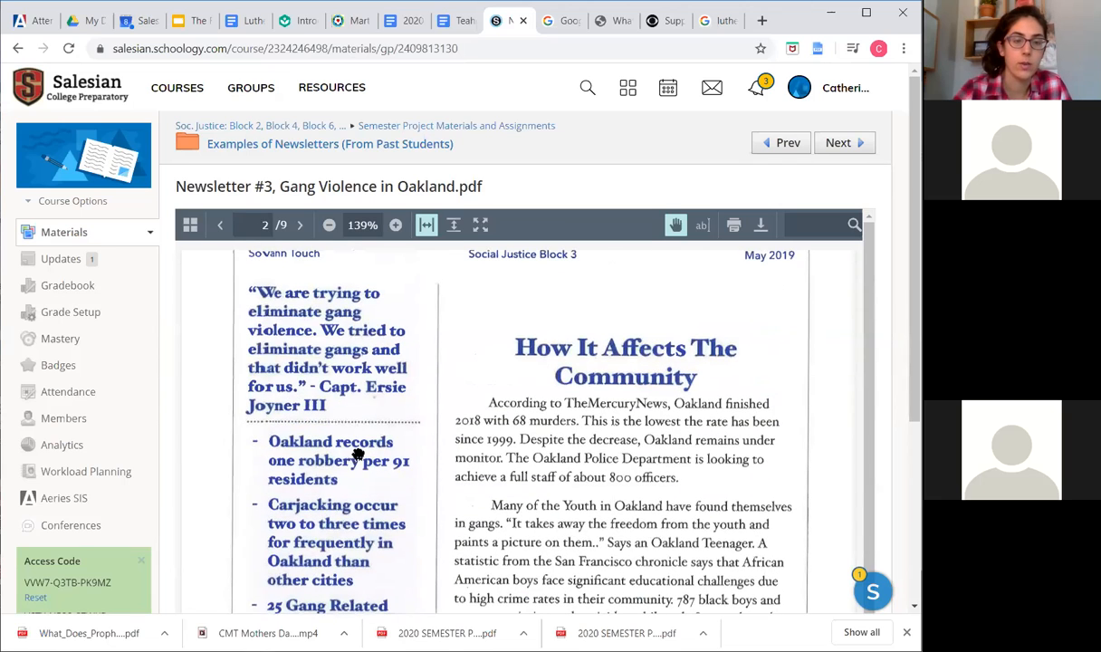
mouse_move(361, 485)
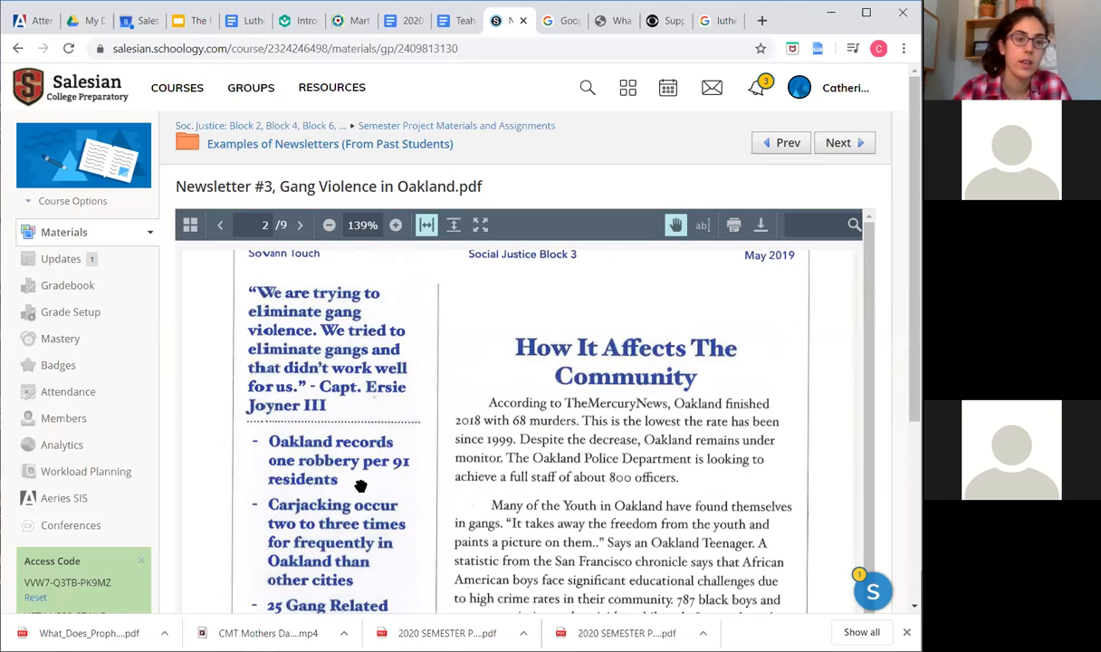
mouse_move(406, 562)
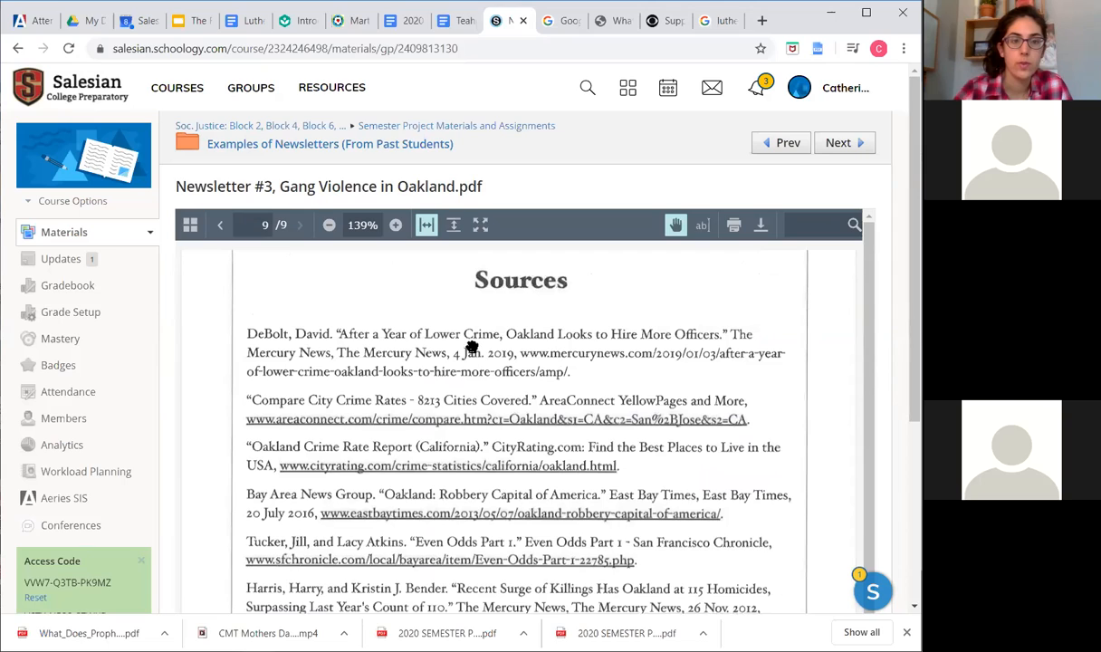
mouse_move(470, 333)
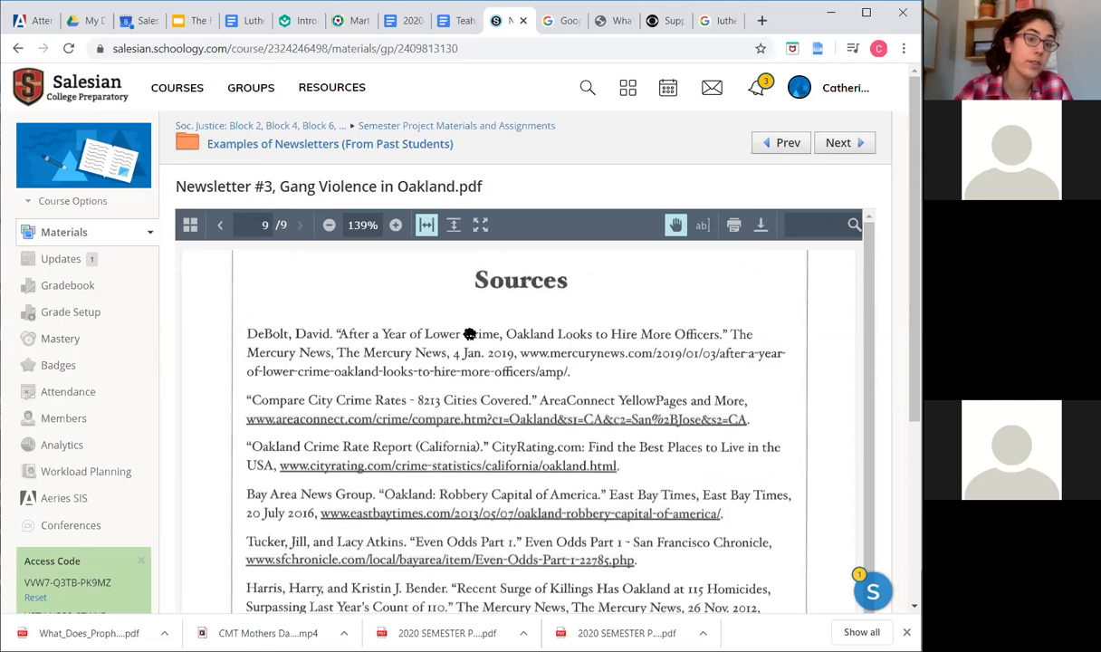
mouse_move(543, 324)
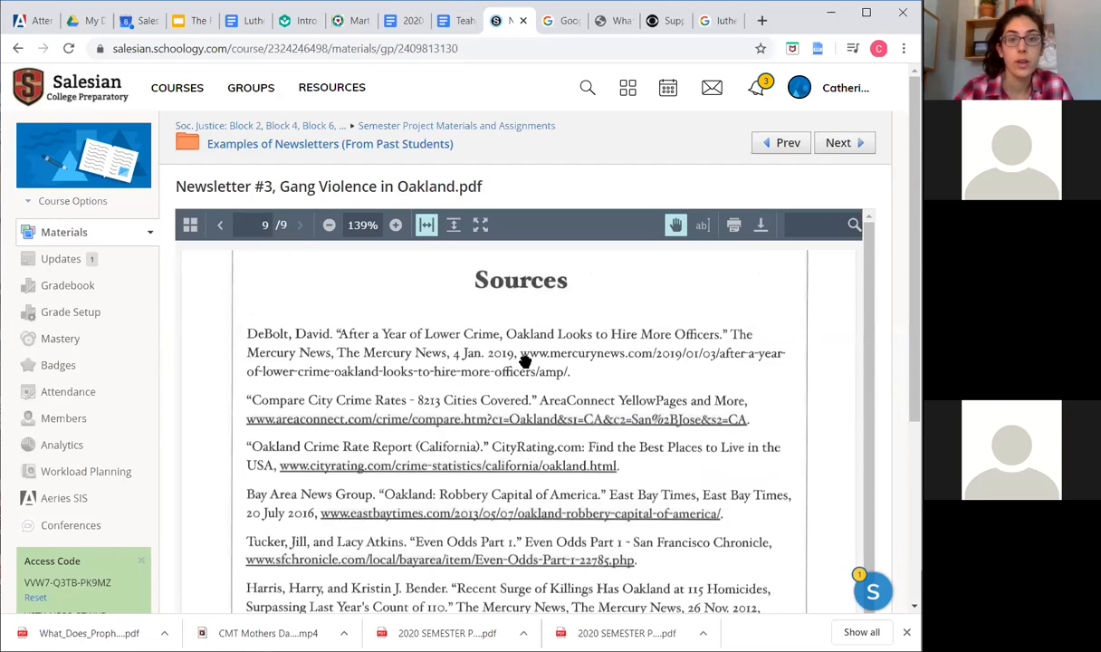
mouse_move(456, 318)
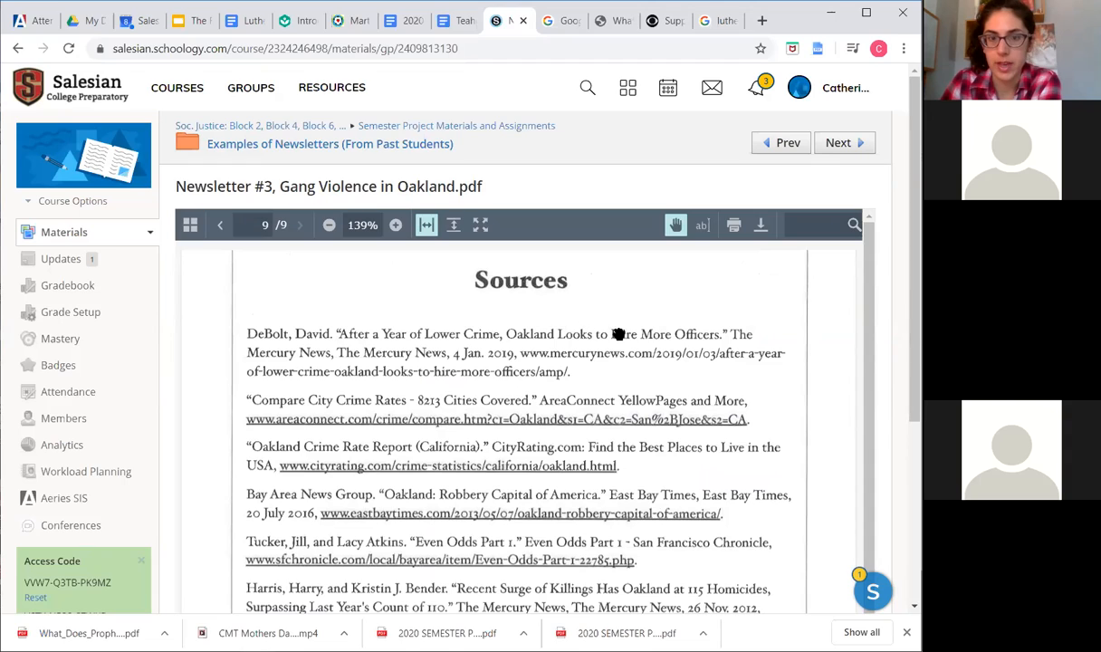
mouse_move(576, 333)
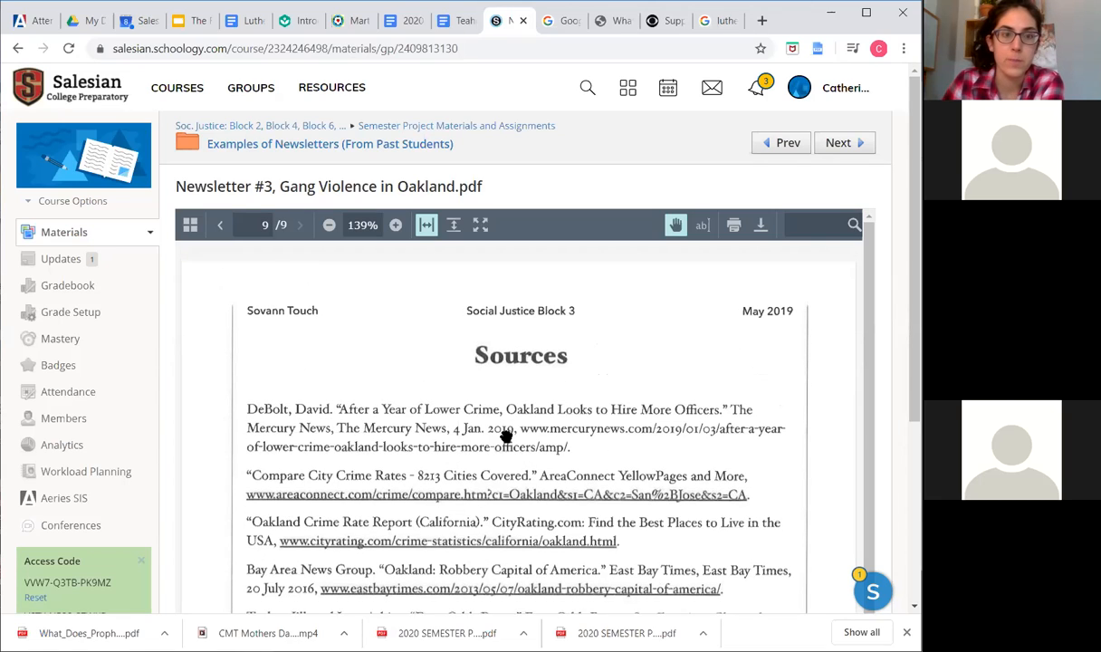
Page back through the newsletter from its Sources page toward page 2
scroll(down, 3)
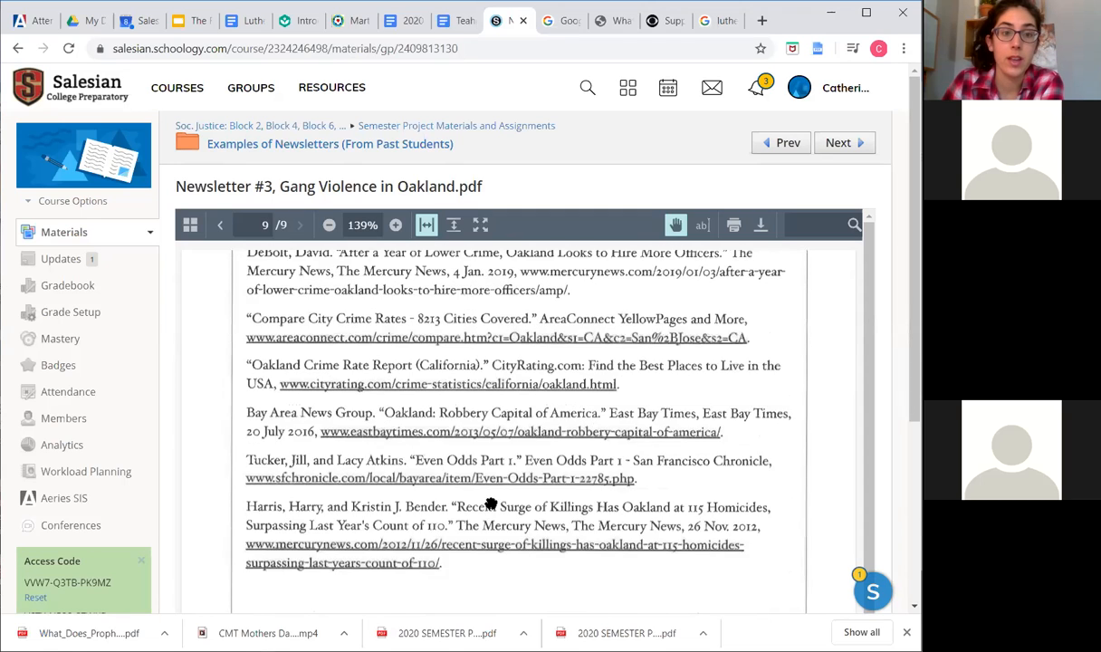
click(221, 224)
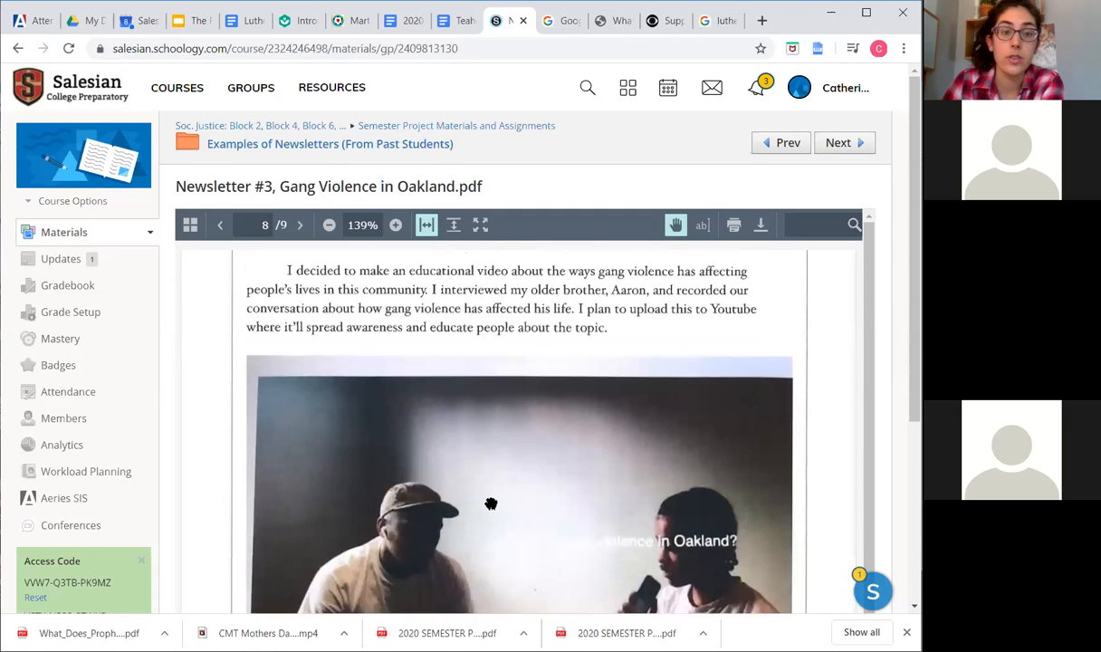
click(220, 224)
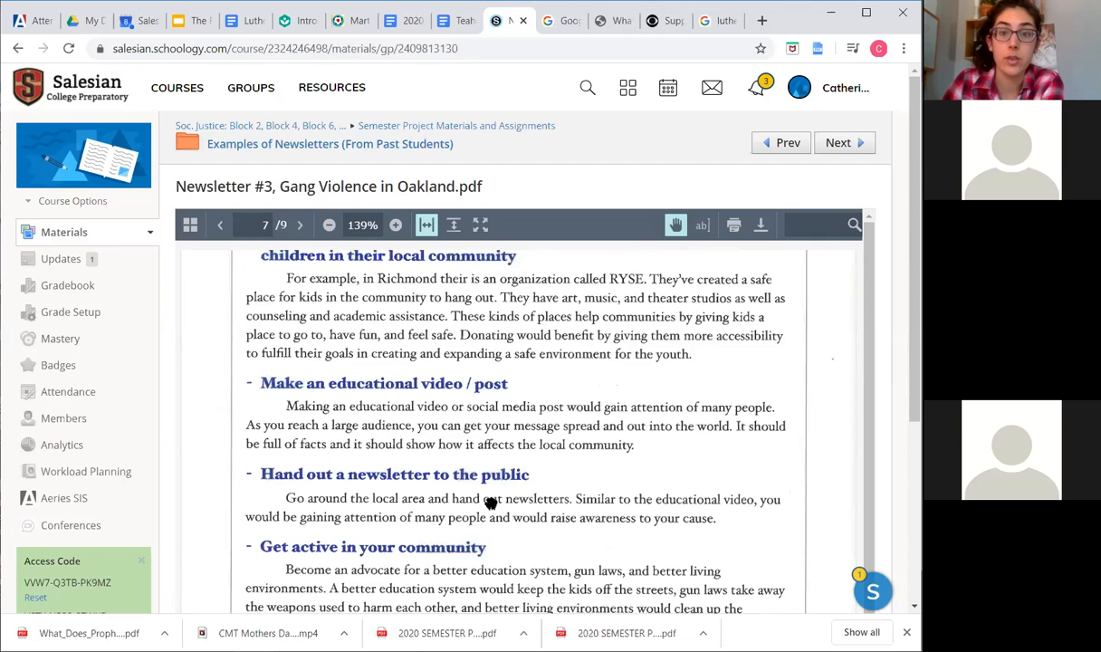
click(221, 224)
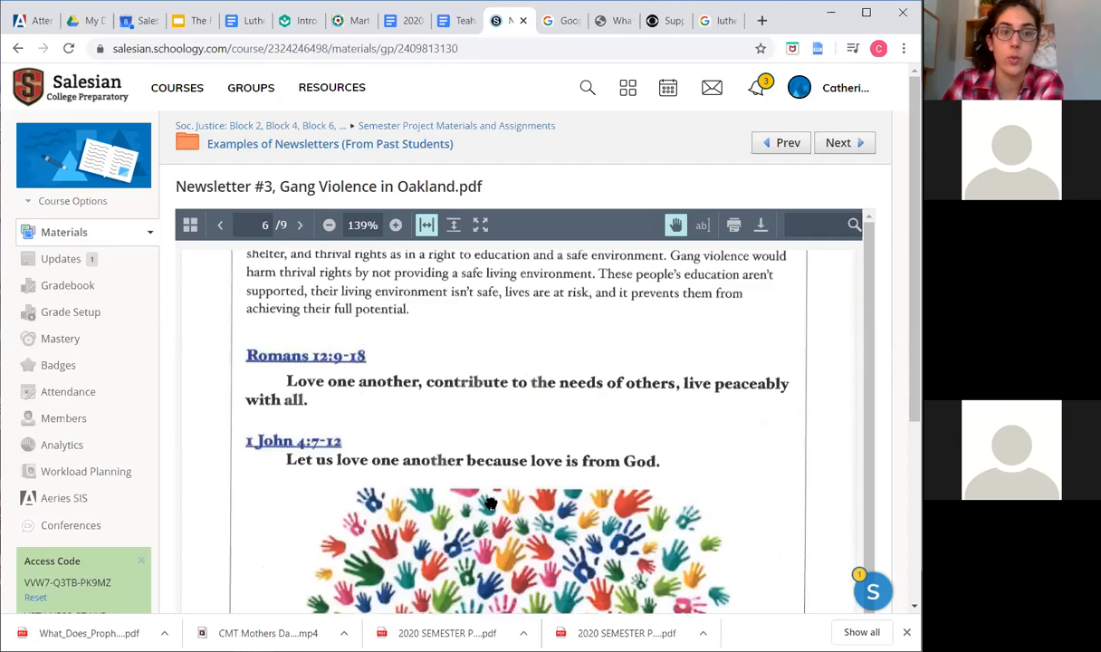
click(221, 224)
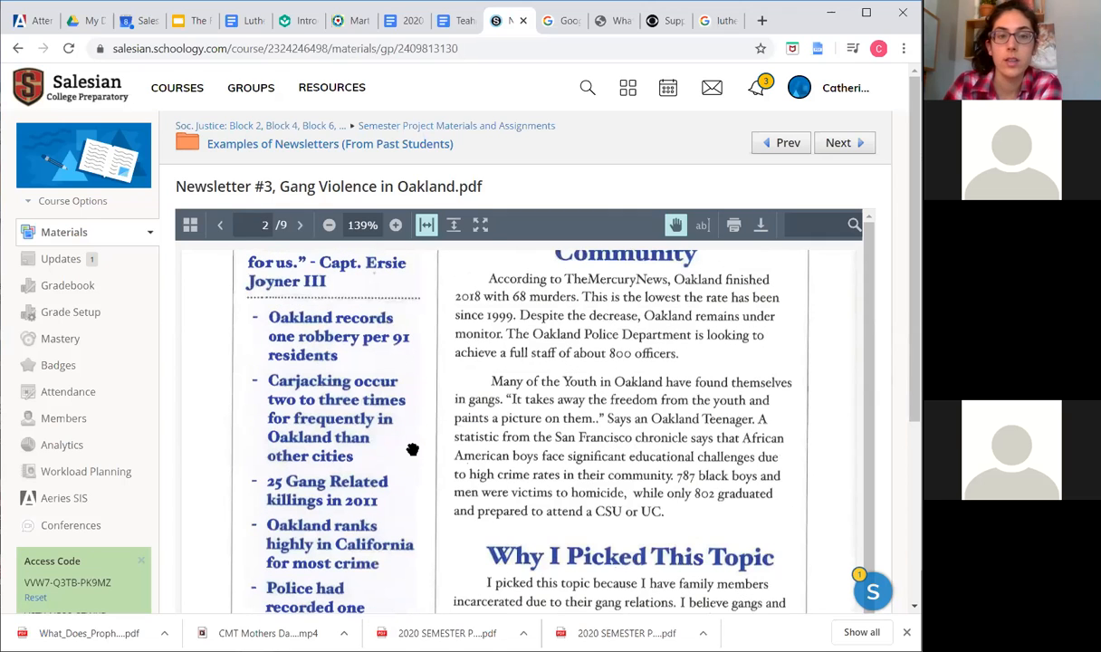
mouse_move(581, 407)
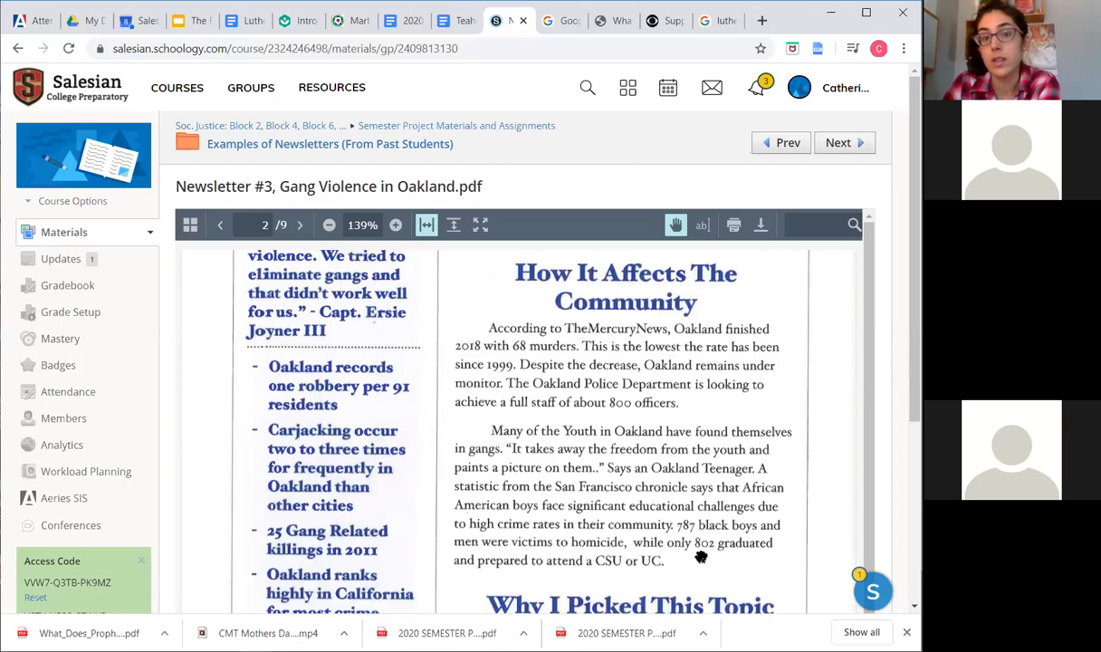
mouse_move(635, 474)
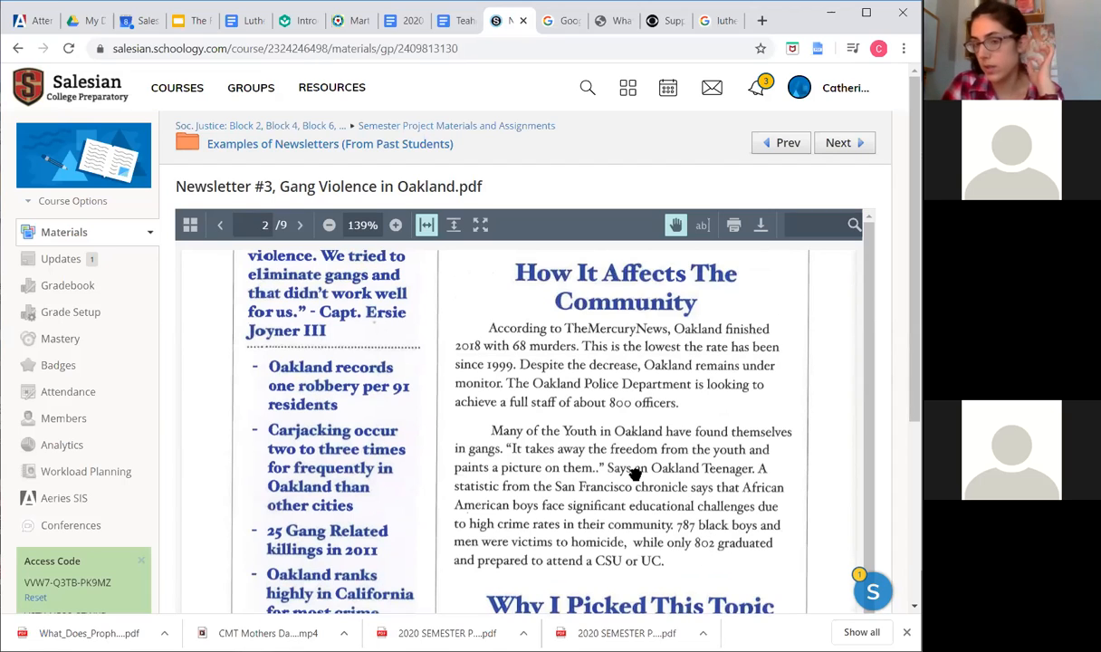
mouse_move(651, 503)
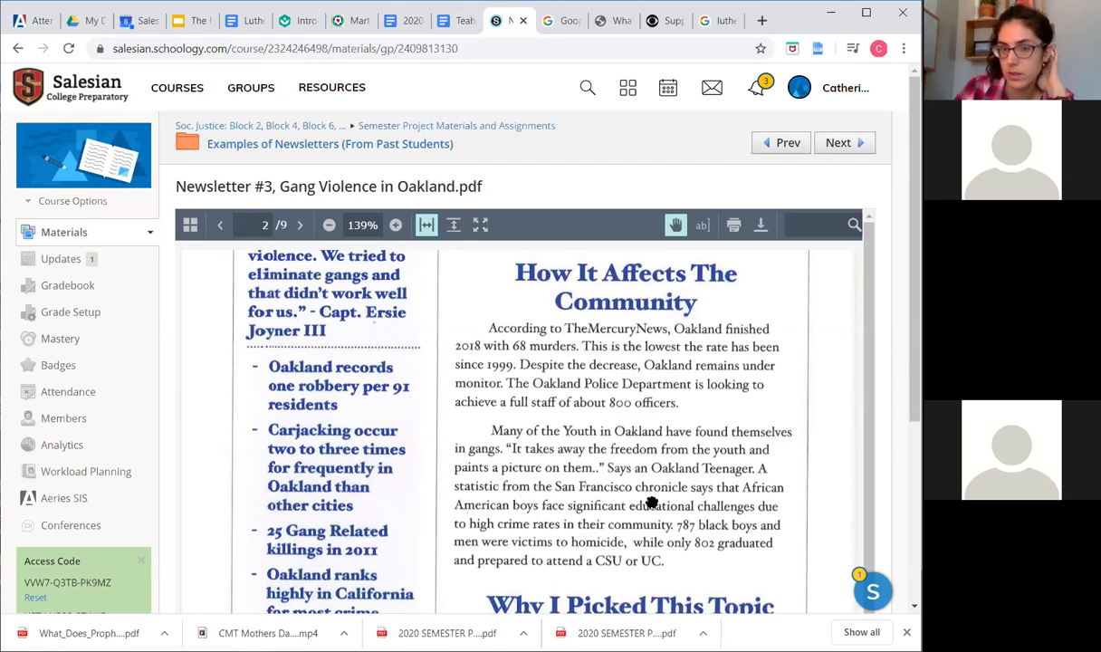
Move from Why I Picked This Topic to the Voices Of The People interview page
scroll(down, 3)
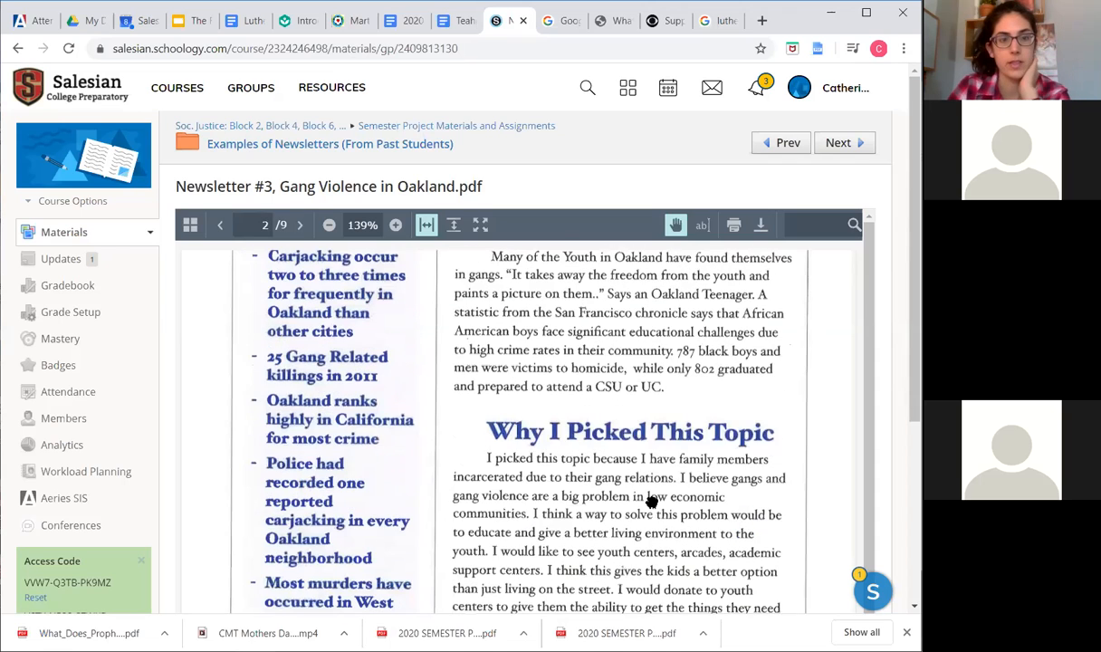
click(300, 225)
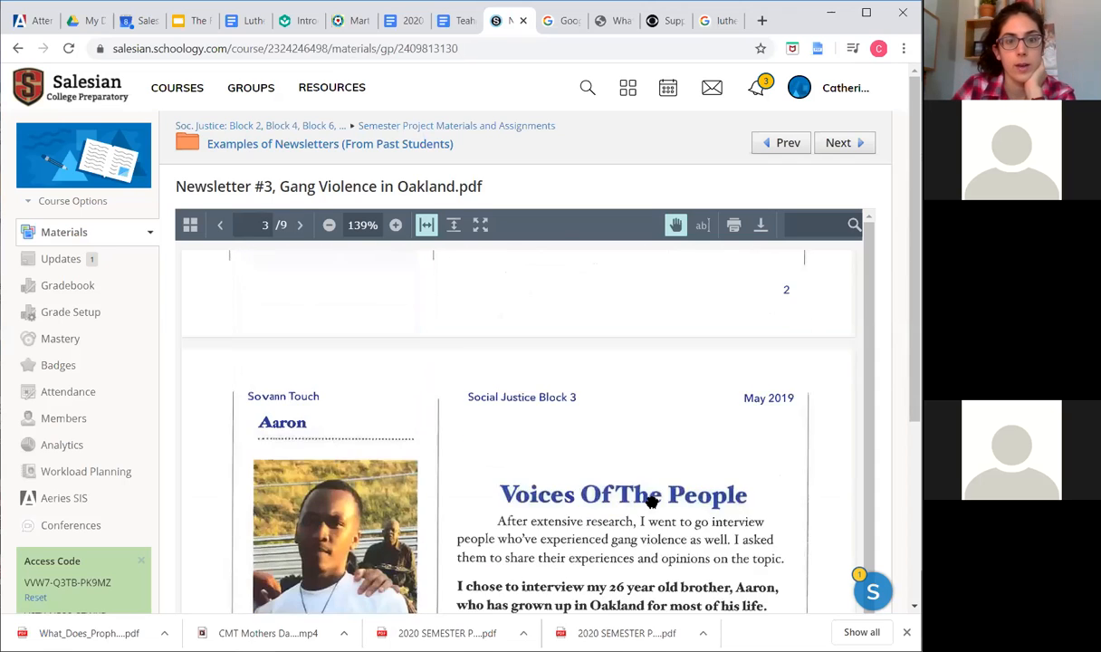
Read through the Voices Of The People and Ways to Take Action pages of Newsletter #3
scroll(down, 3)
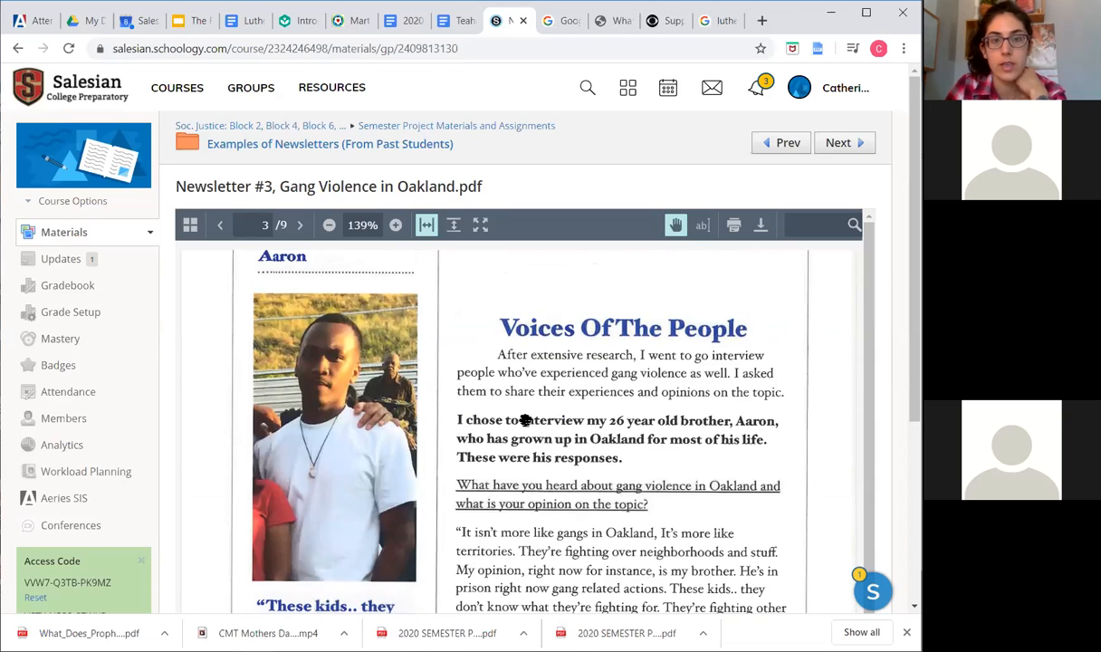
mouse_move(692, 387)
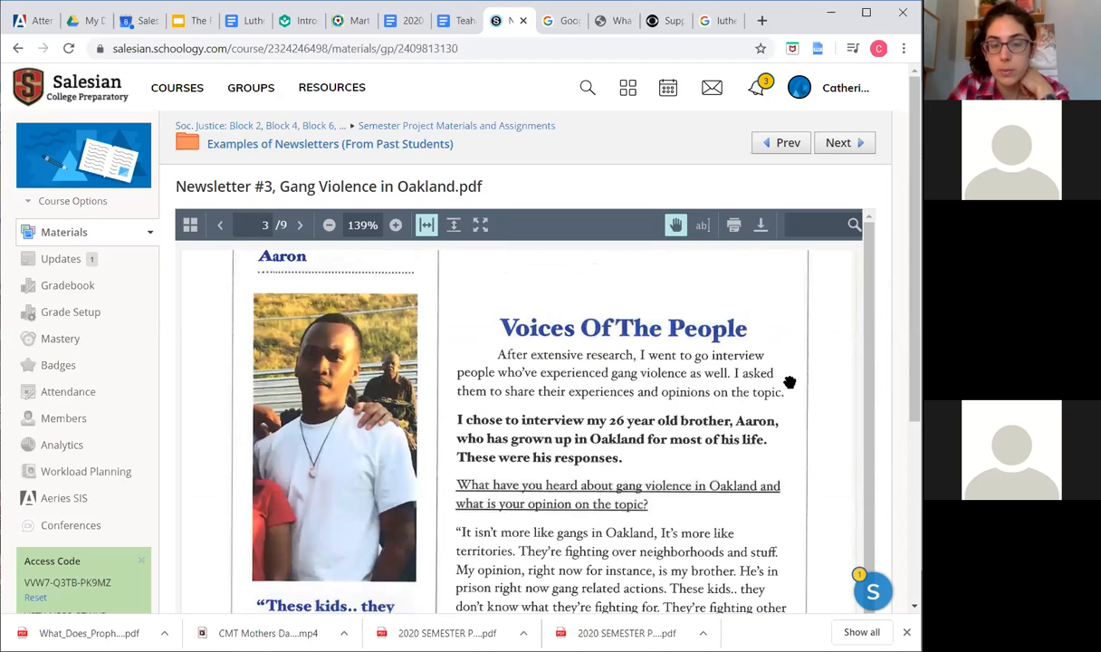
mouse_move(692, 440)
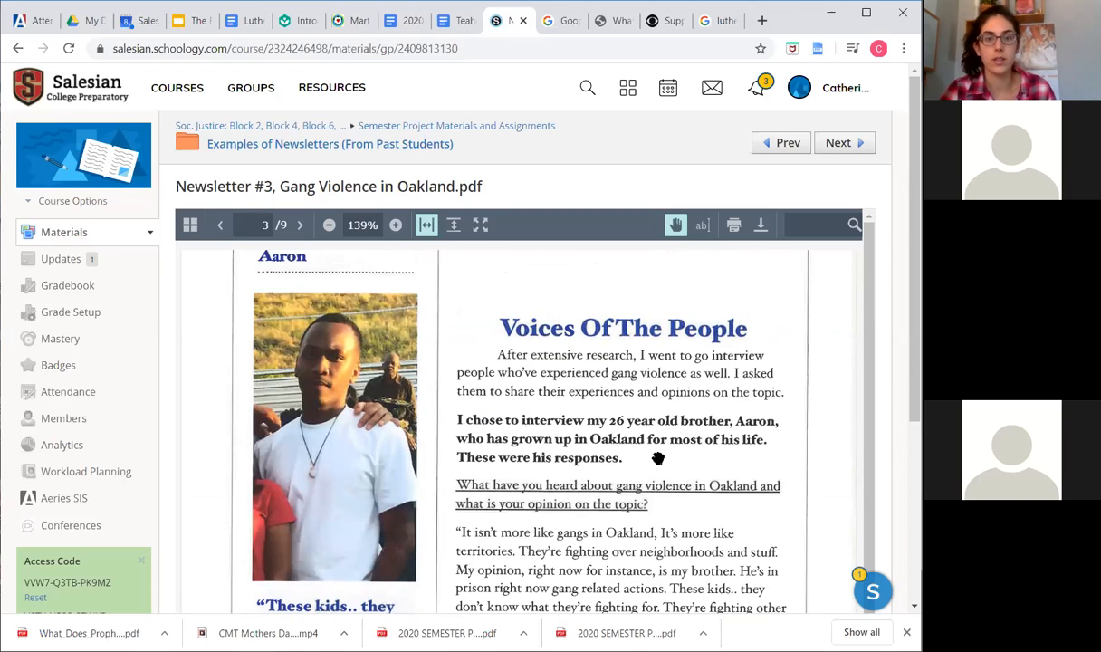
mouse_move(663, 460)
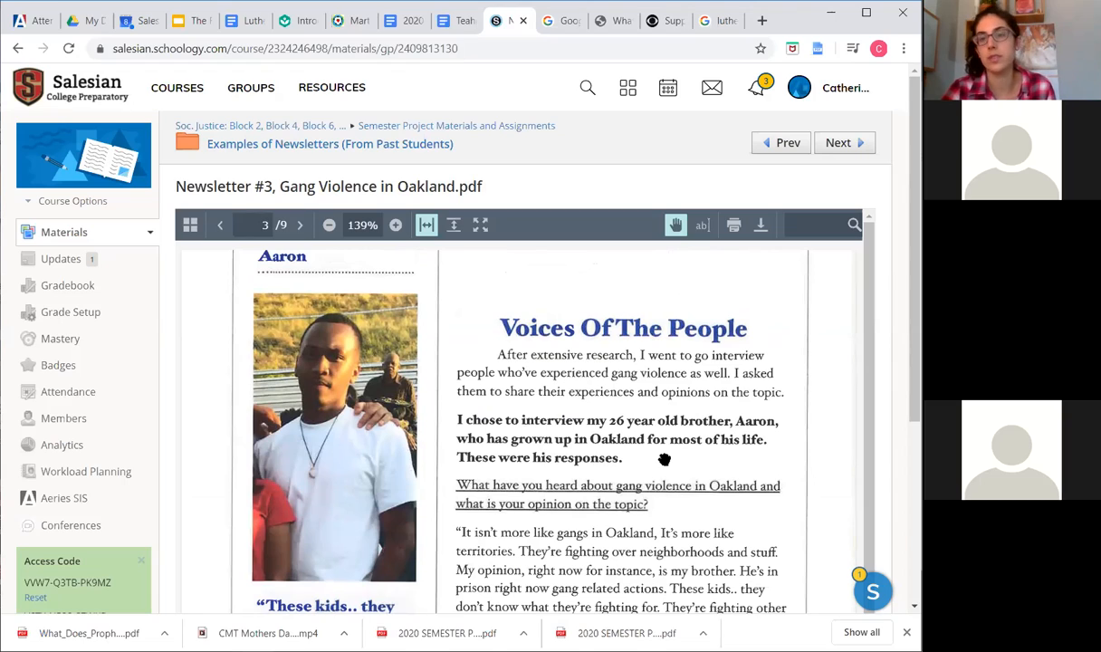
mouse_move(637, 472)
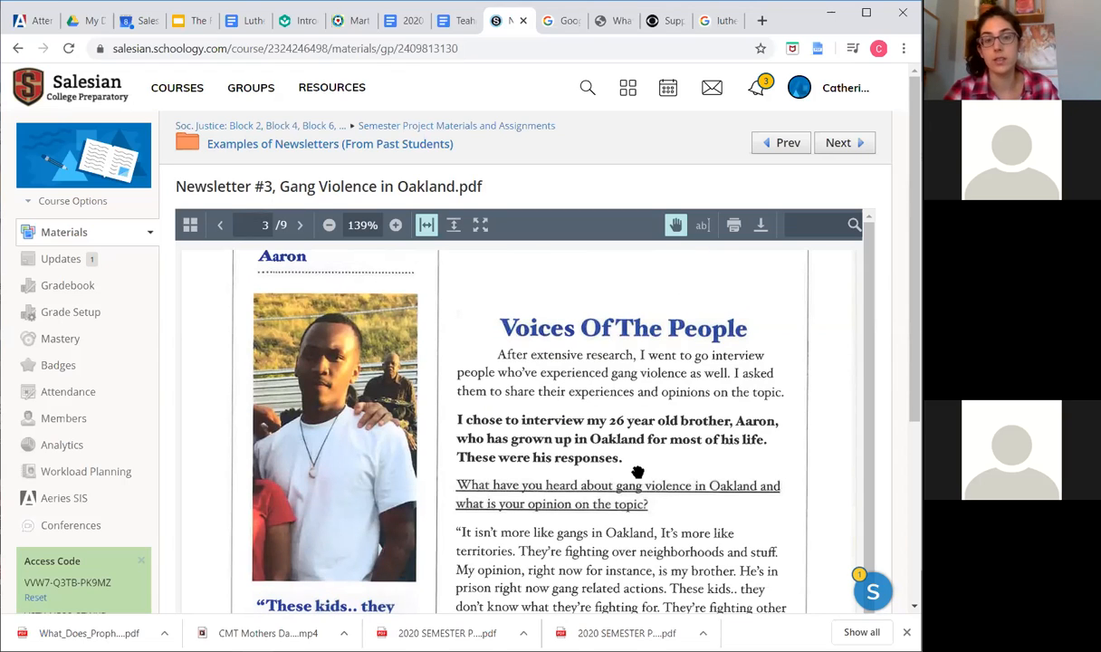
scroll(down, 3)
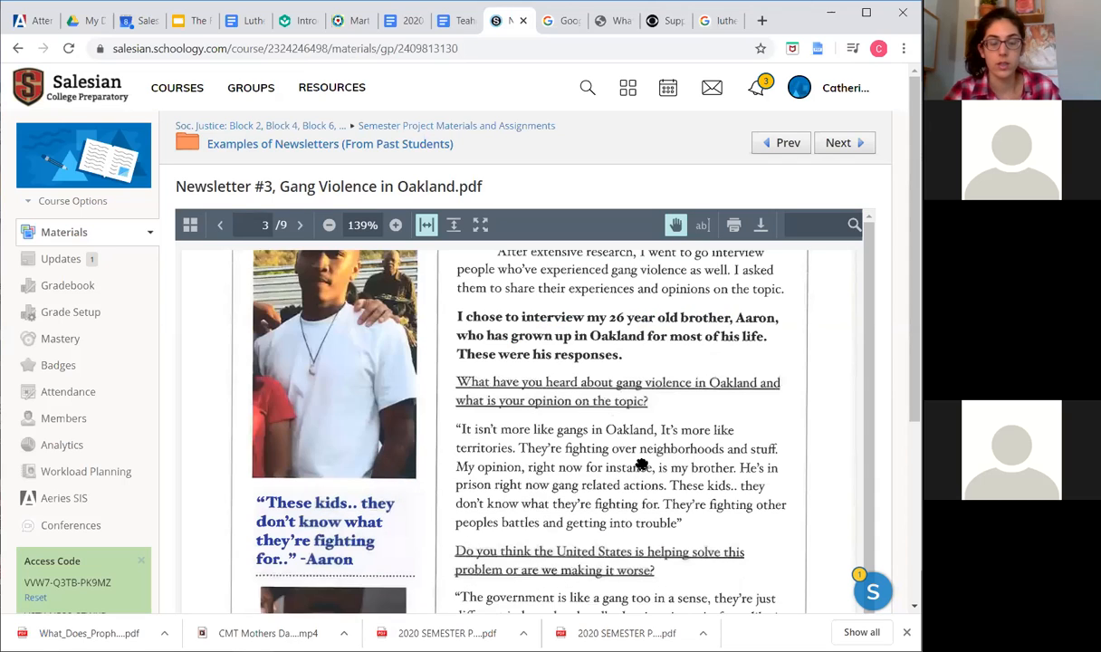
scroll(down, 3)
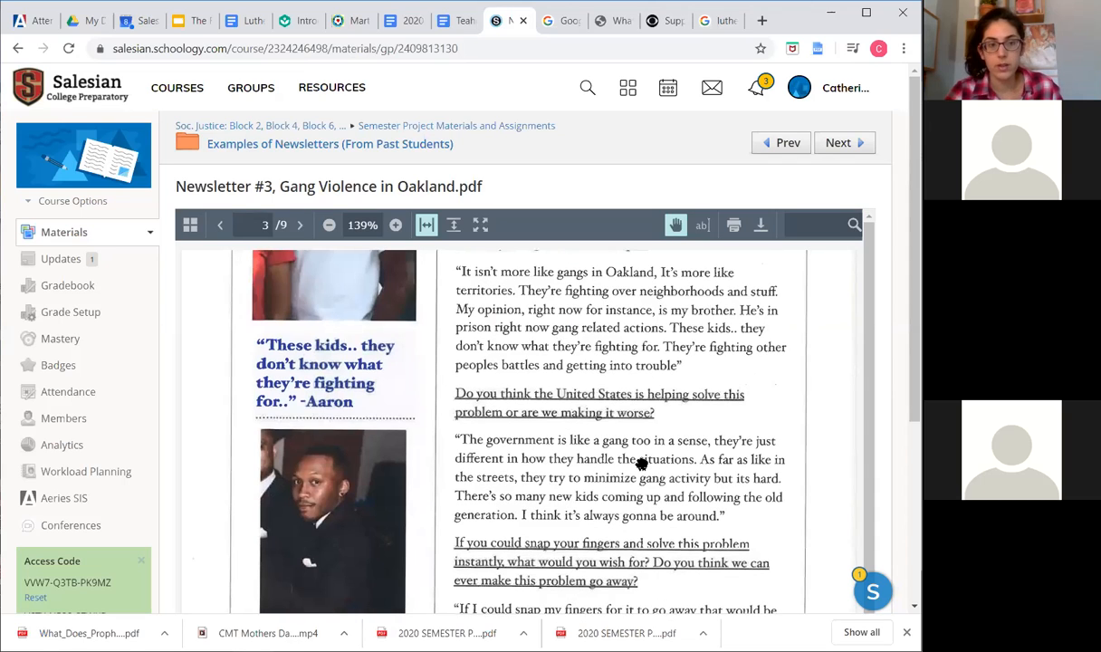
scroll(down, 3)
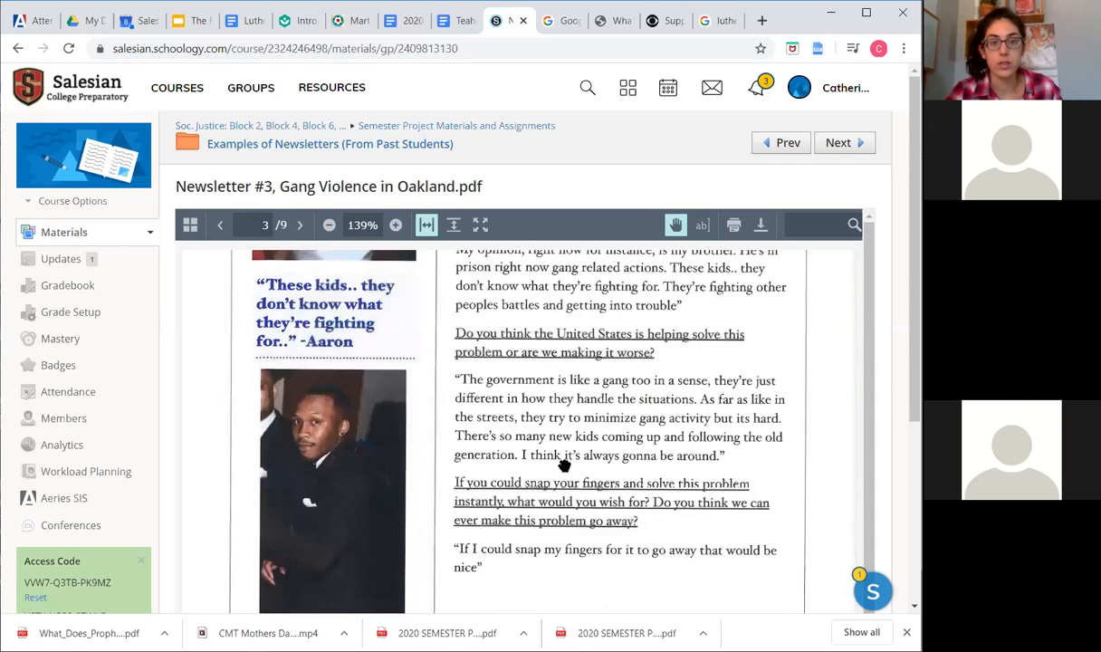
scroll(down, 3)
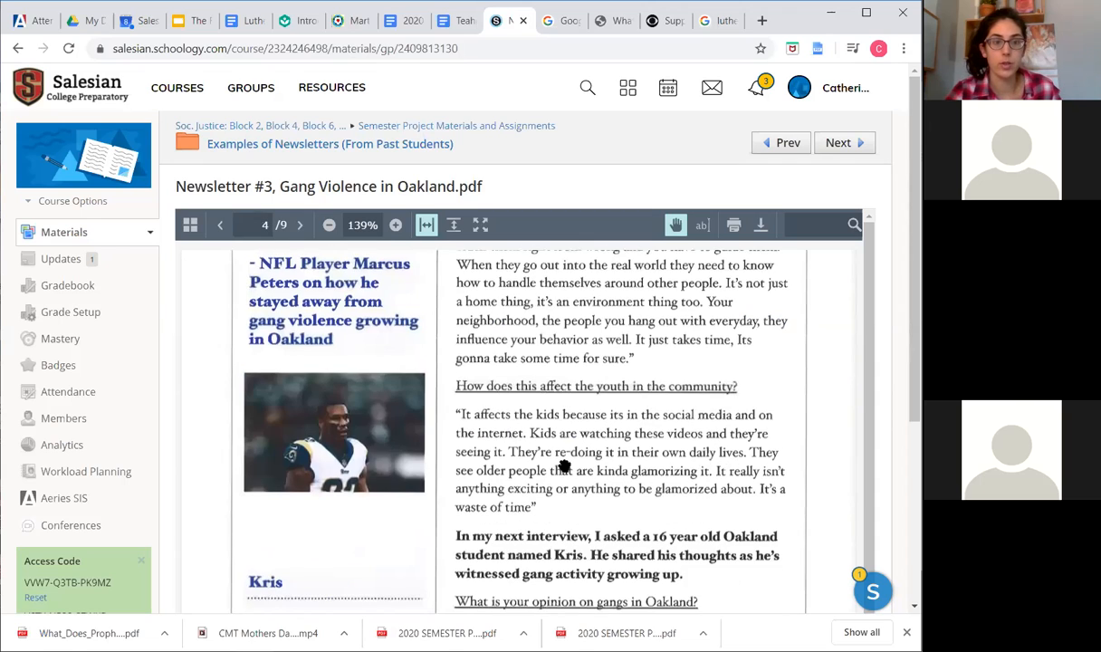
scroll(down, 3)
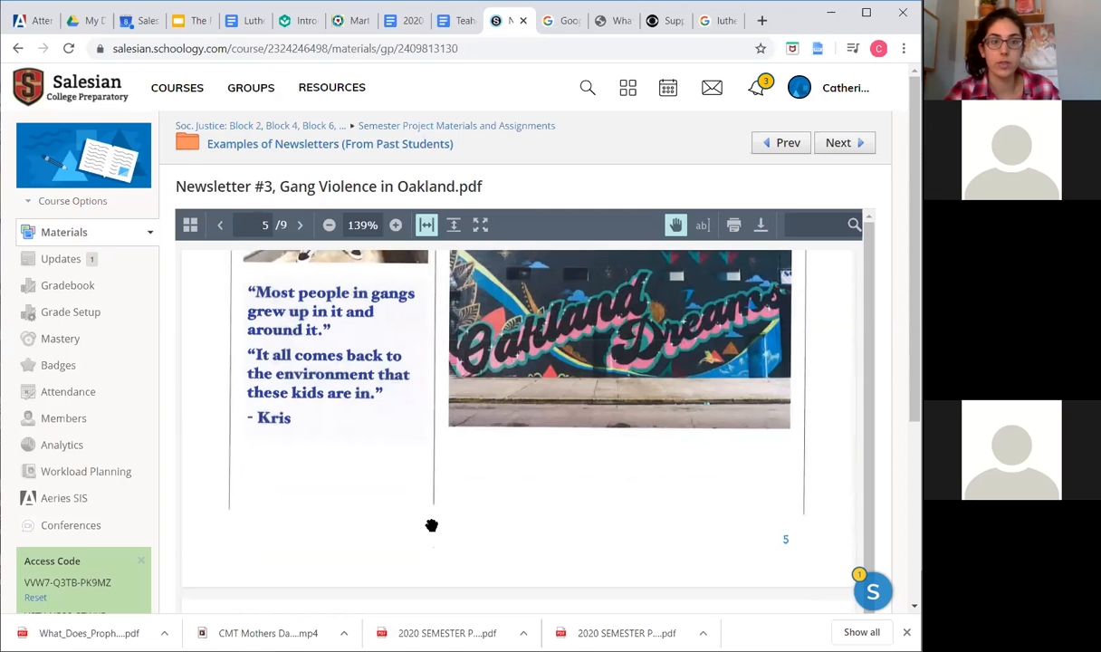
scroll(down, 3)
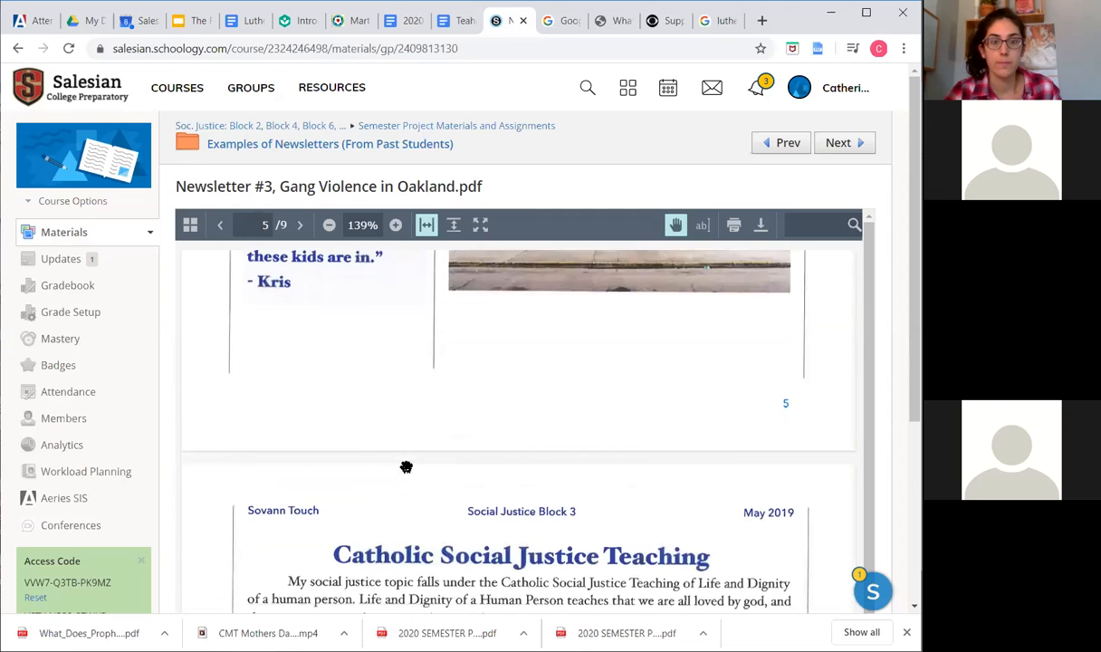
scroll(down, 3)
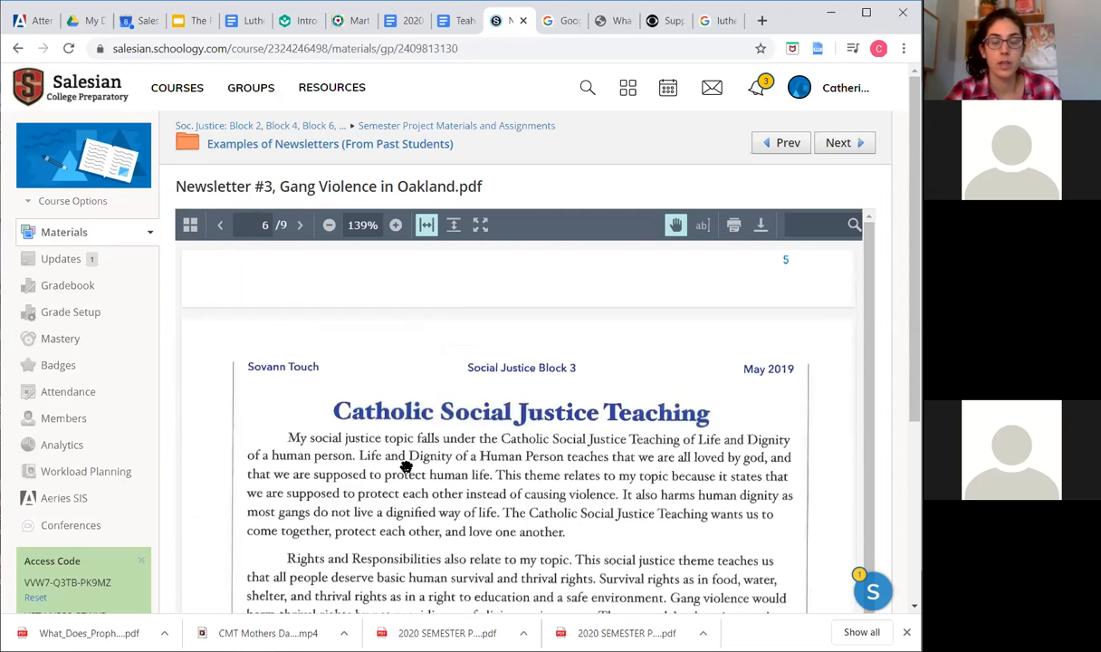
scroll(down, 3)
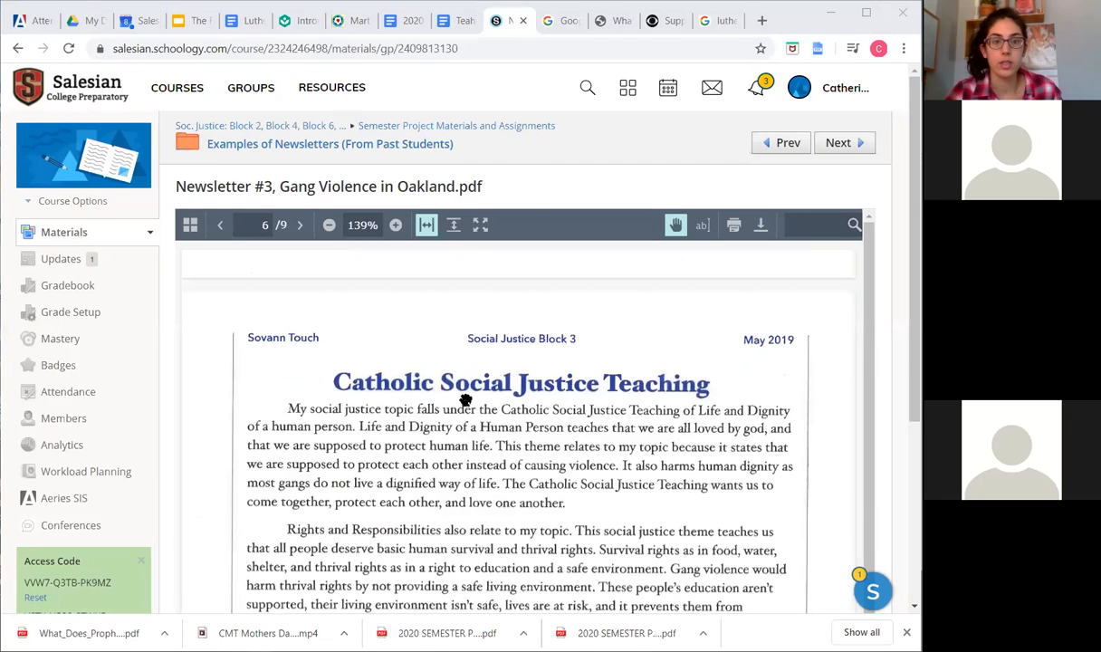
scroll(down, 3)
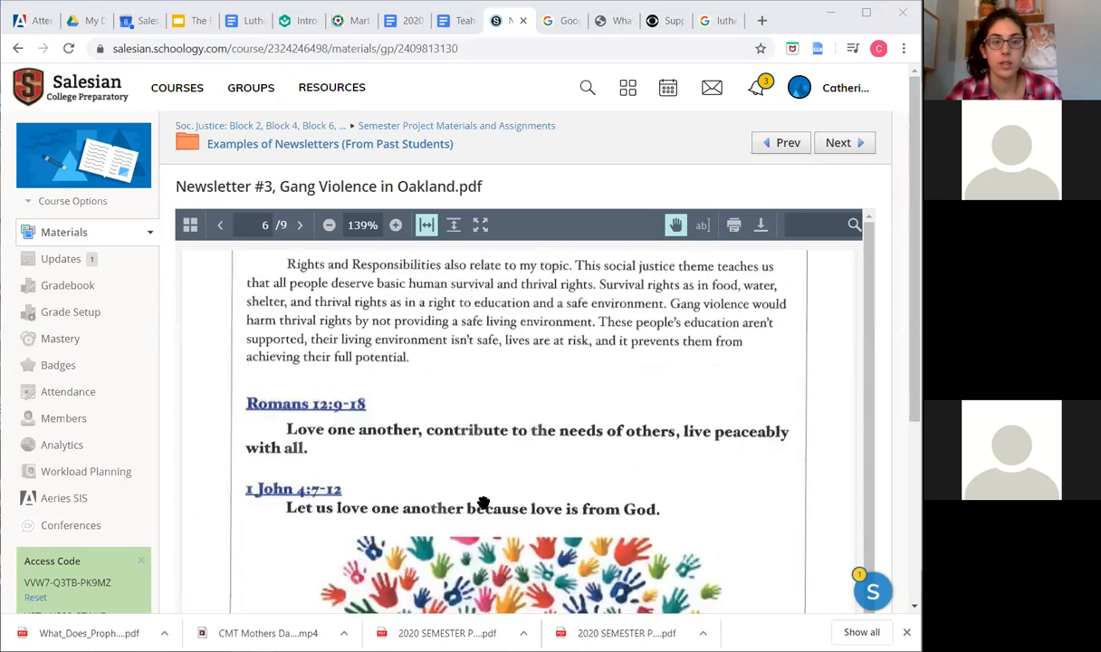
scroll(down, 3)
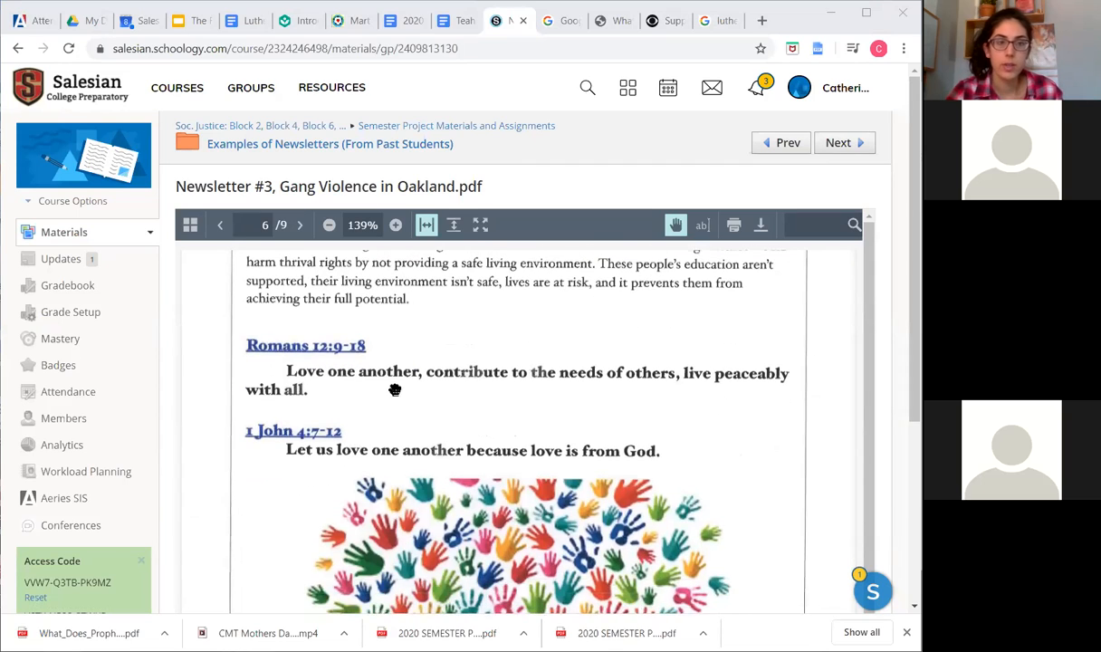
mouse_move(408, 379)
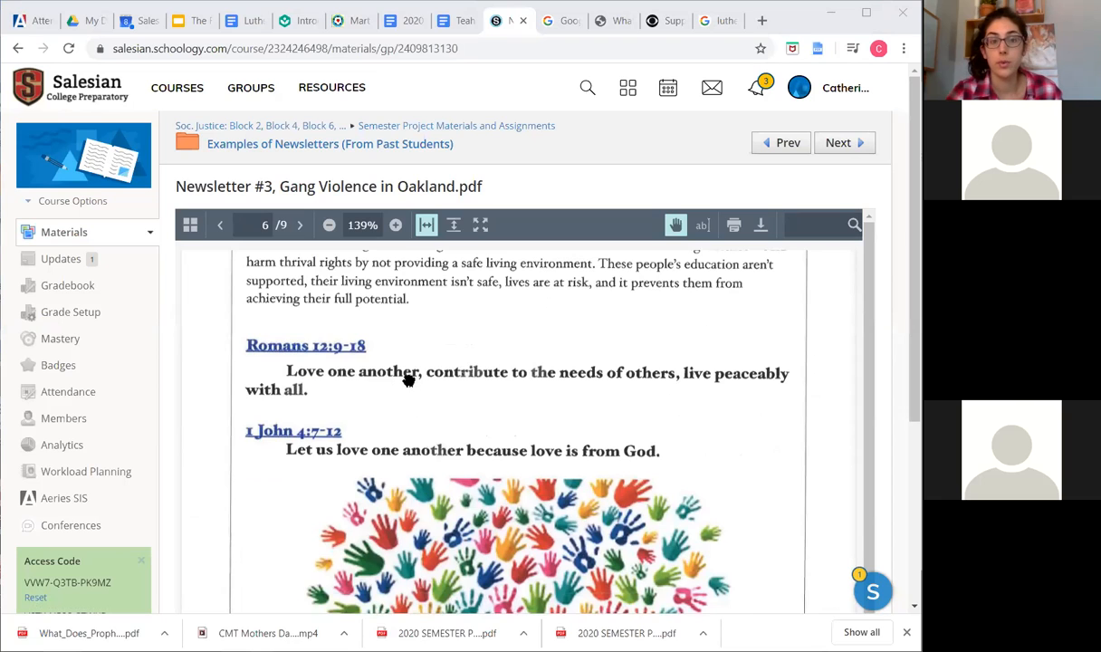
scroll(down, 3)
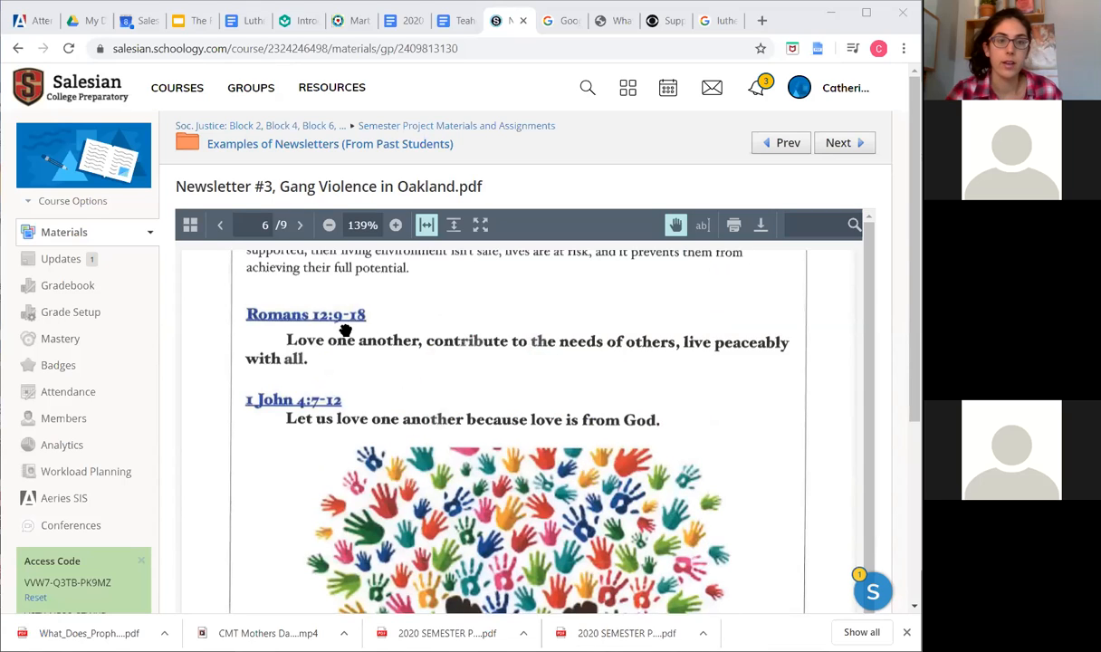
mouse_move(463, 380)
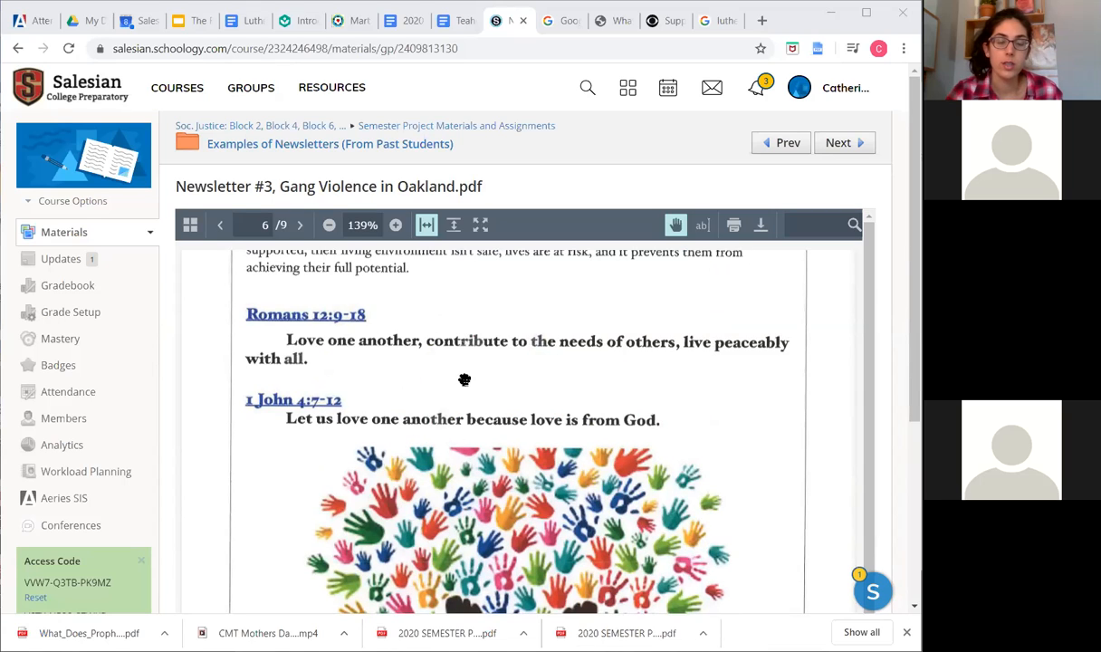
mouse_move(444, 449)
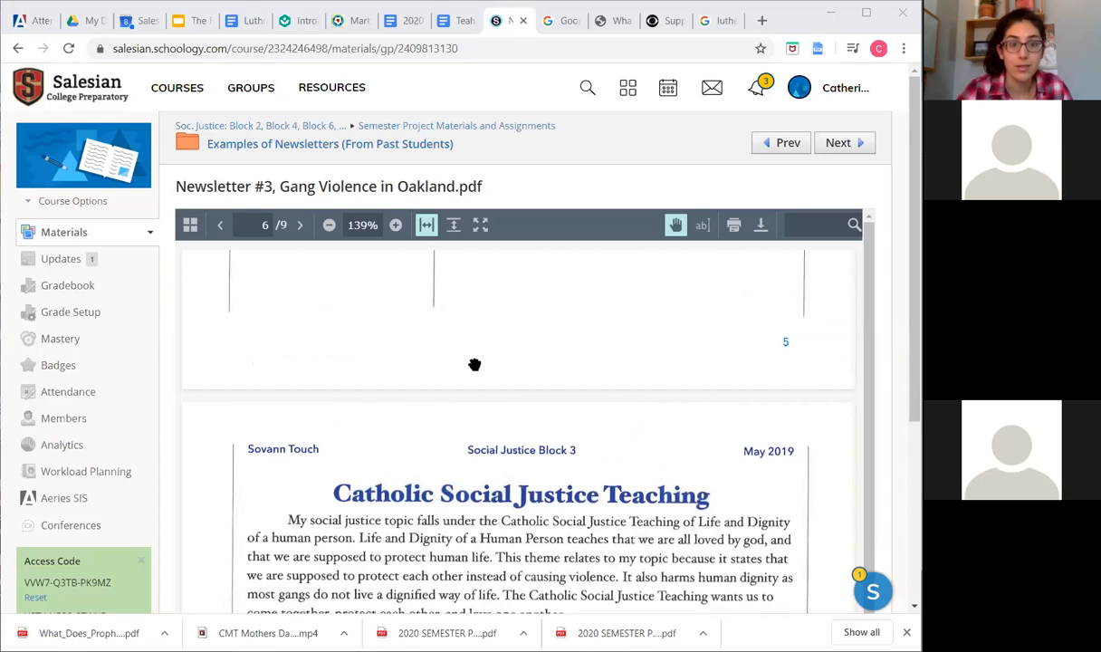
Finish with the newsletter's Sources page, then switch to the 5/8 teacher agenda document
scroll(down, 3)
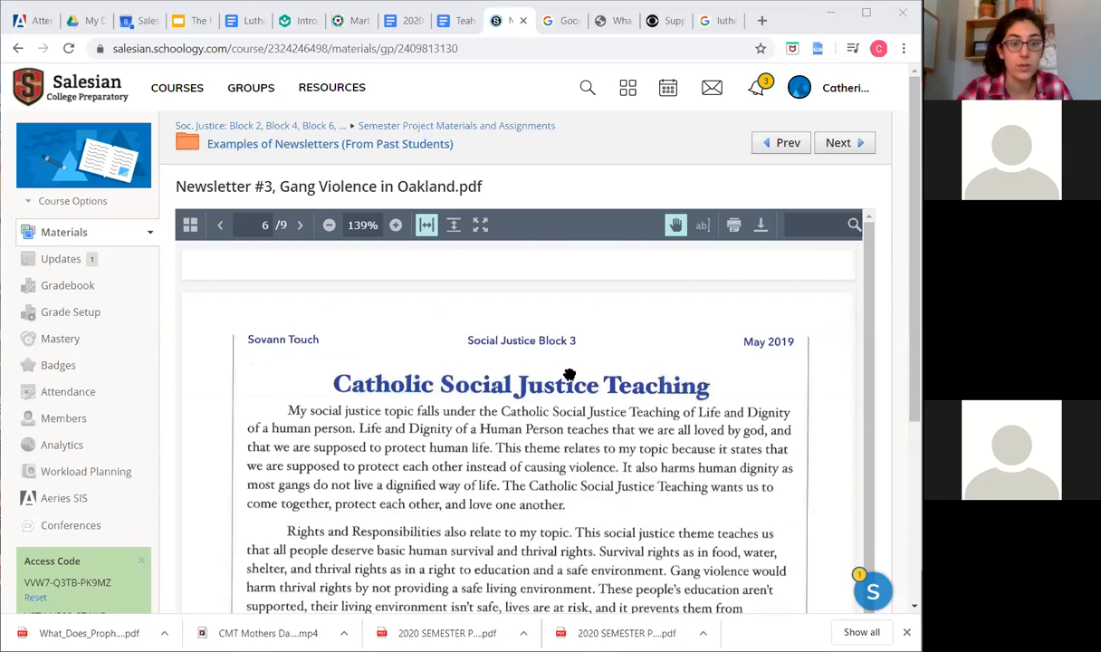
scroll(down, 3)
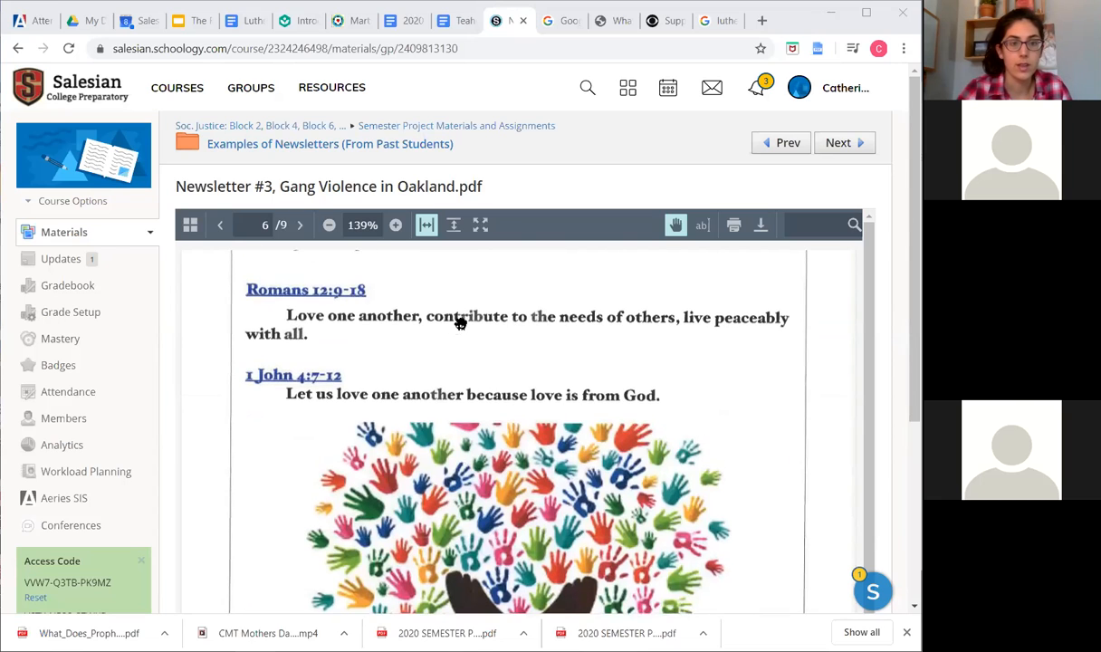
mouse_move(460, 500)
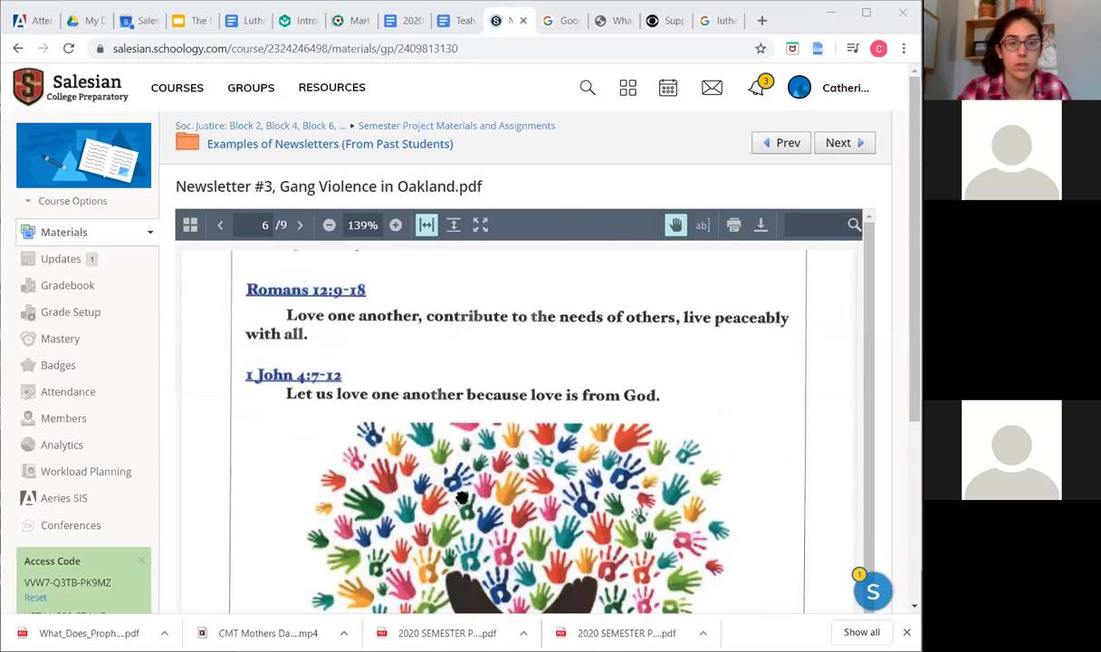
click(301, 225)
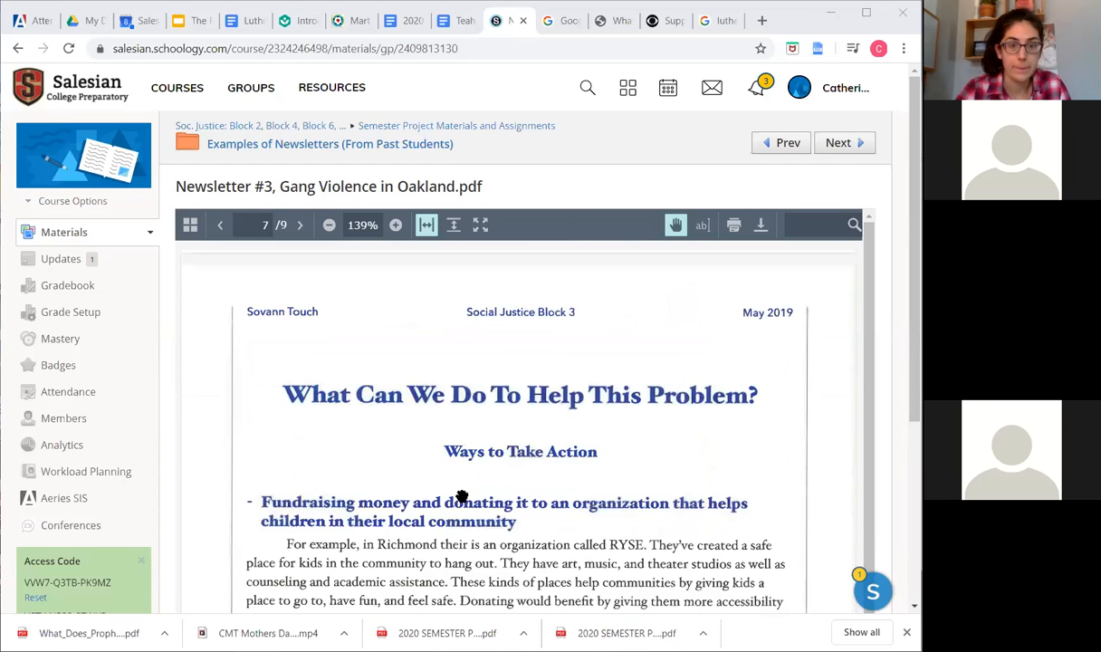
scroll(down, 3)
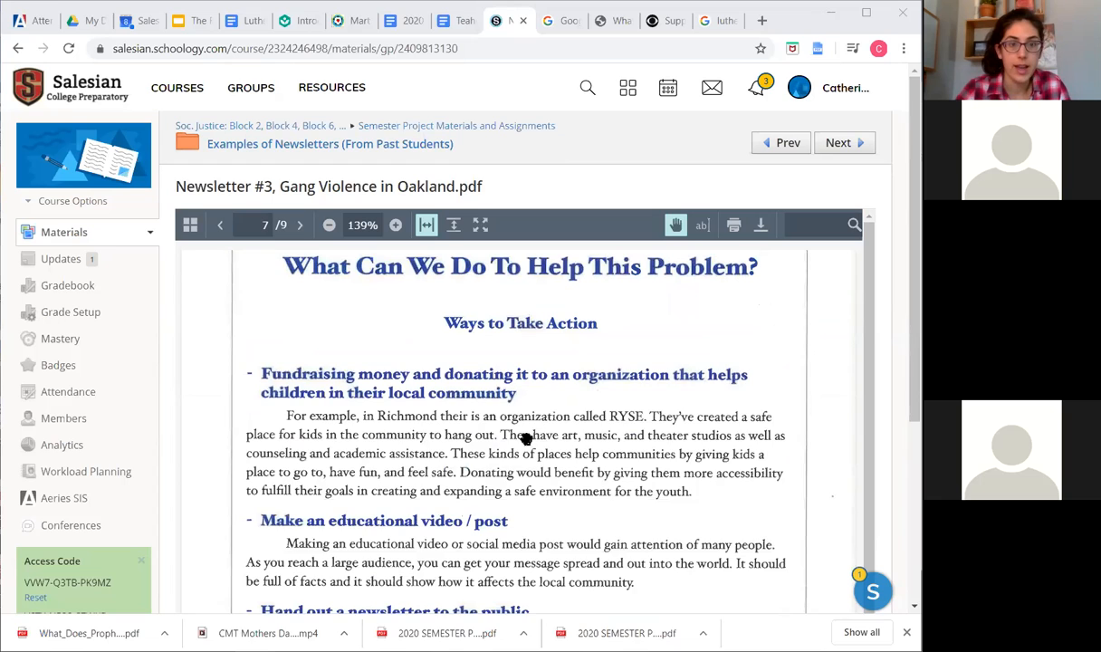
click(301, 225)
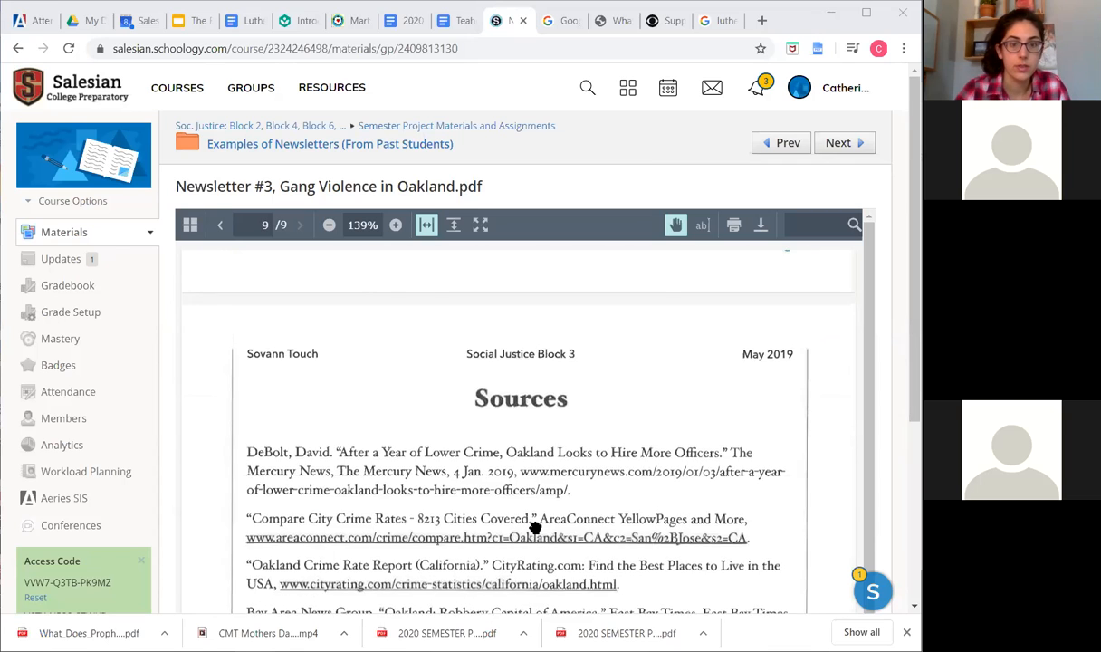
scroll(down, 3)
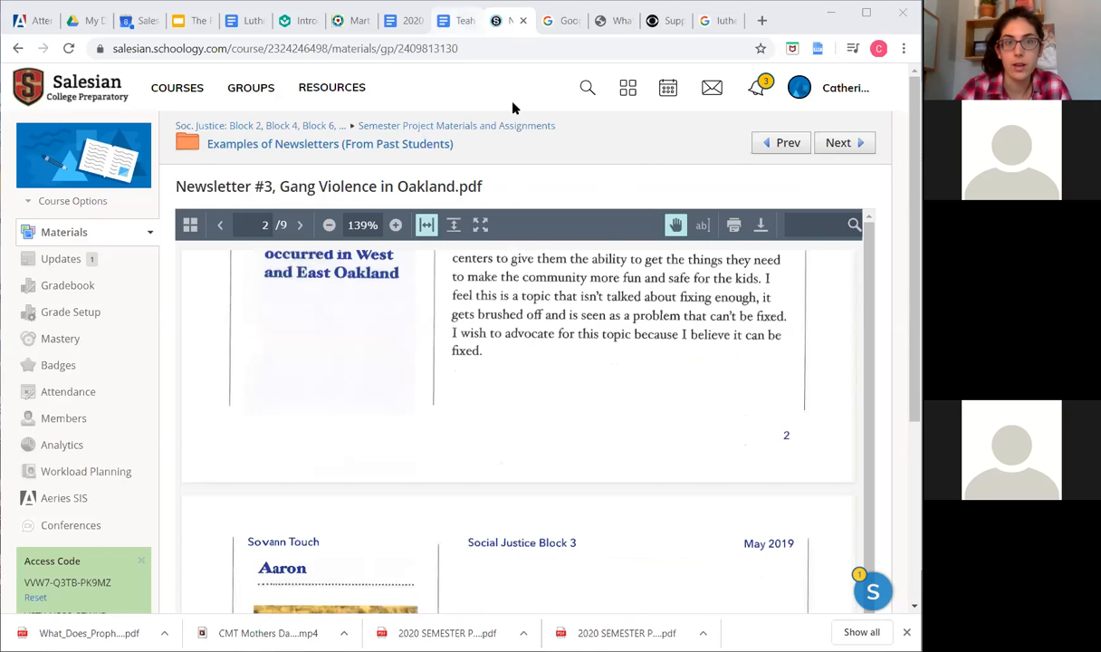
click(457, 20)
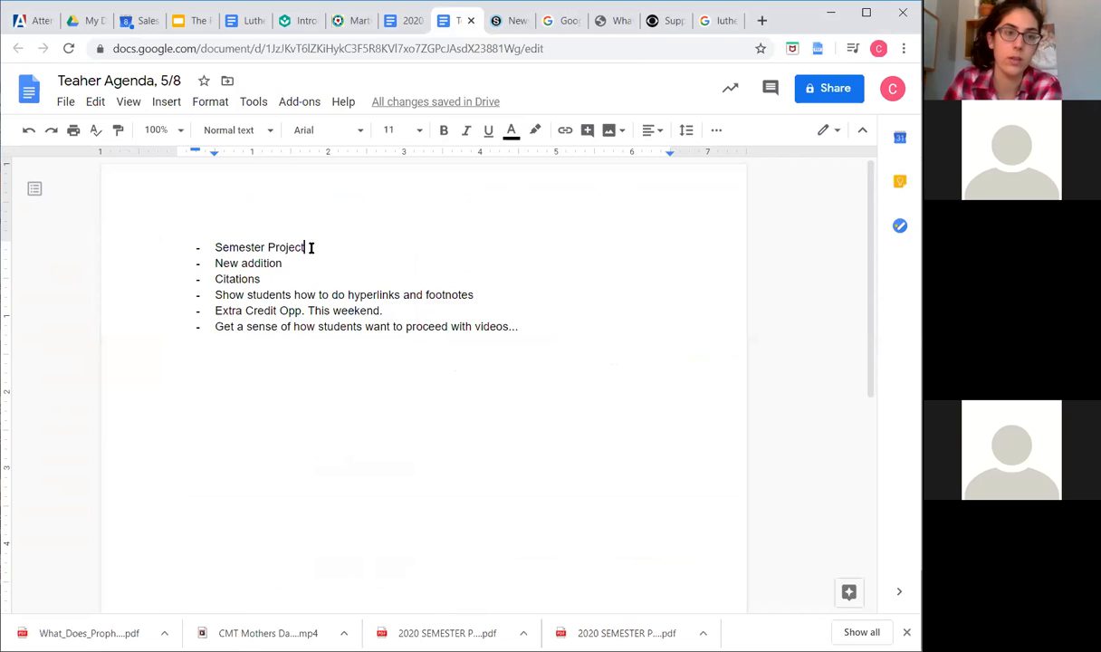
mouse_move(387, 219)
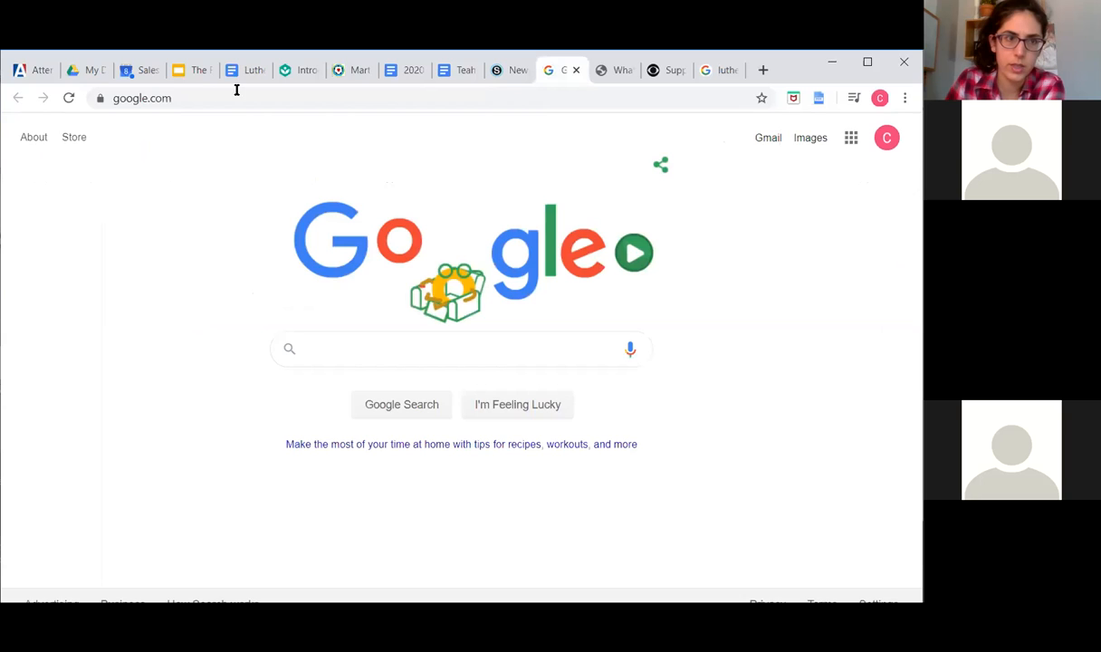
Copy the google.com address from the Google tab and return to the Teaher Agenda document
click(145, 98)
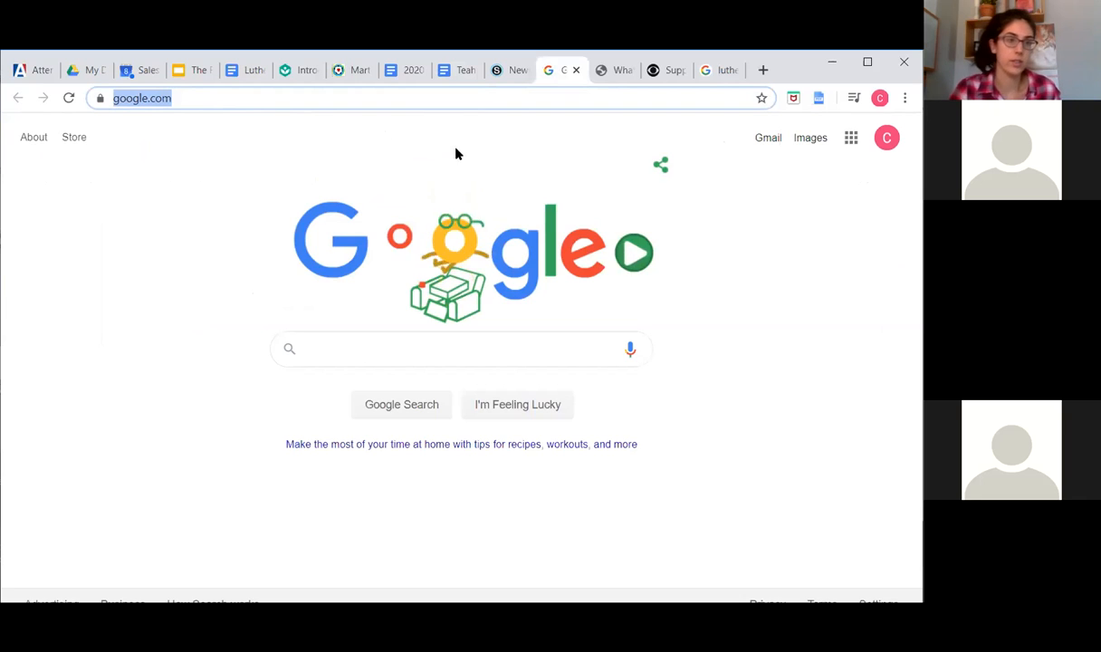
mouse_move(463, 69)
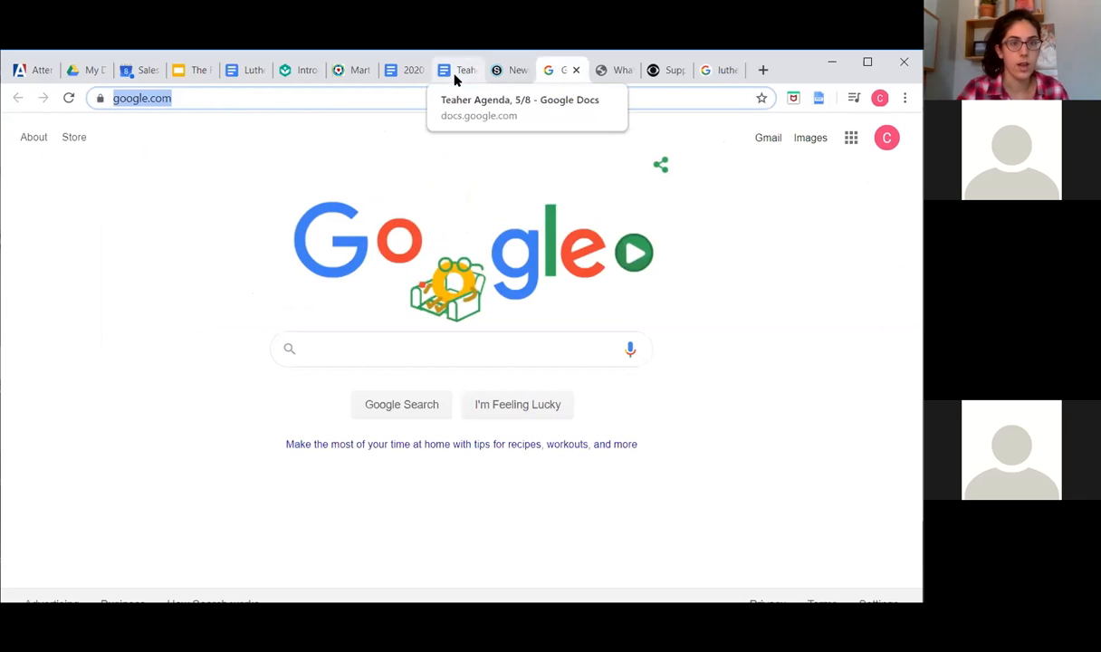
click(460, 68)
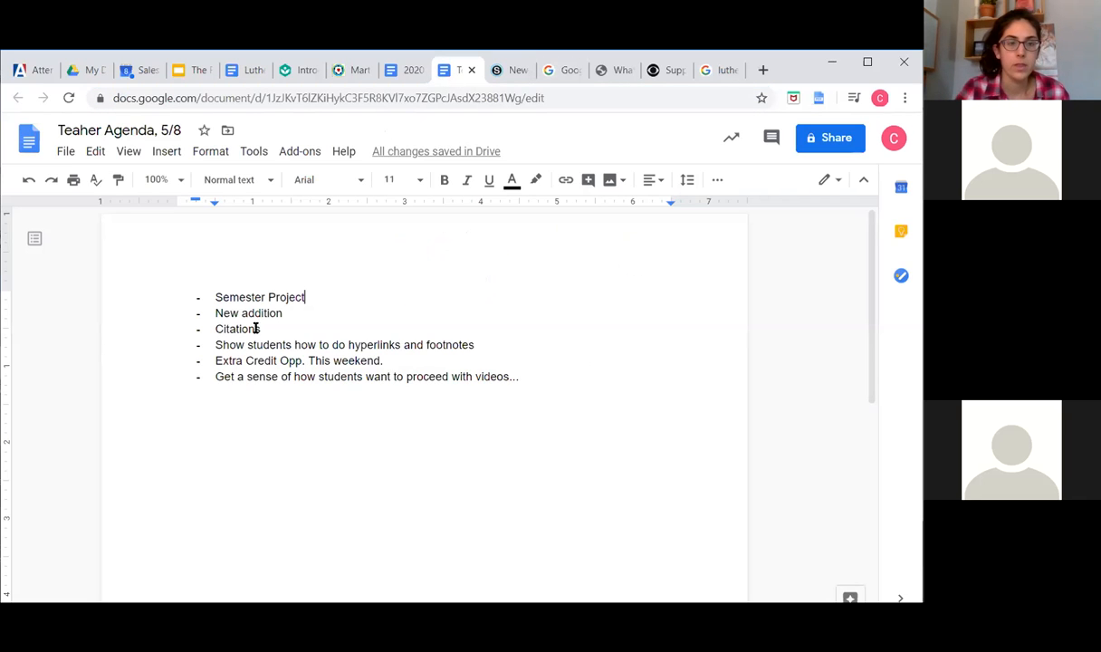
double_click(261, 297)
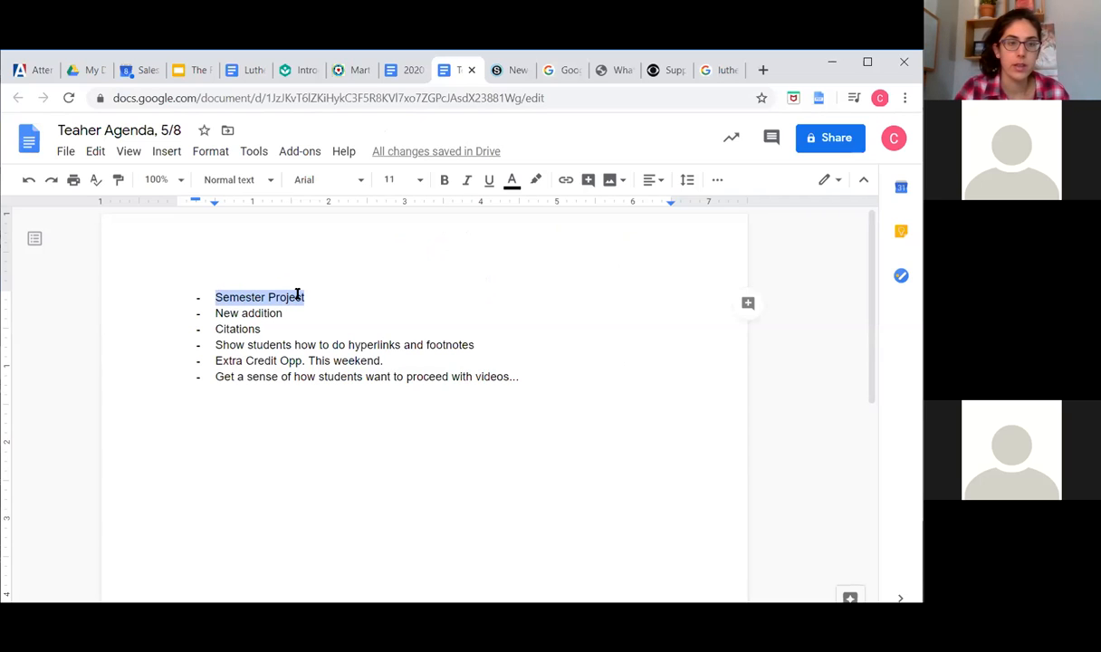
click(288, 297)
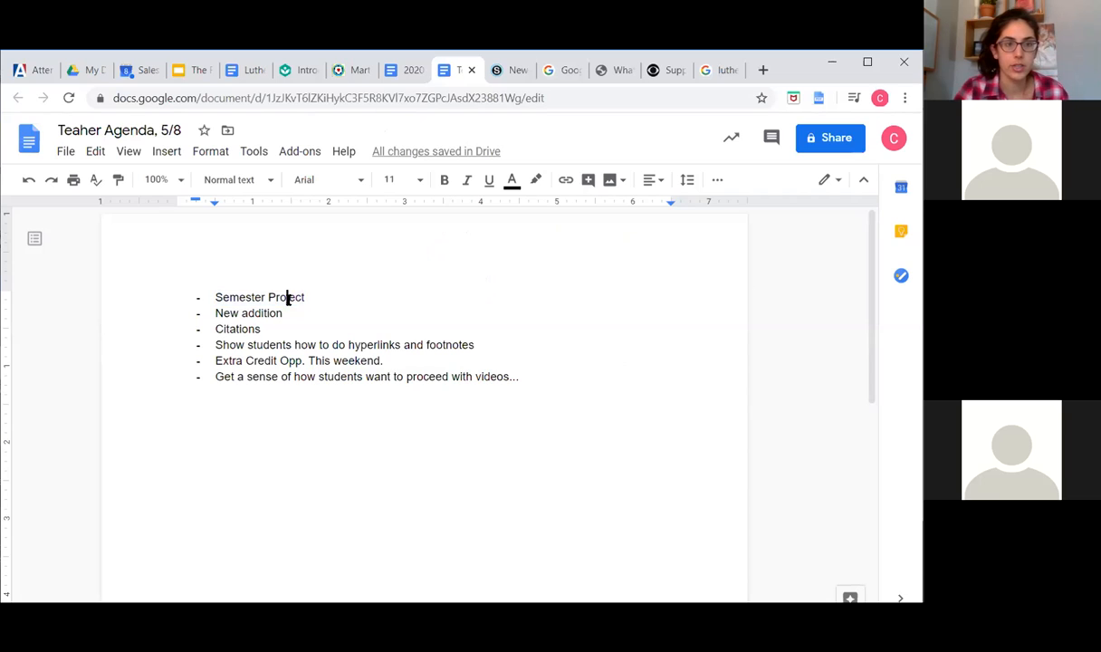
double_click(259, 297)
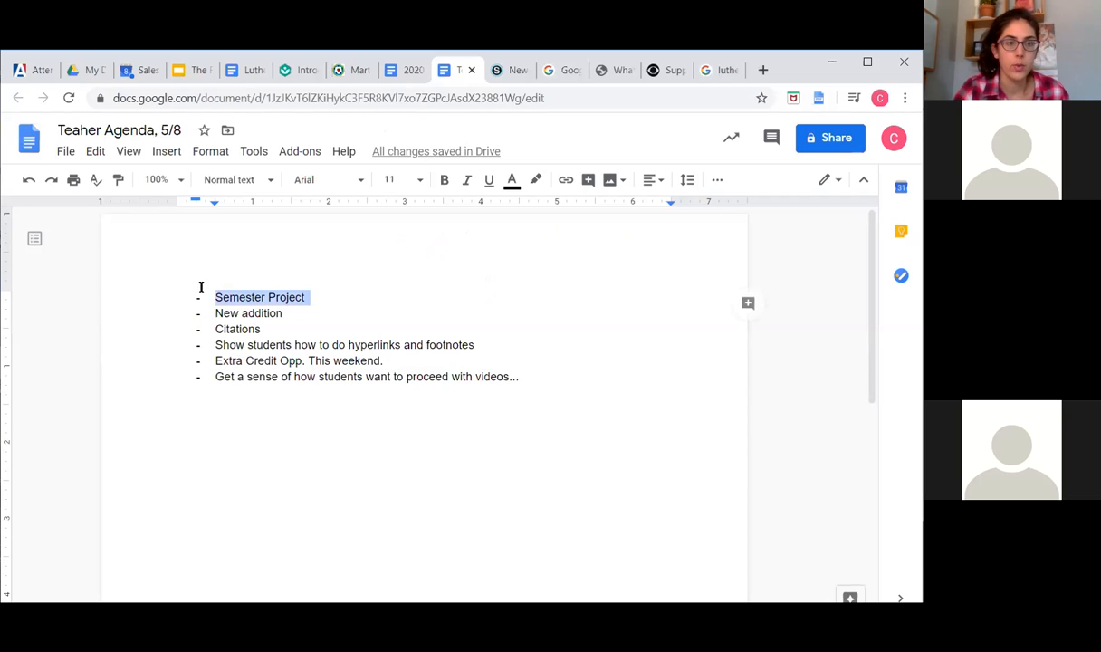
mouse_move(565, 179)
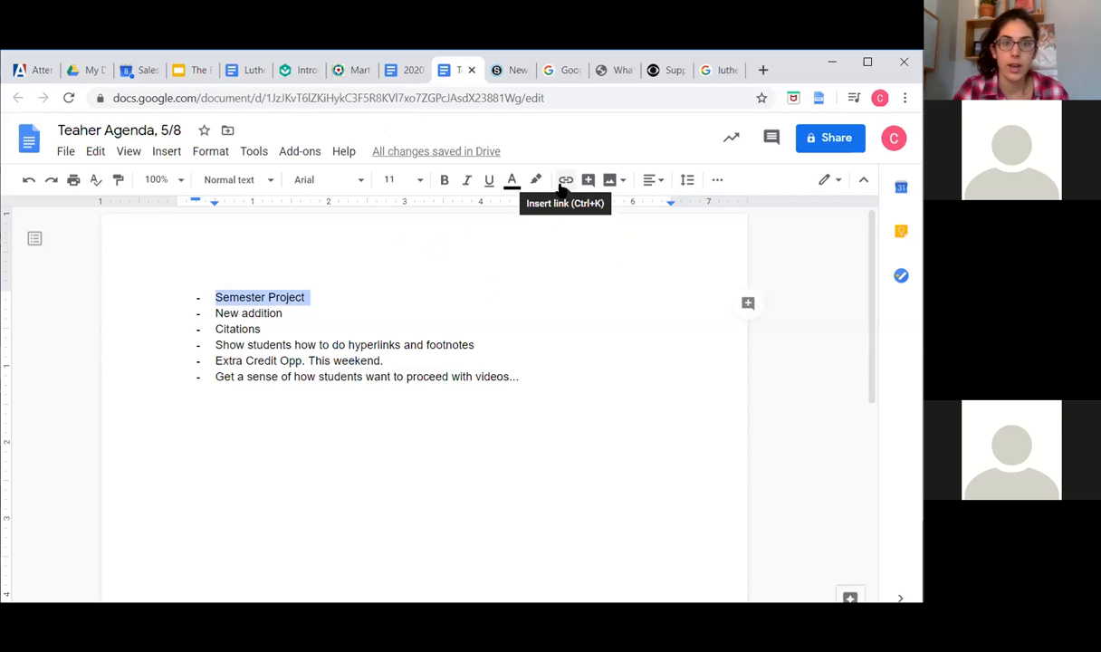
click(564, 179)
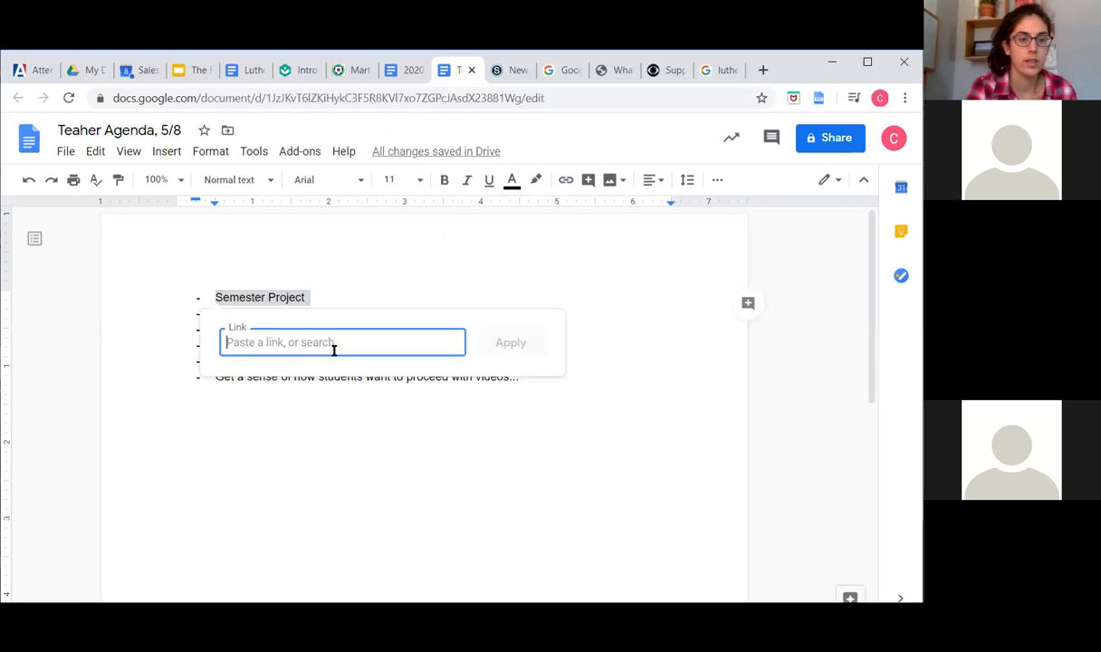
text(https://www.google.com/)
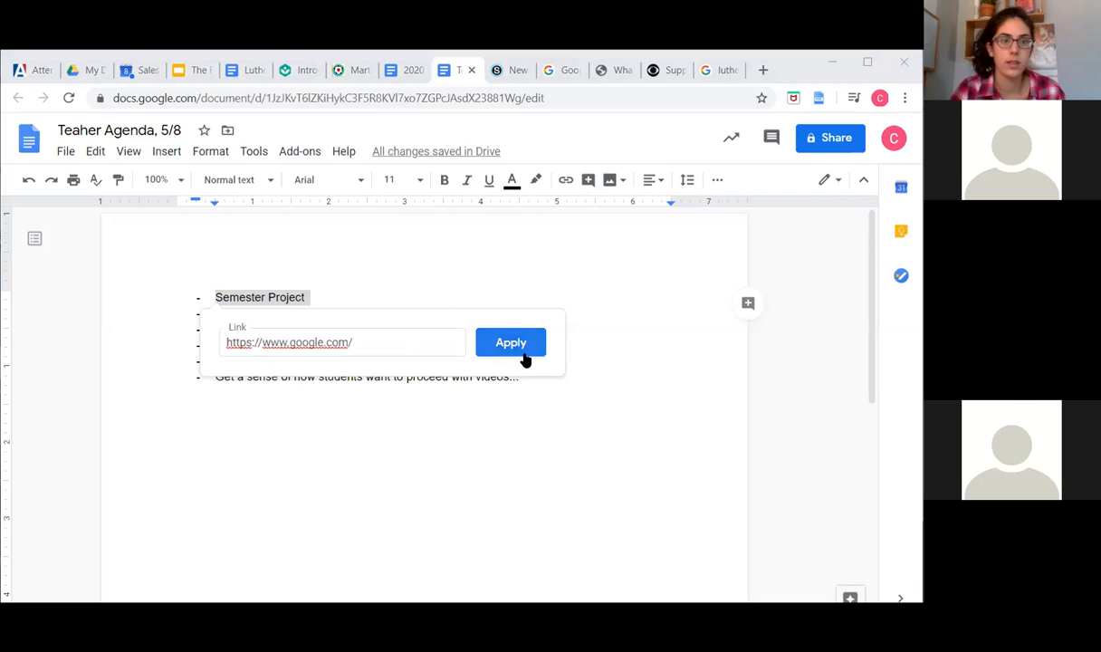
click(511, 342)
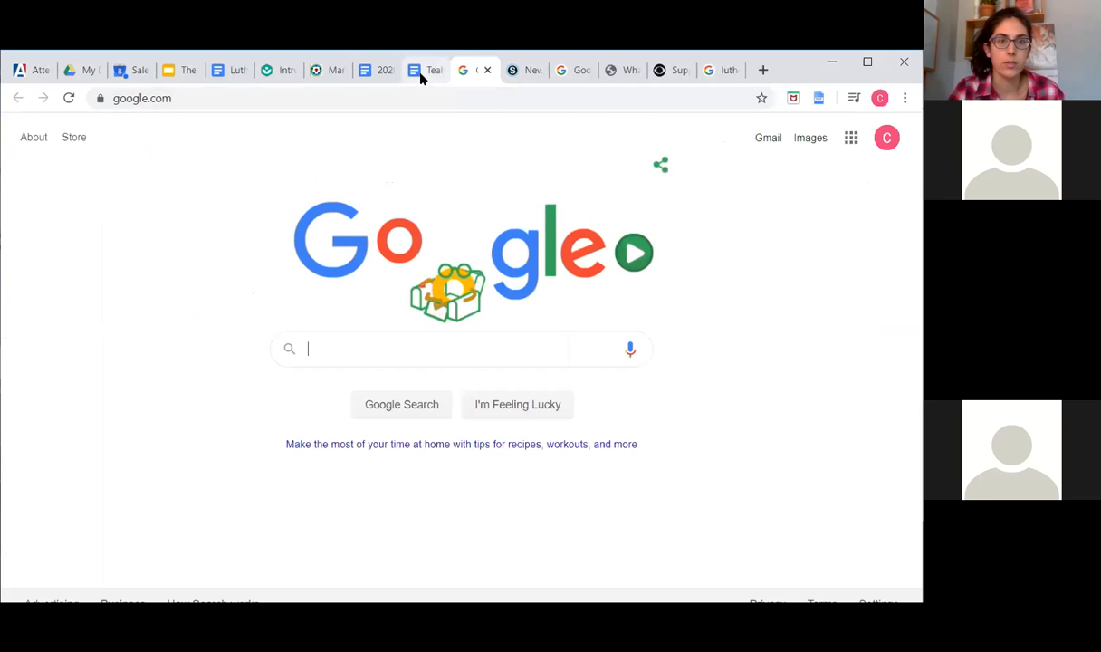
click(427, 69)
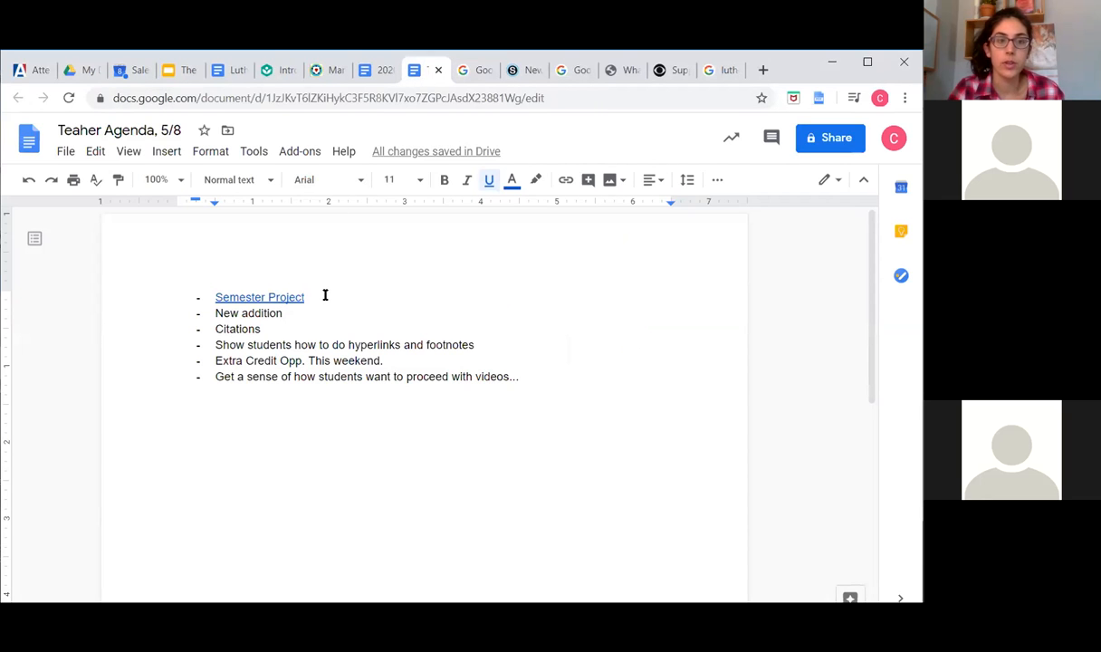
mouse_move(315, 304)
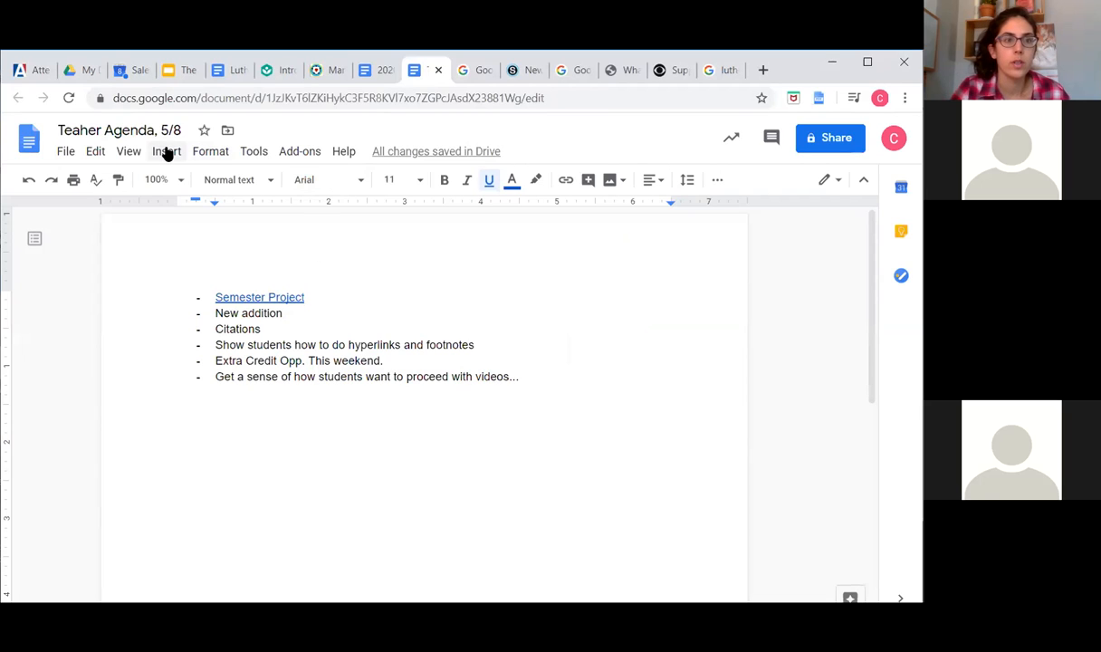
click(167, 152)
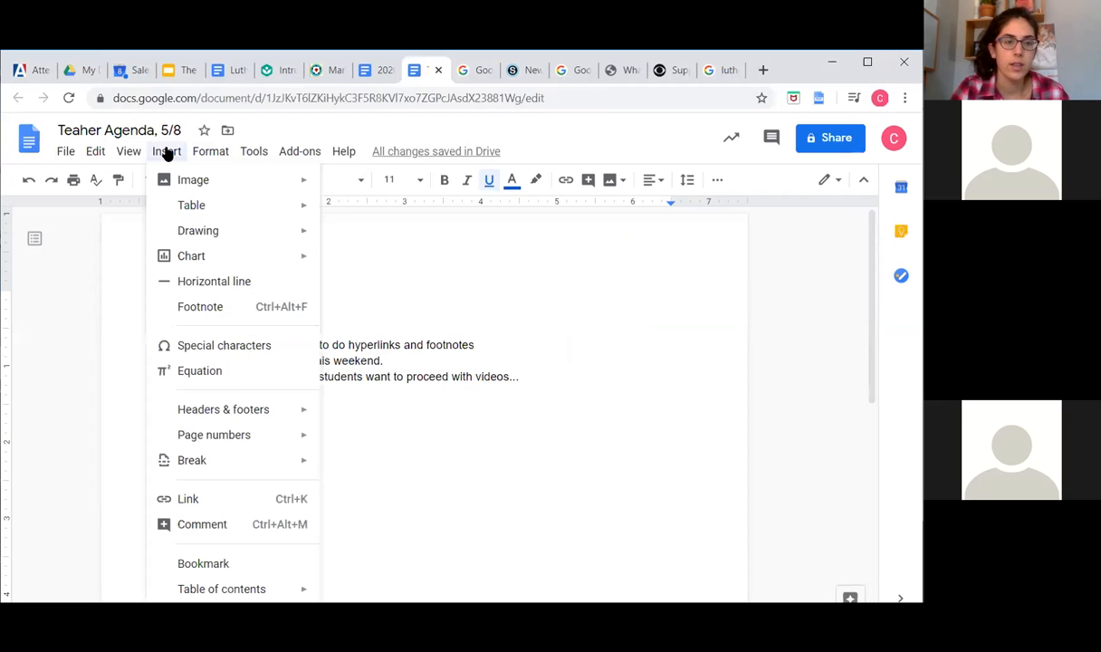
click(210, 152)
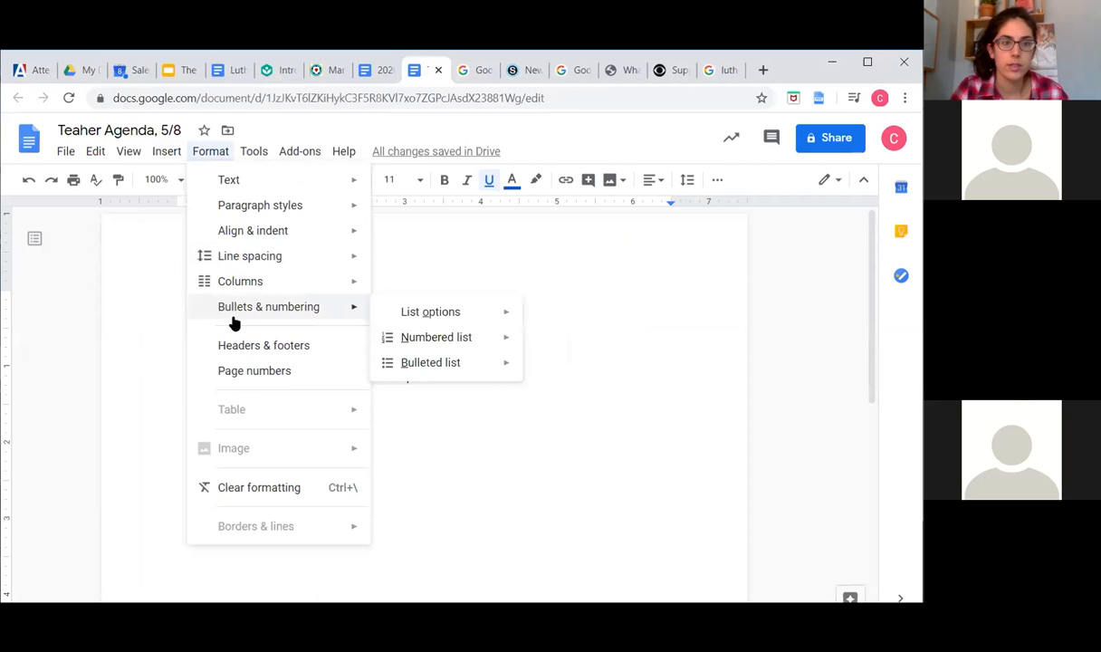
mouse_move(237, 344)
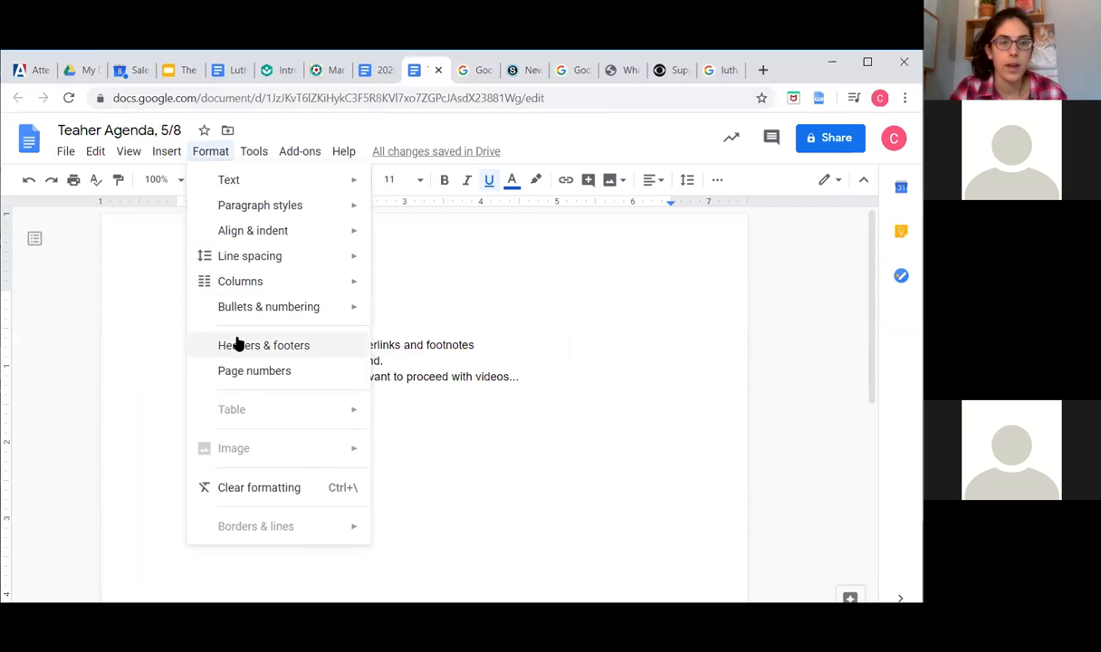
mouse_move(206, 130)
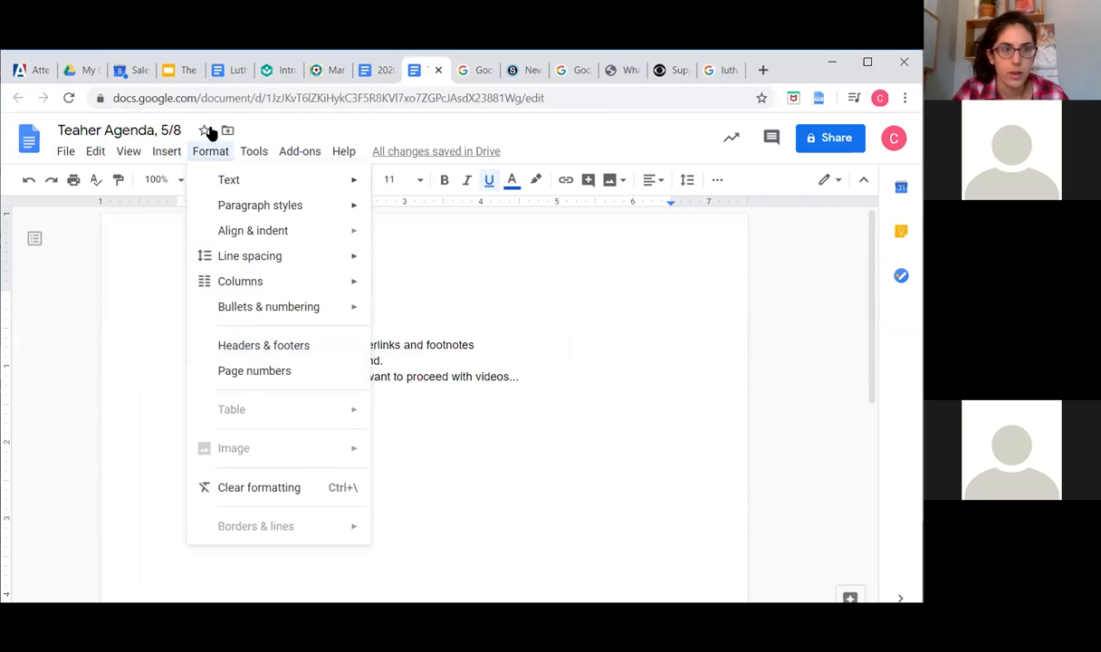
click(391, 304)
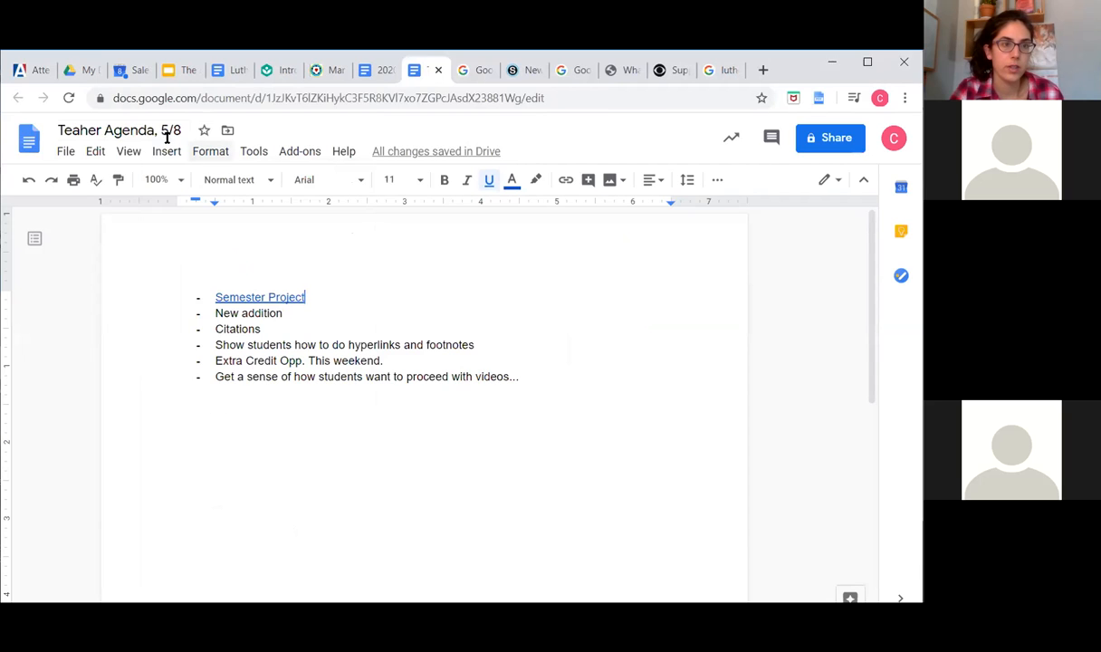
click(167, 152)
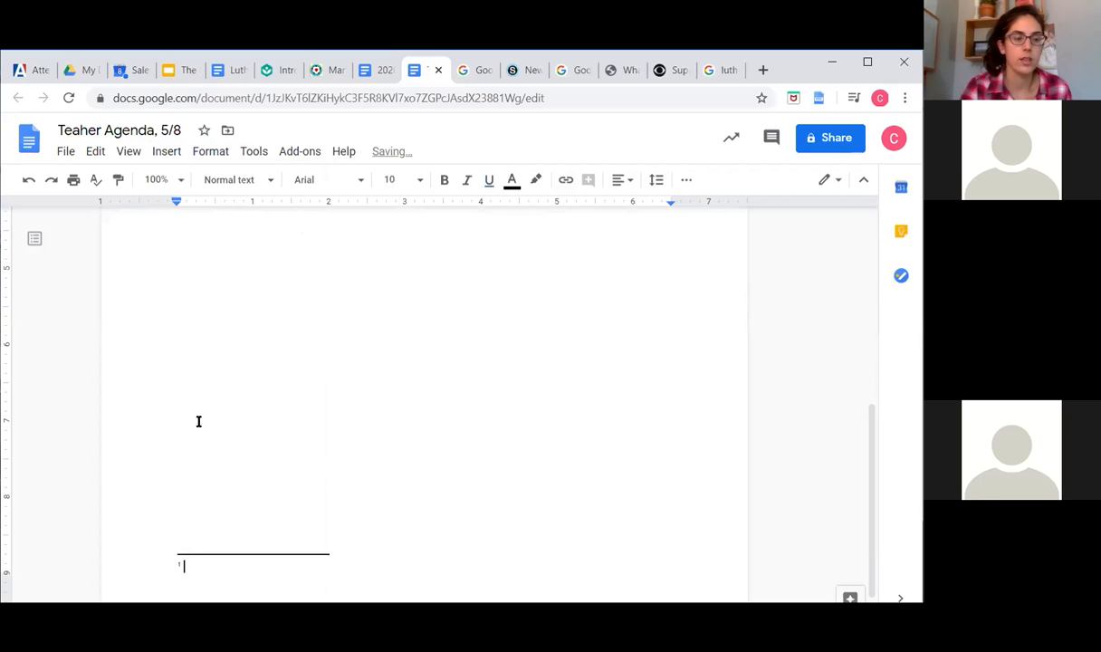
text(https://www.google.com/)
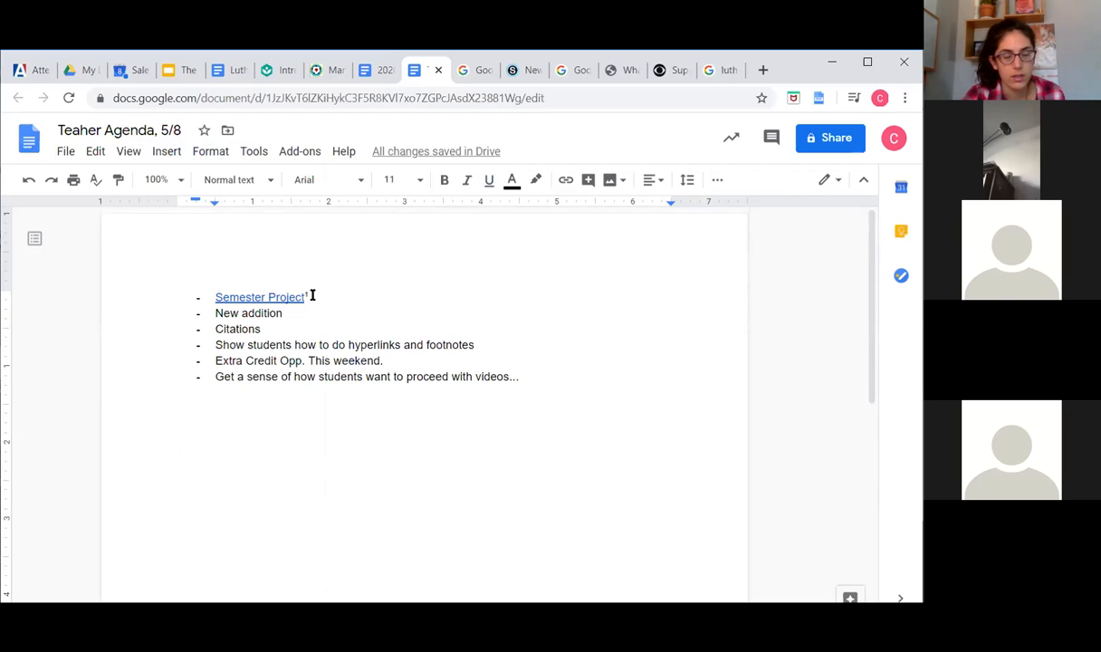
mouse_move(394, 277)
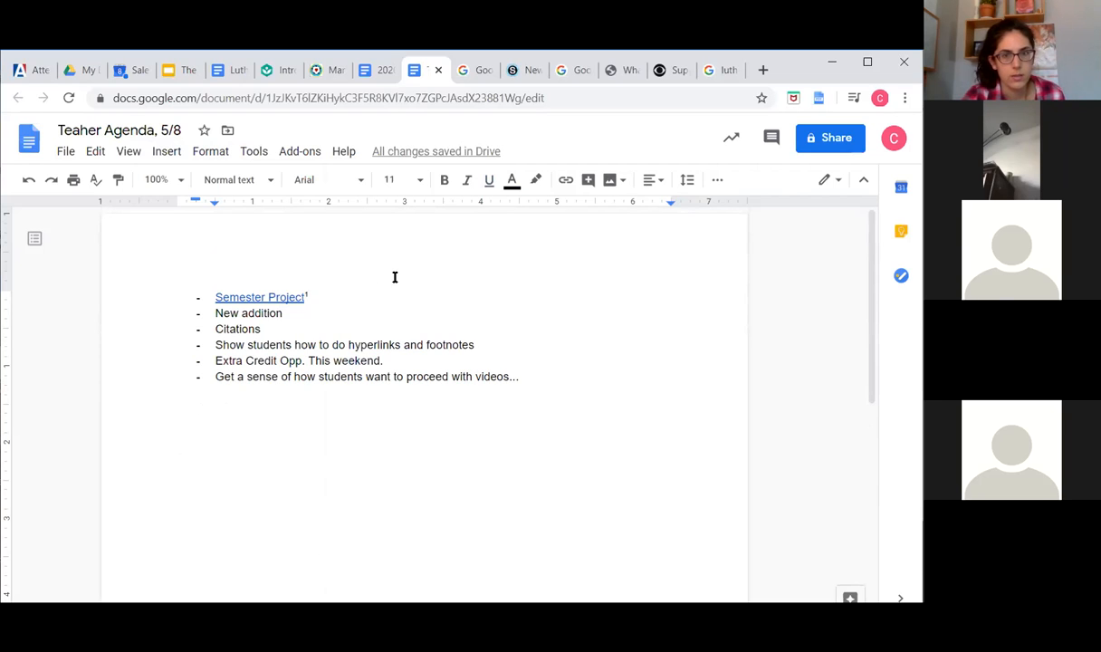
mouse_move(390, 283)
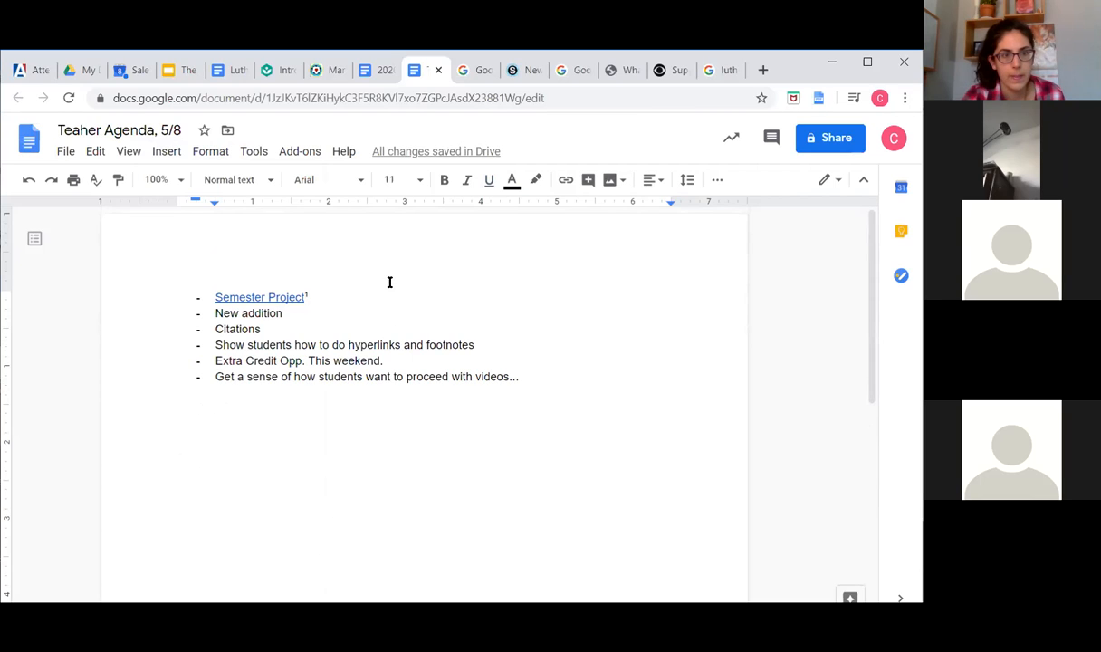
mouse_move(322, 297)
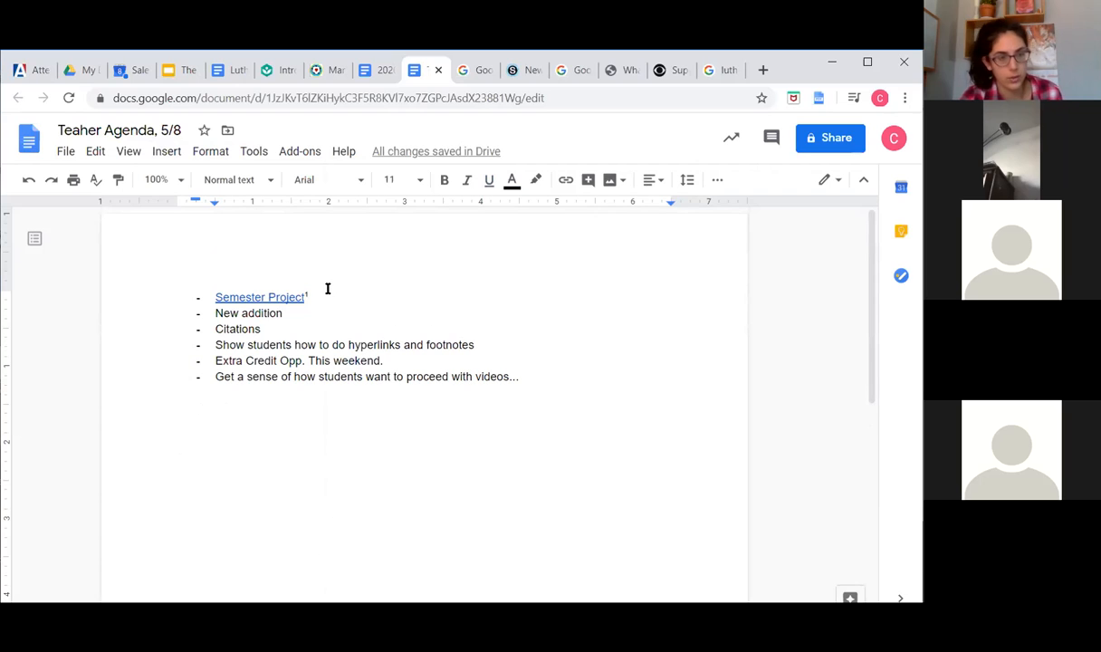
mouse_move(322, 297)
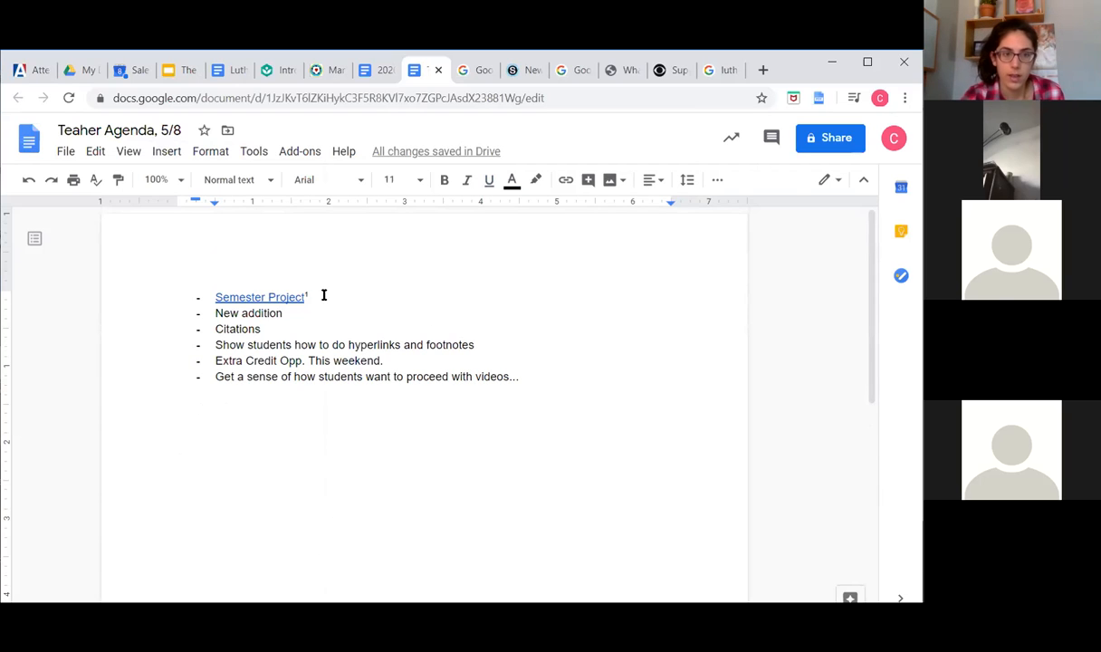